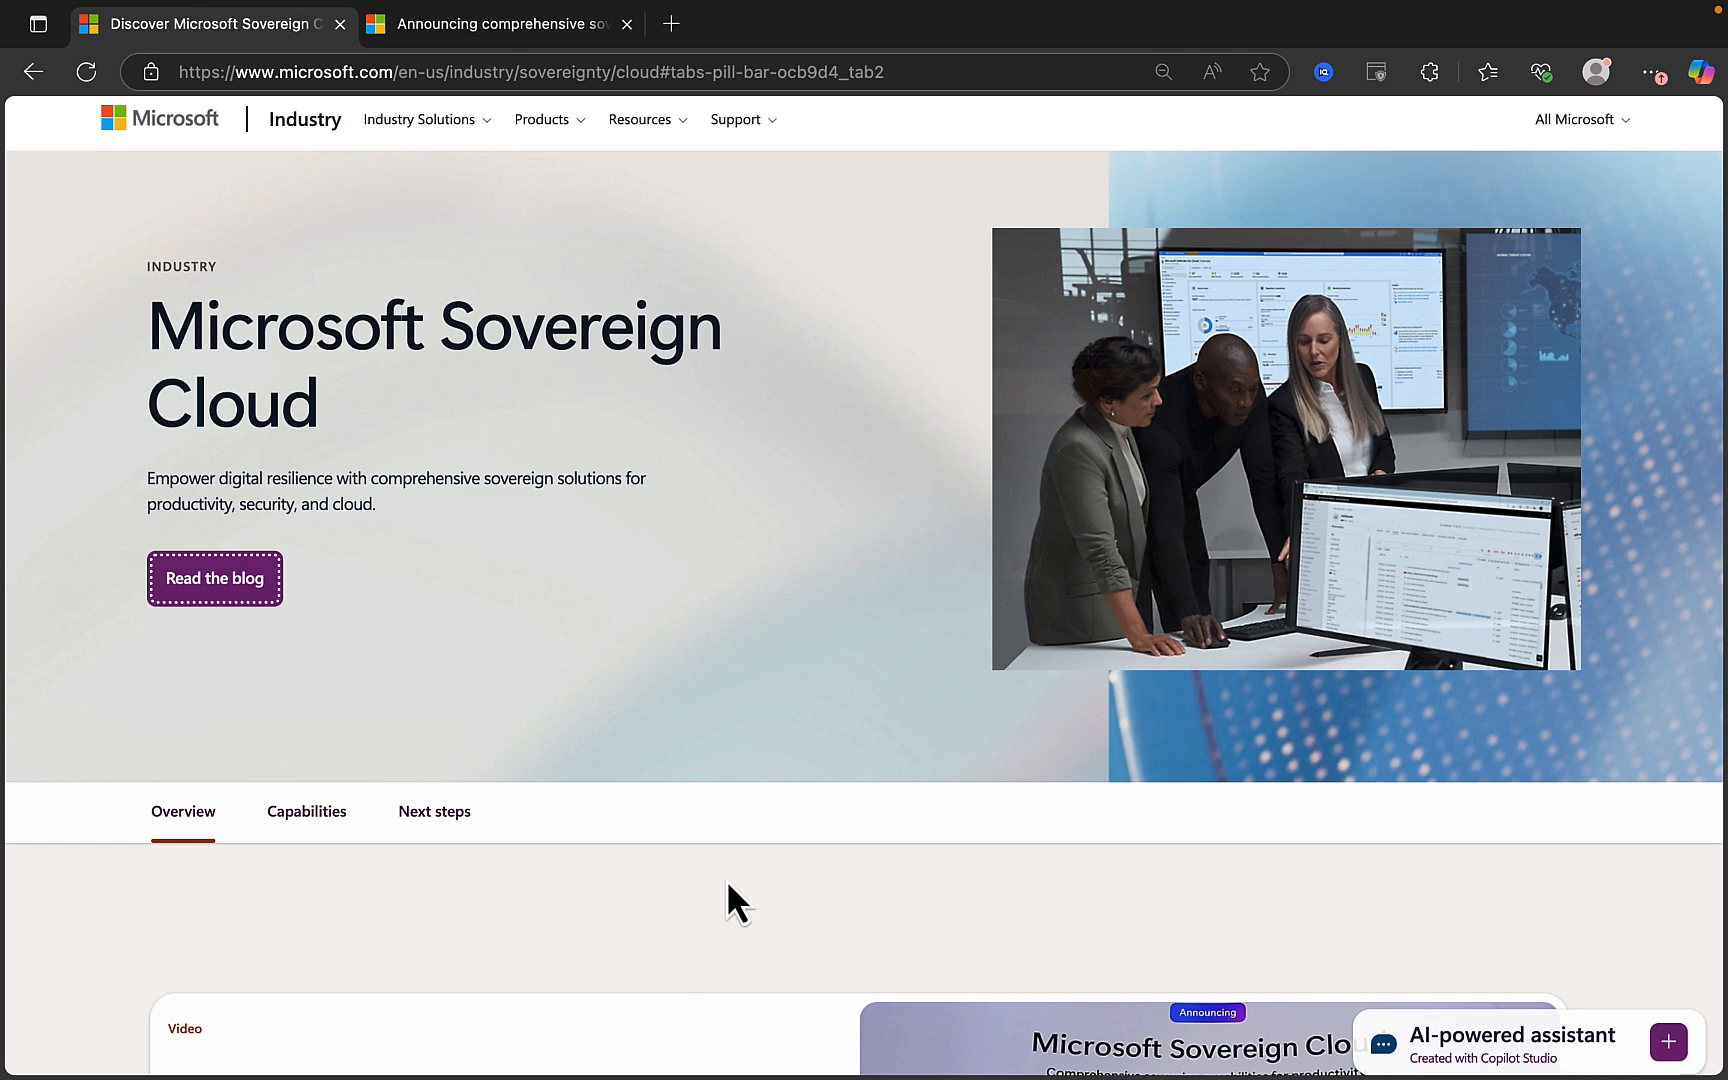
mouse_move(746, 939)
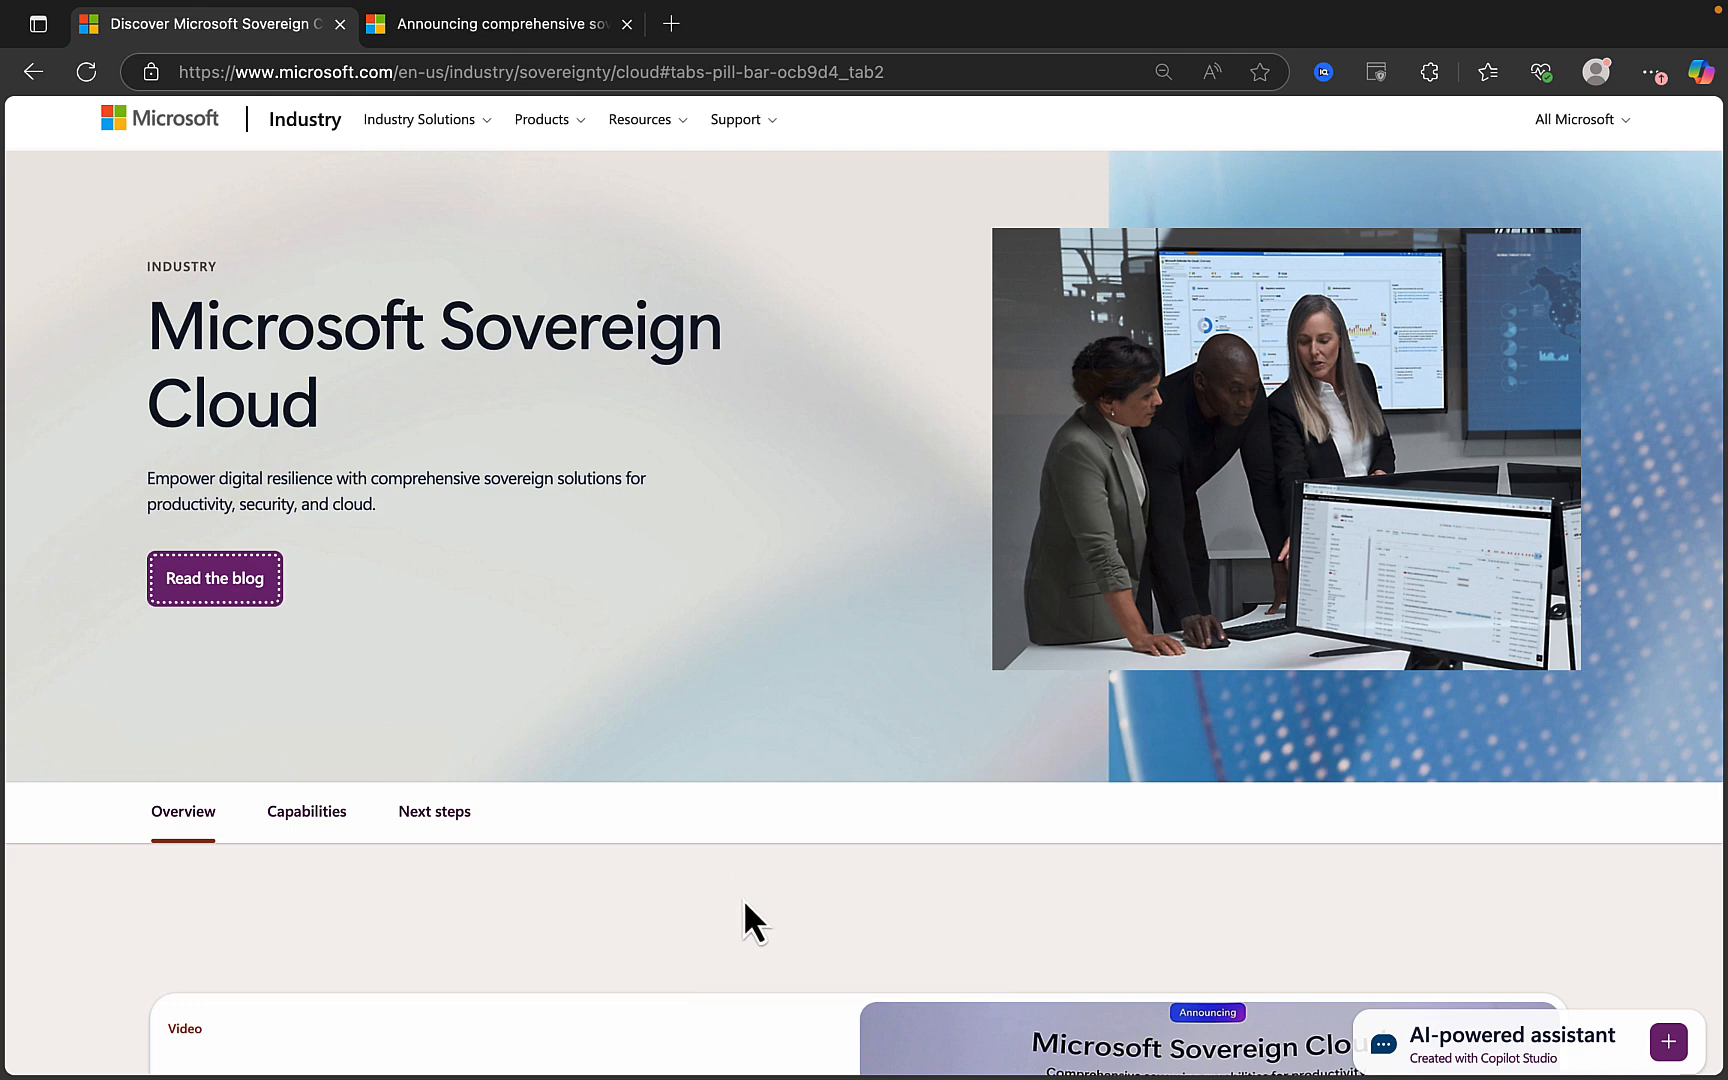
Scroll past the hero and advance the featured carousel to the European digital commitments card.
scroll("down", 3)
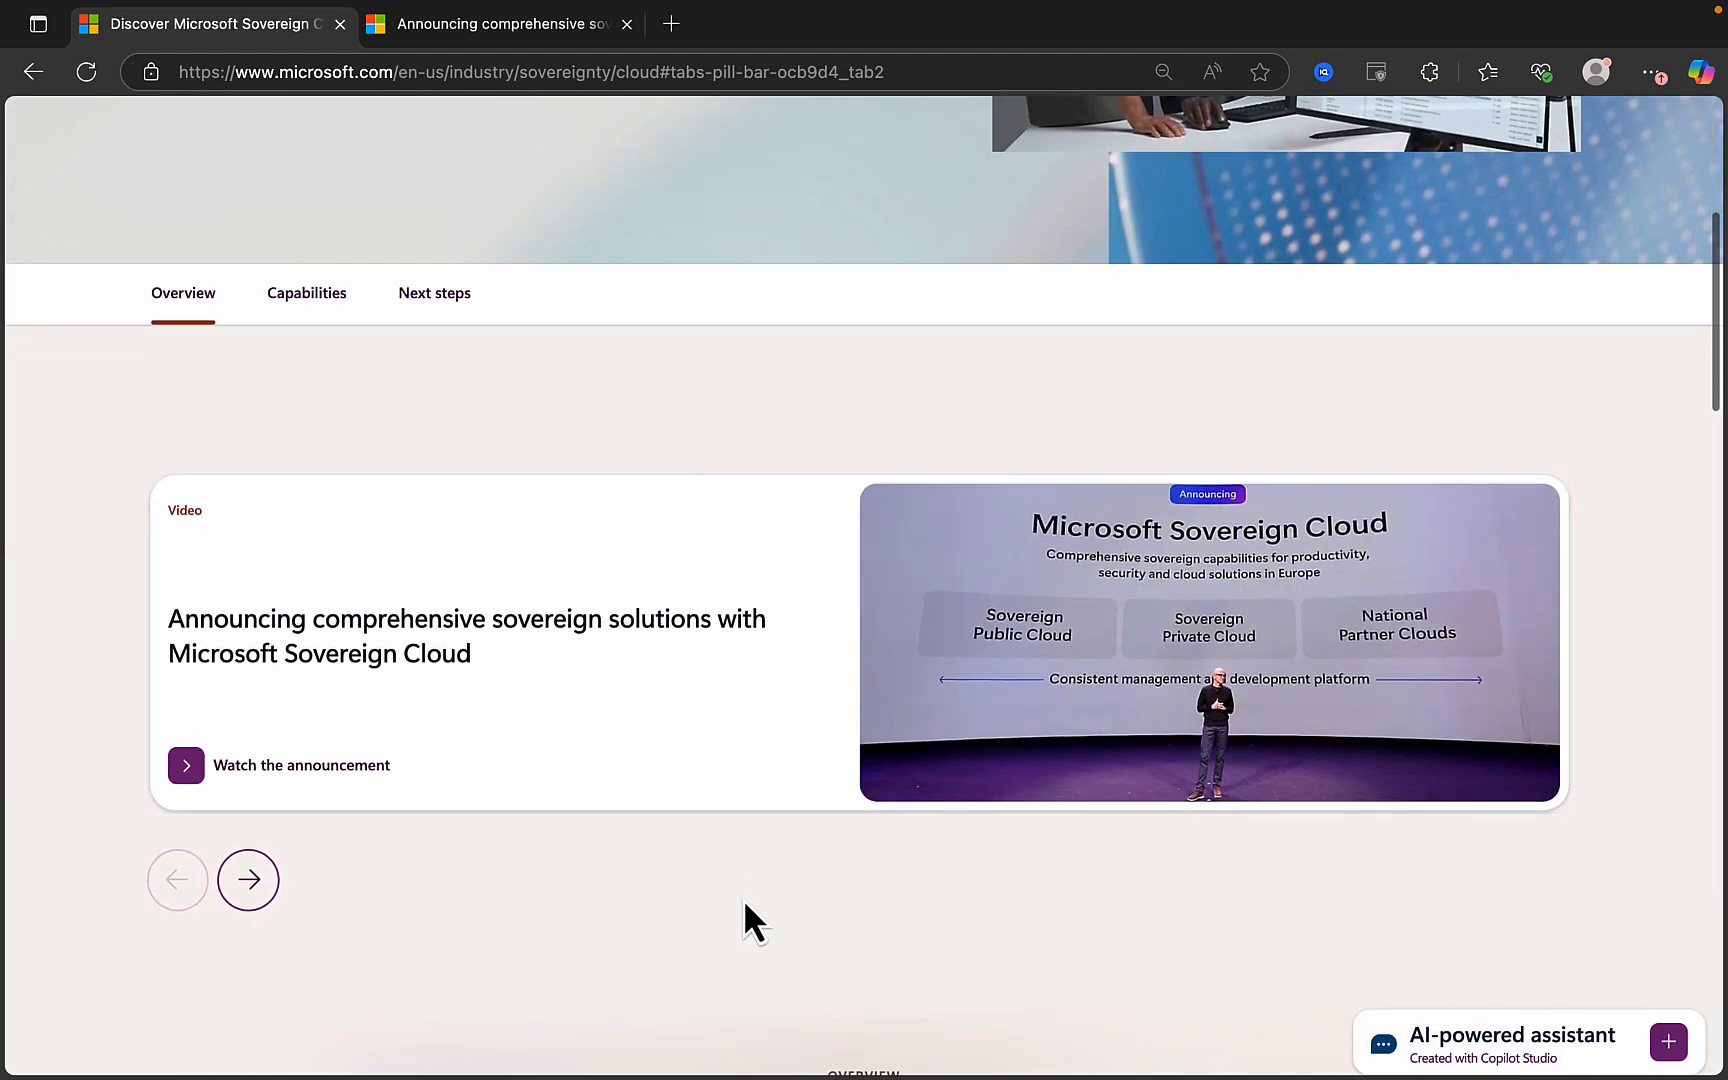
scroll("down", 3)
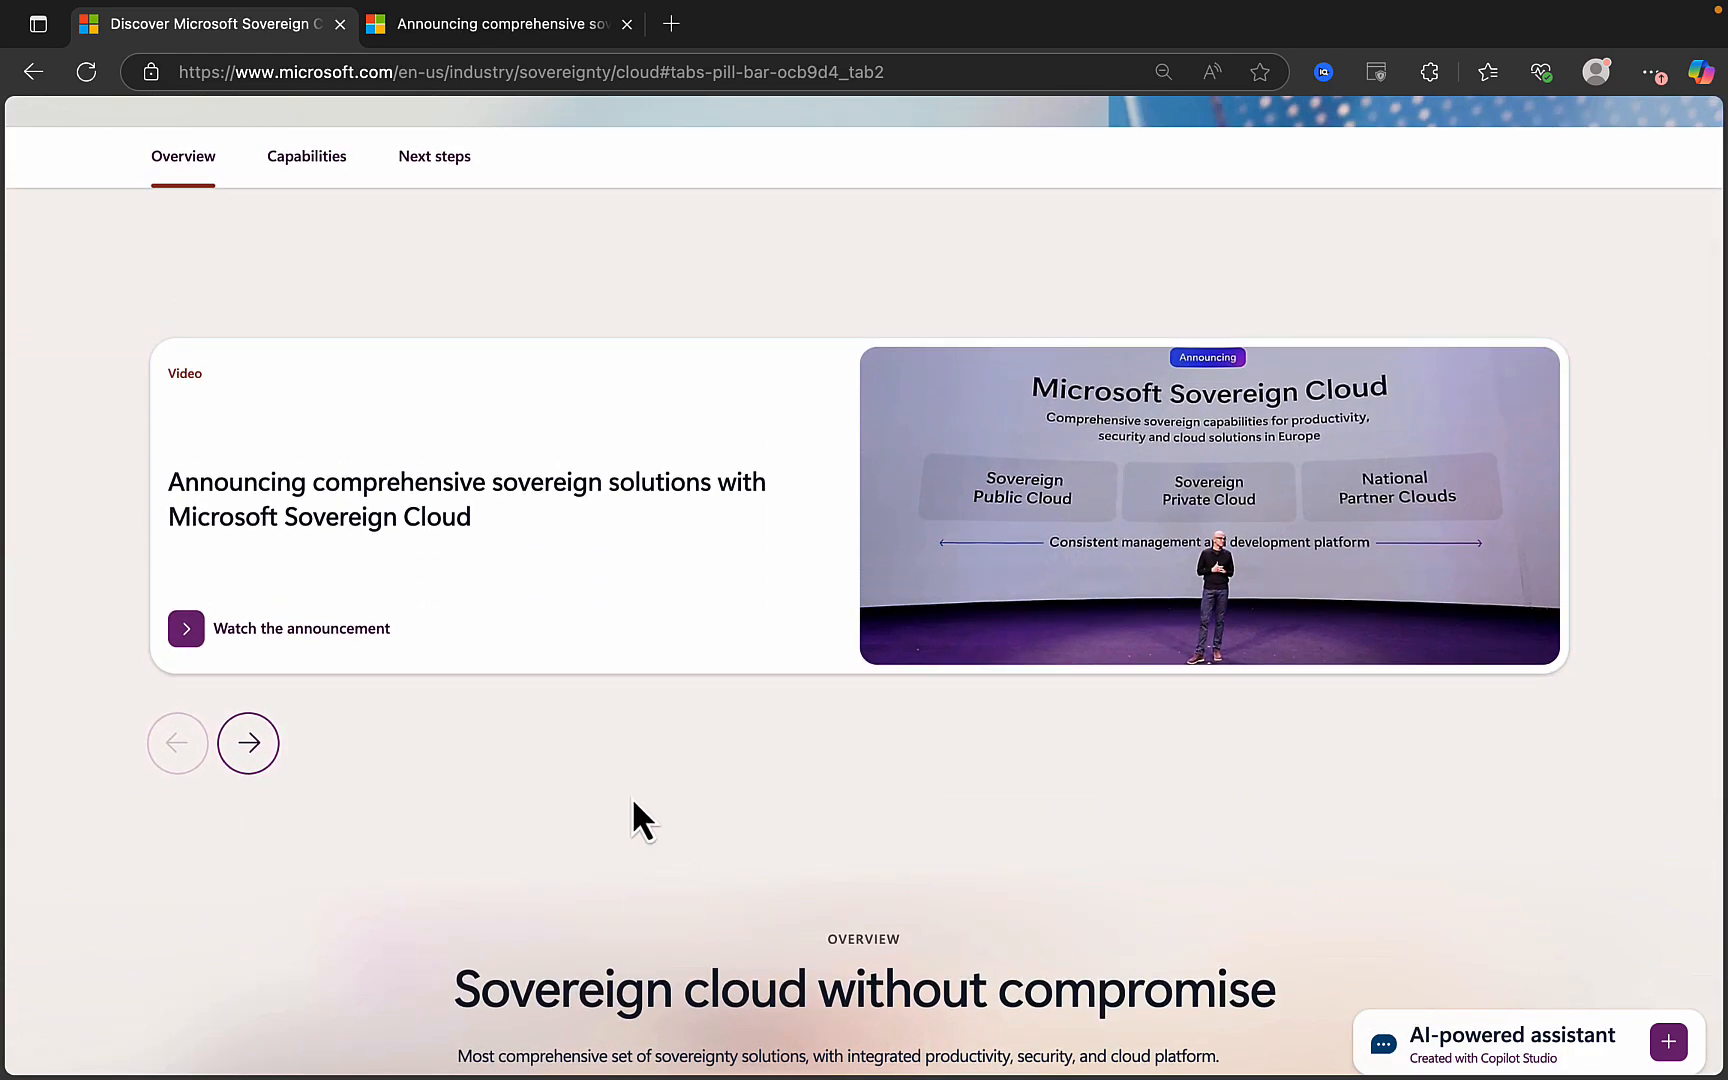
mouse_move(461, 763)
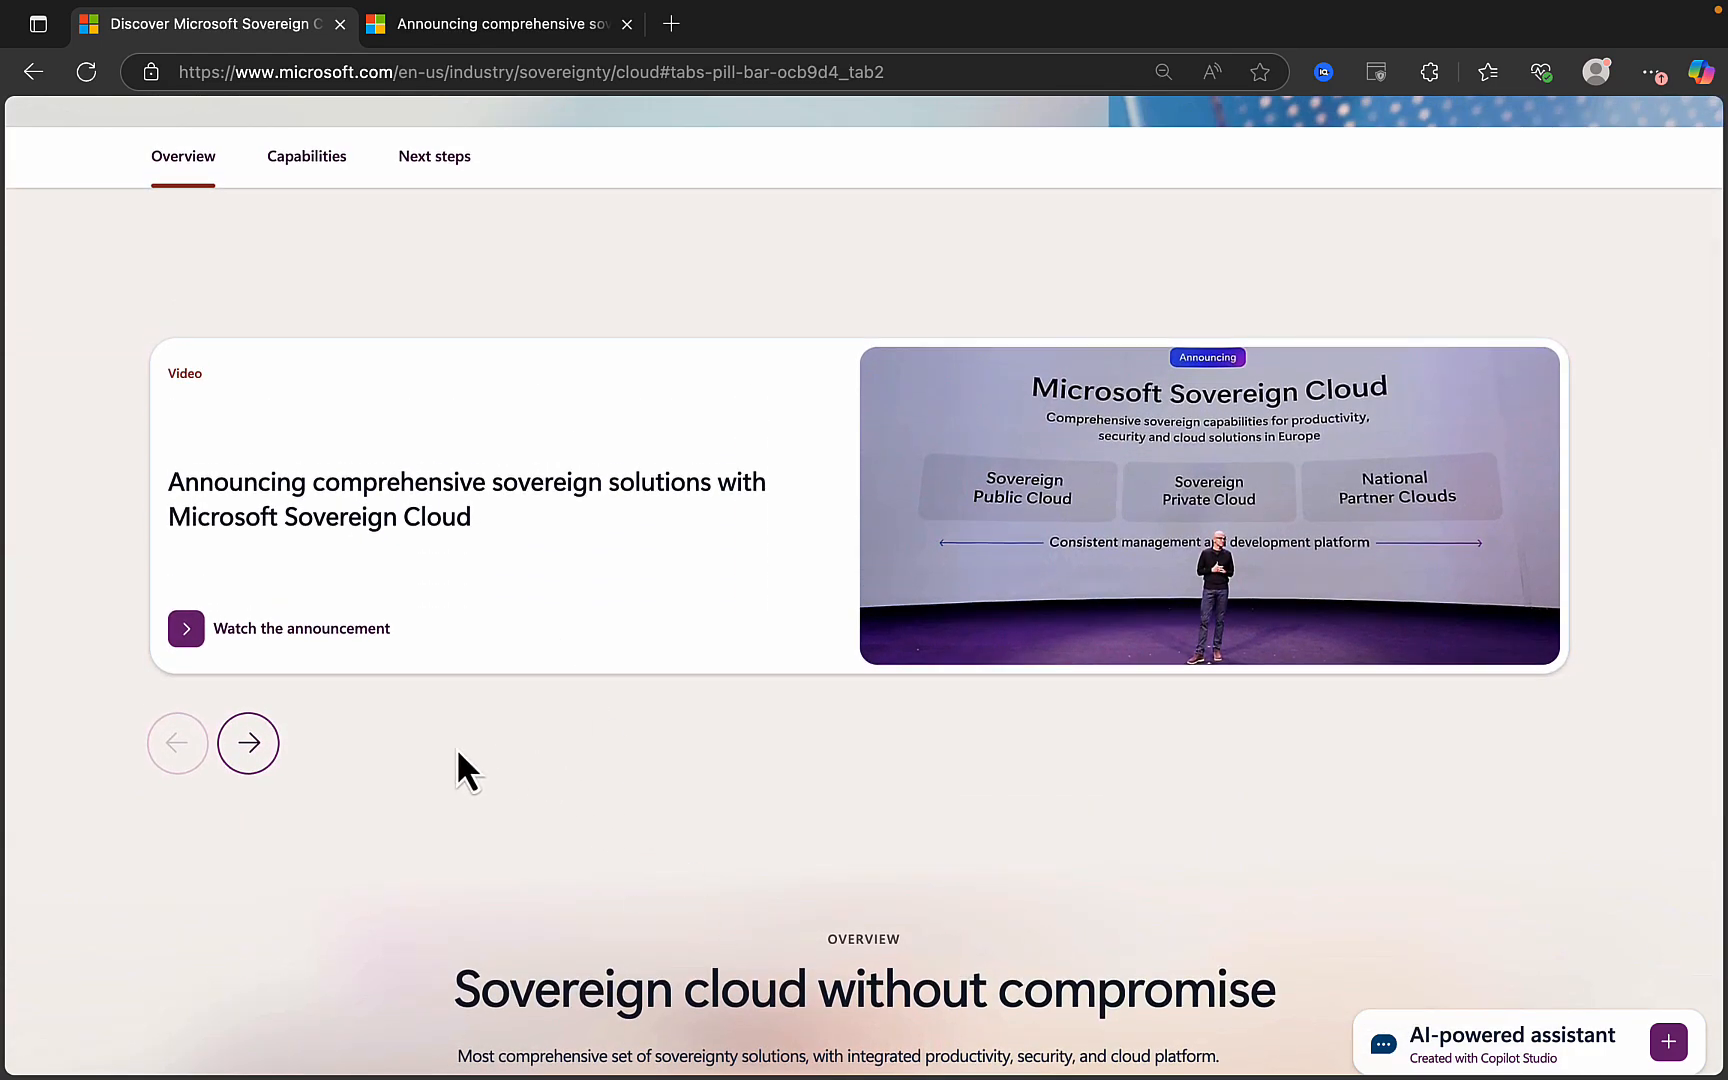
mouse_move(1134, 728)
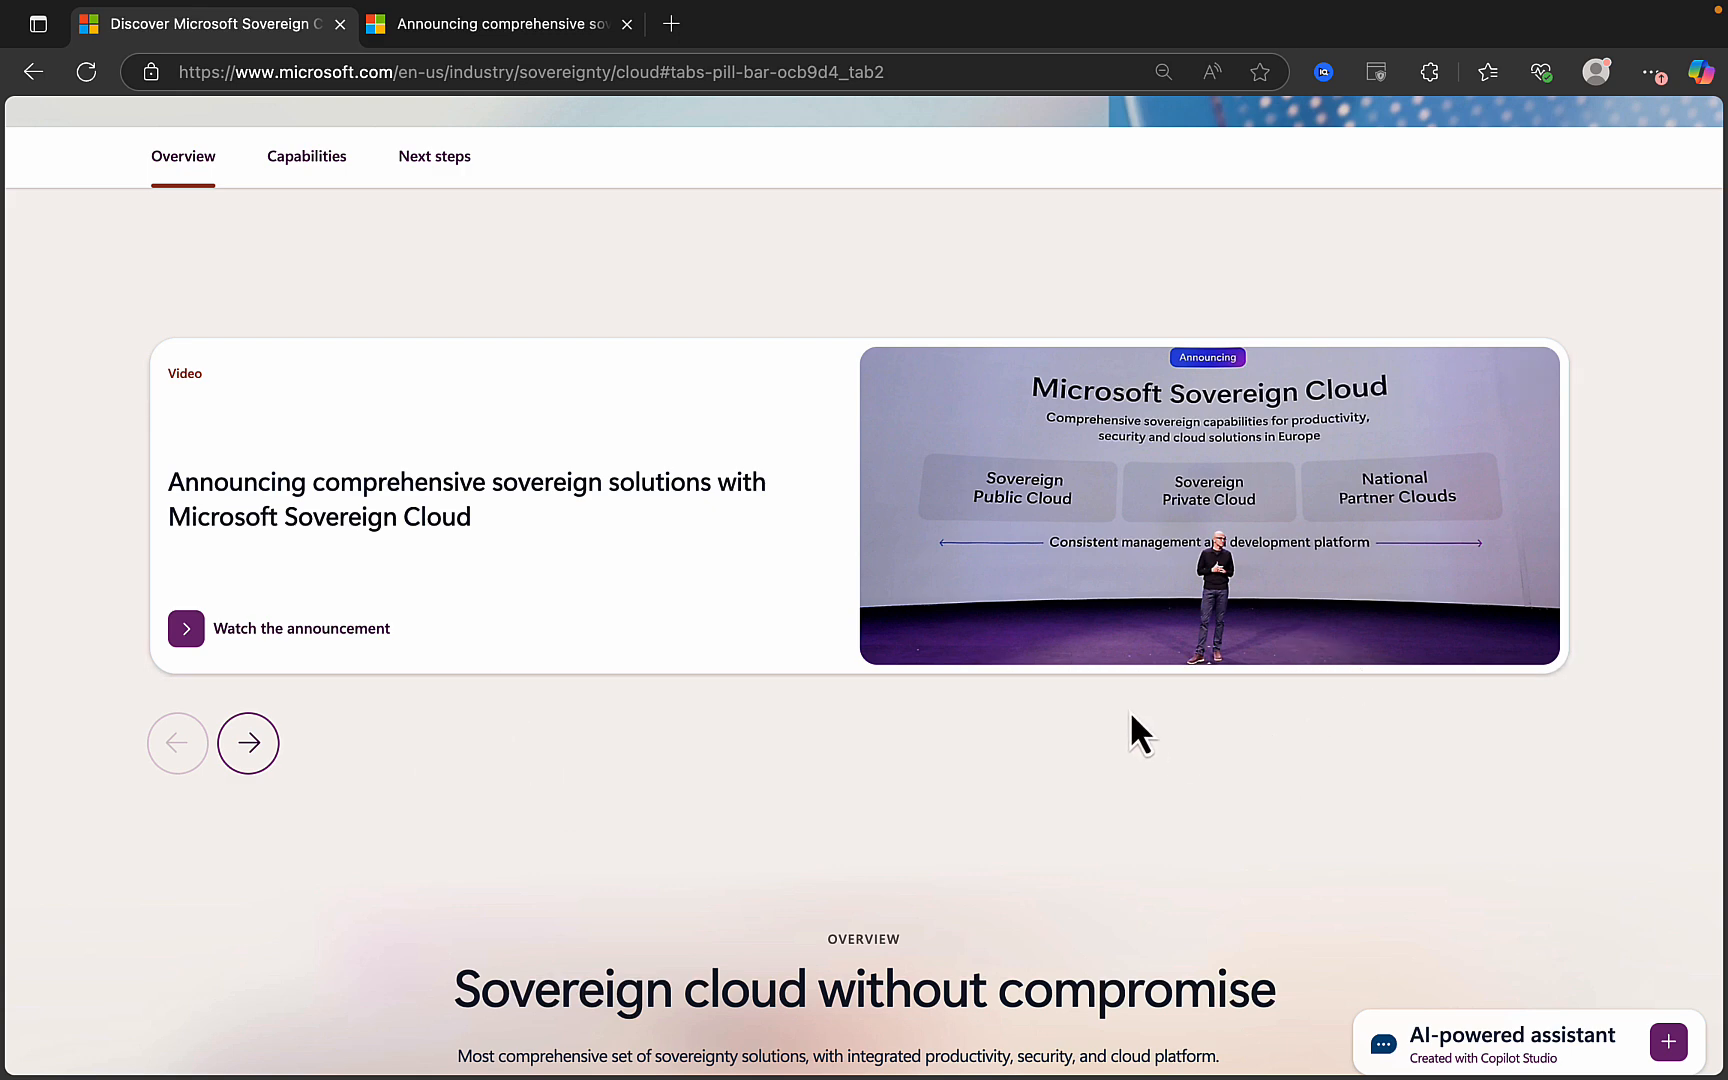
mouse_move(1109, 762)
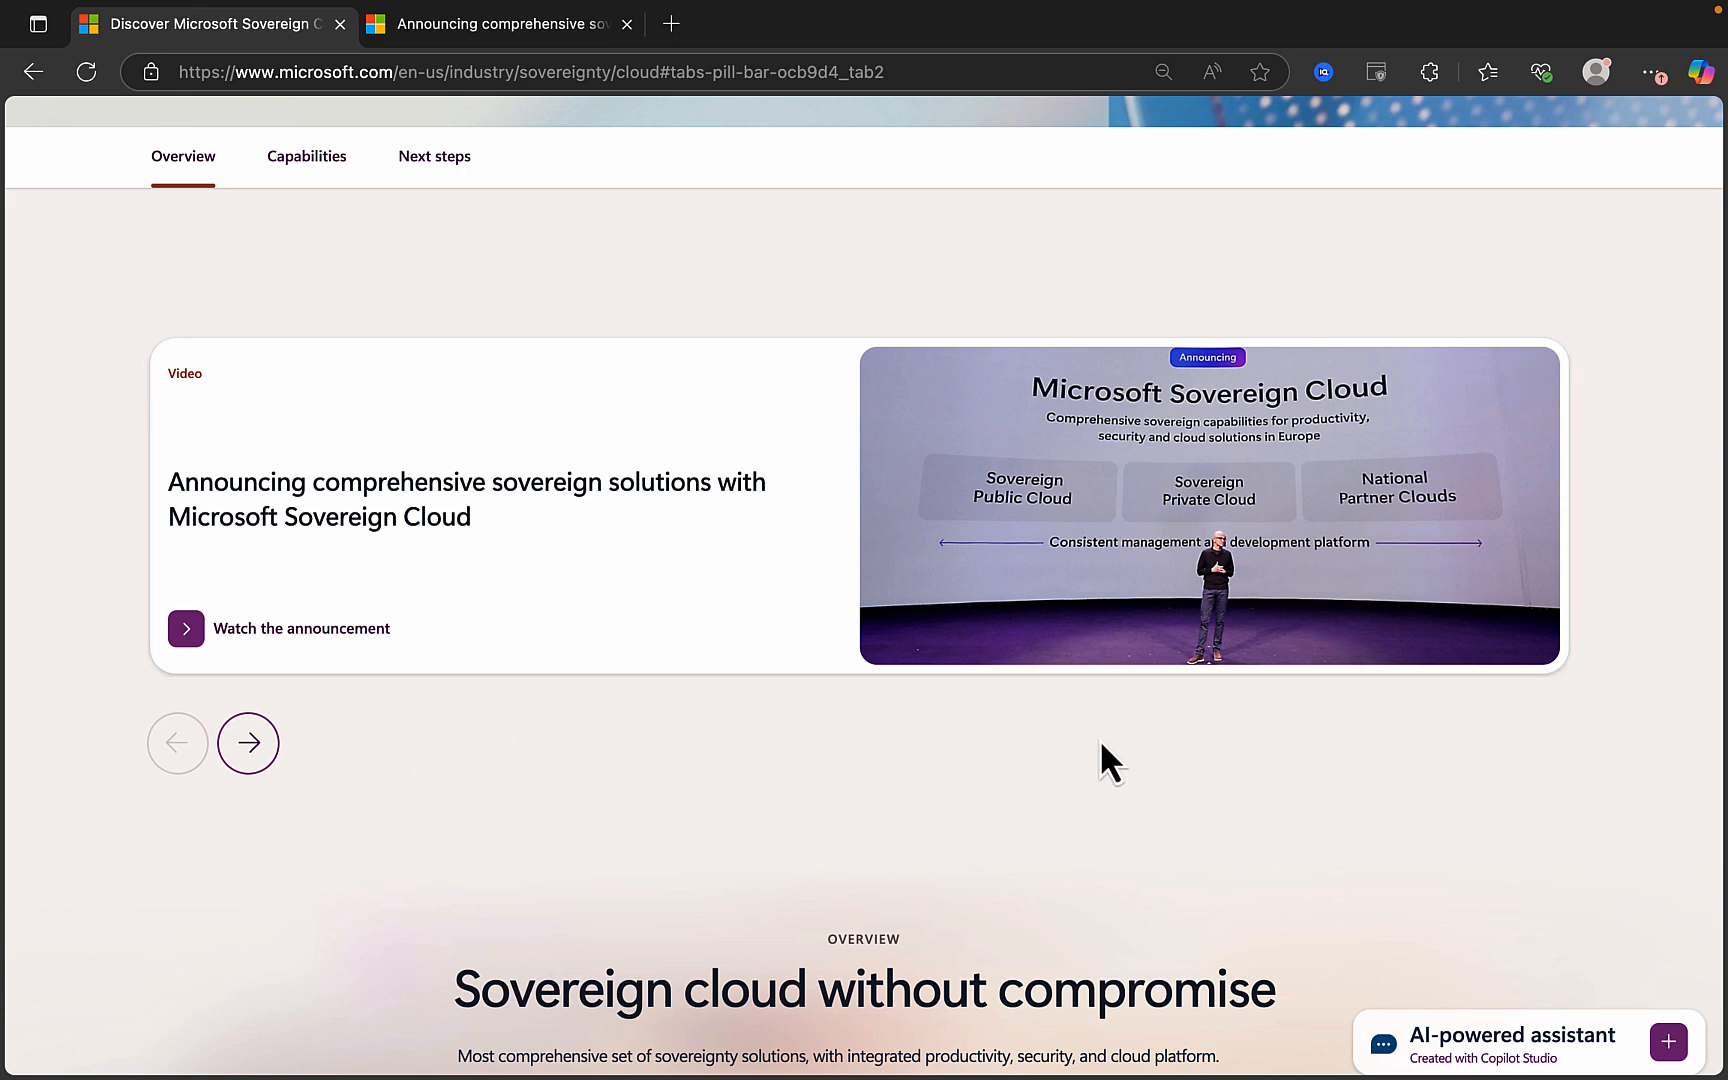
left_click(248, 743)
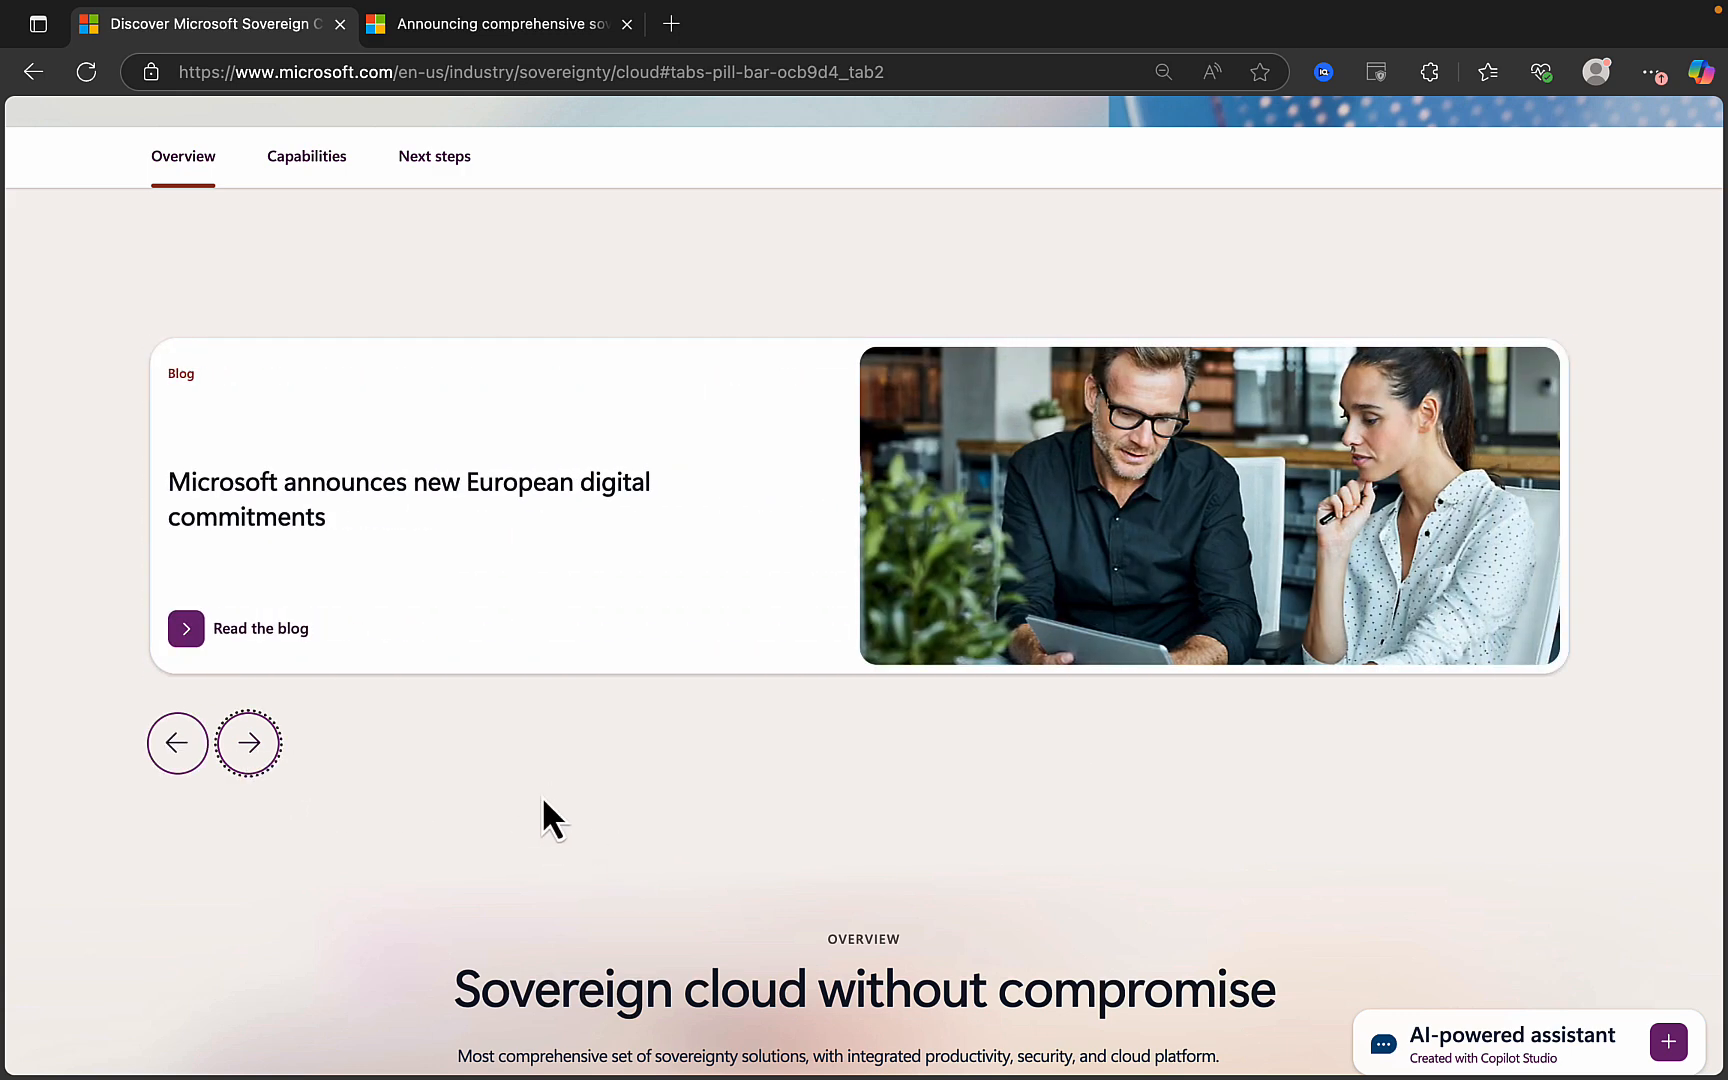
Scroll down to the 'Sovereign cloud without compromise' section showing public, private and national partner options.
scroll("down", 3)
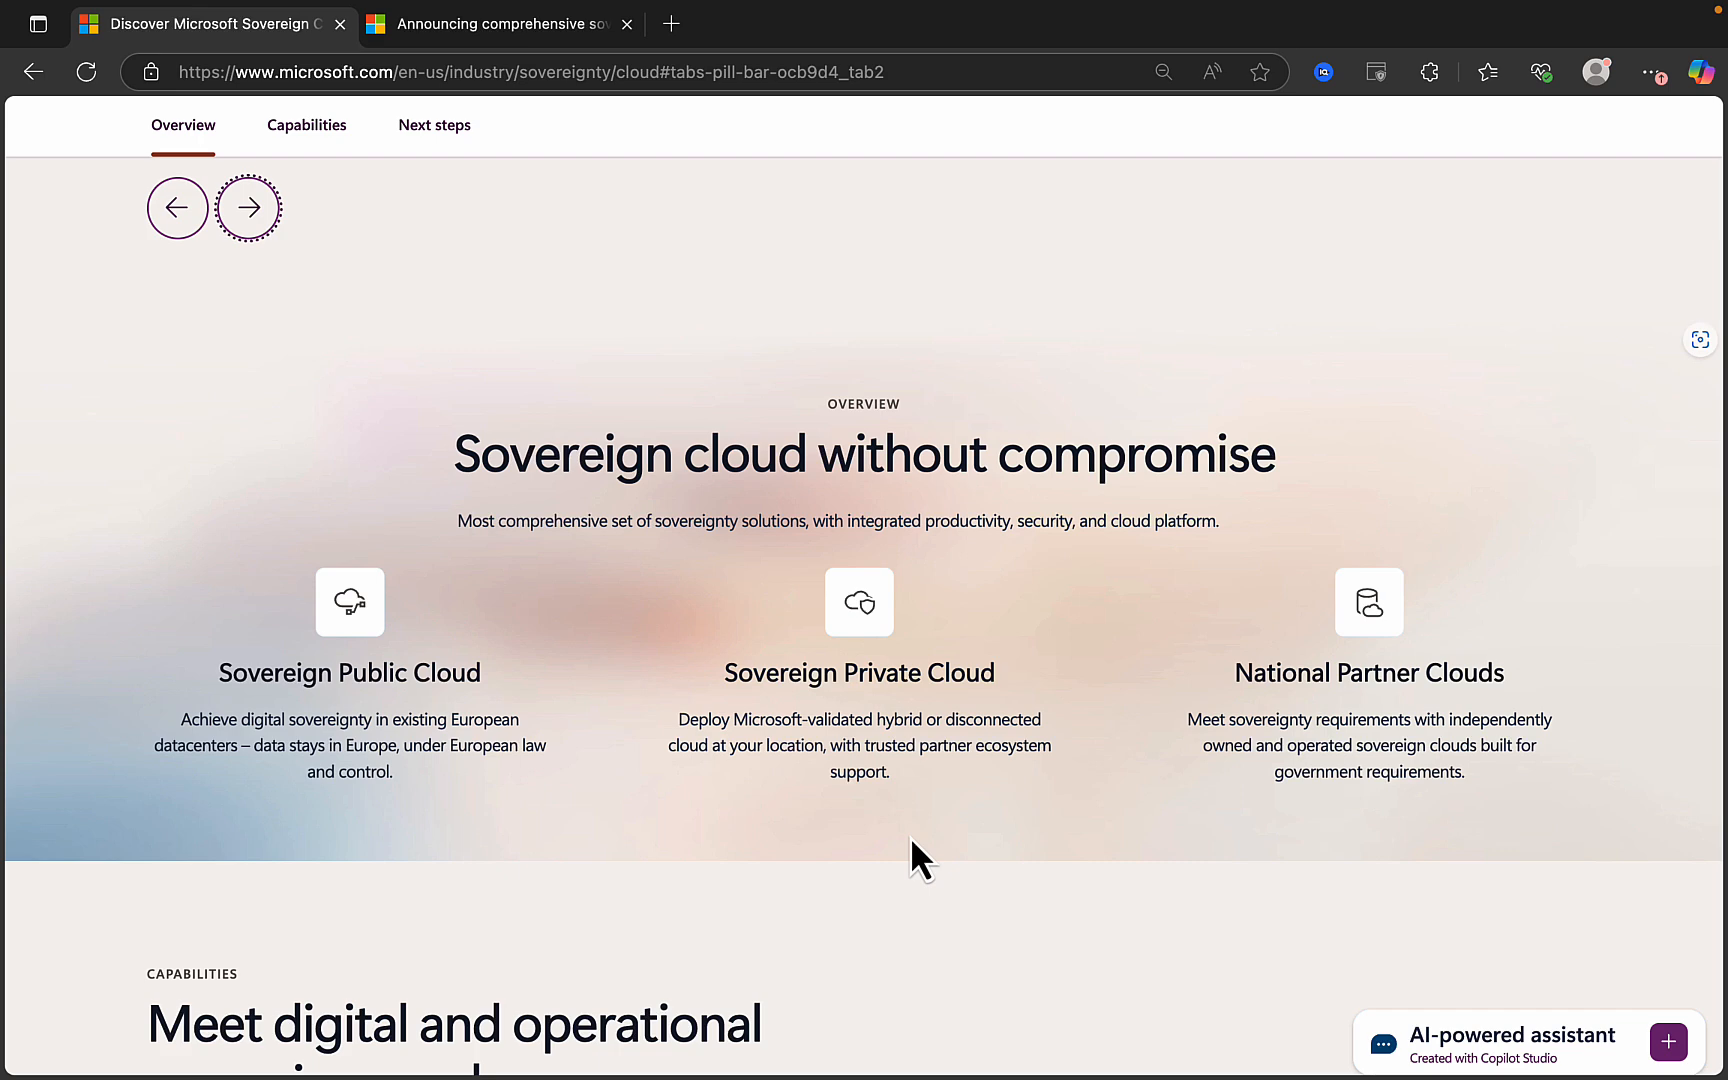
mouse_move(483, 798)
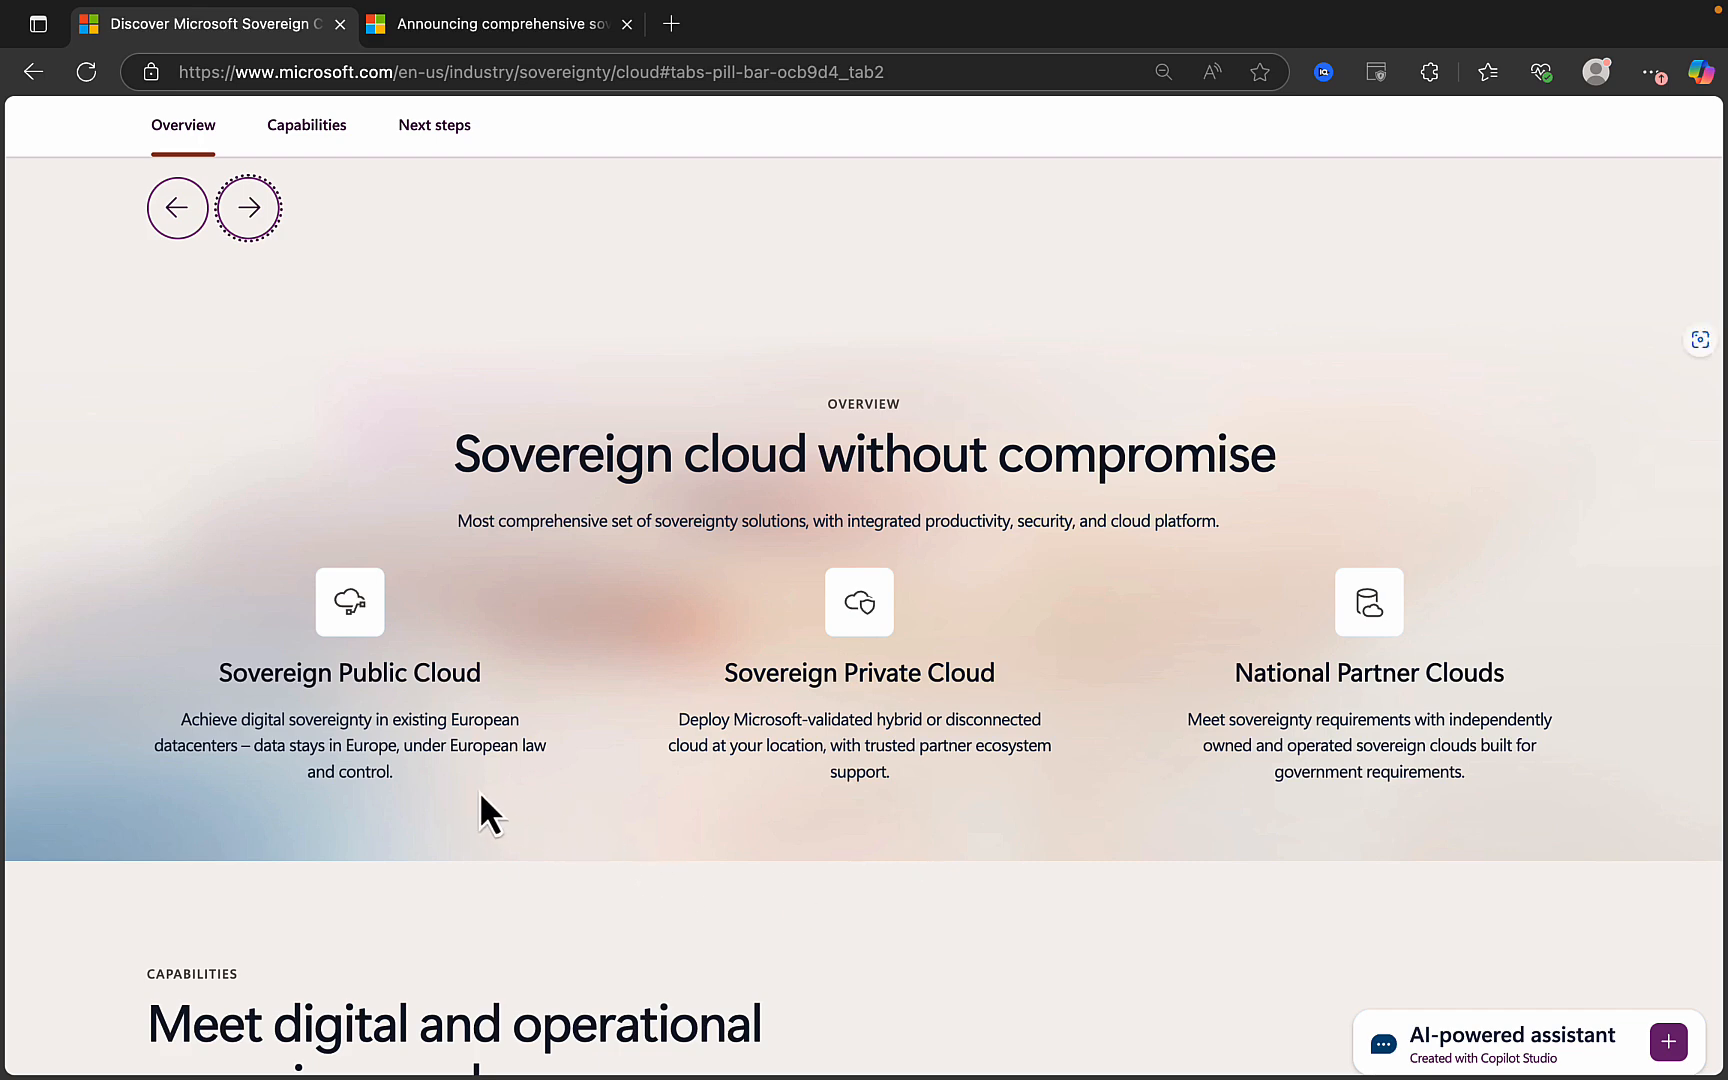
mouse_move(405, 837)
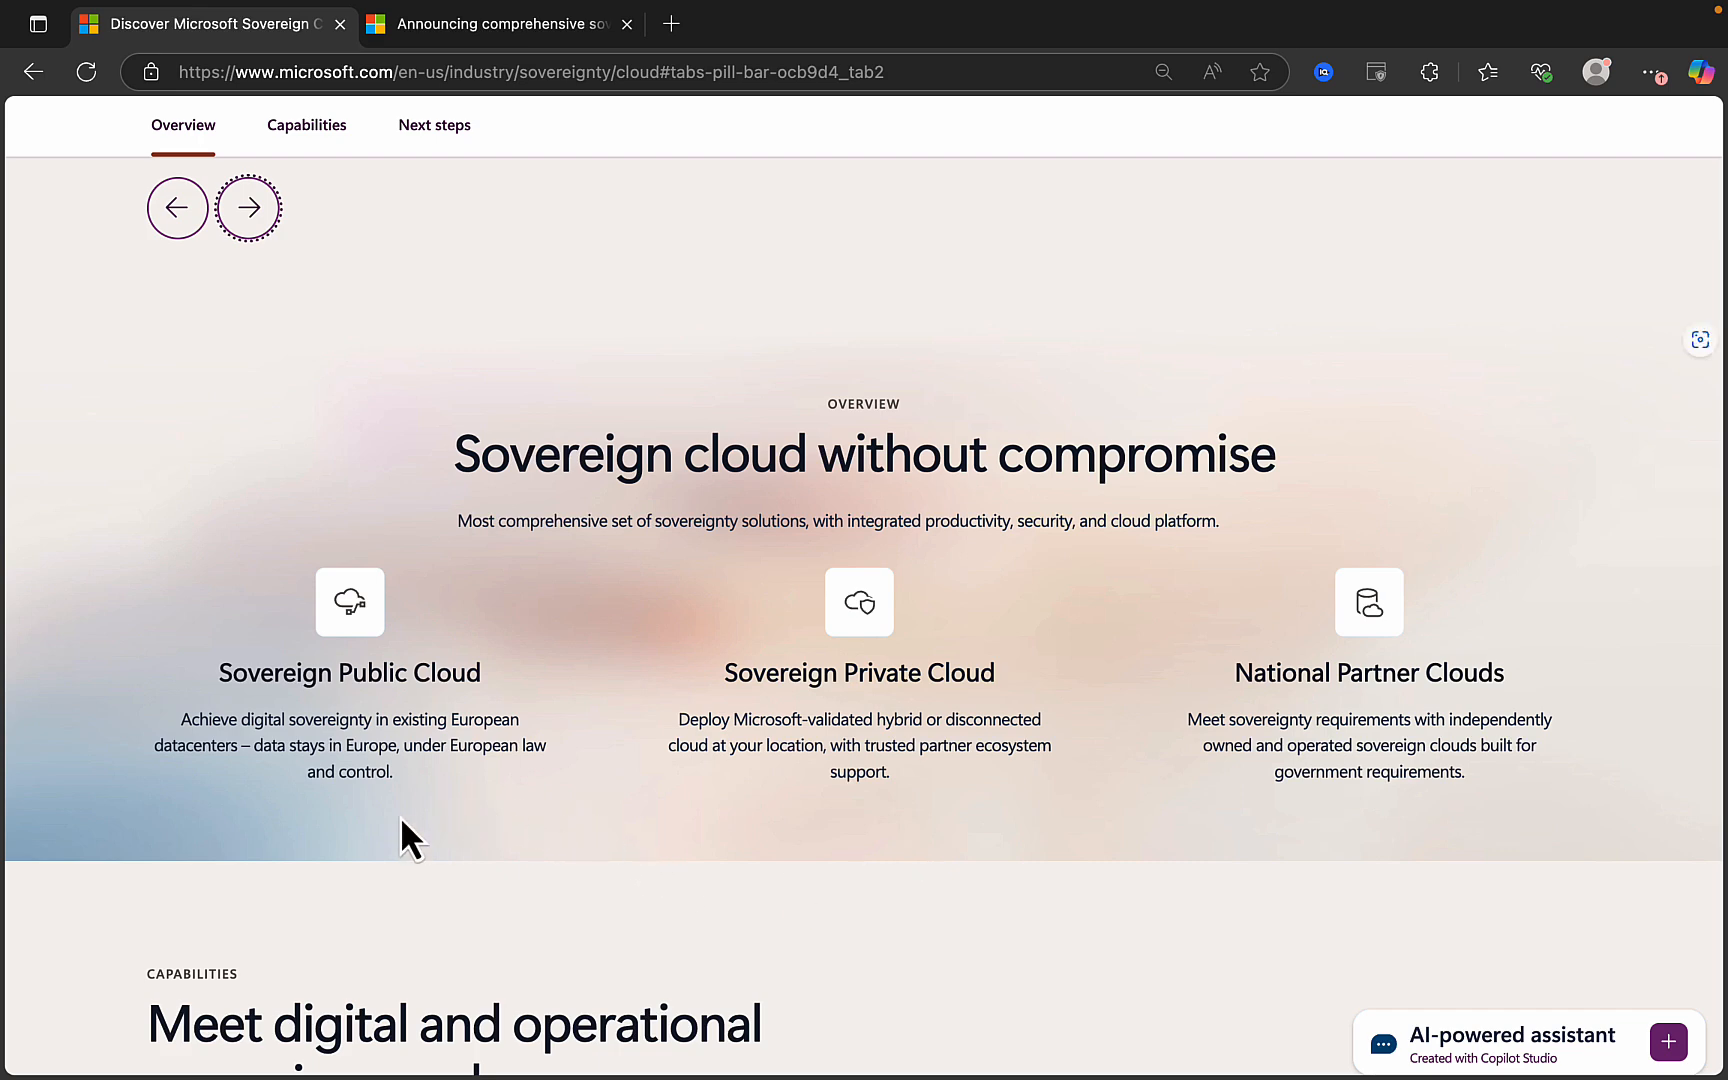
mouse_move(375, 904)
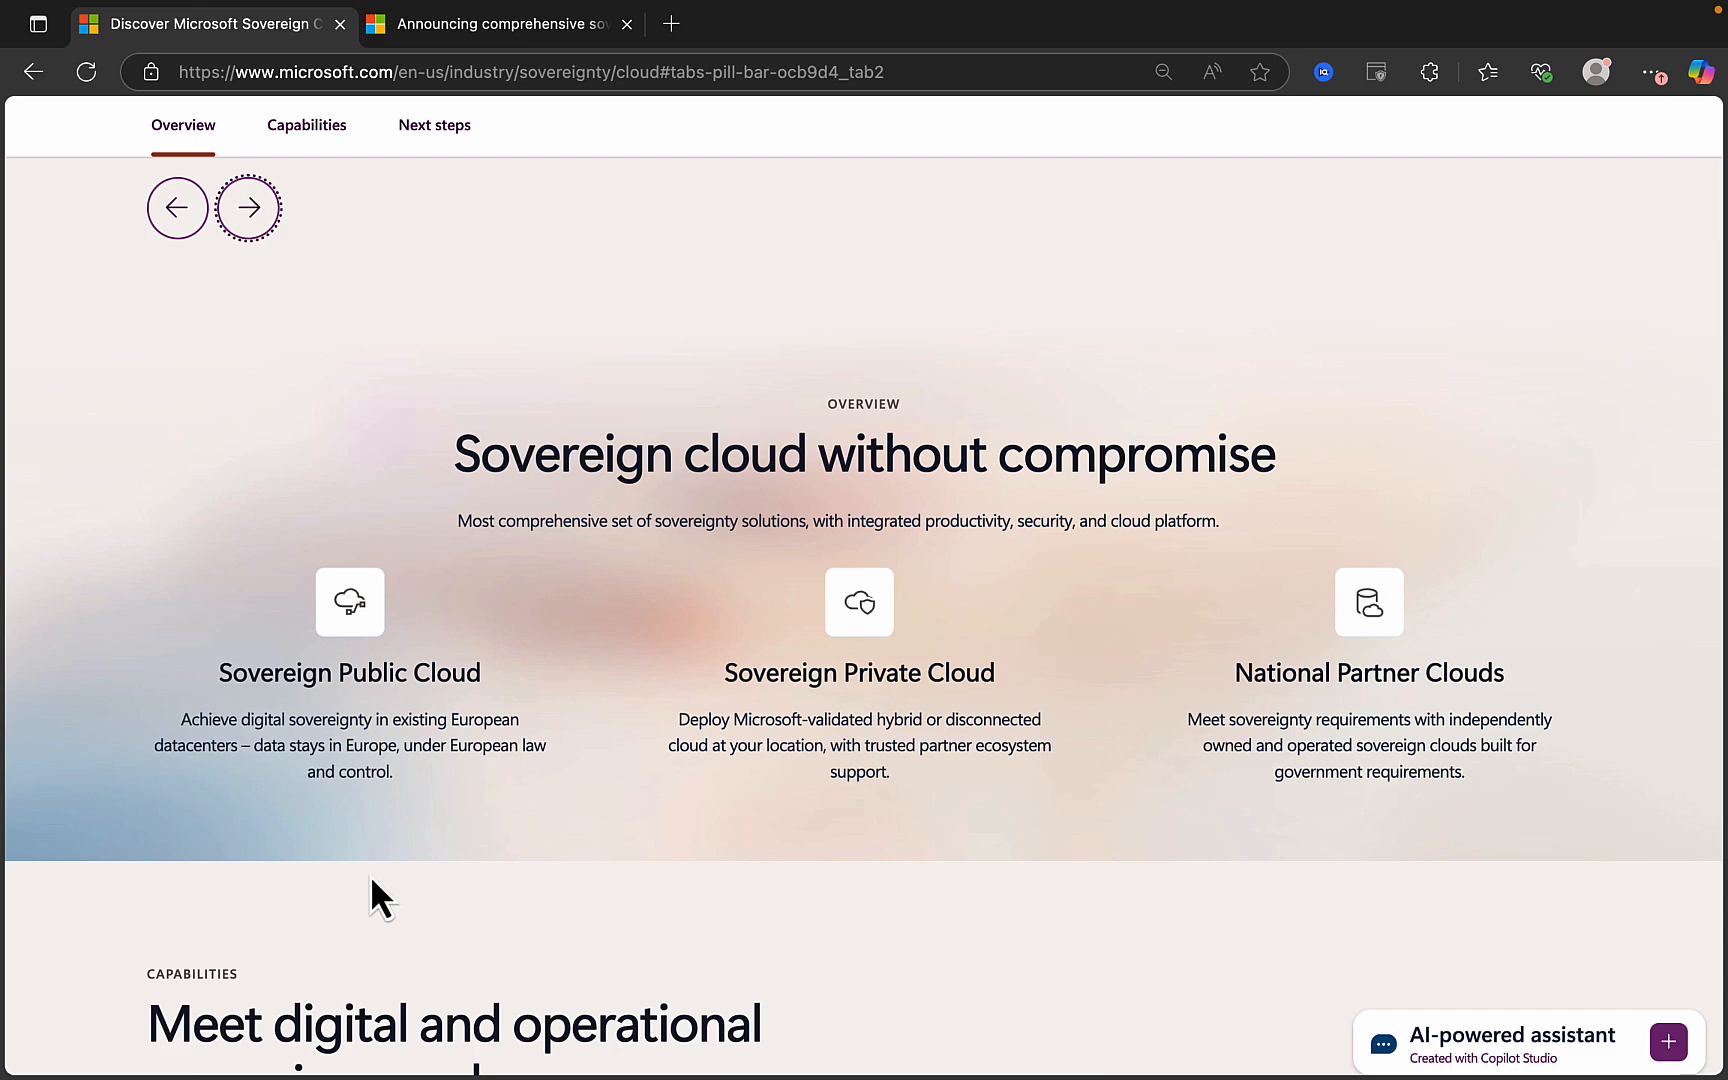
mouse_move(393, 913)
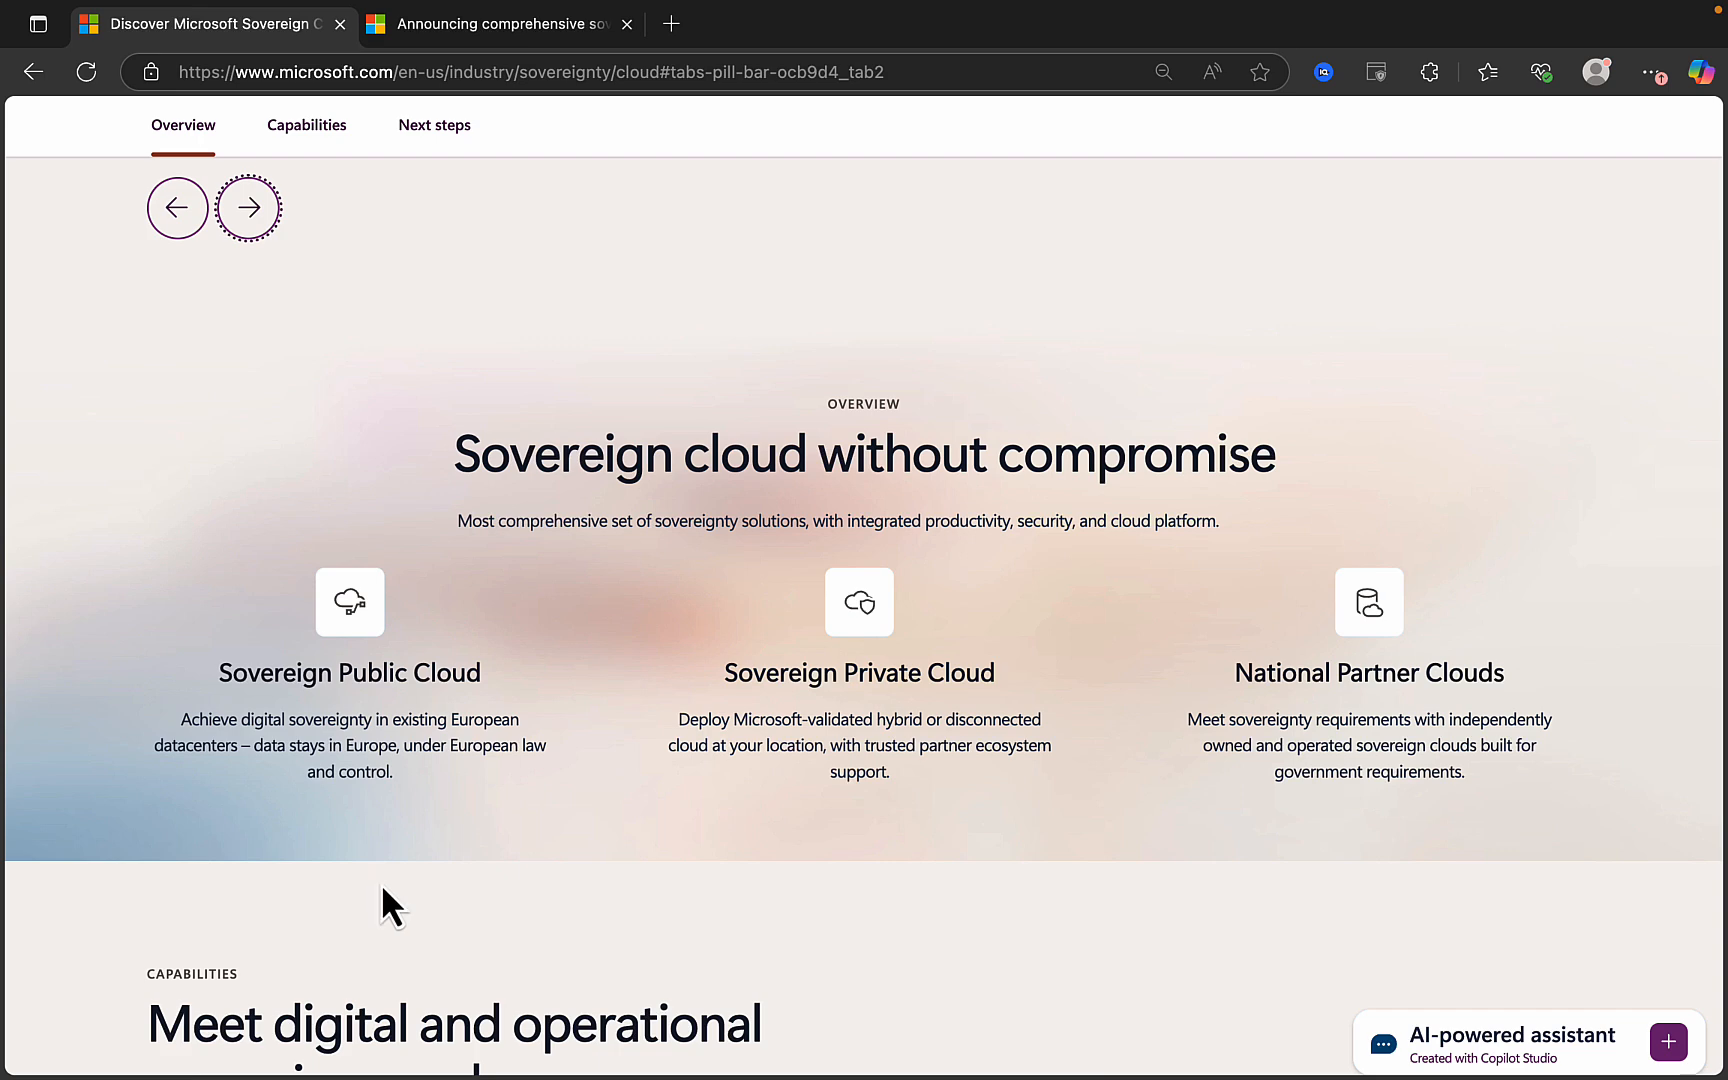
mouse_move(585, 939)
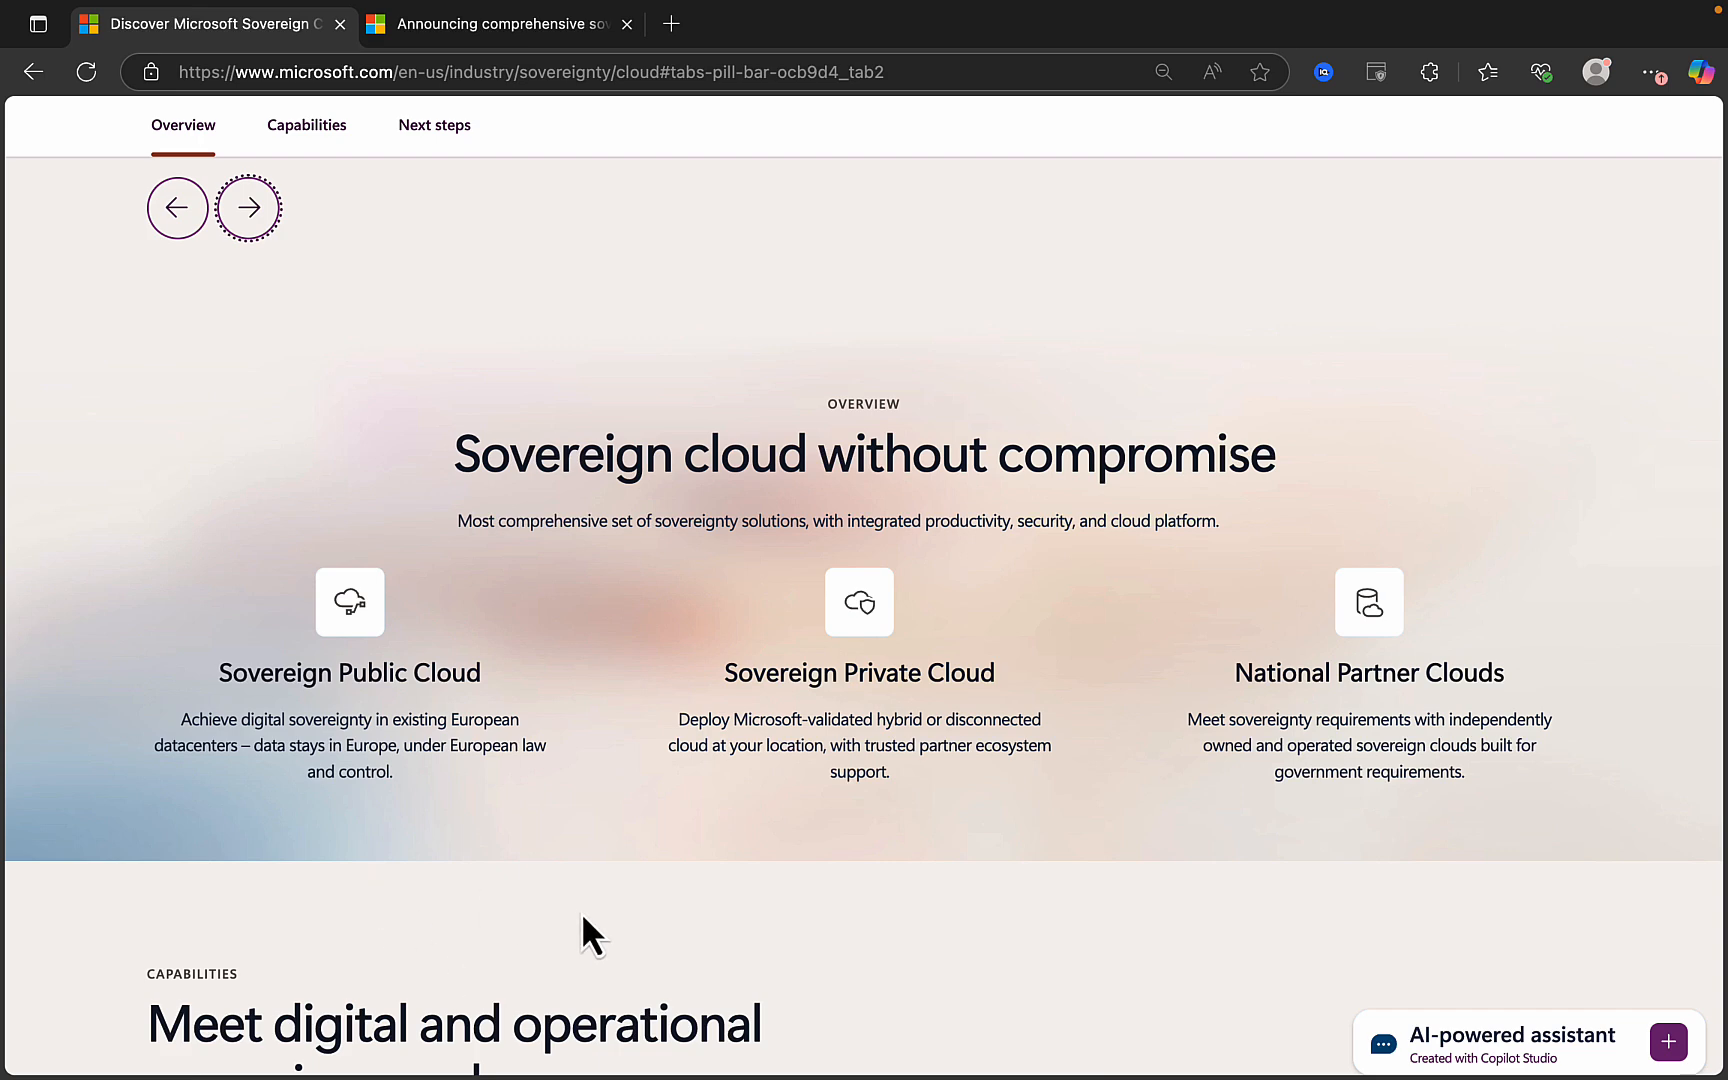
mouse_move(954, 949)
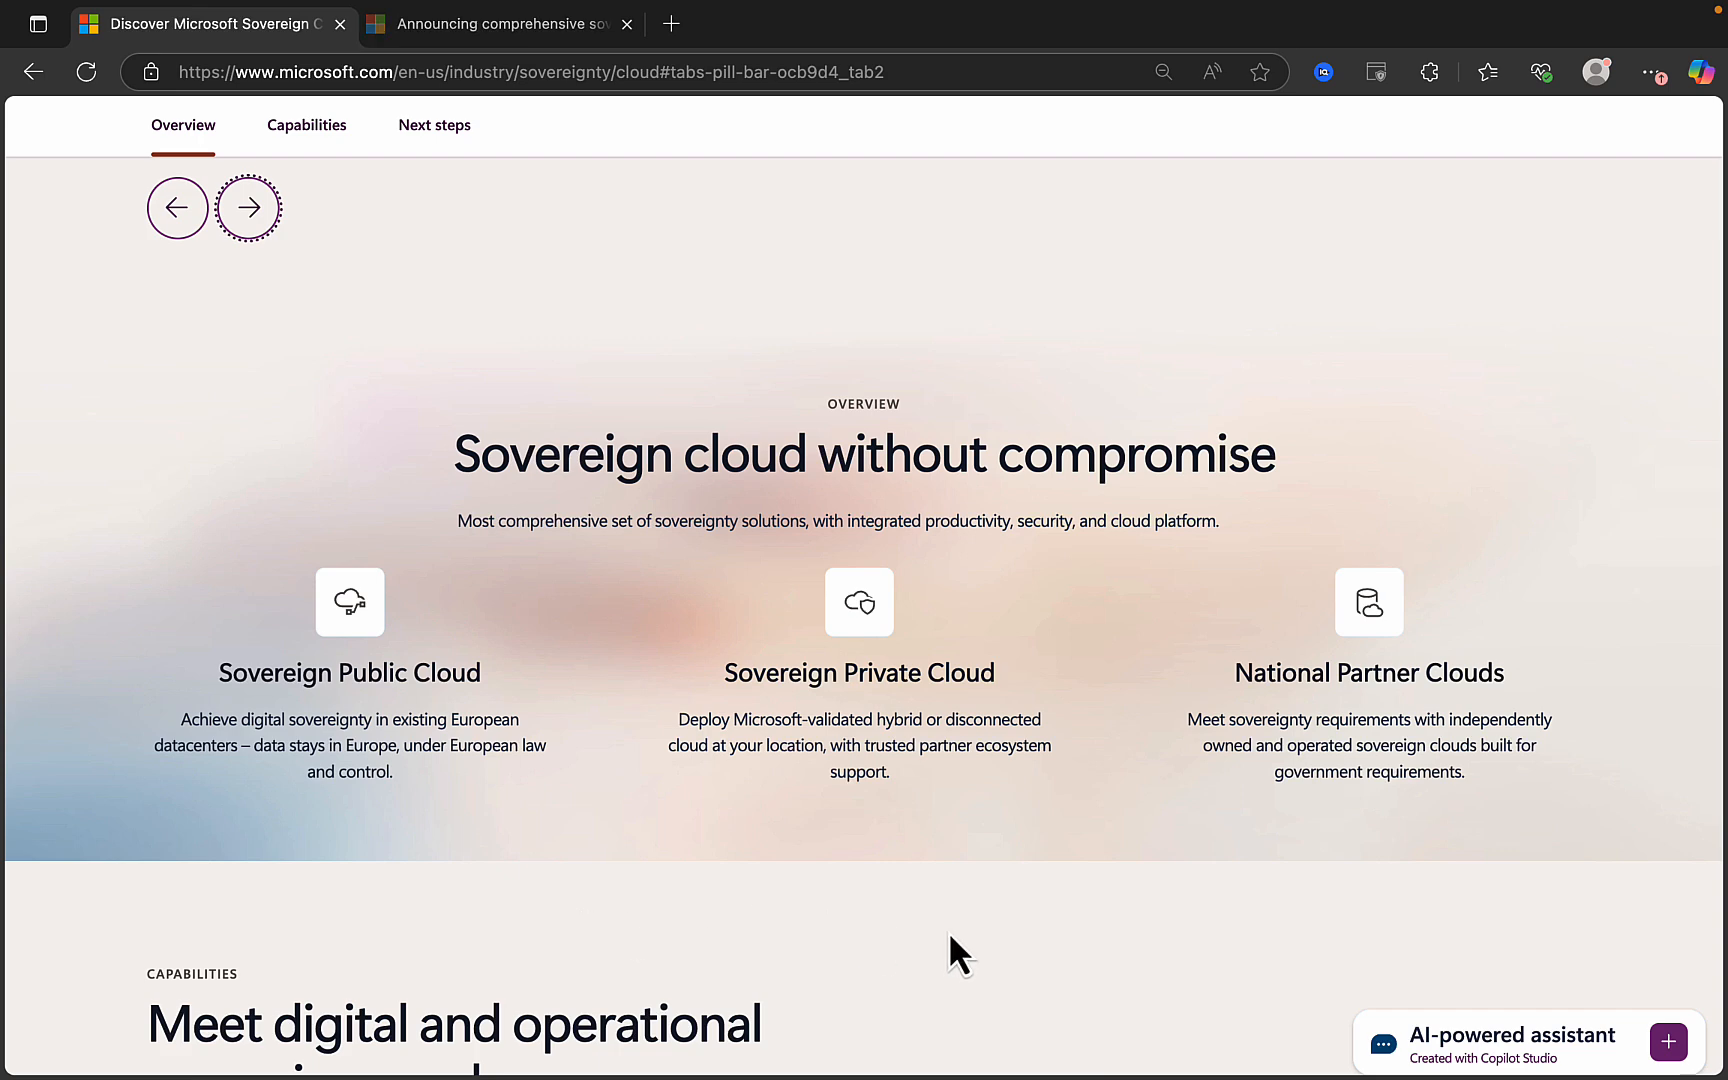
mouse_move(1004, 843)
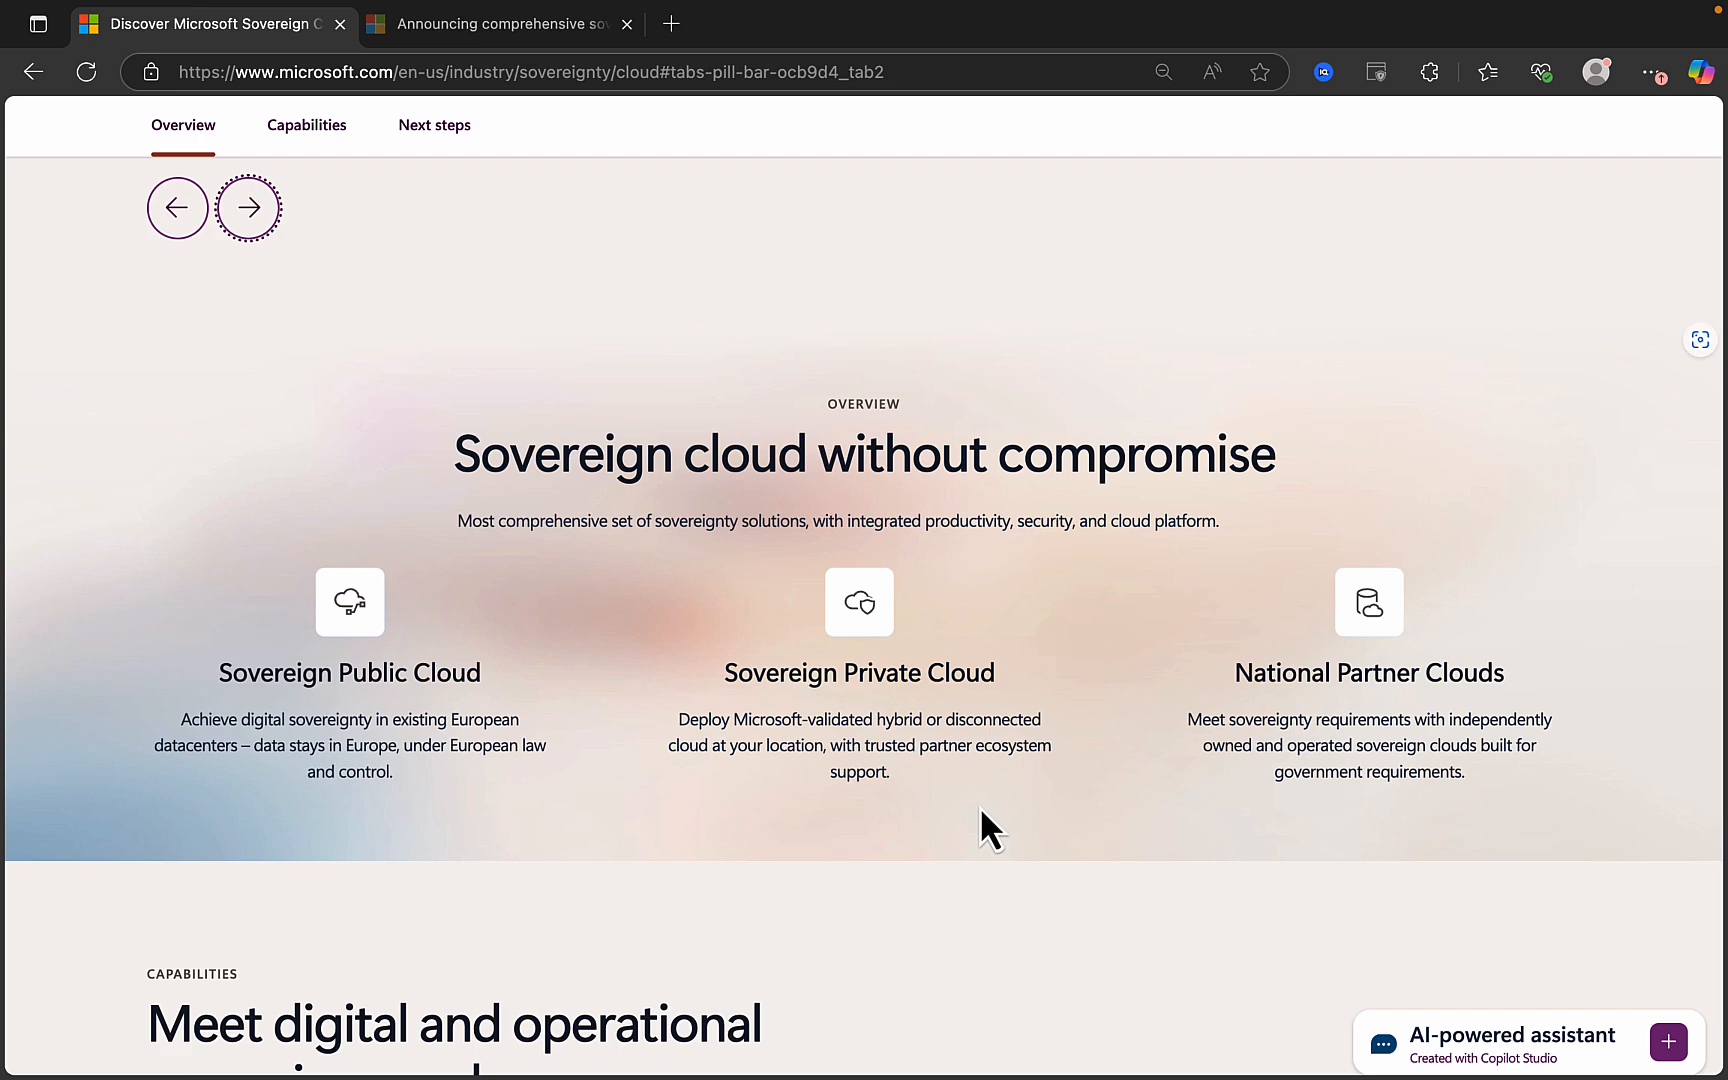
mouse_move(1179, 929)
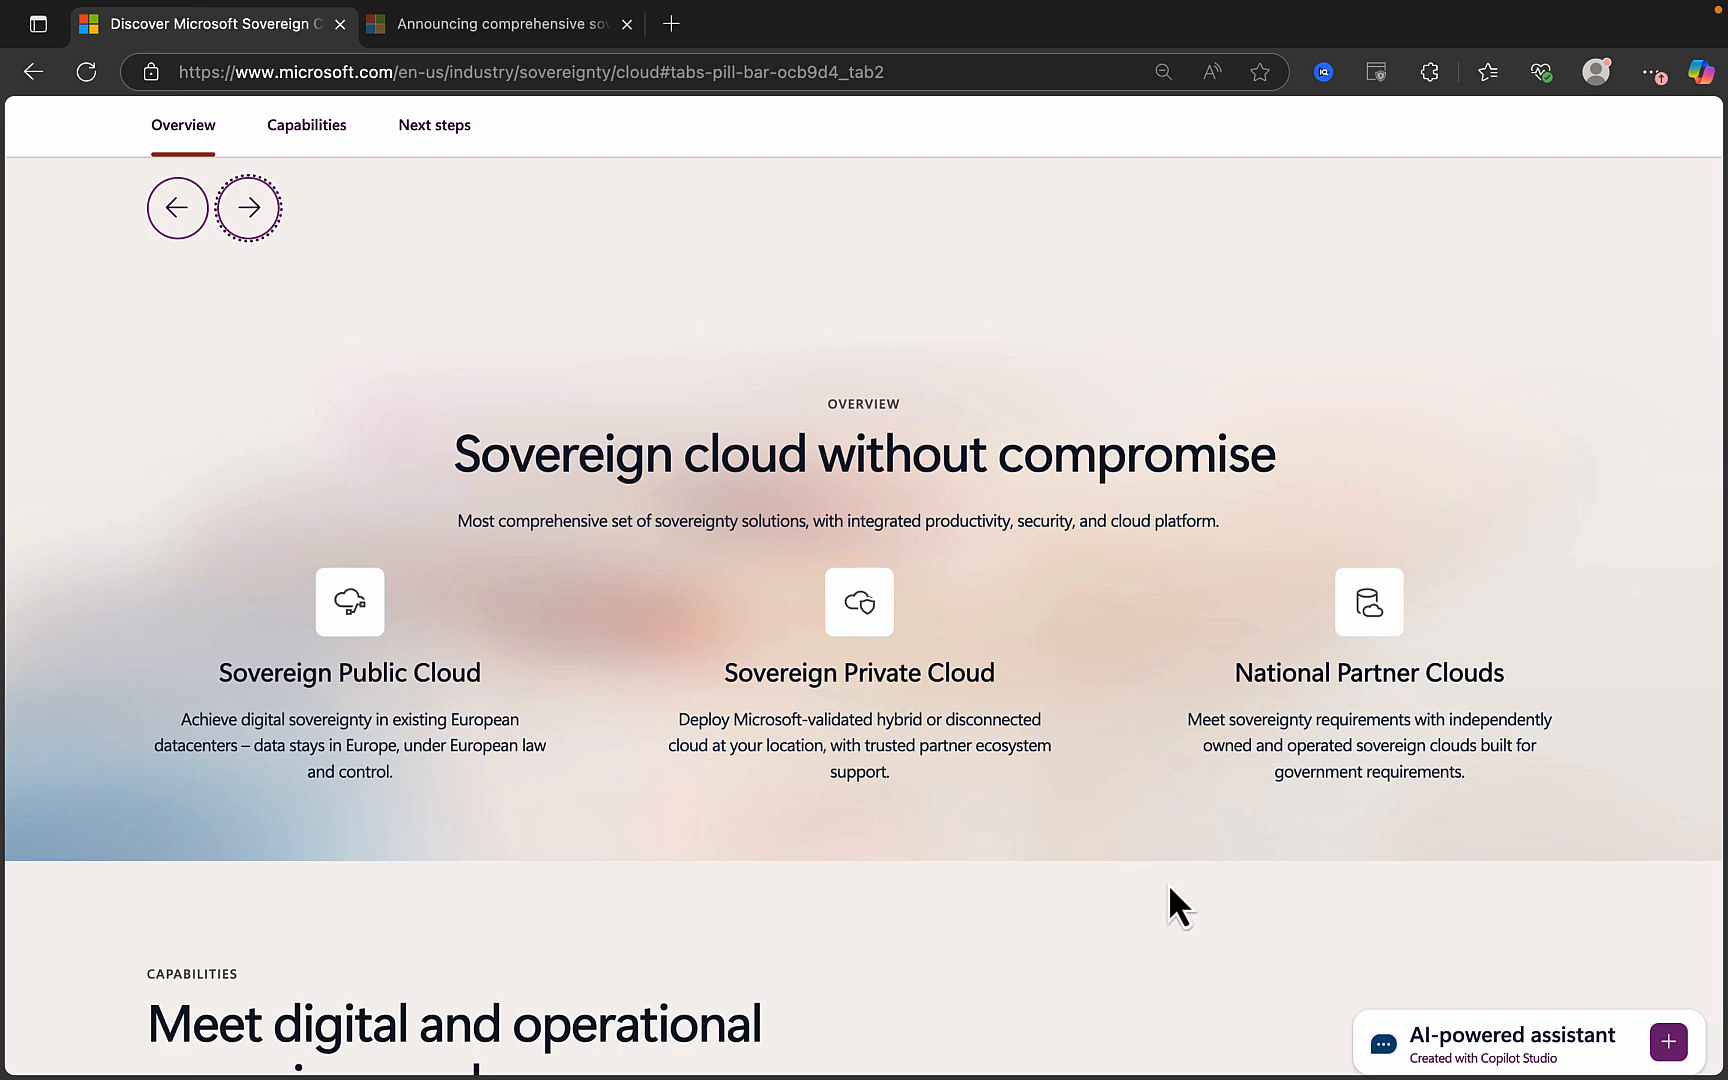
mouse_move(1588, 787)
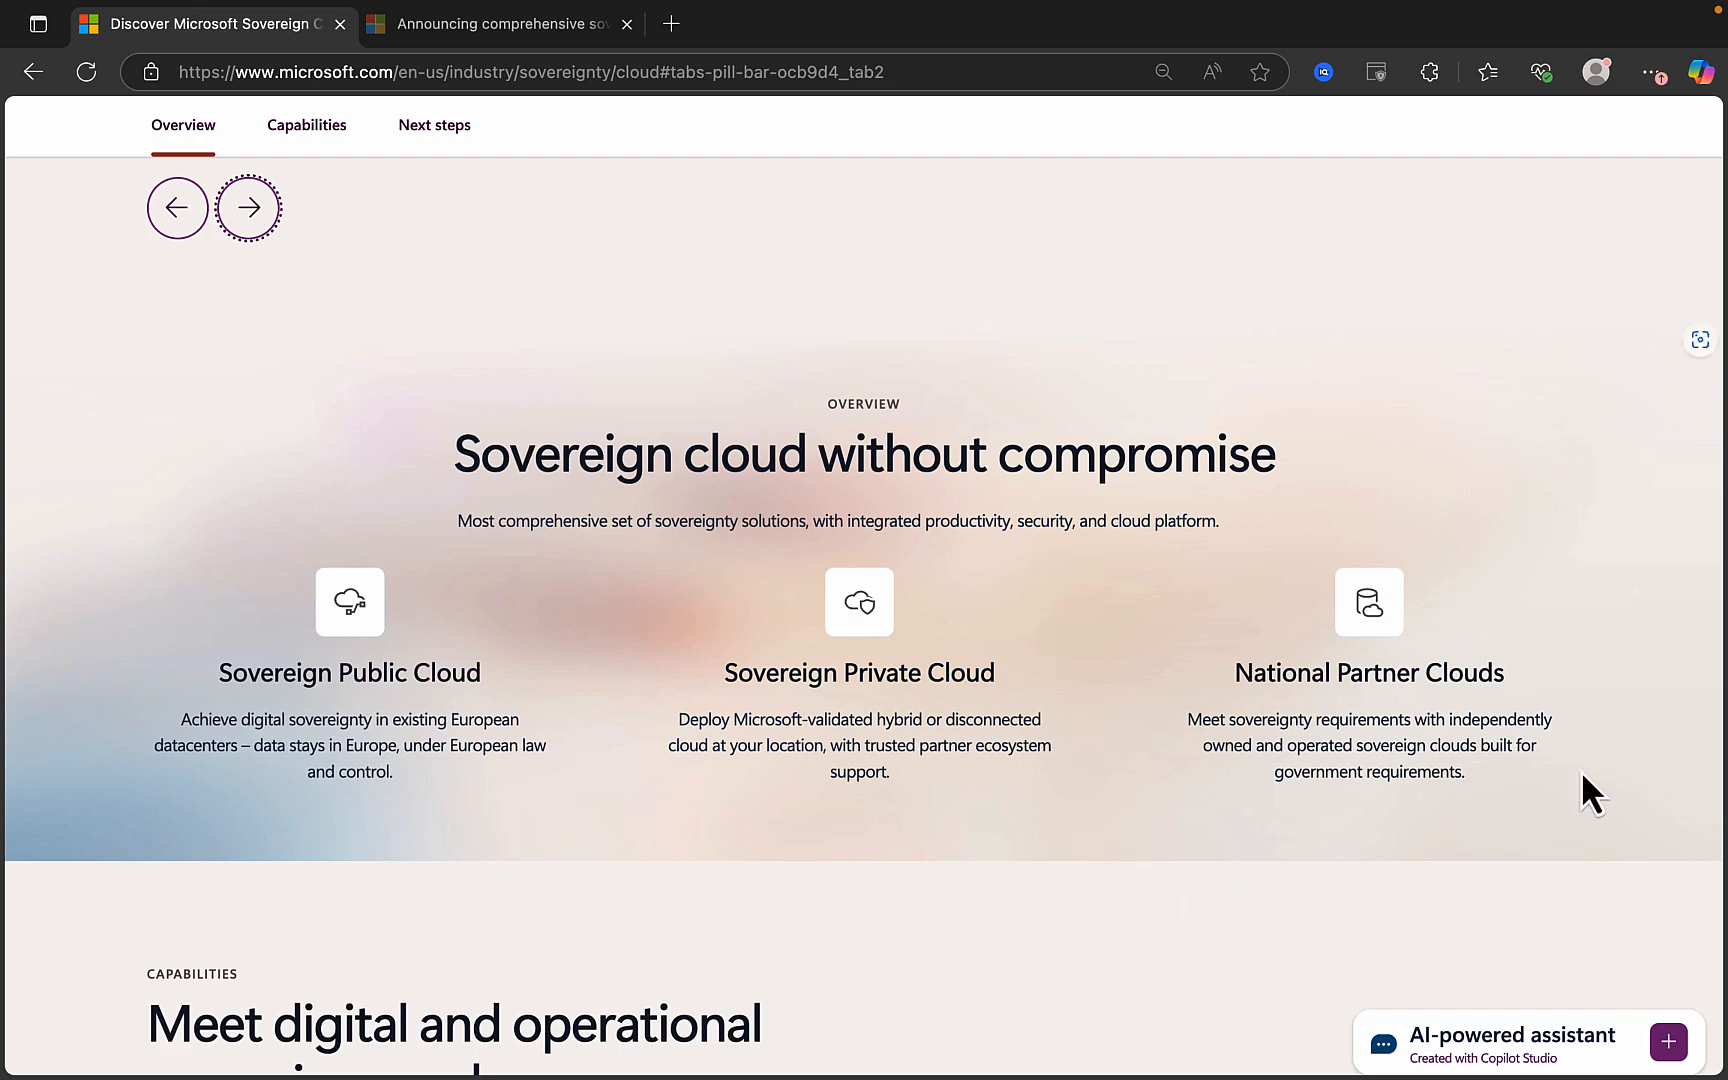
mouse_move(1256, 949)
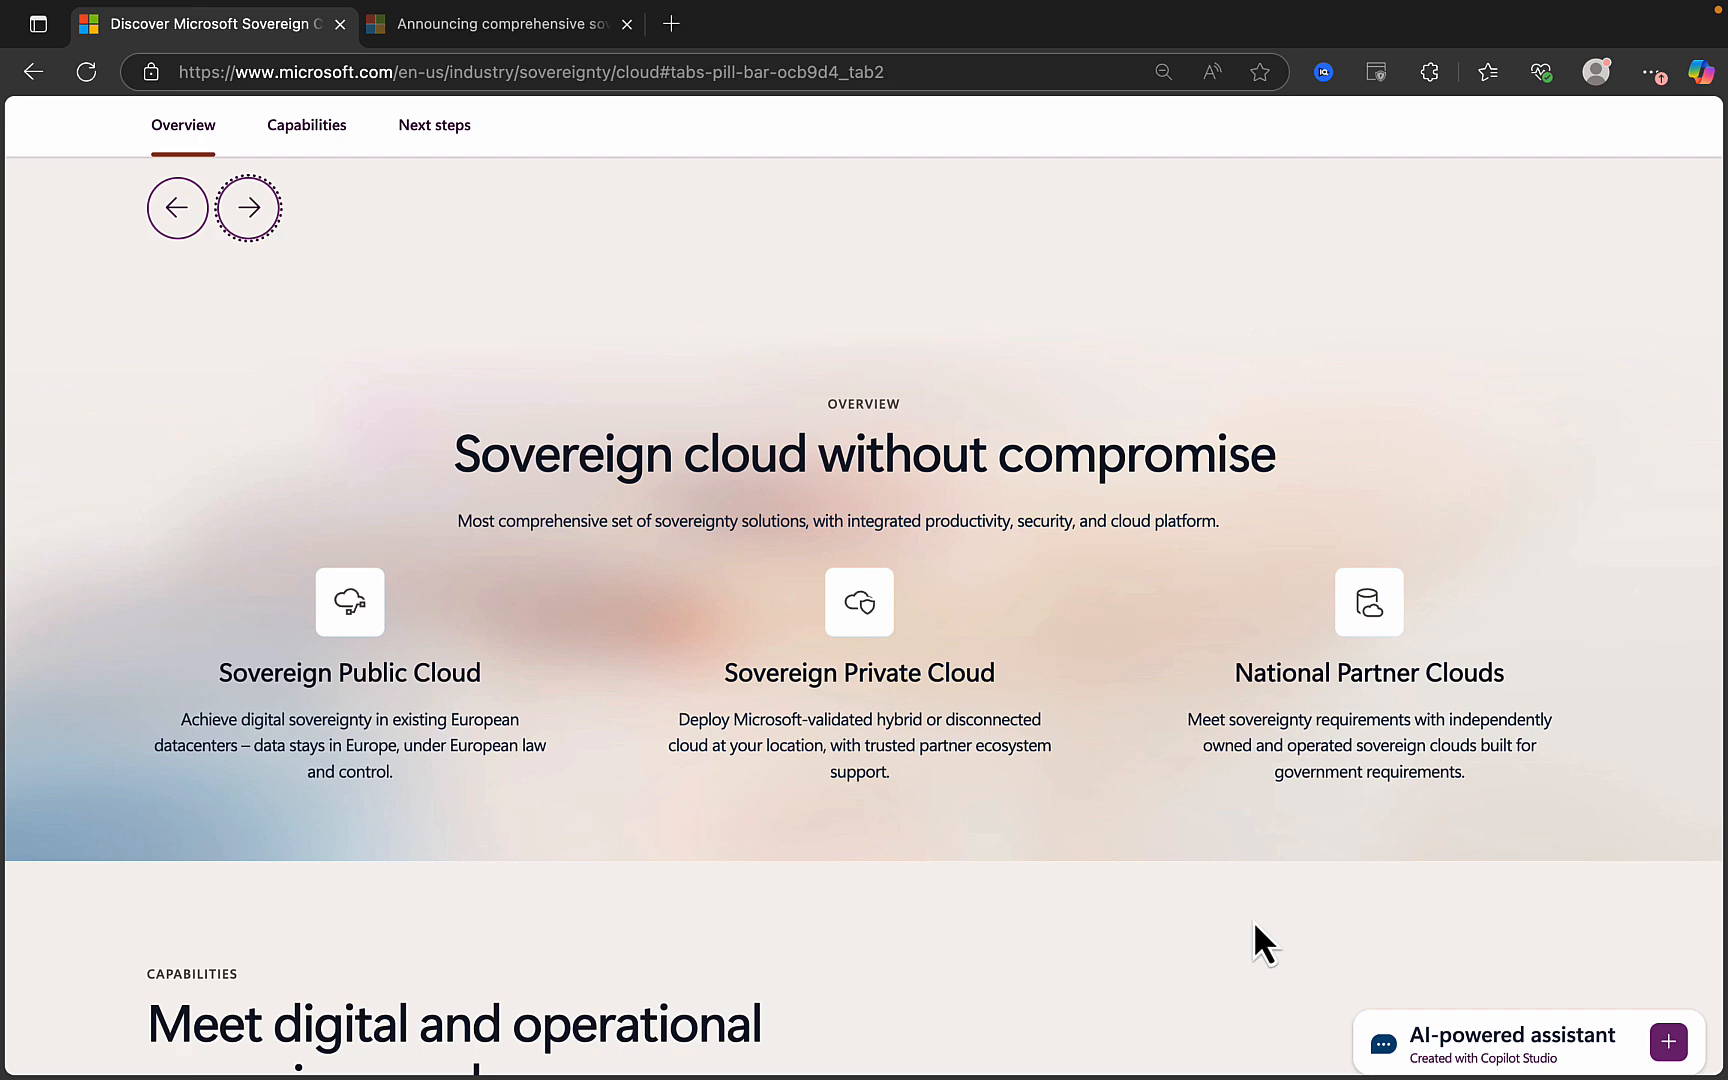
Scroll to Capabilities and expand 'Sovereign controls in the Public Cloud'.
scroll("down", 3)
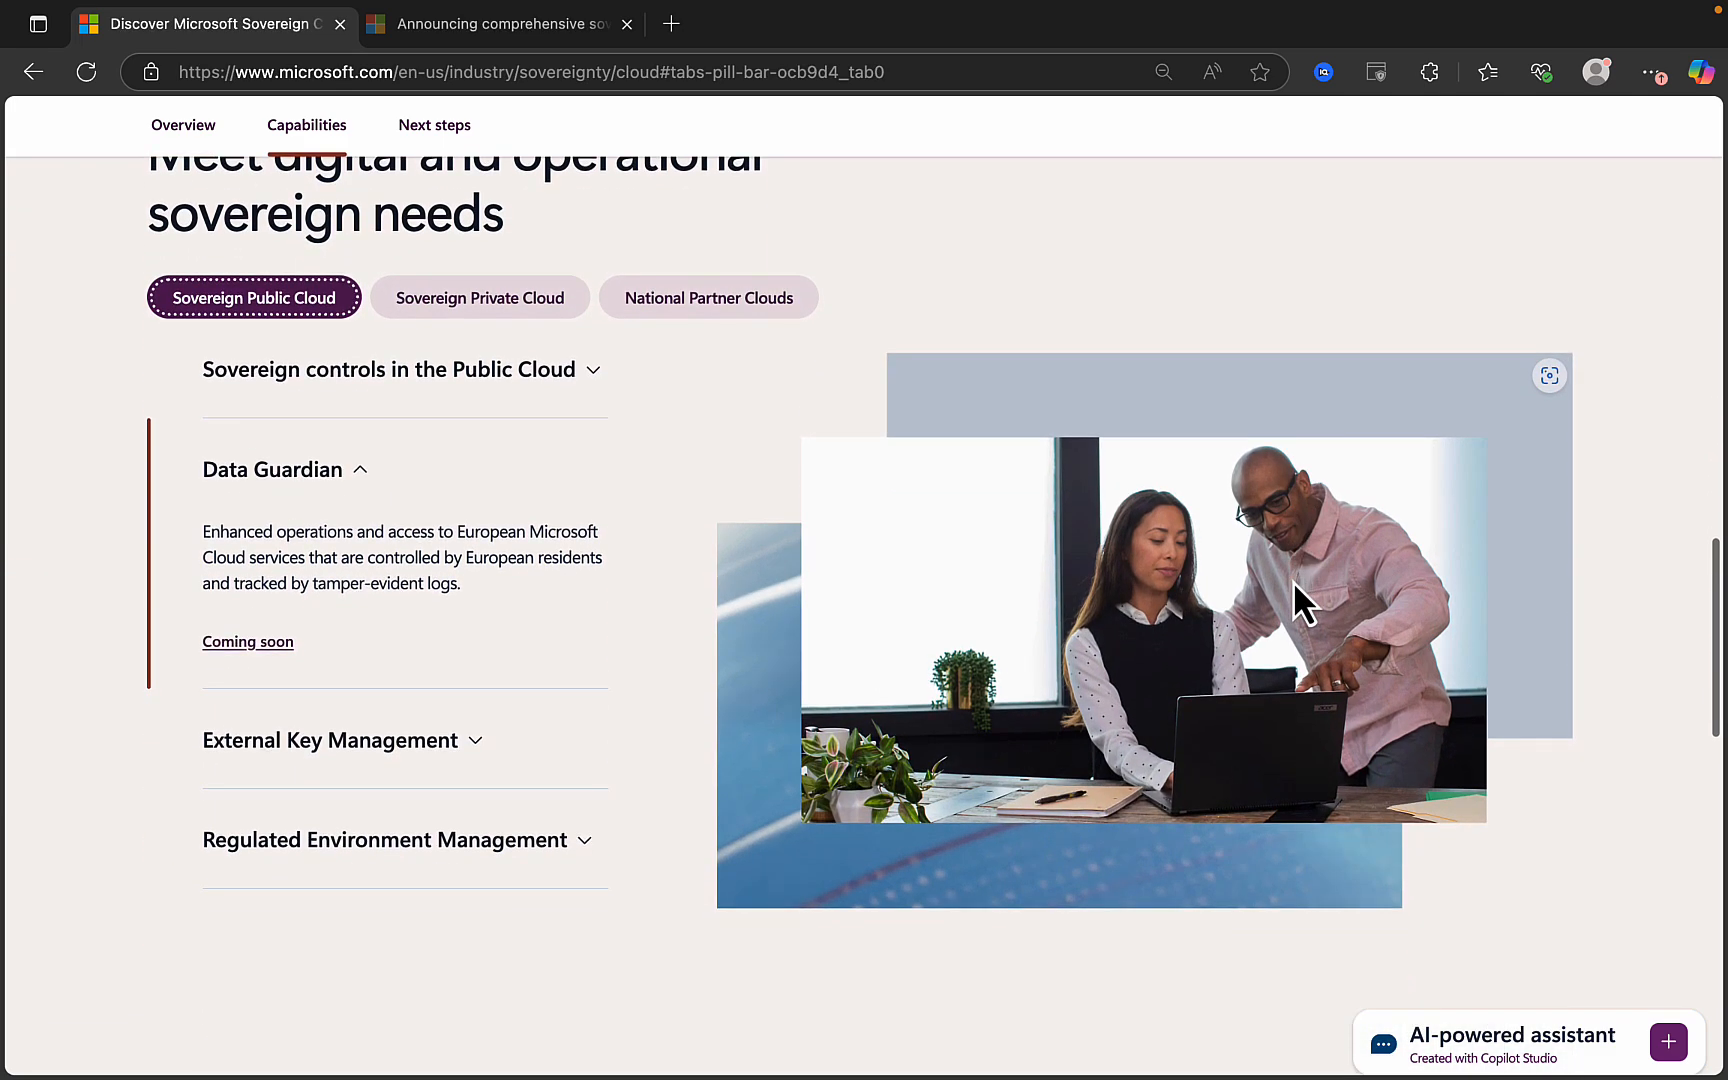
scroll("up", 3)
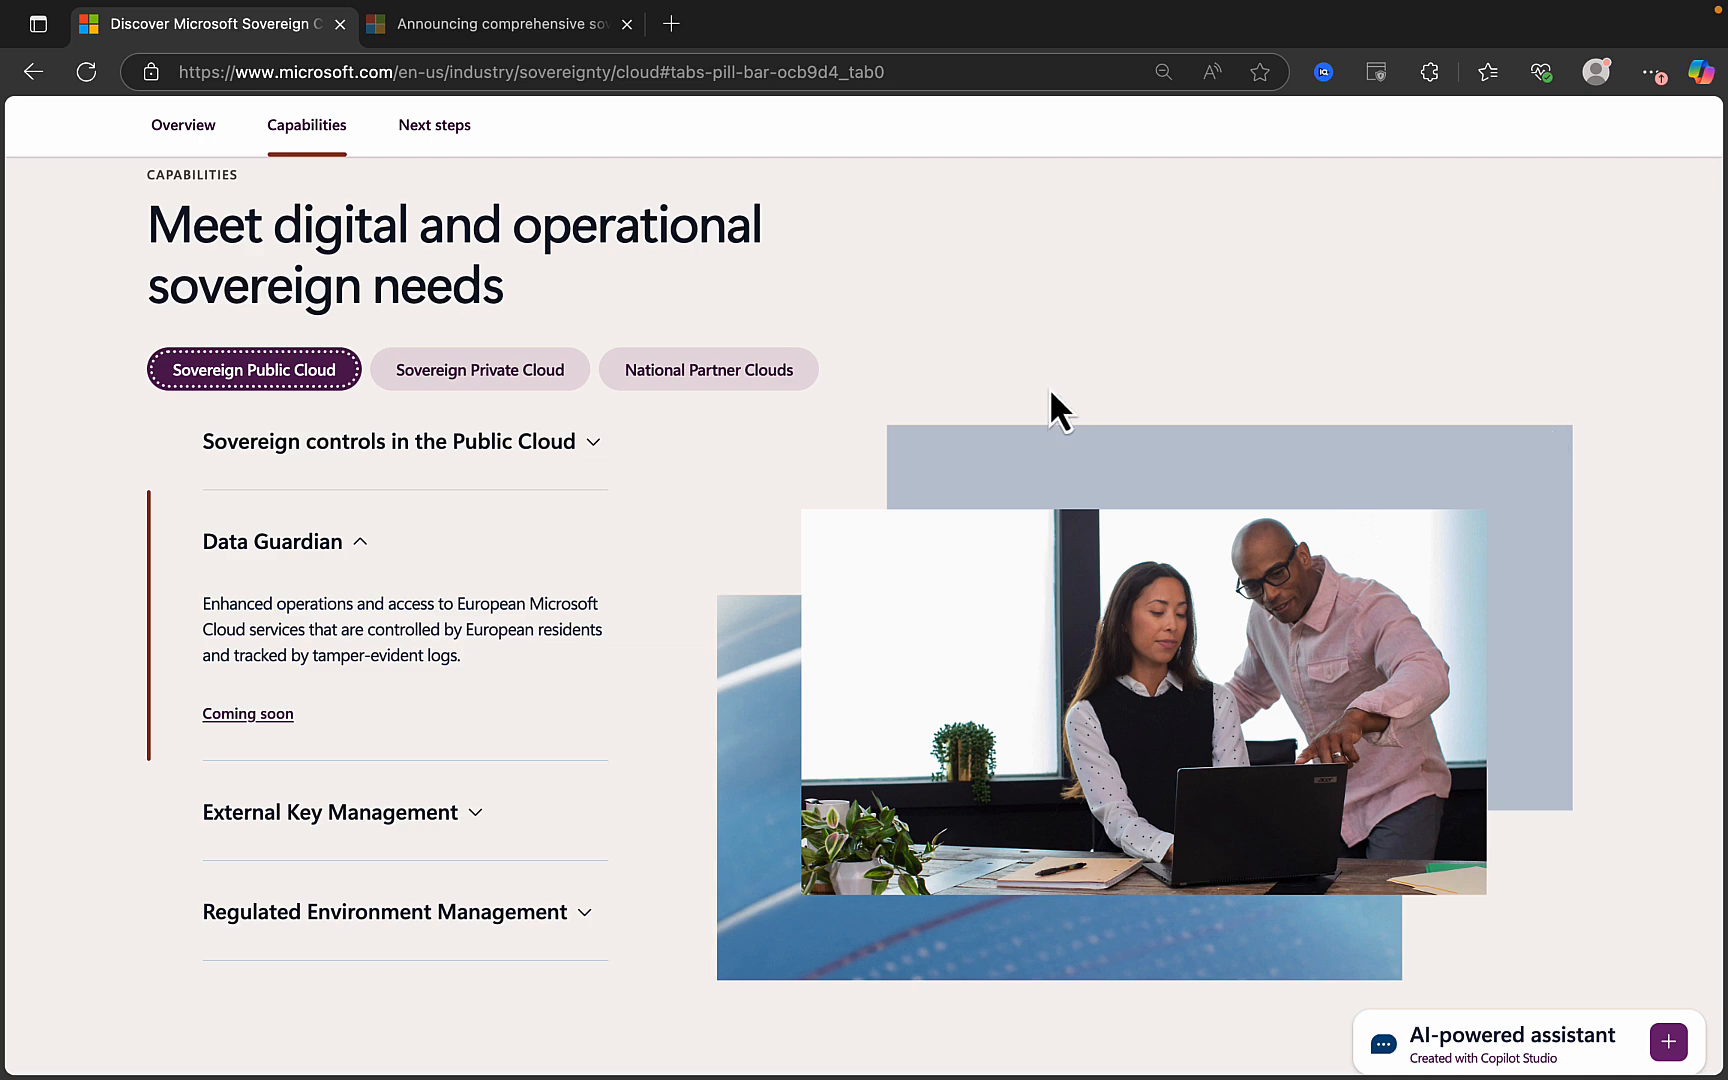
left_click(390, 441)
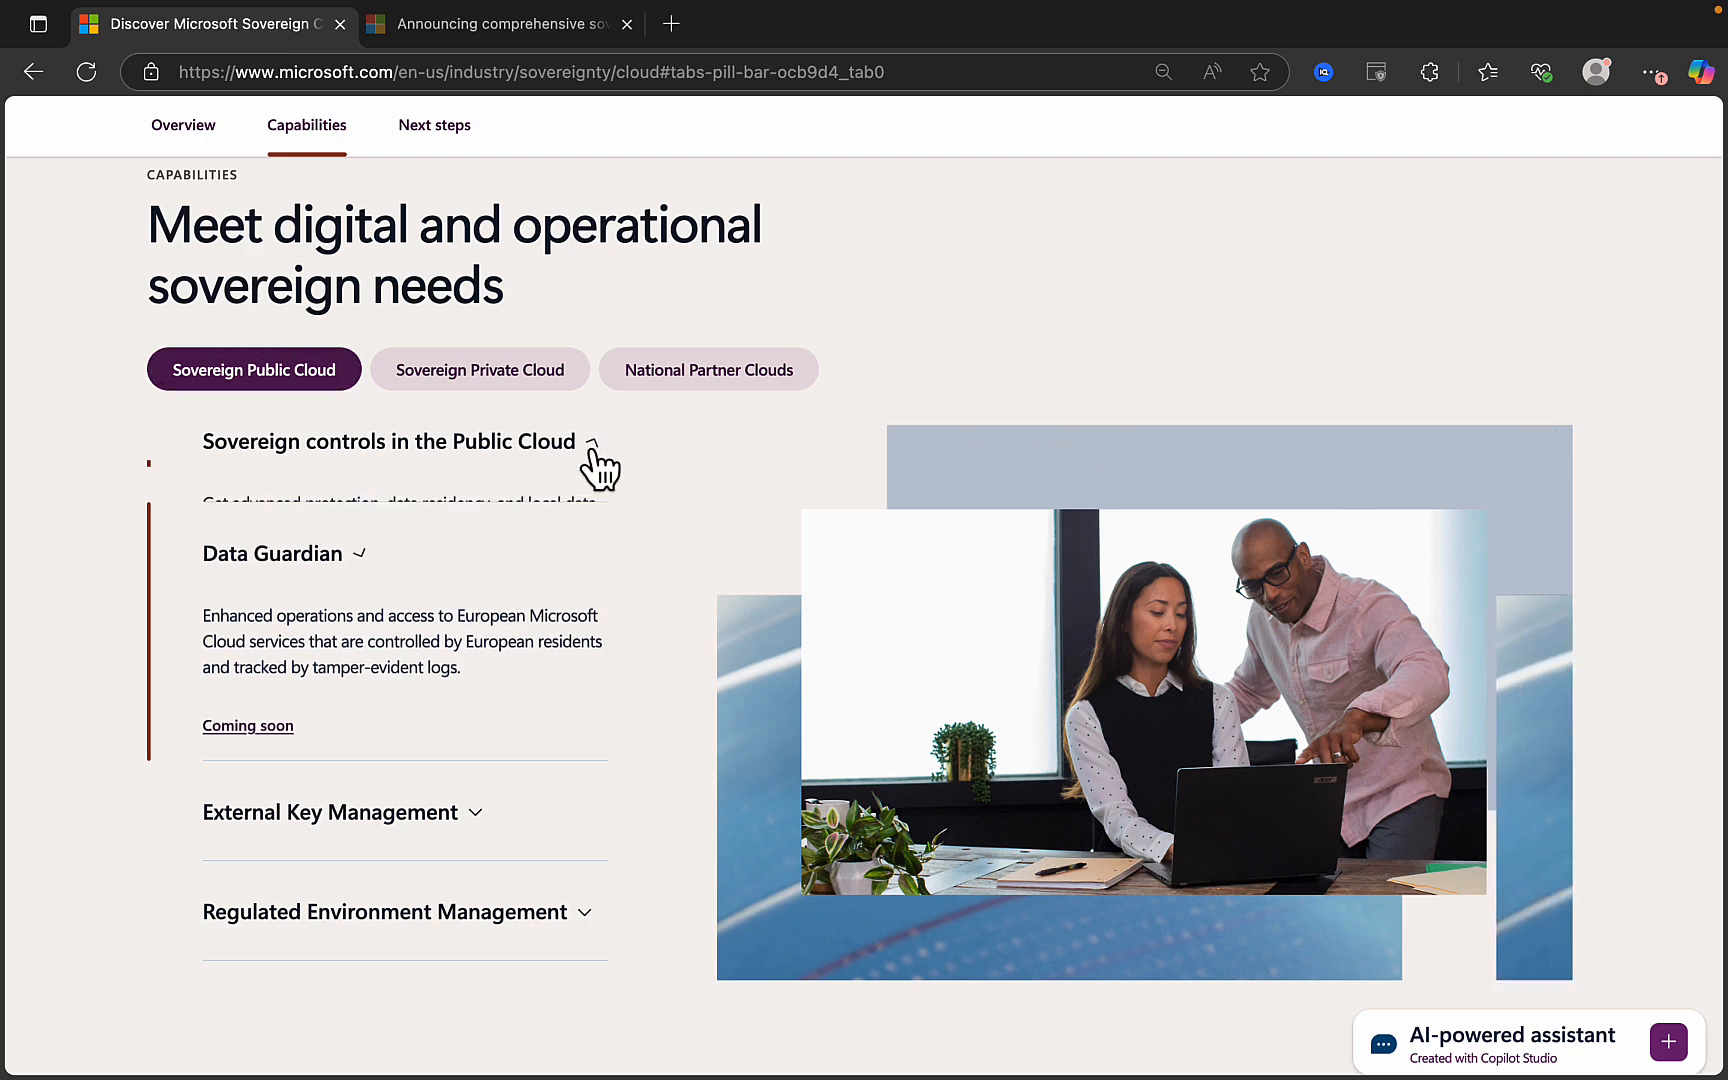
left_click(389, 441)
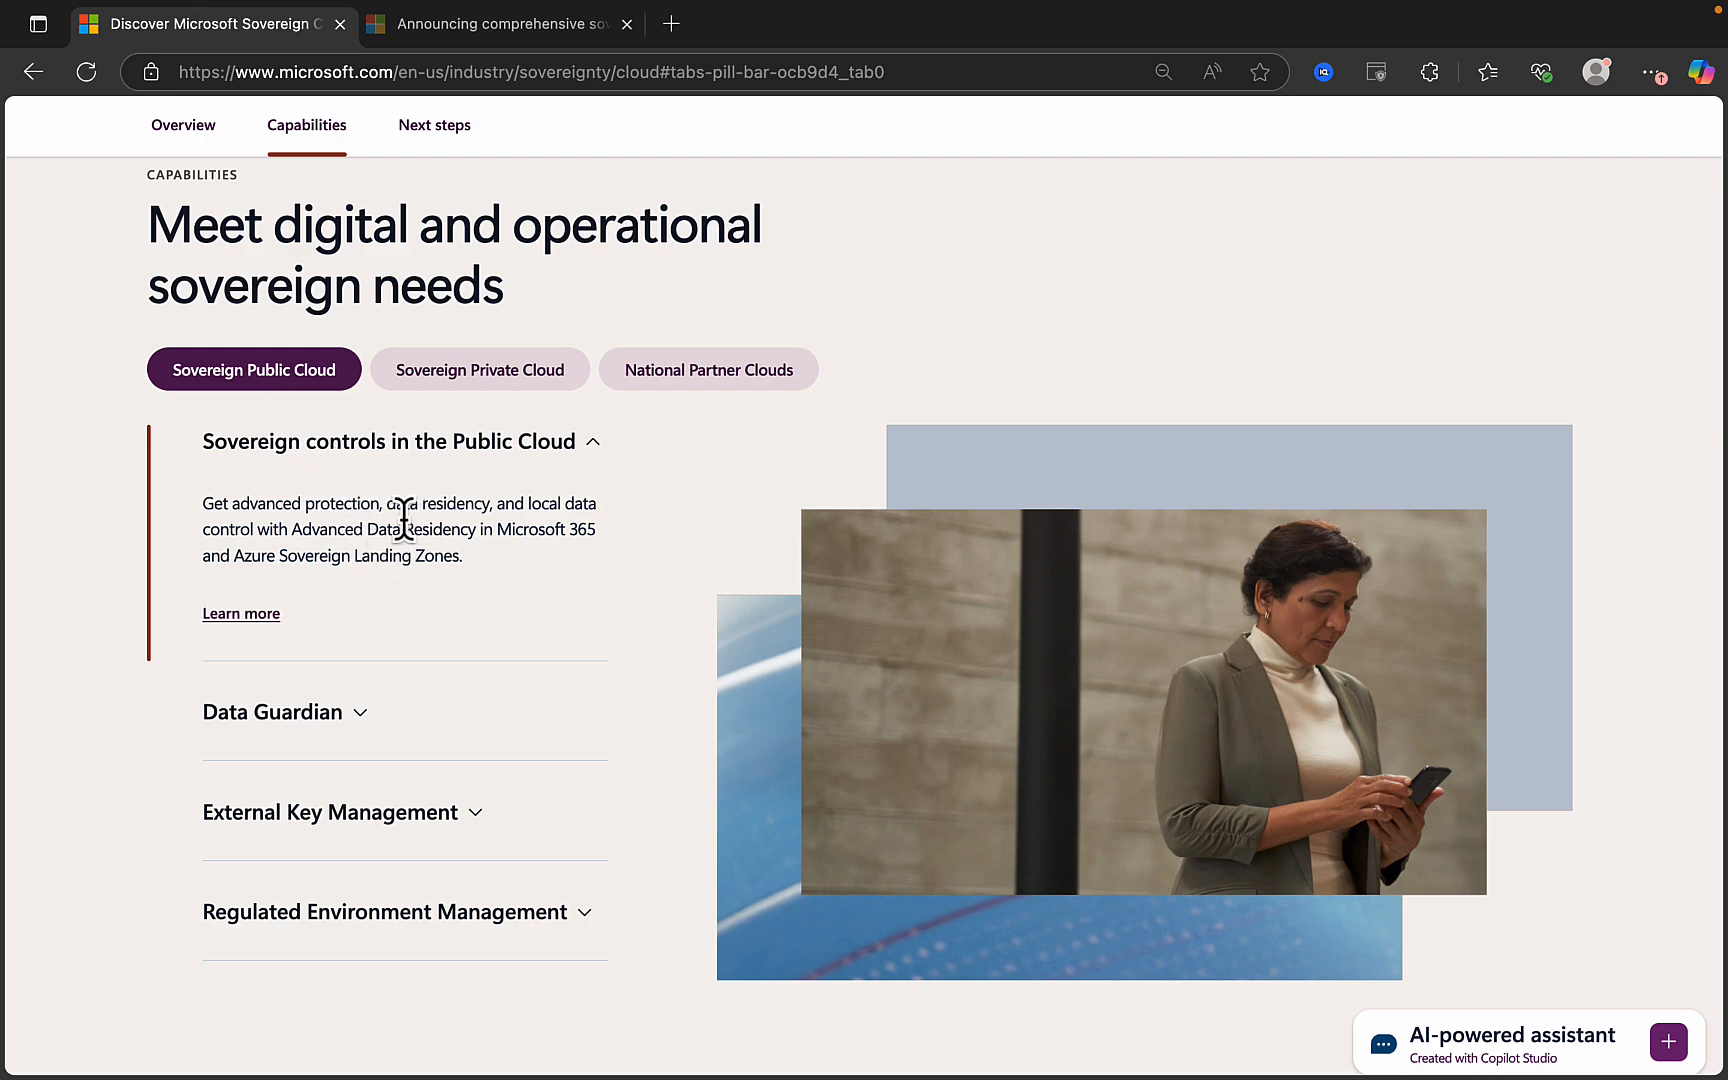
mouse_move(465, 481)
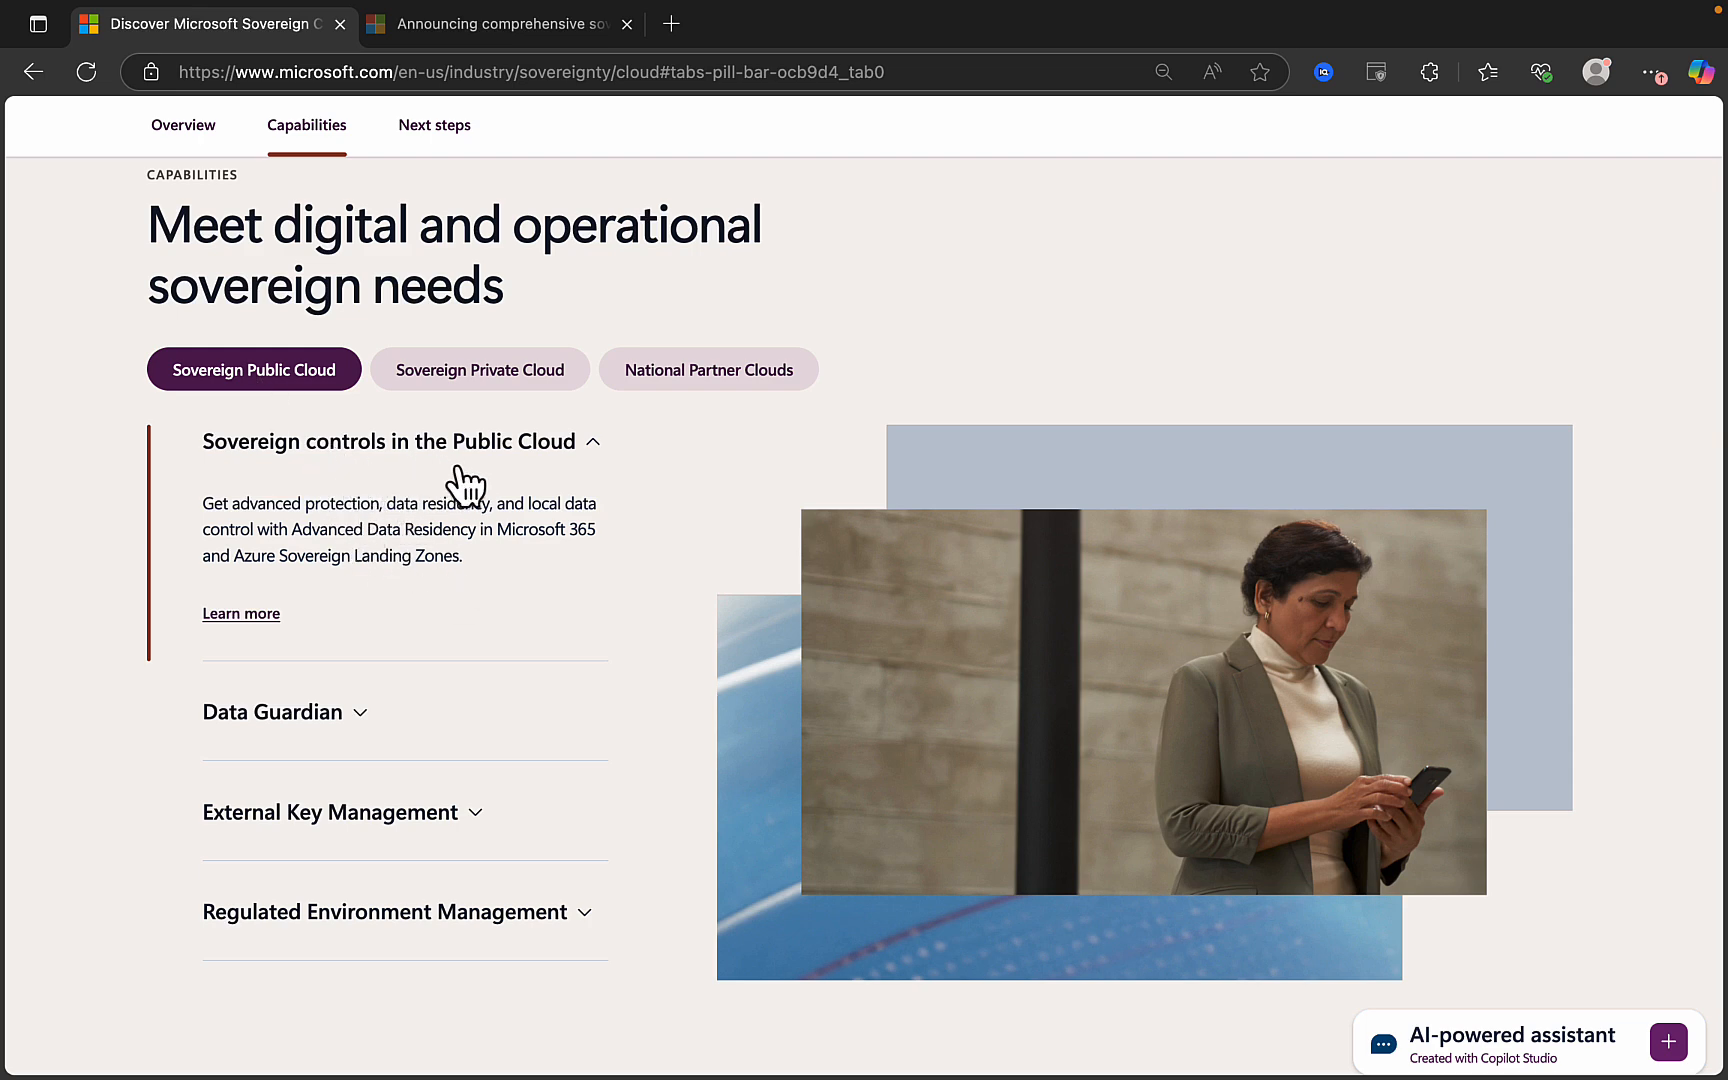
mouse_move(364, 732)
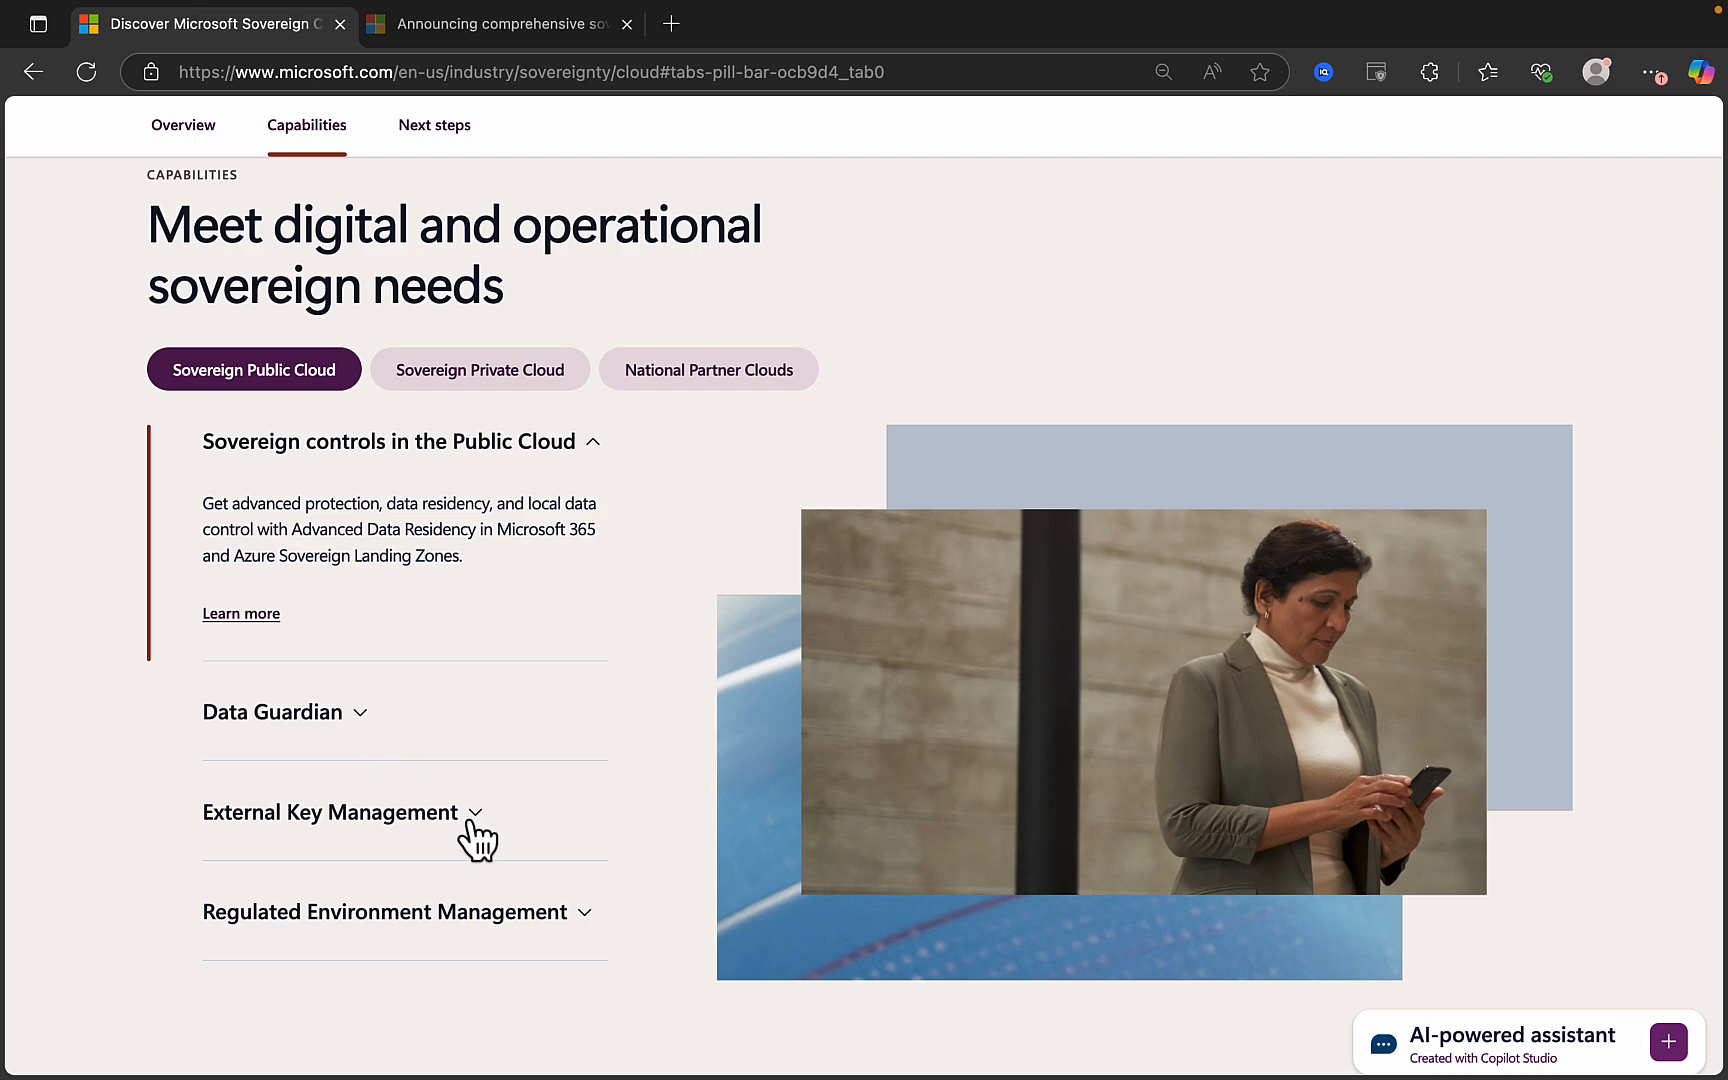
mouse_move(591, 955)
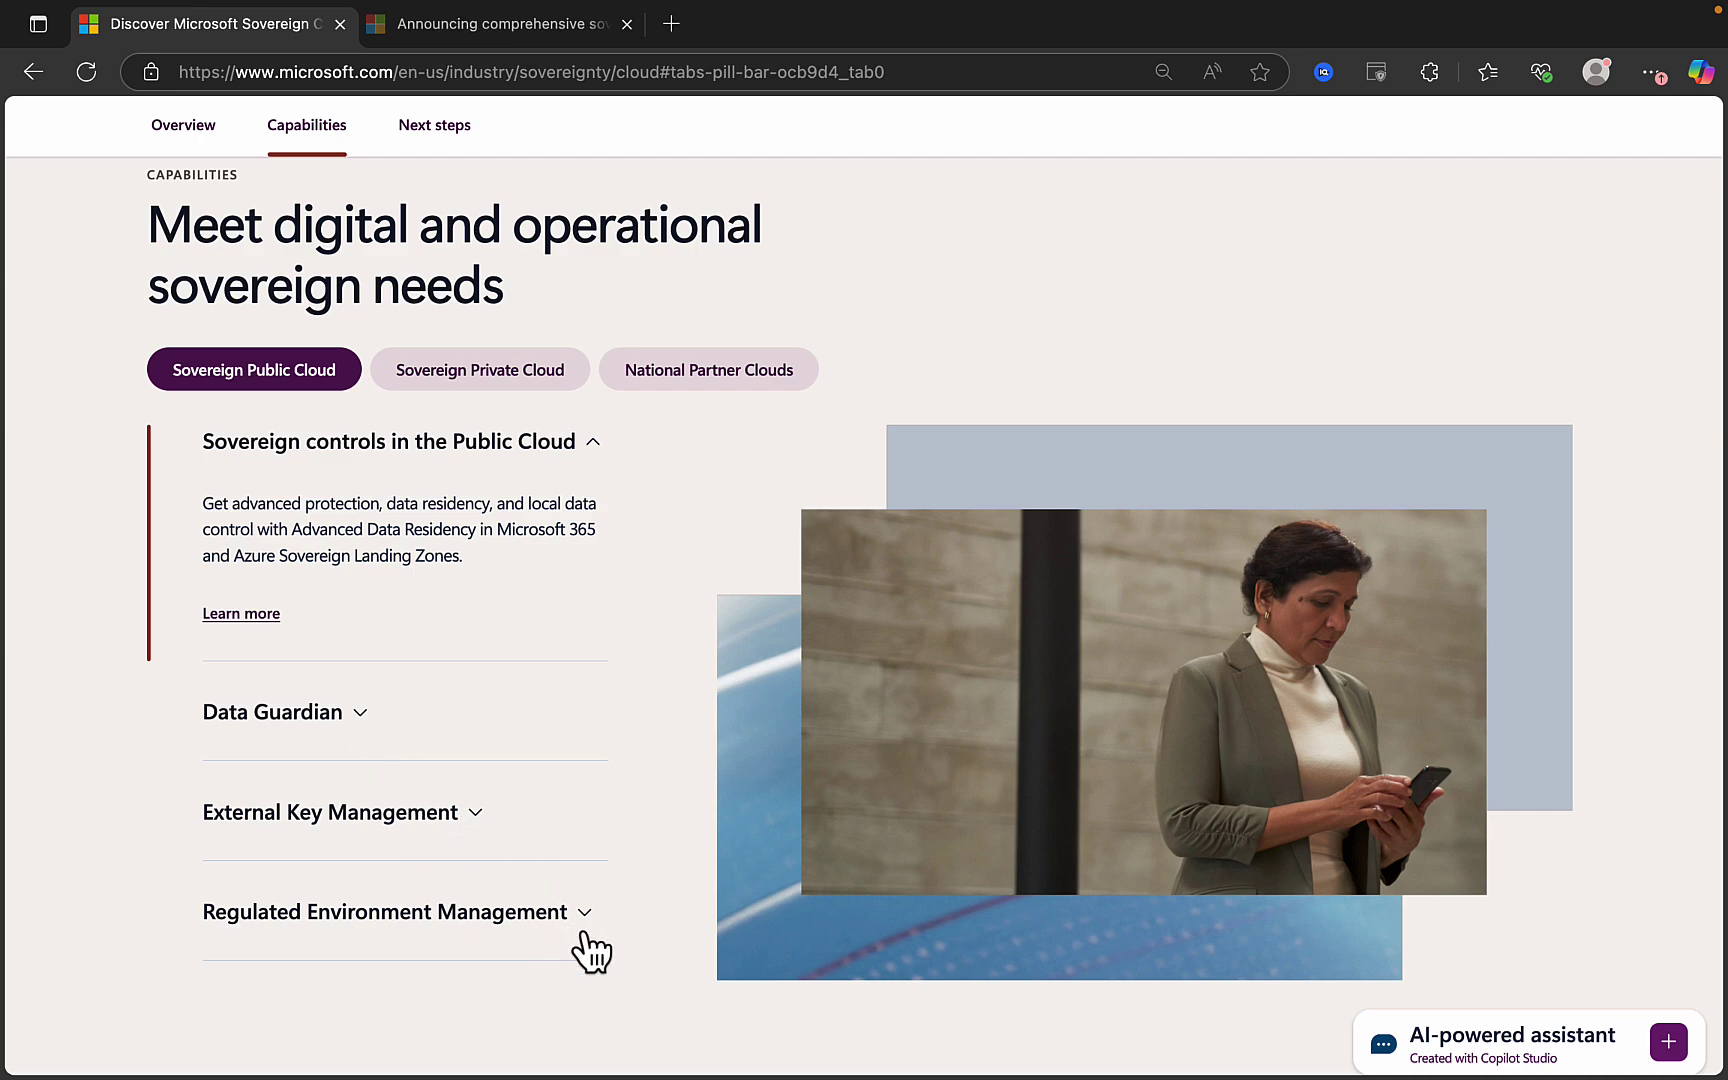
mouse_move(491, 603)
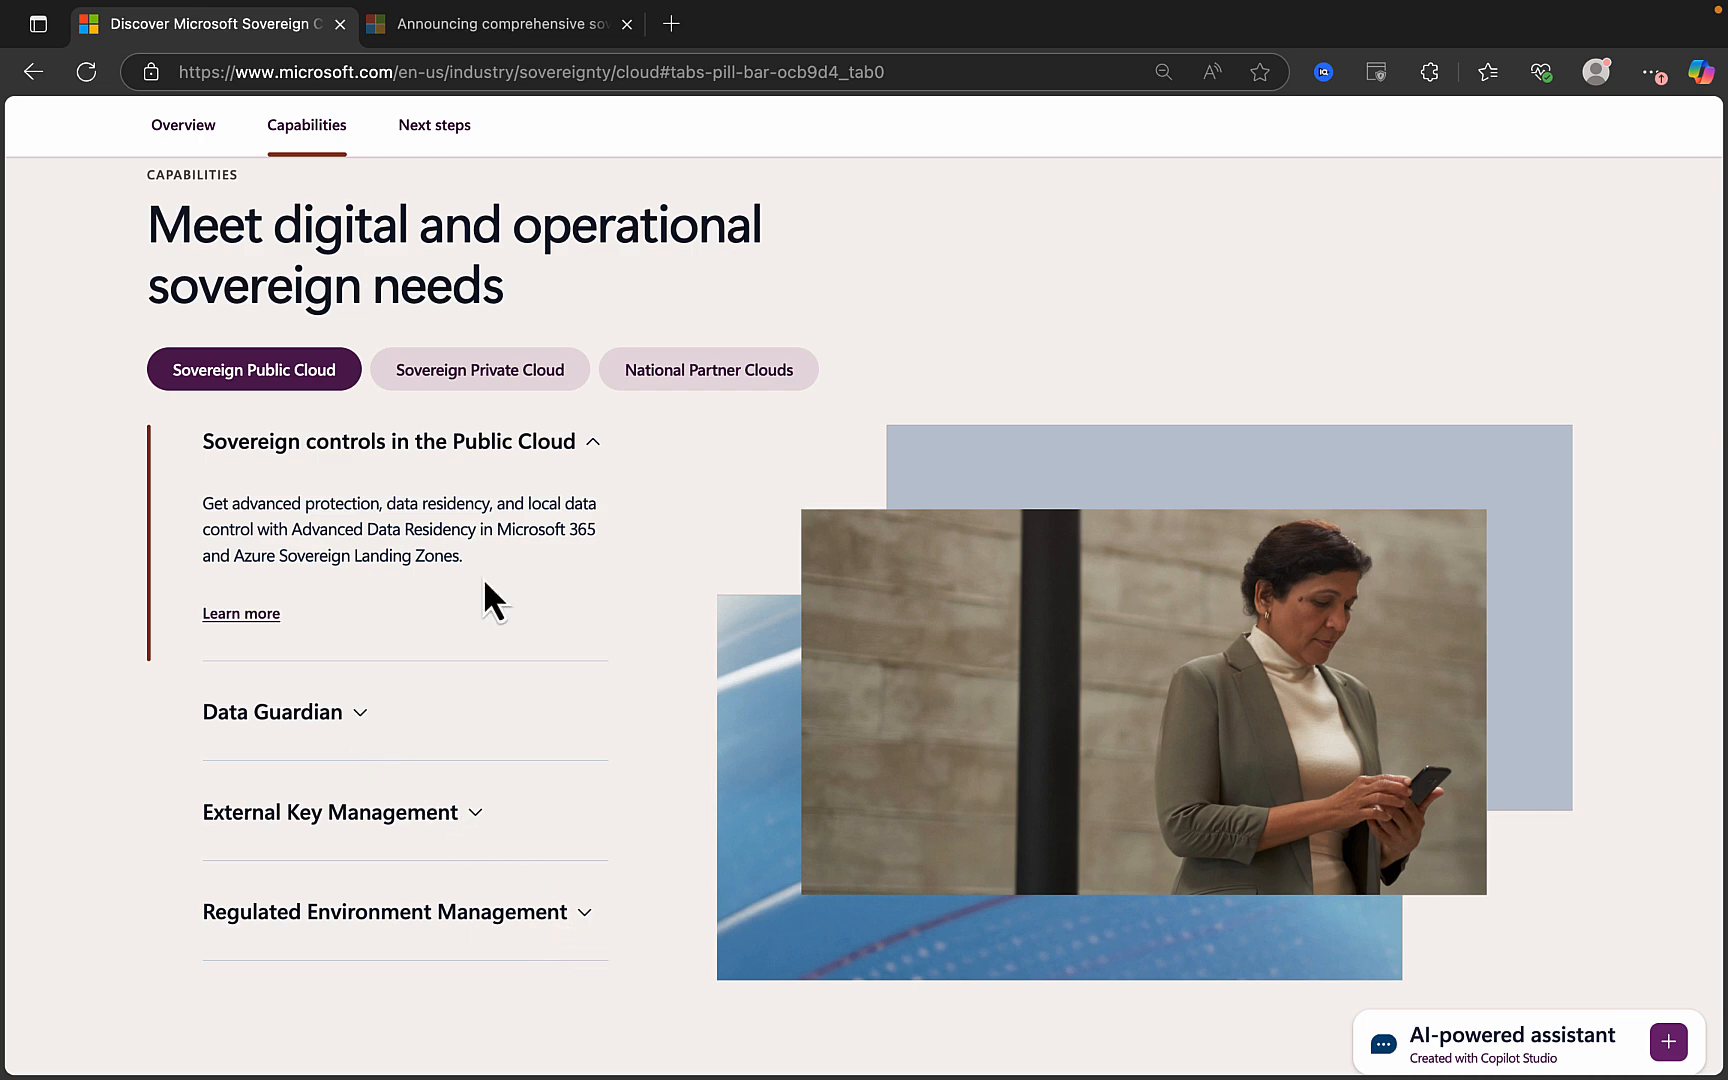
mouse_move(451, 495)
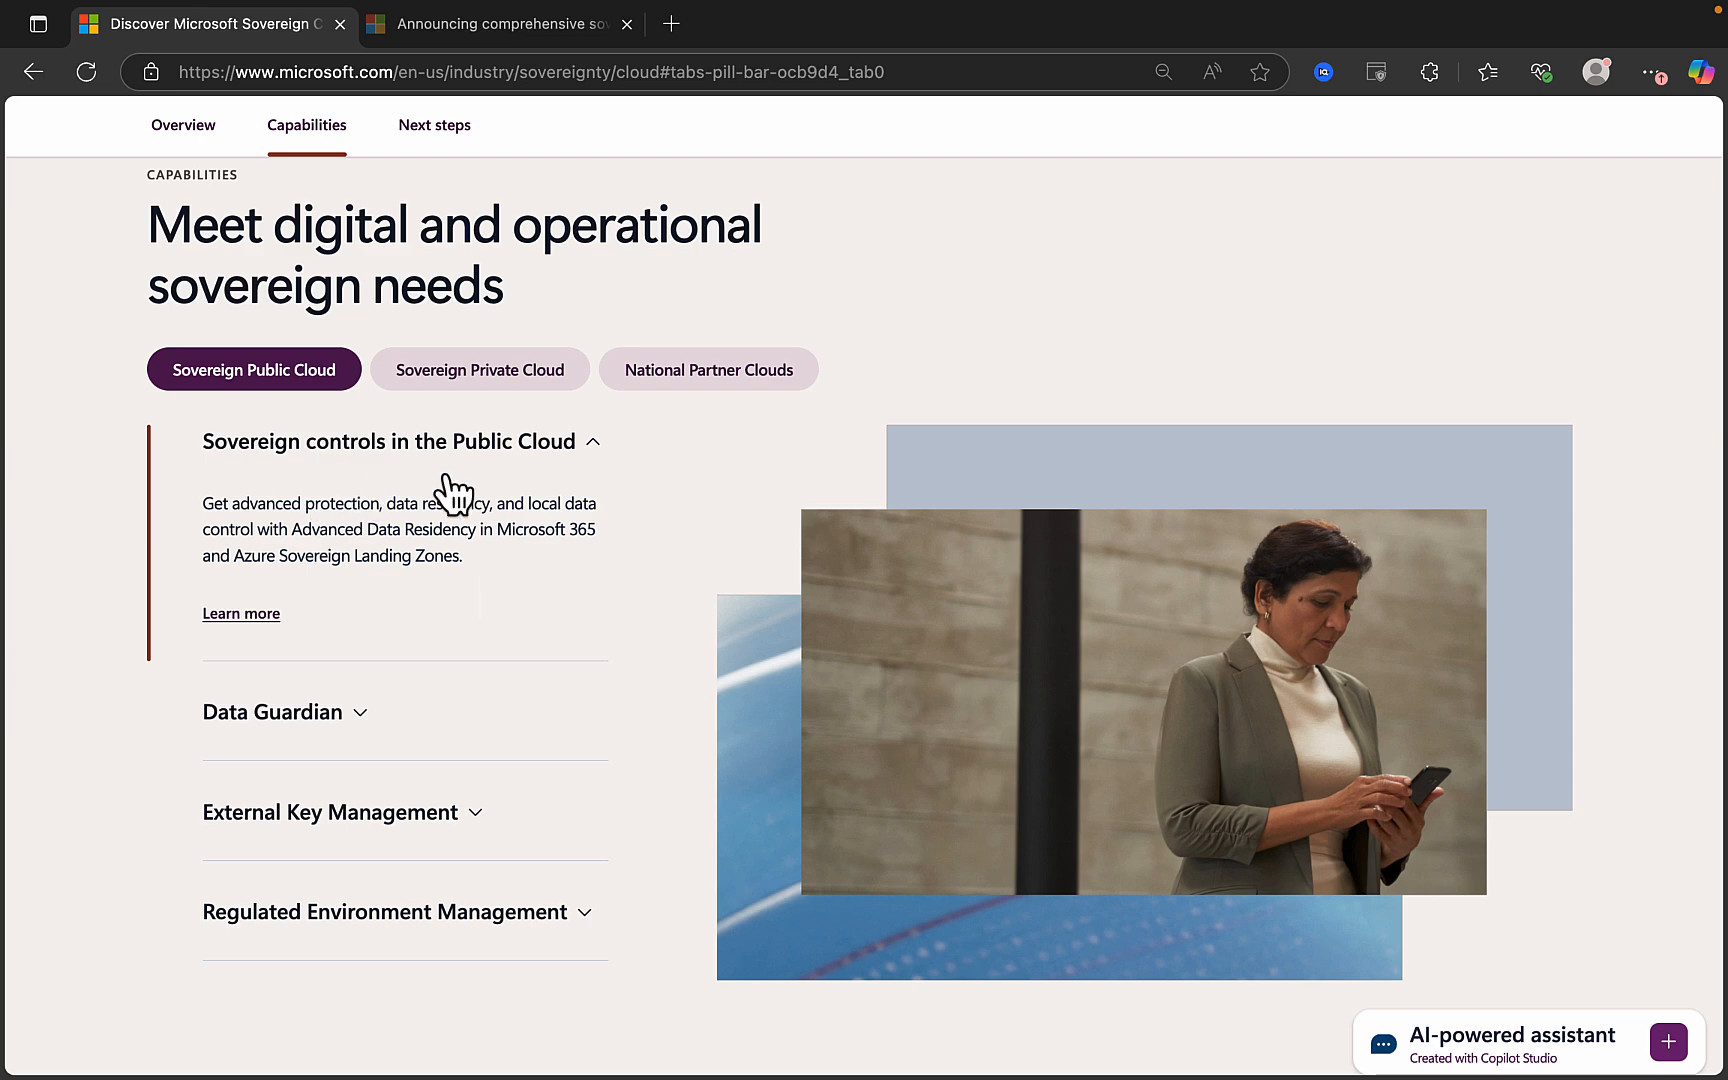
mouse_move(494, 631)
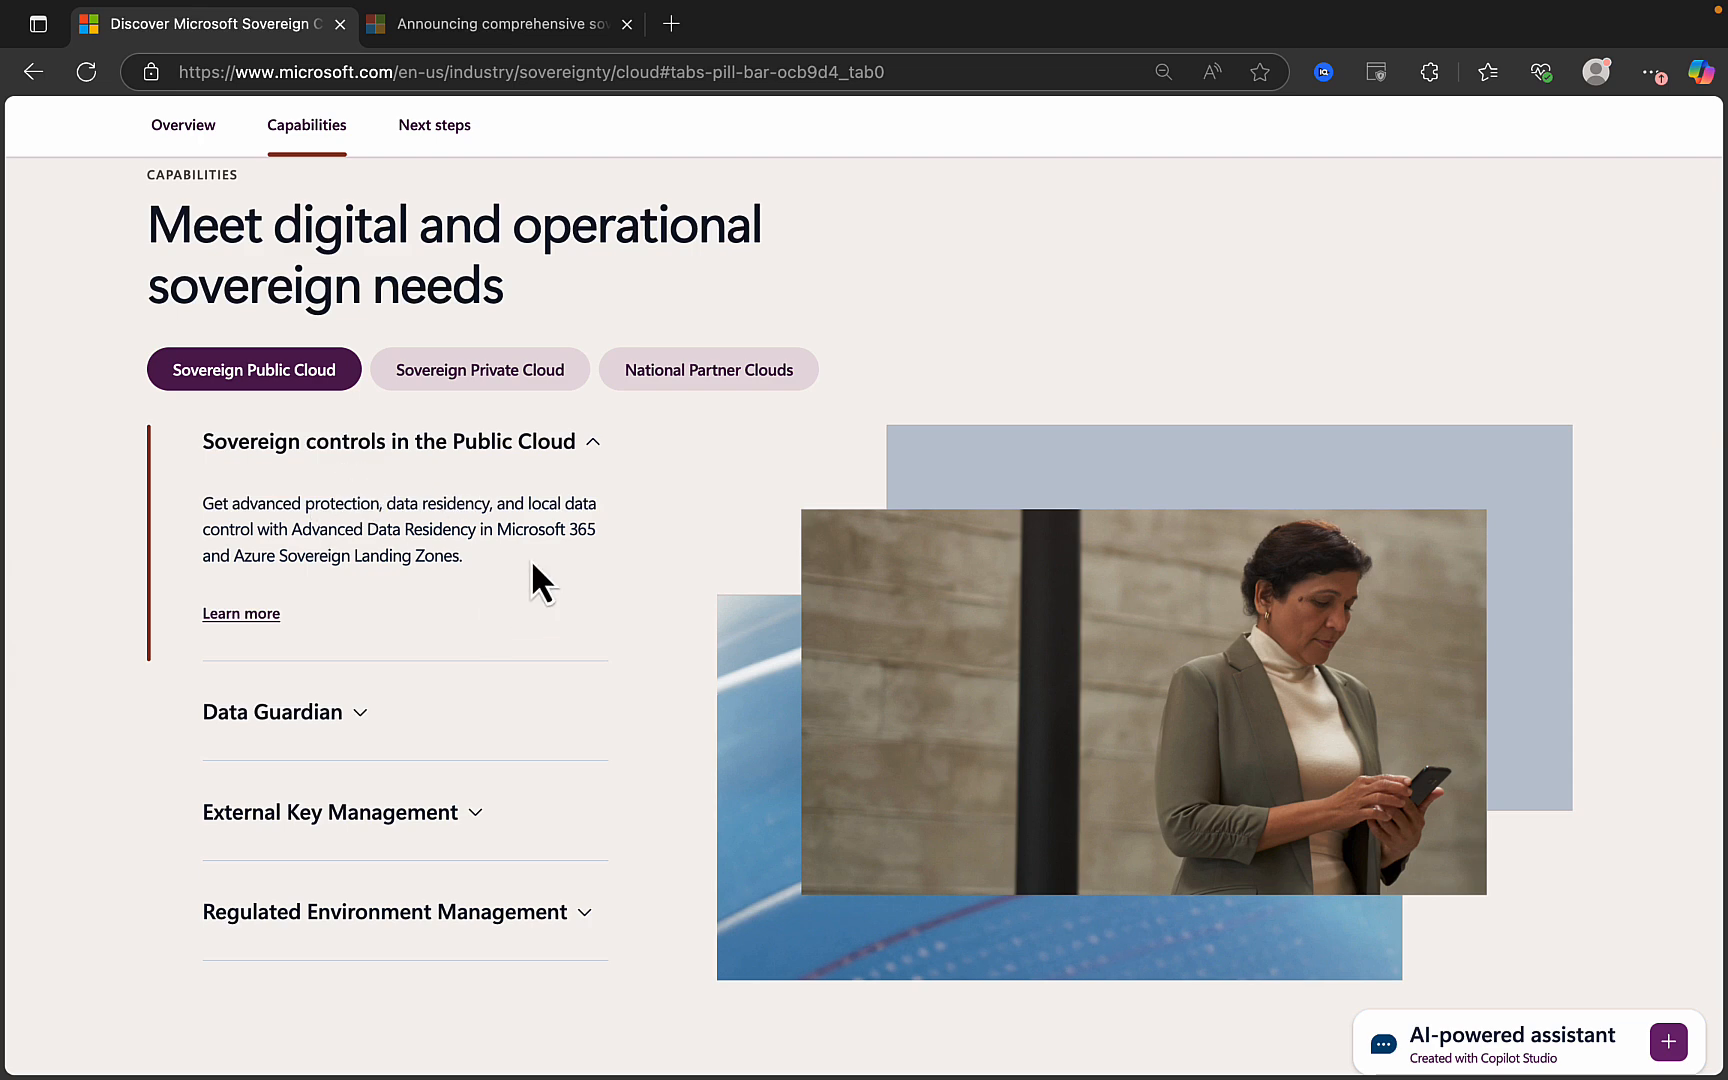
mouse_move(505, 616)
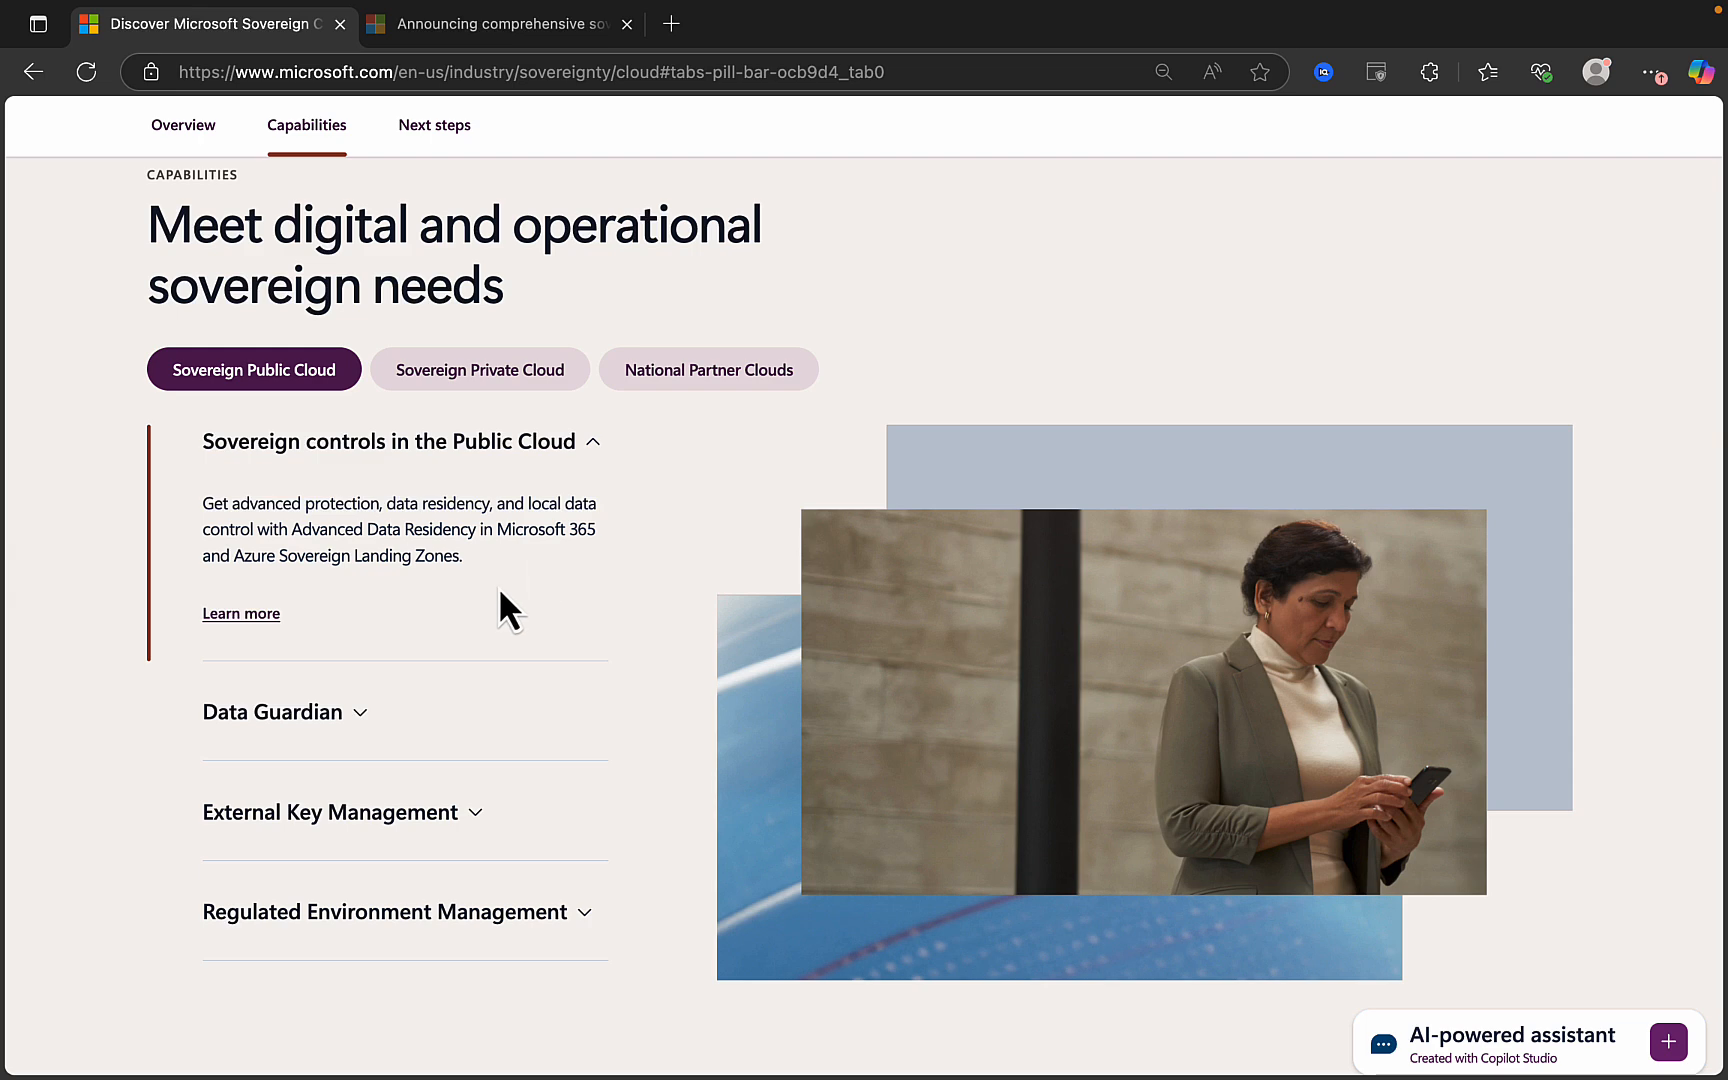
mouse_move(537, 606)
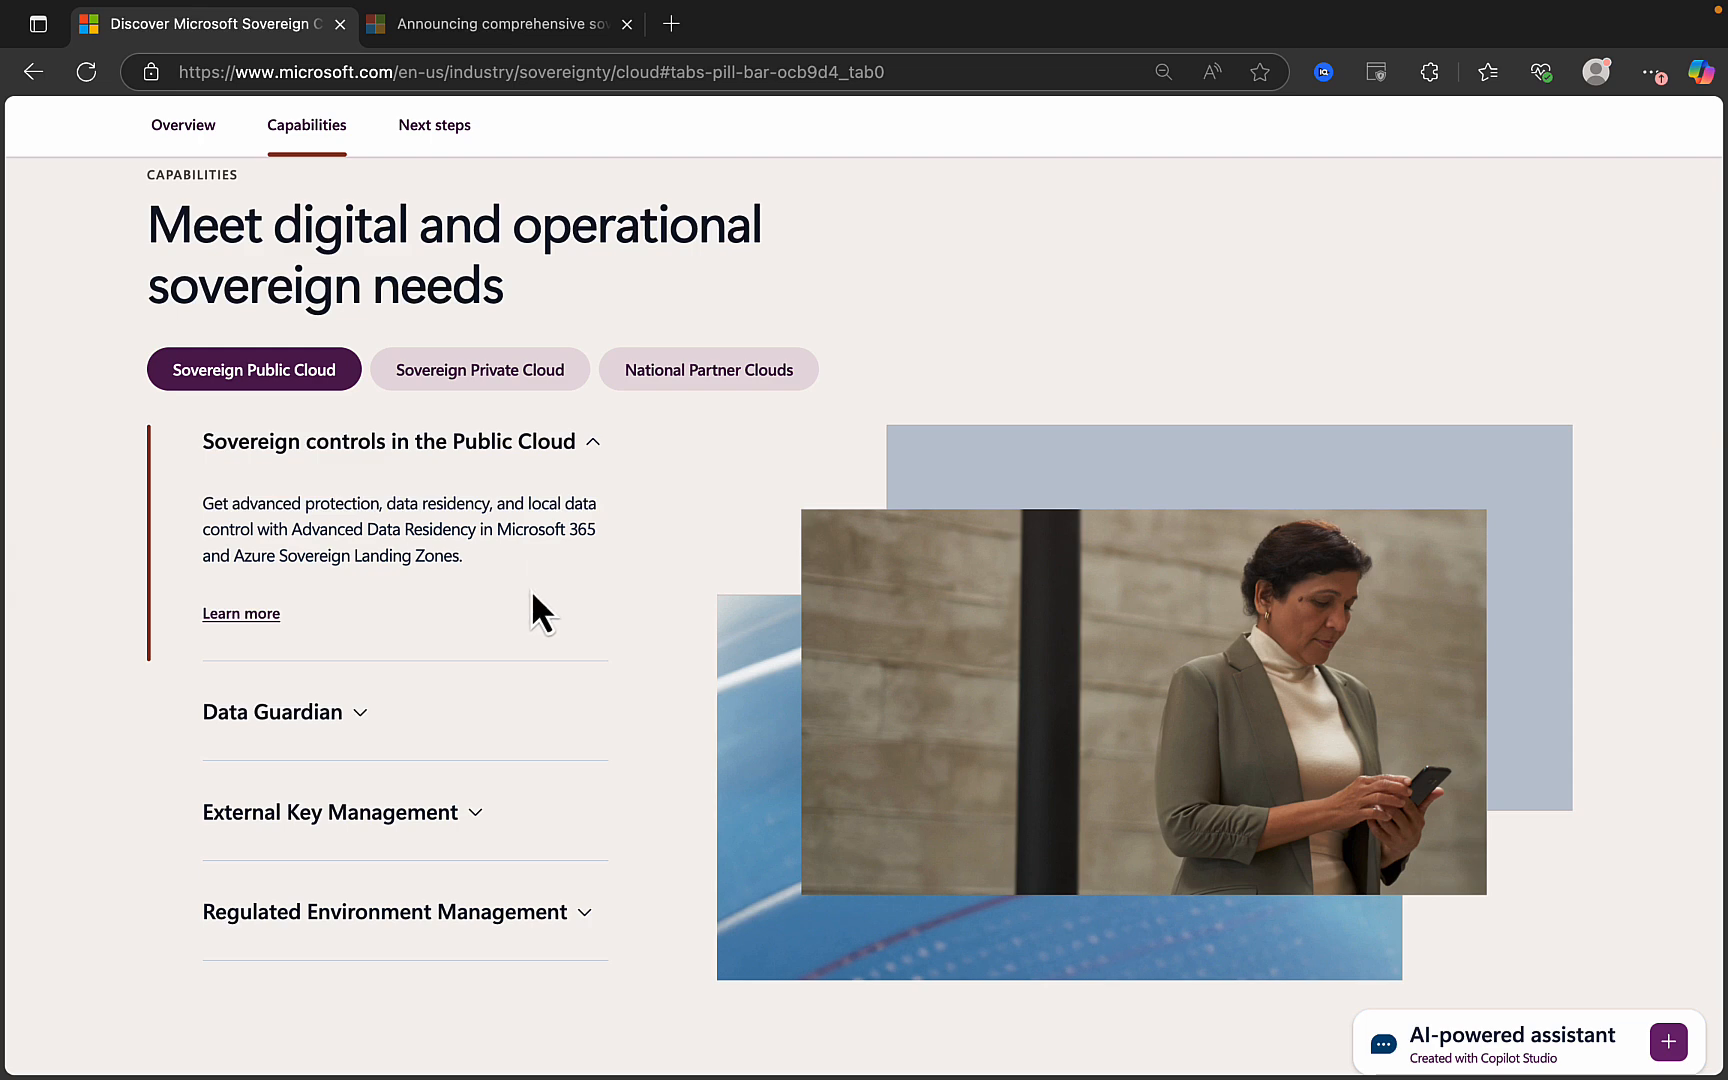
mouse_move(462, 628)
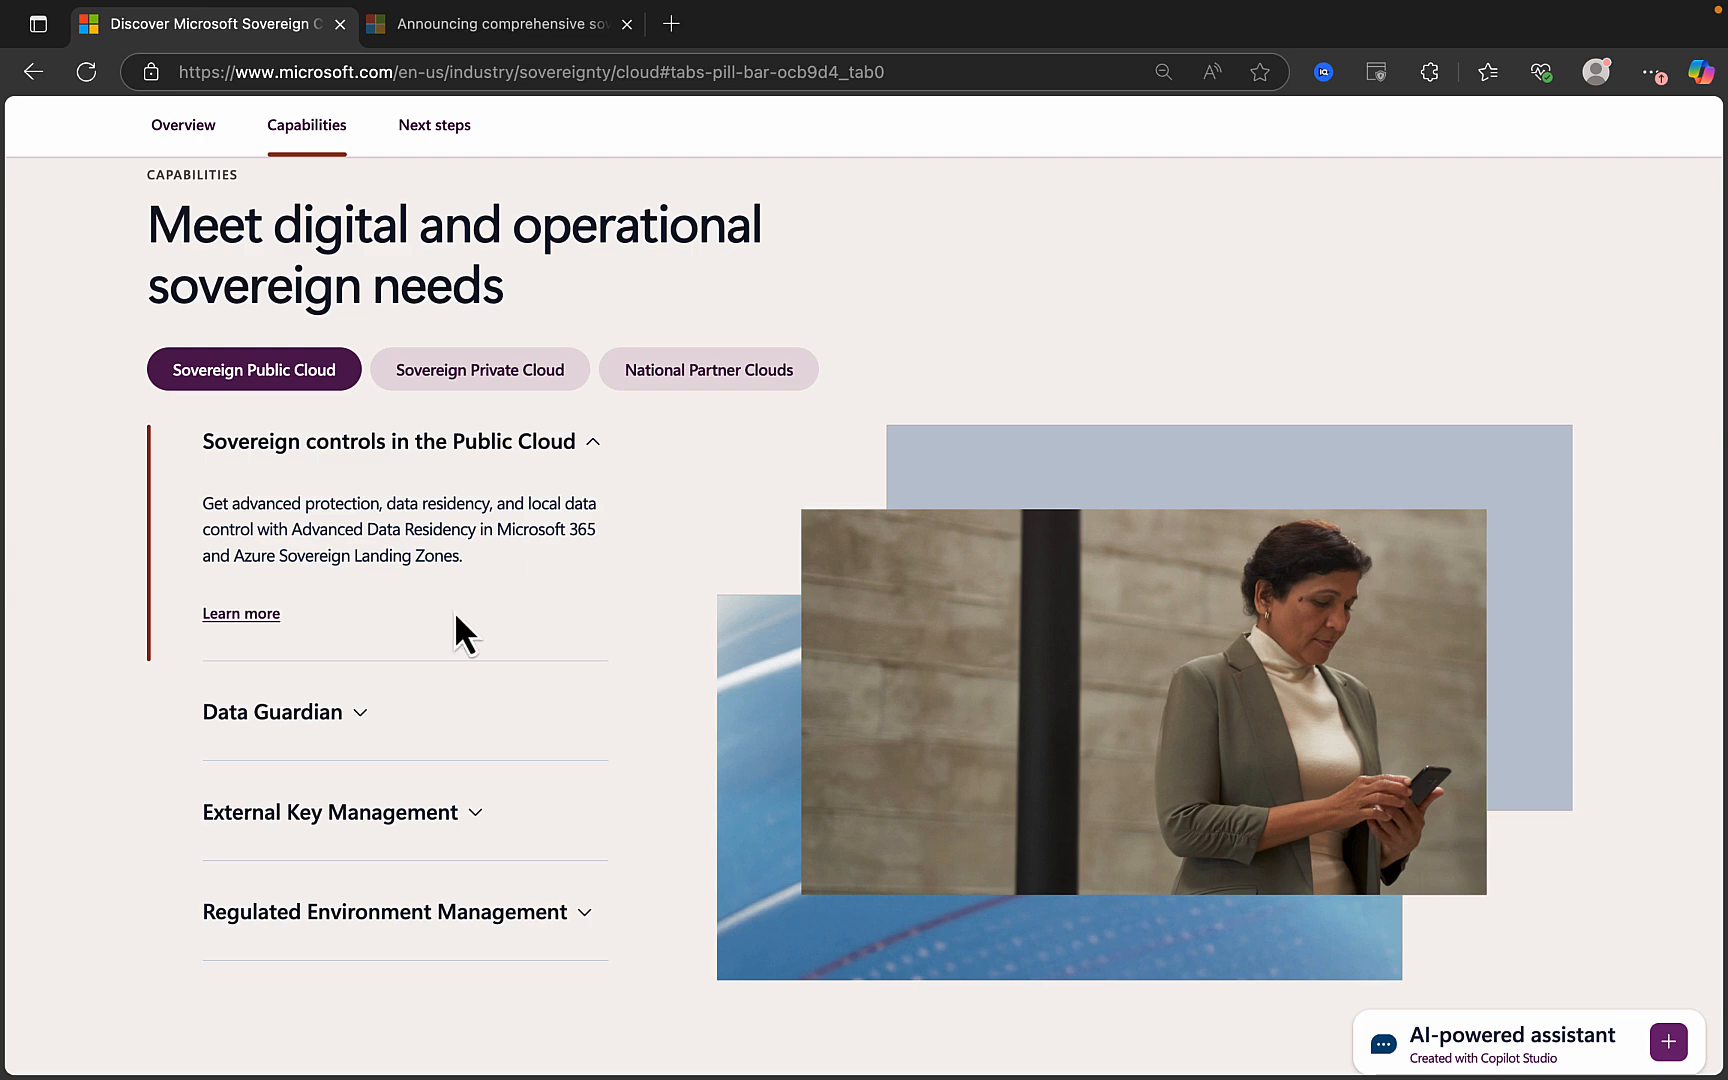
Open and close Data Guardian, then expand Regulated Environment Management.
left_click(272, 711)
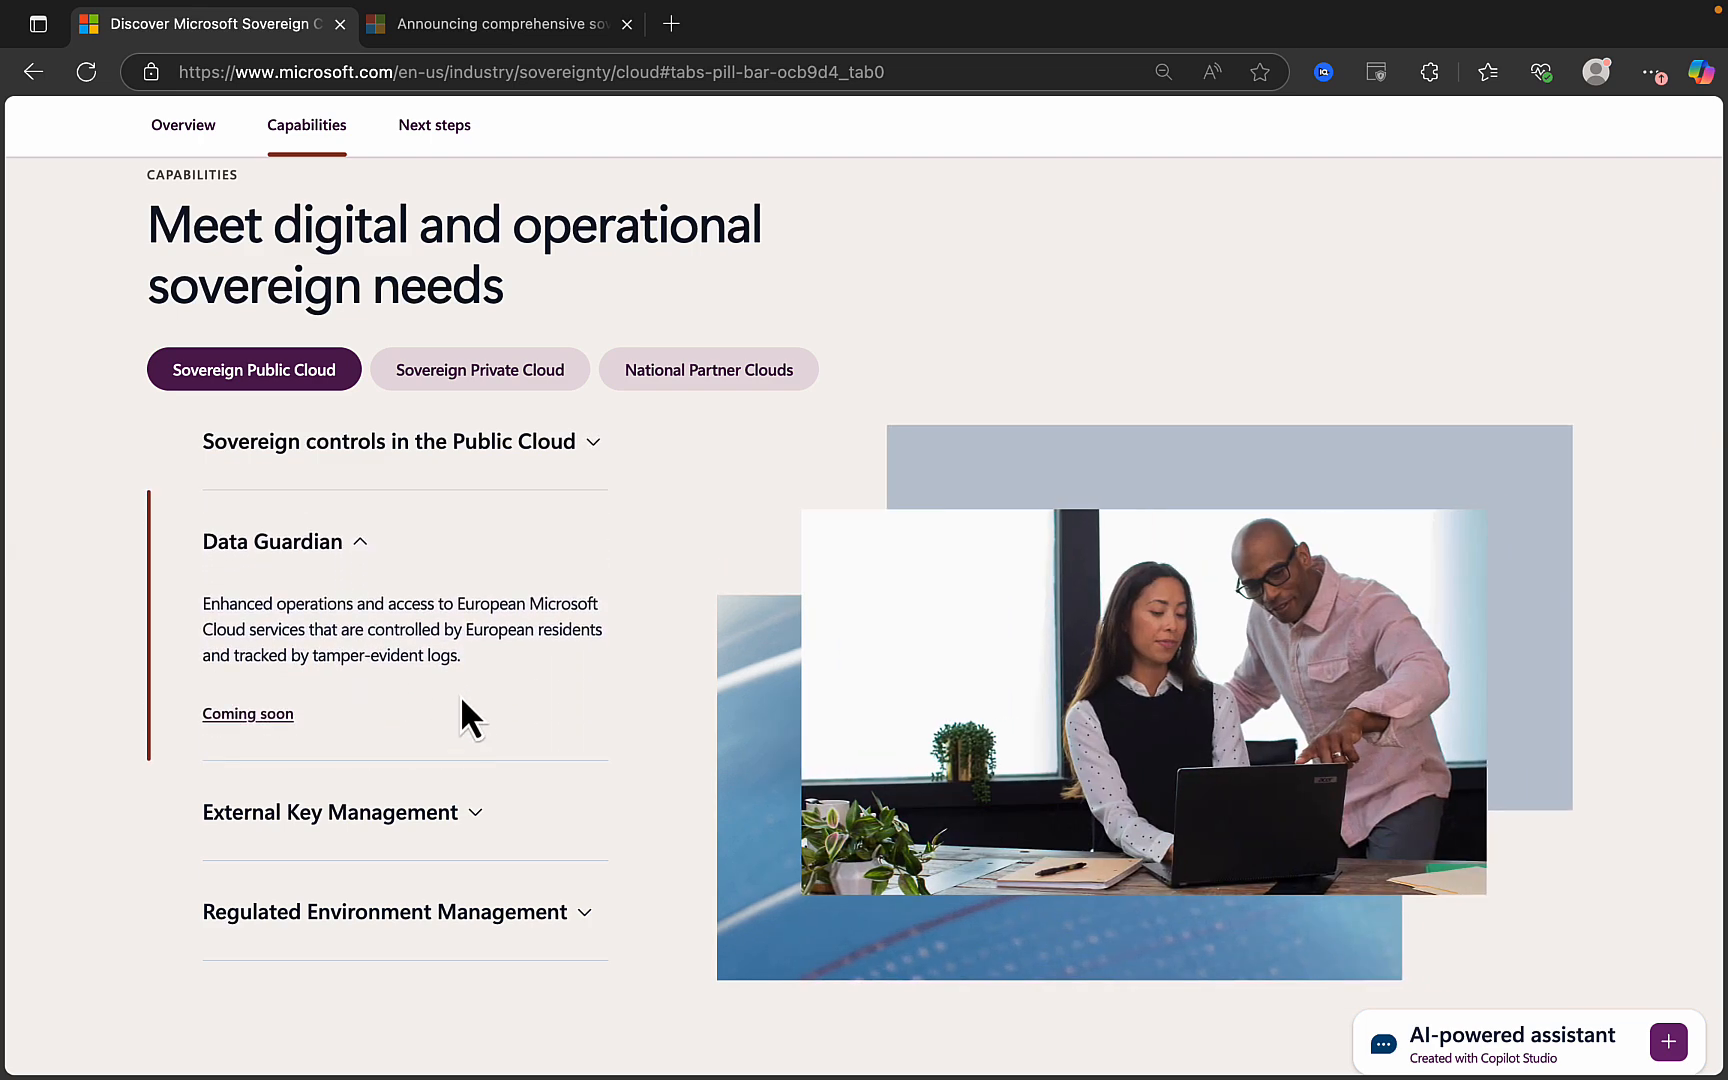
mouse_move(536, 705)
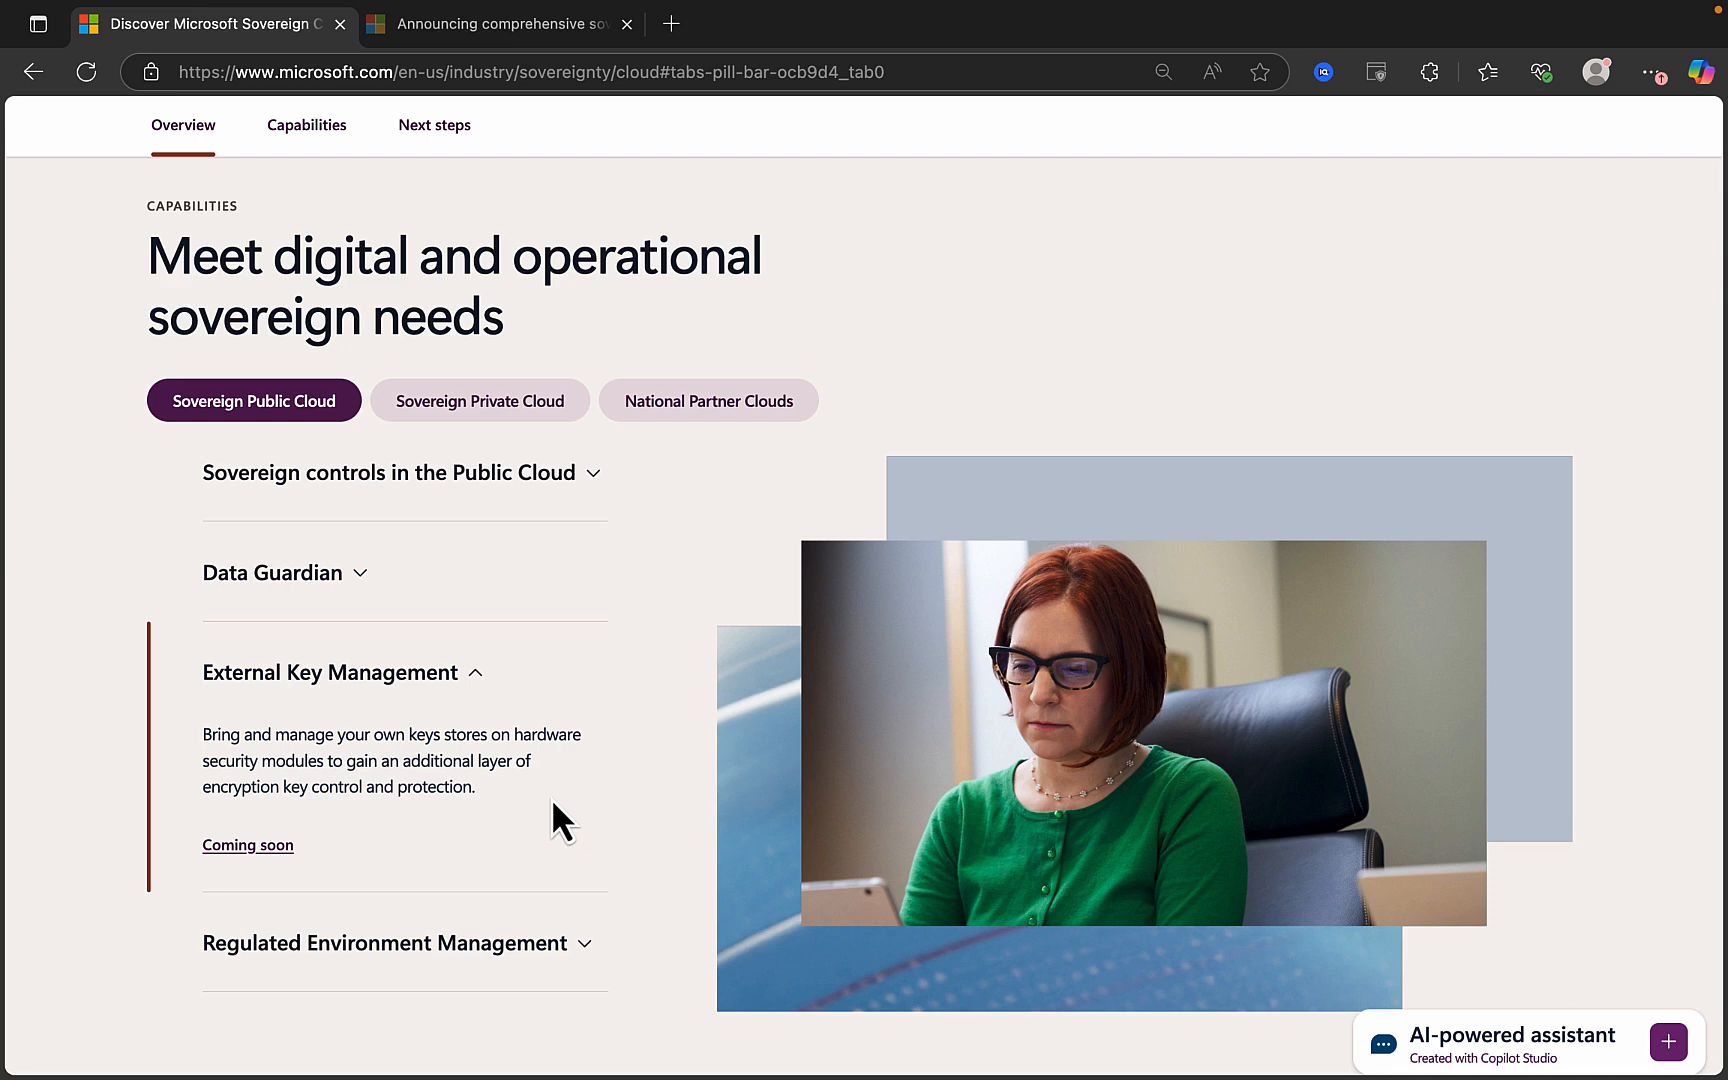
left_click(272, 573)
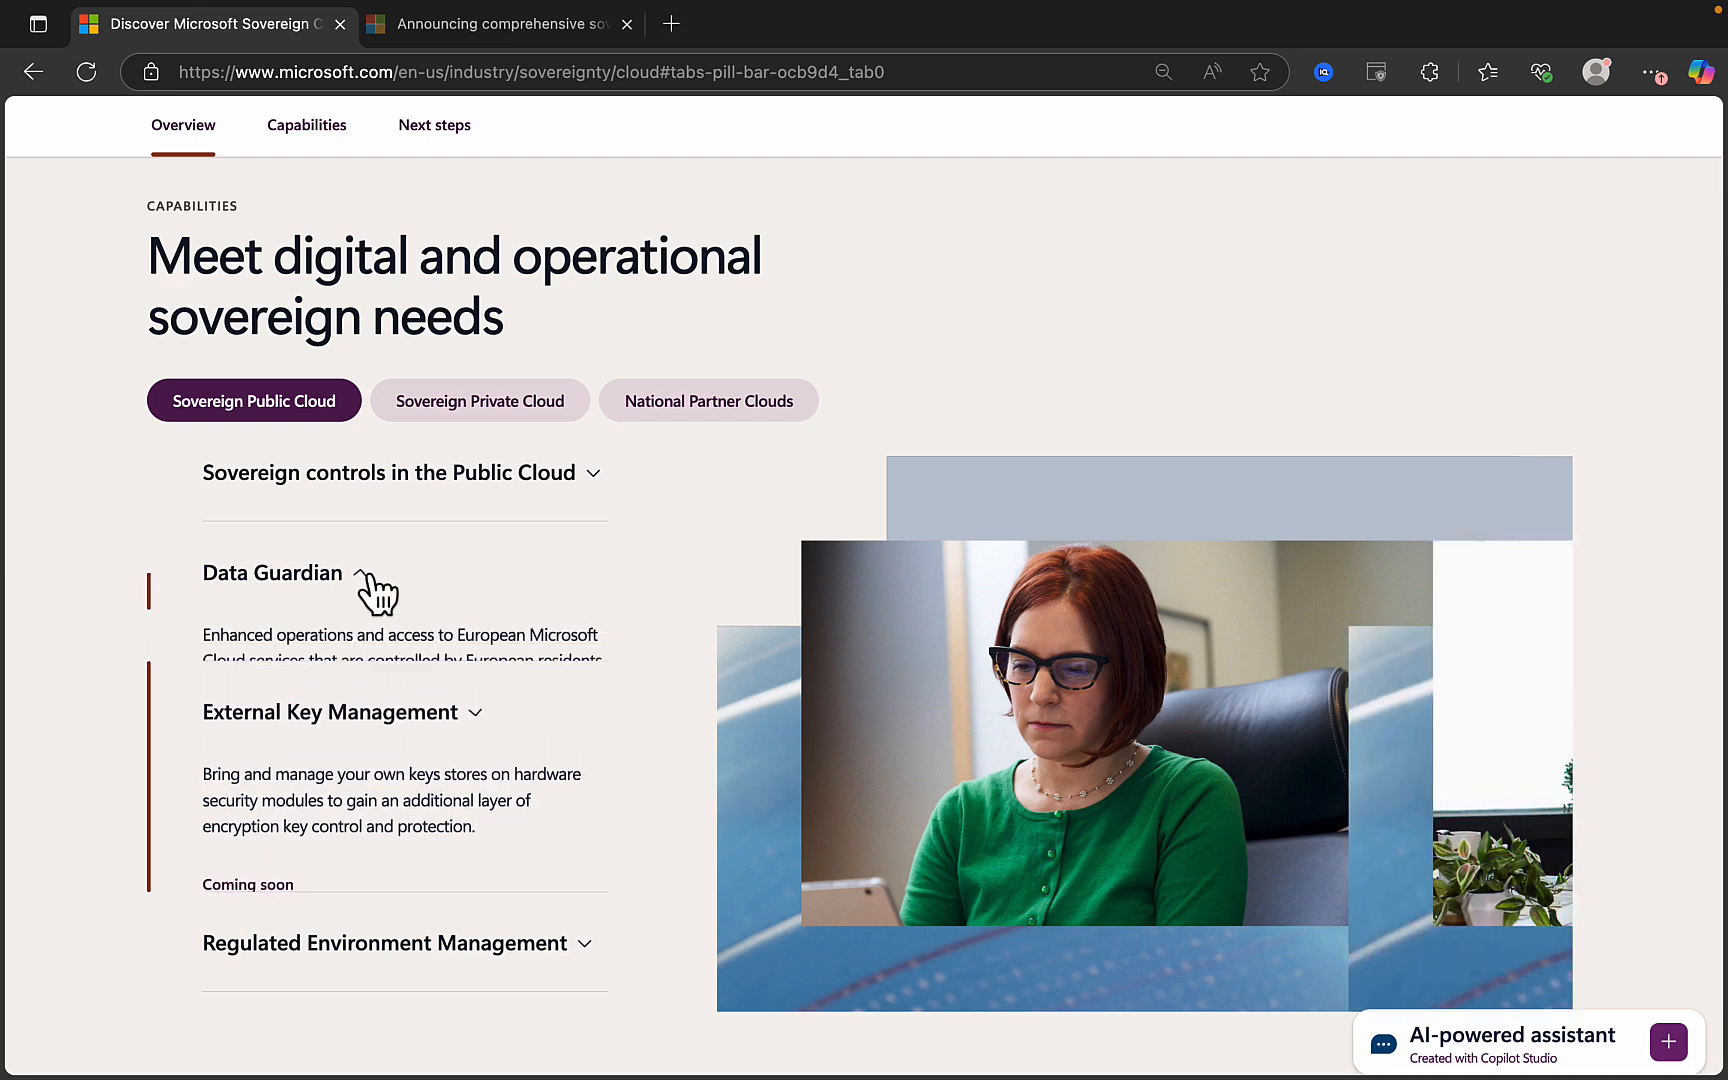
left_click(272, 573)
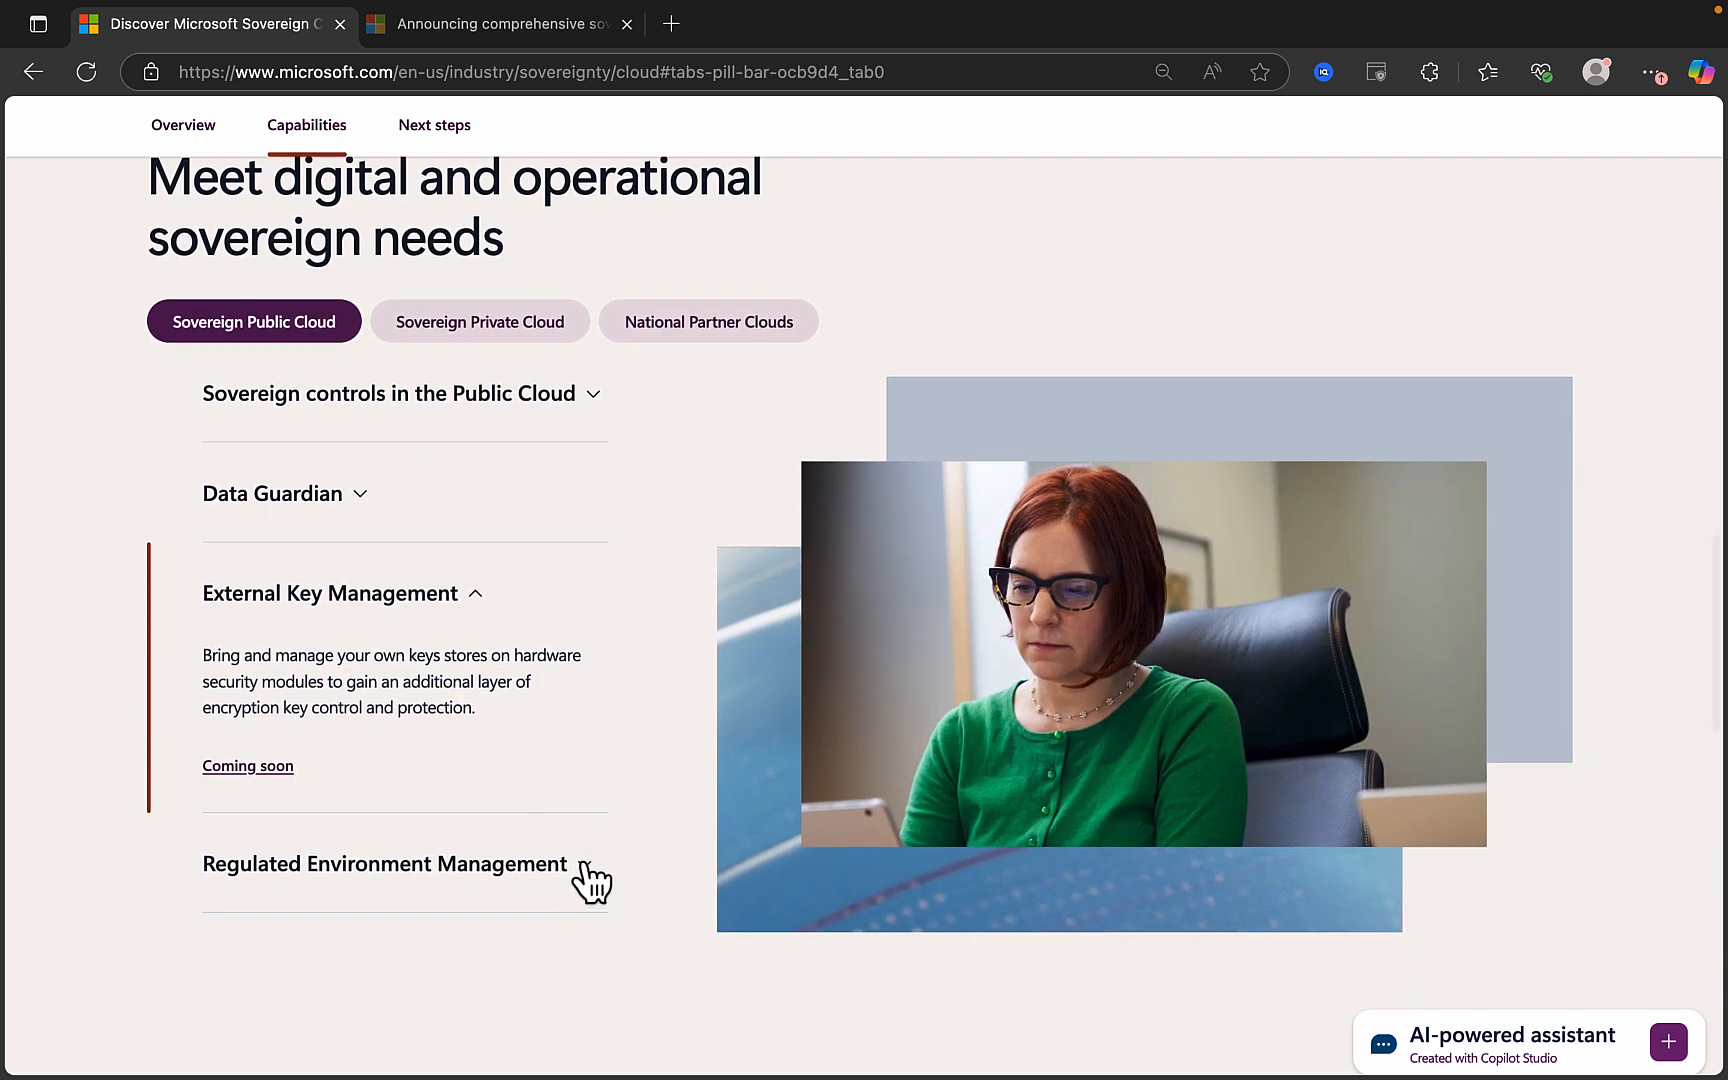
left_click(385, 864)
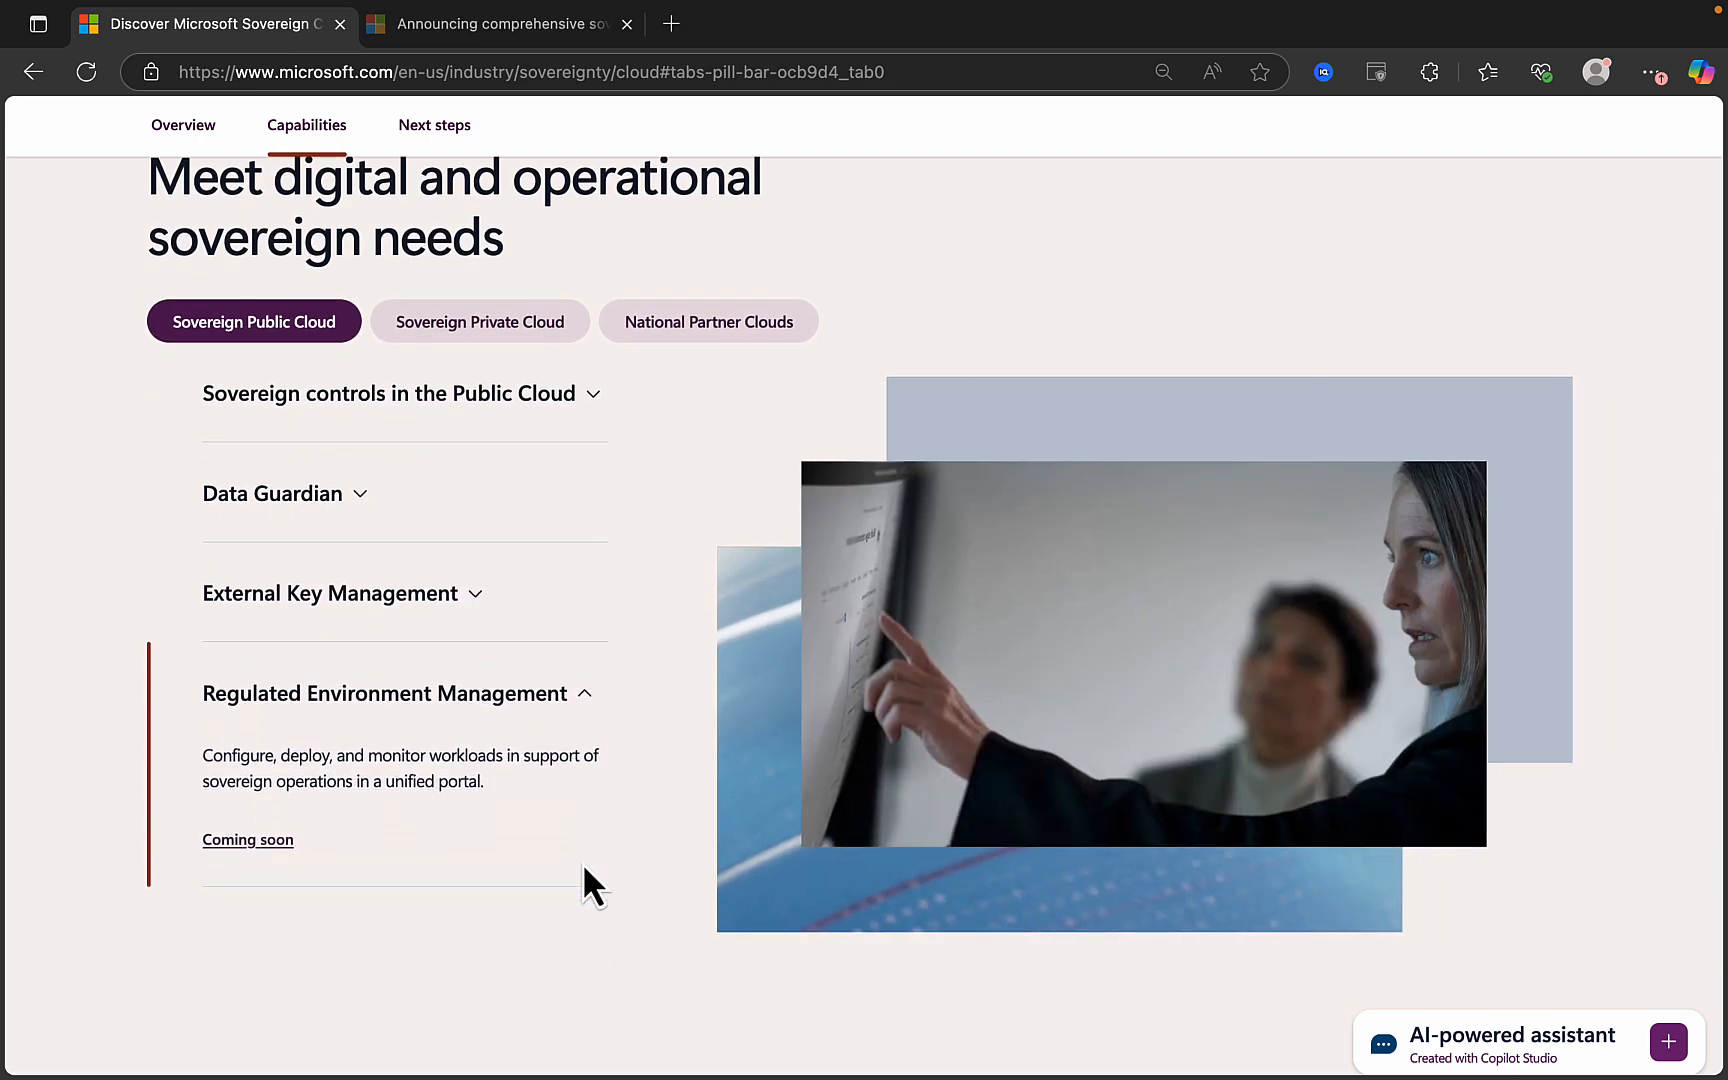
mouse_move(449, 875)
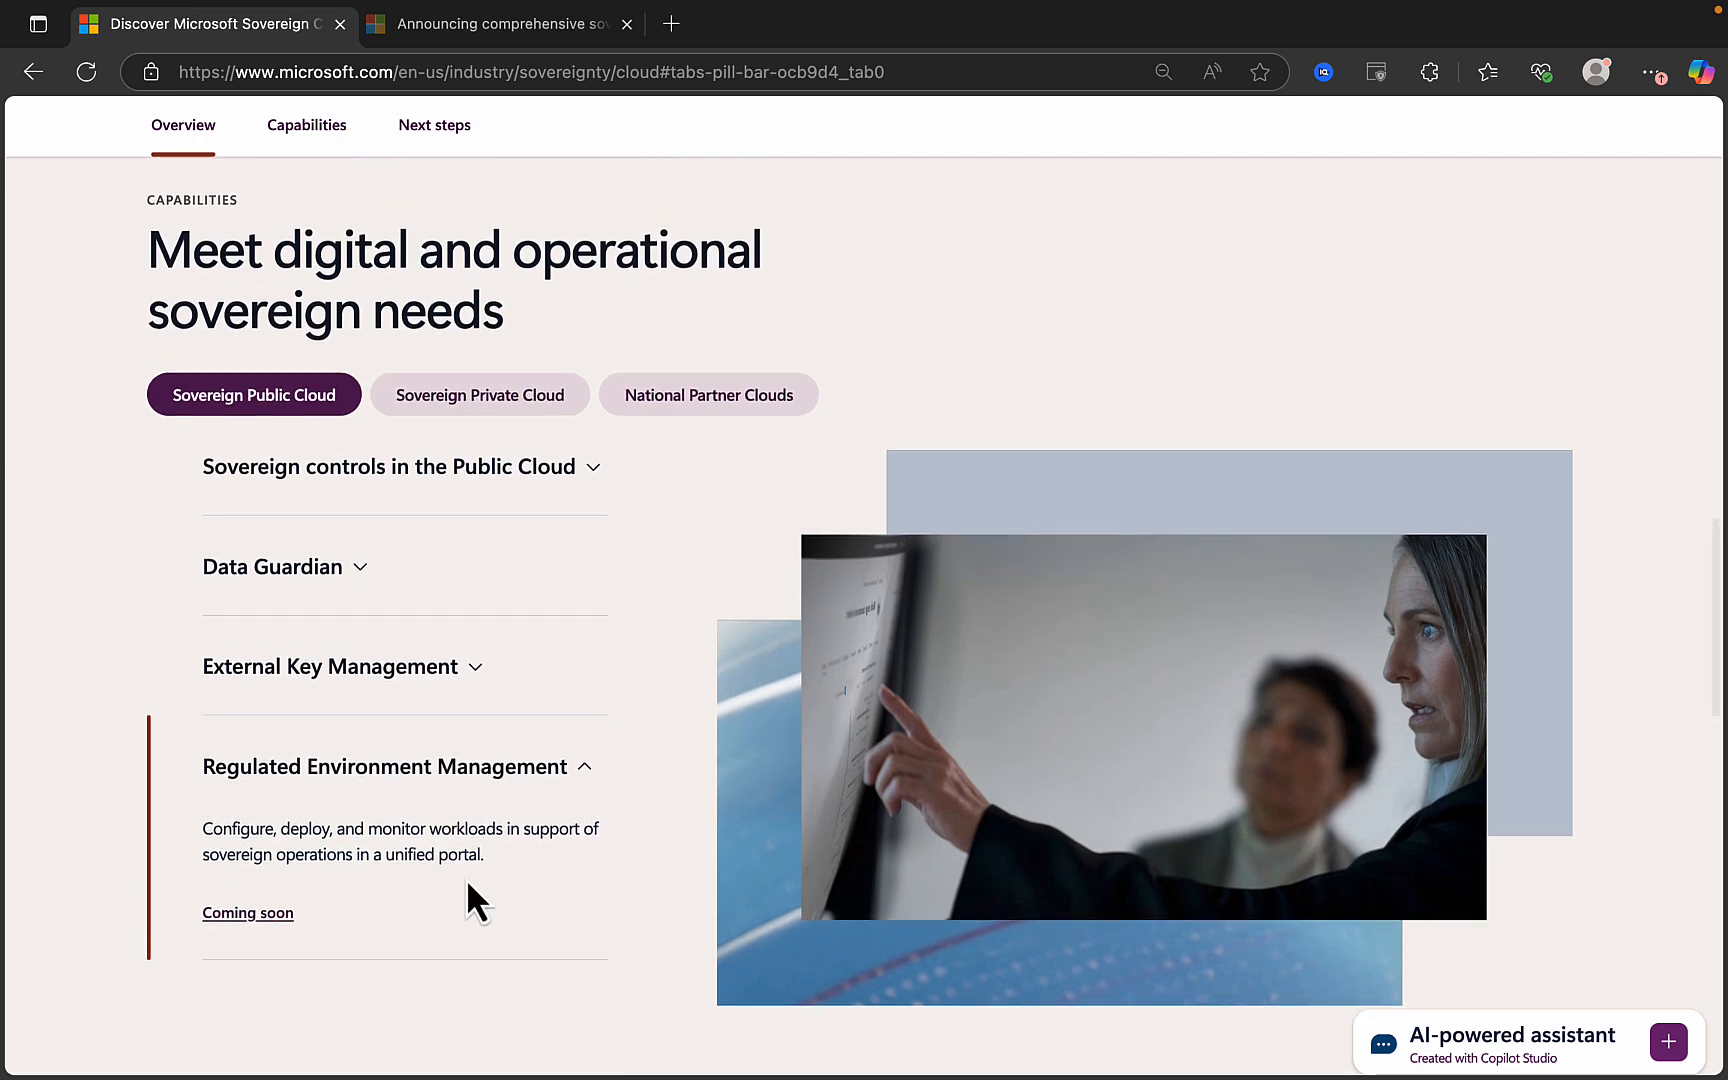
mouse_move(522, 883)
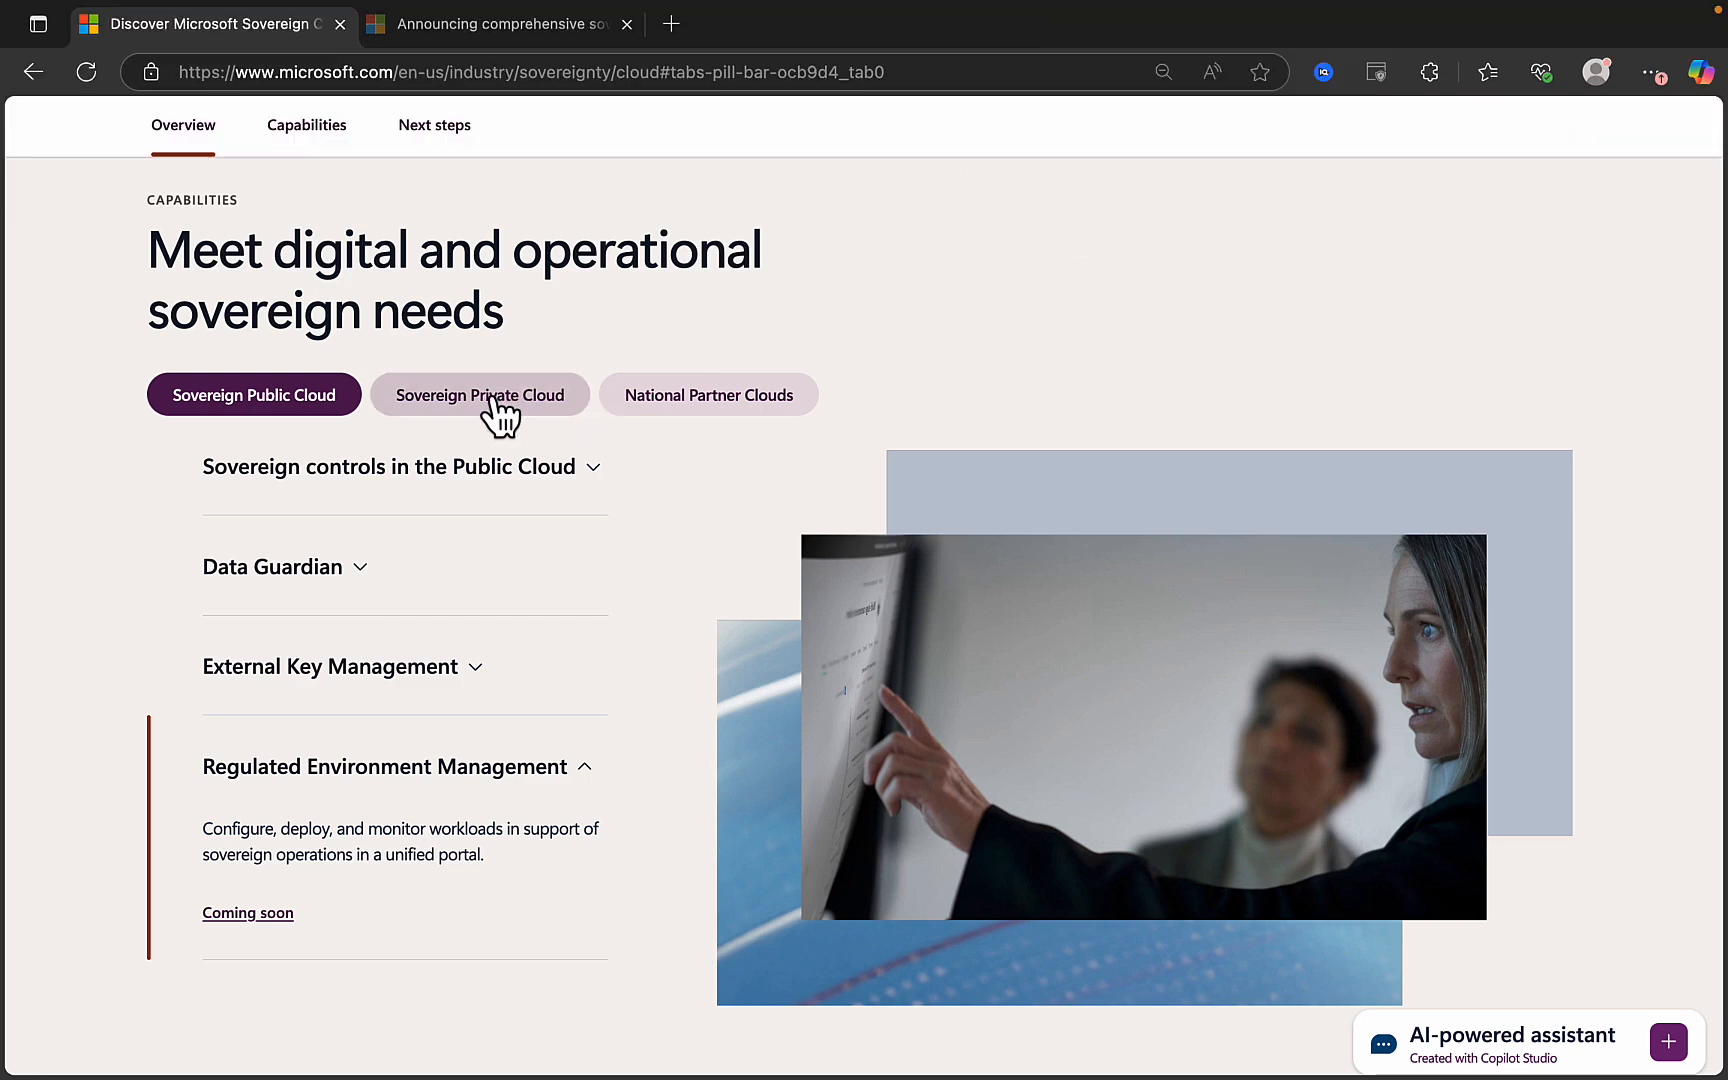
mouse_move(522, 421)
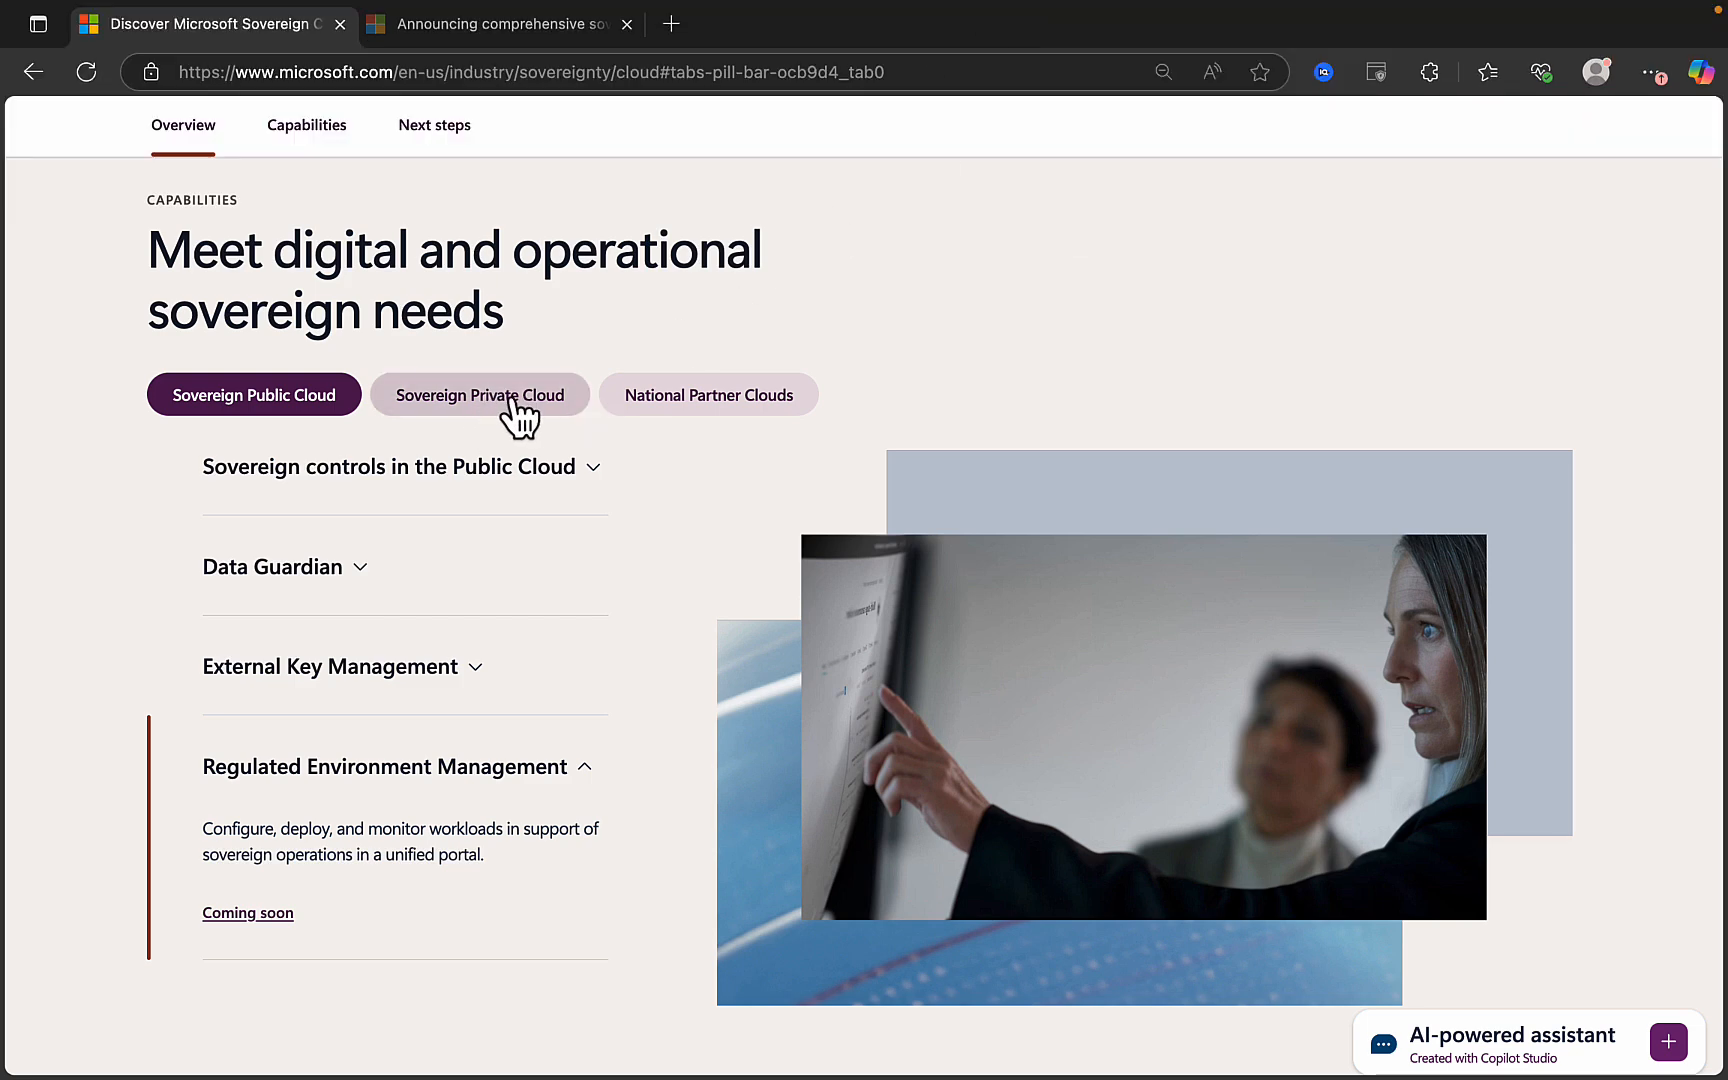
Switch to Sovereign Private Cloud, expand Azure Local and follow its Learn more link.
left_click(480, 395)
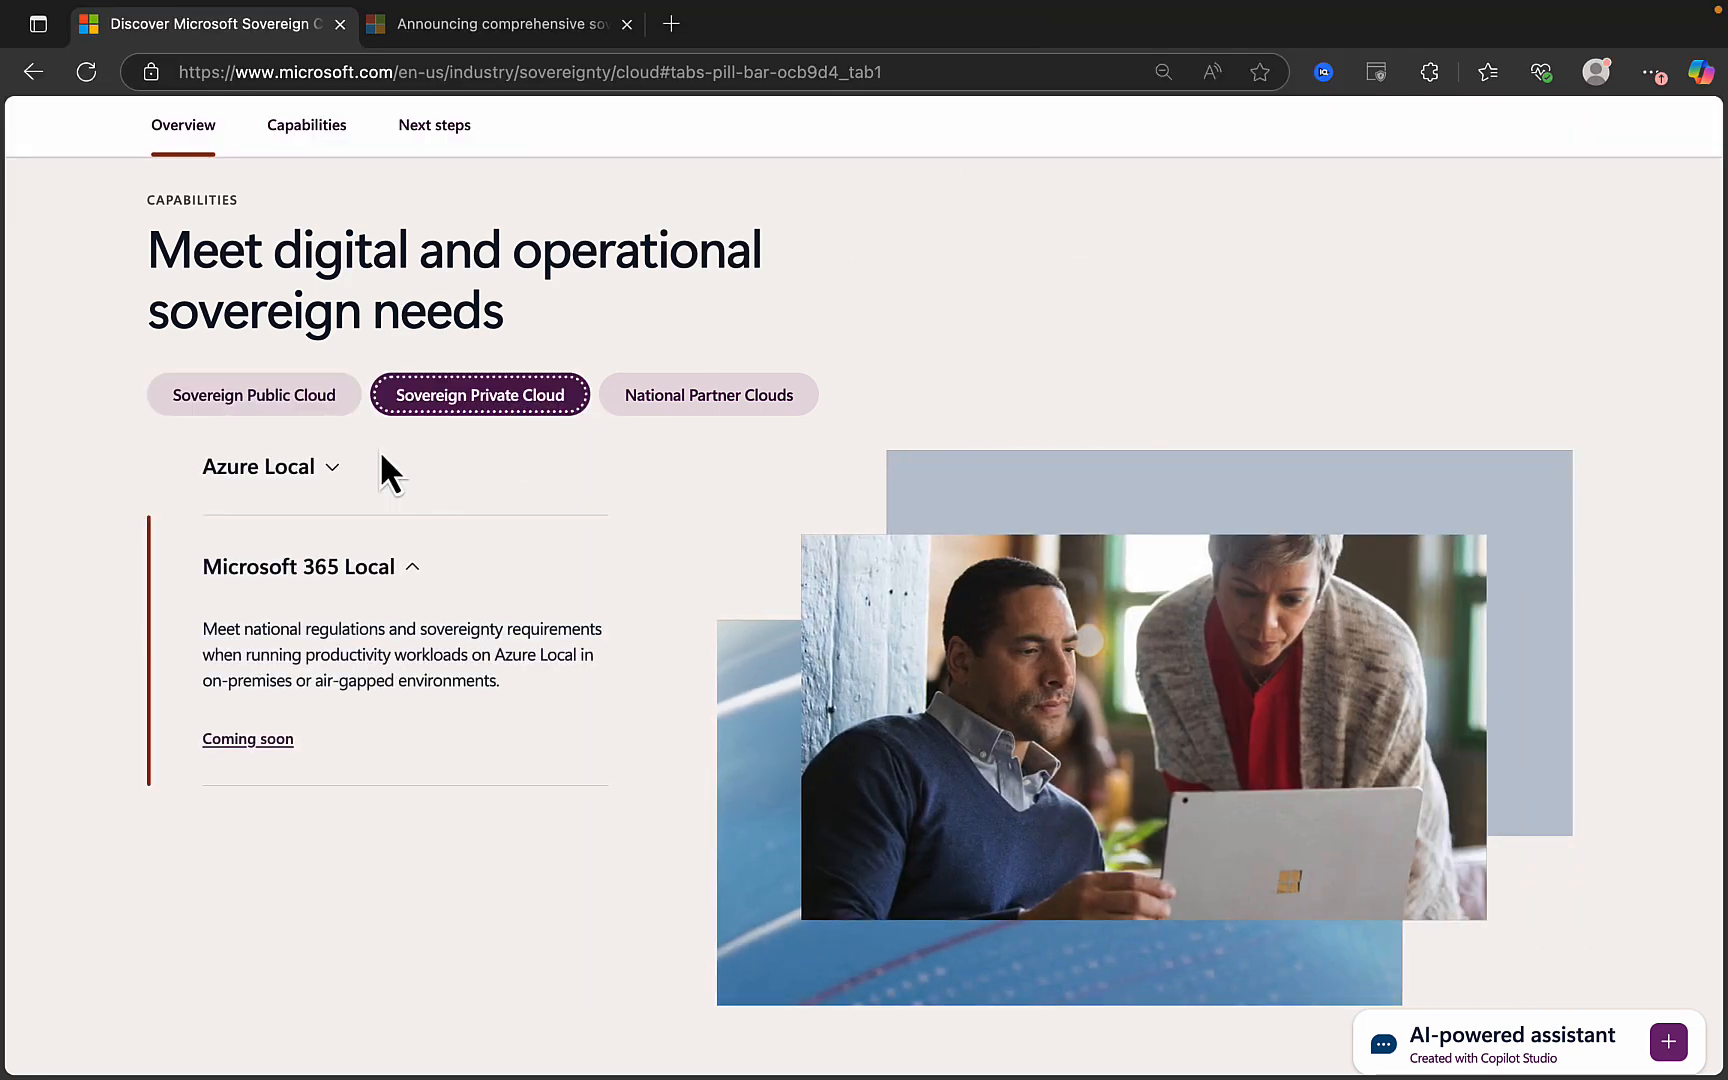
left_click(258, 466)
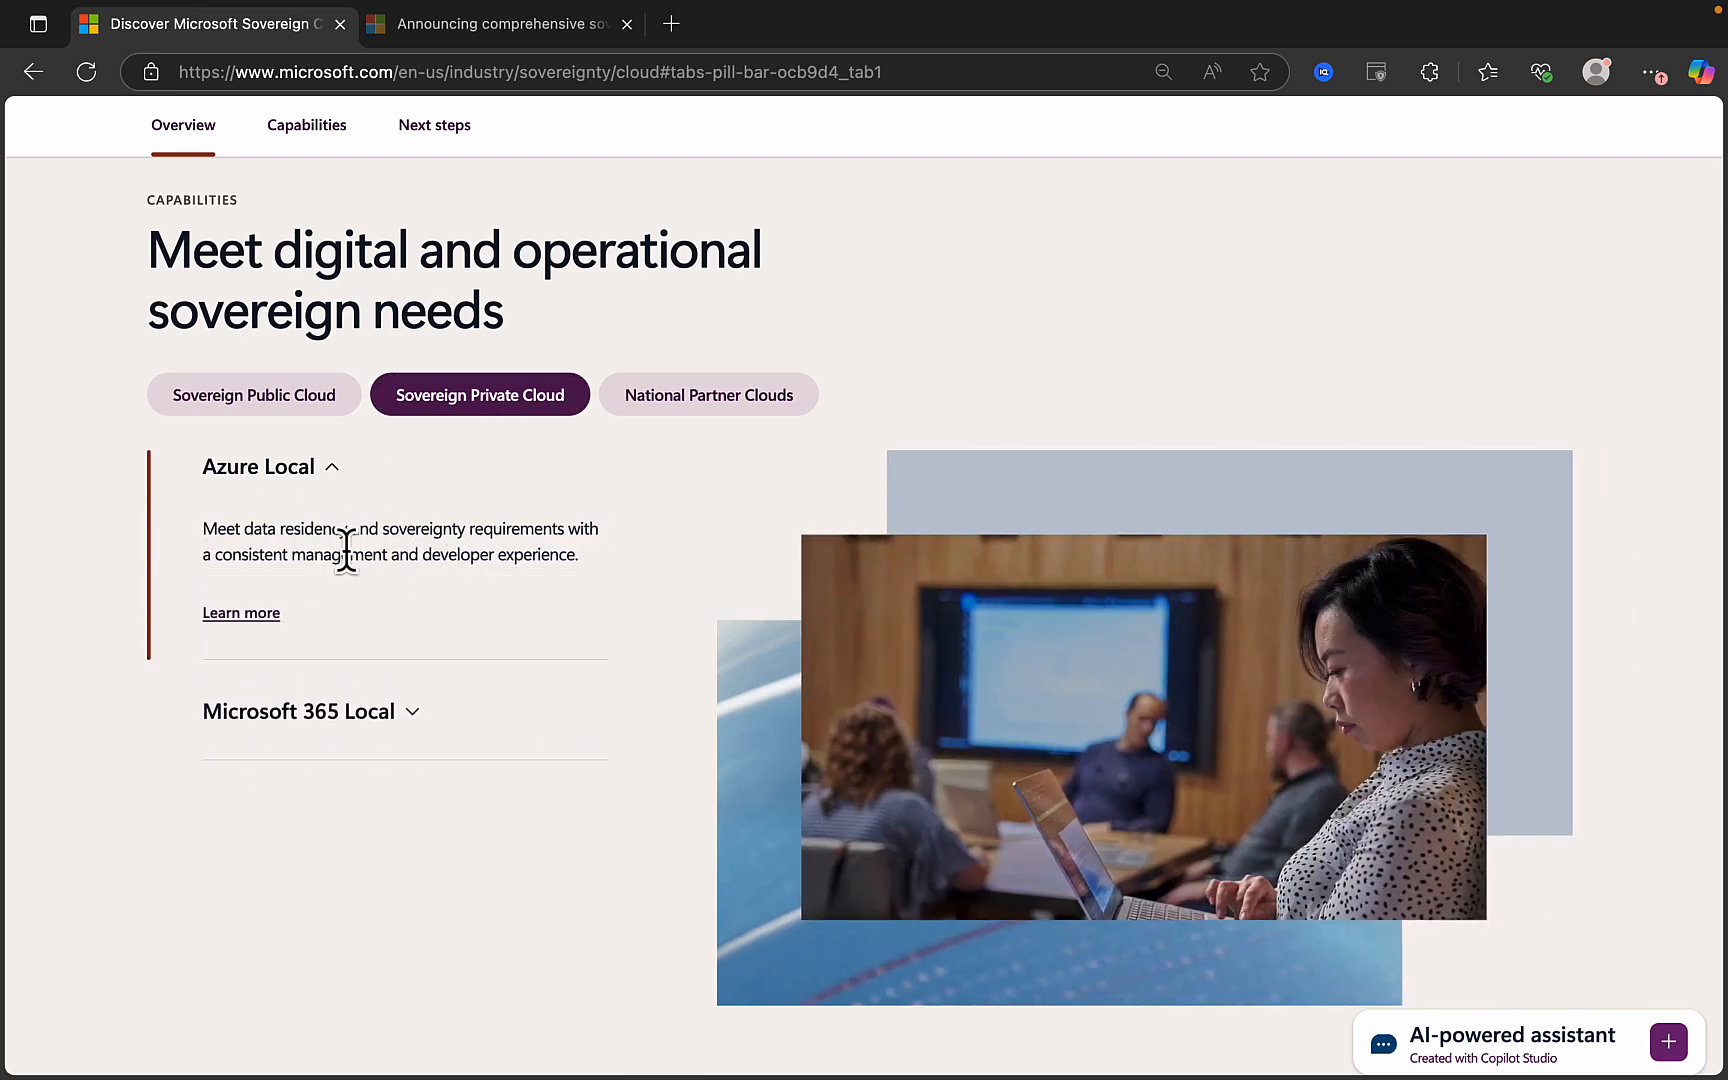
mouse_move(514, 560)
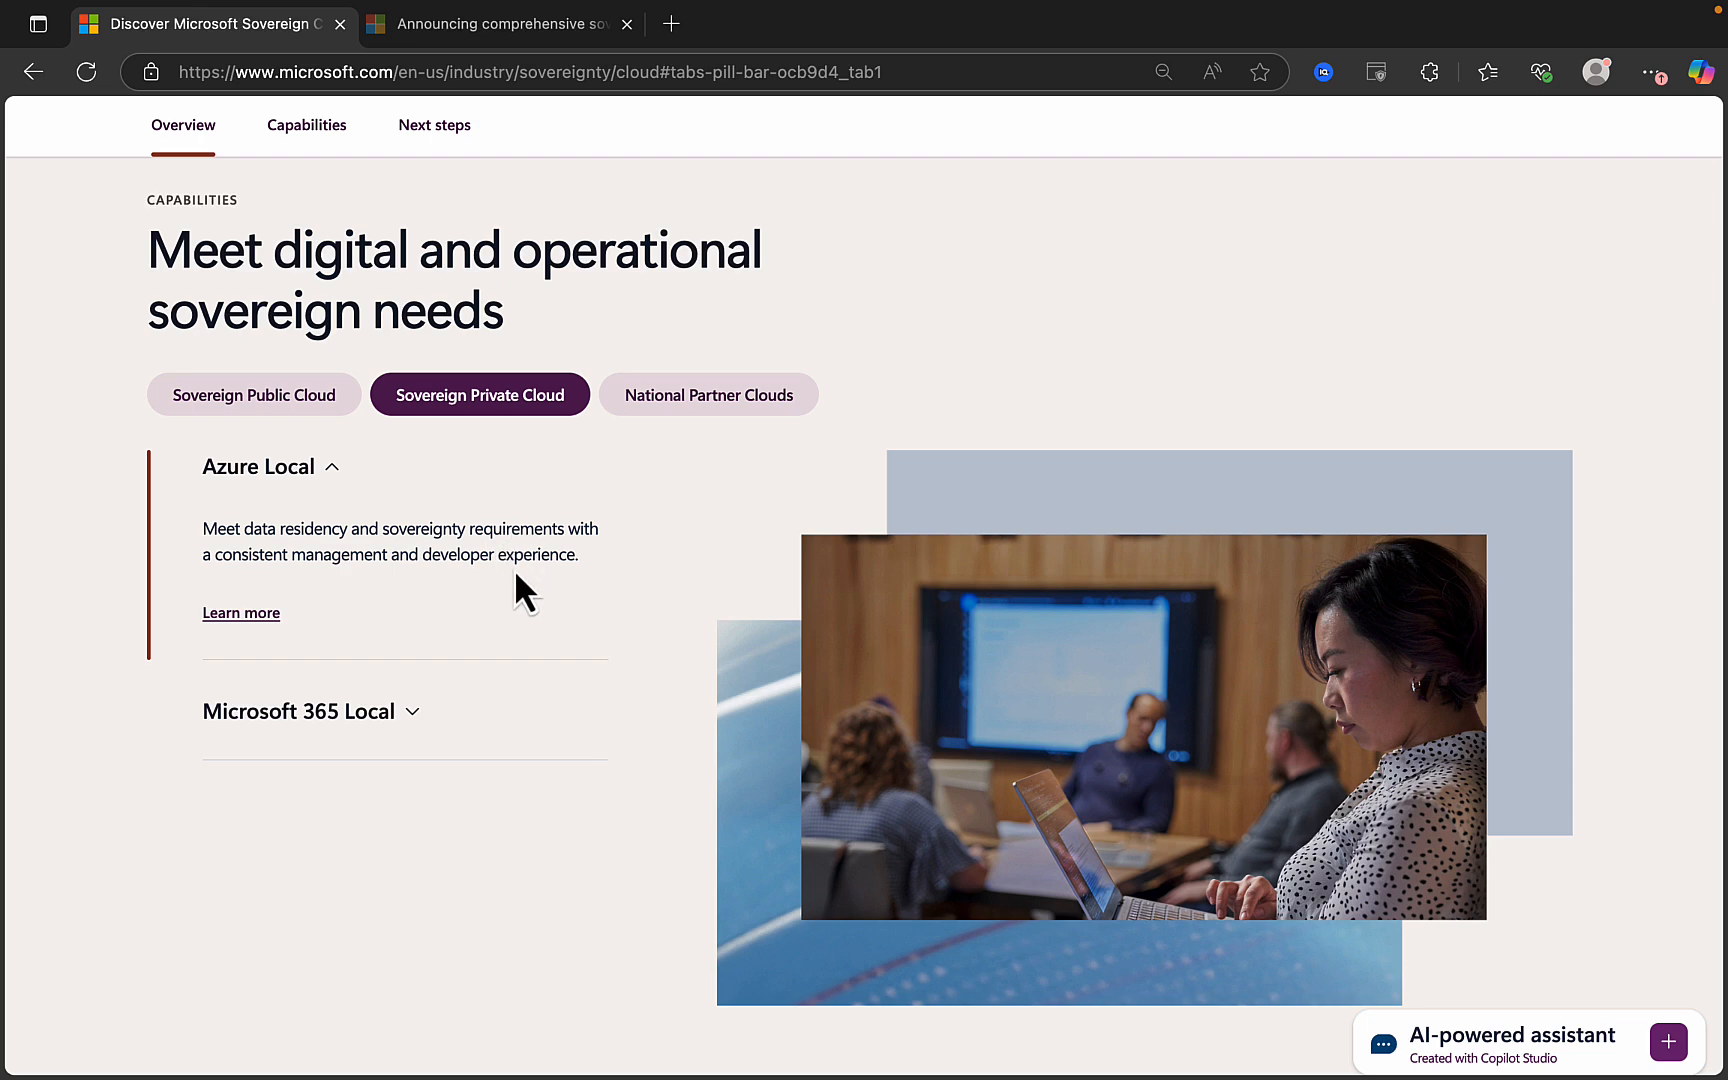
mouse_move(258, 630)
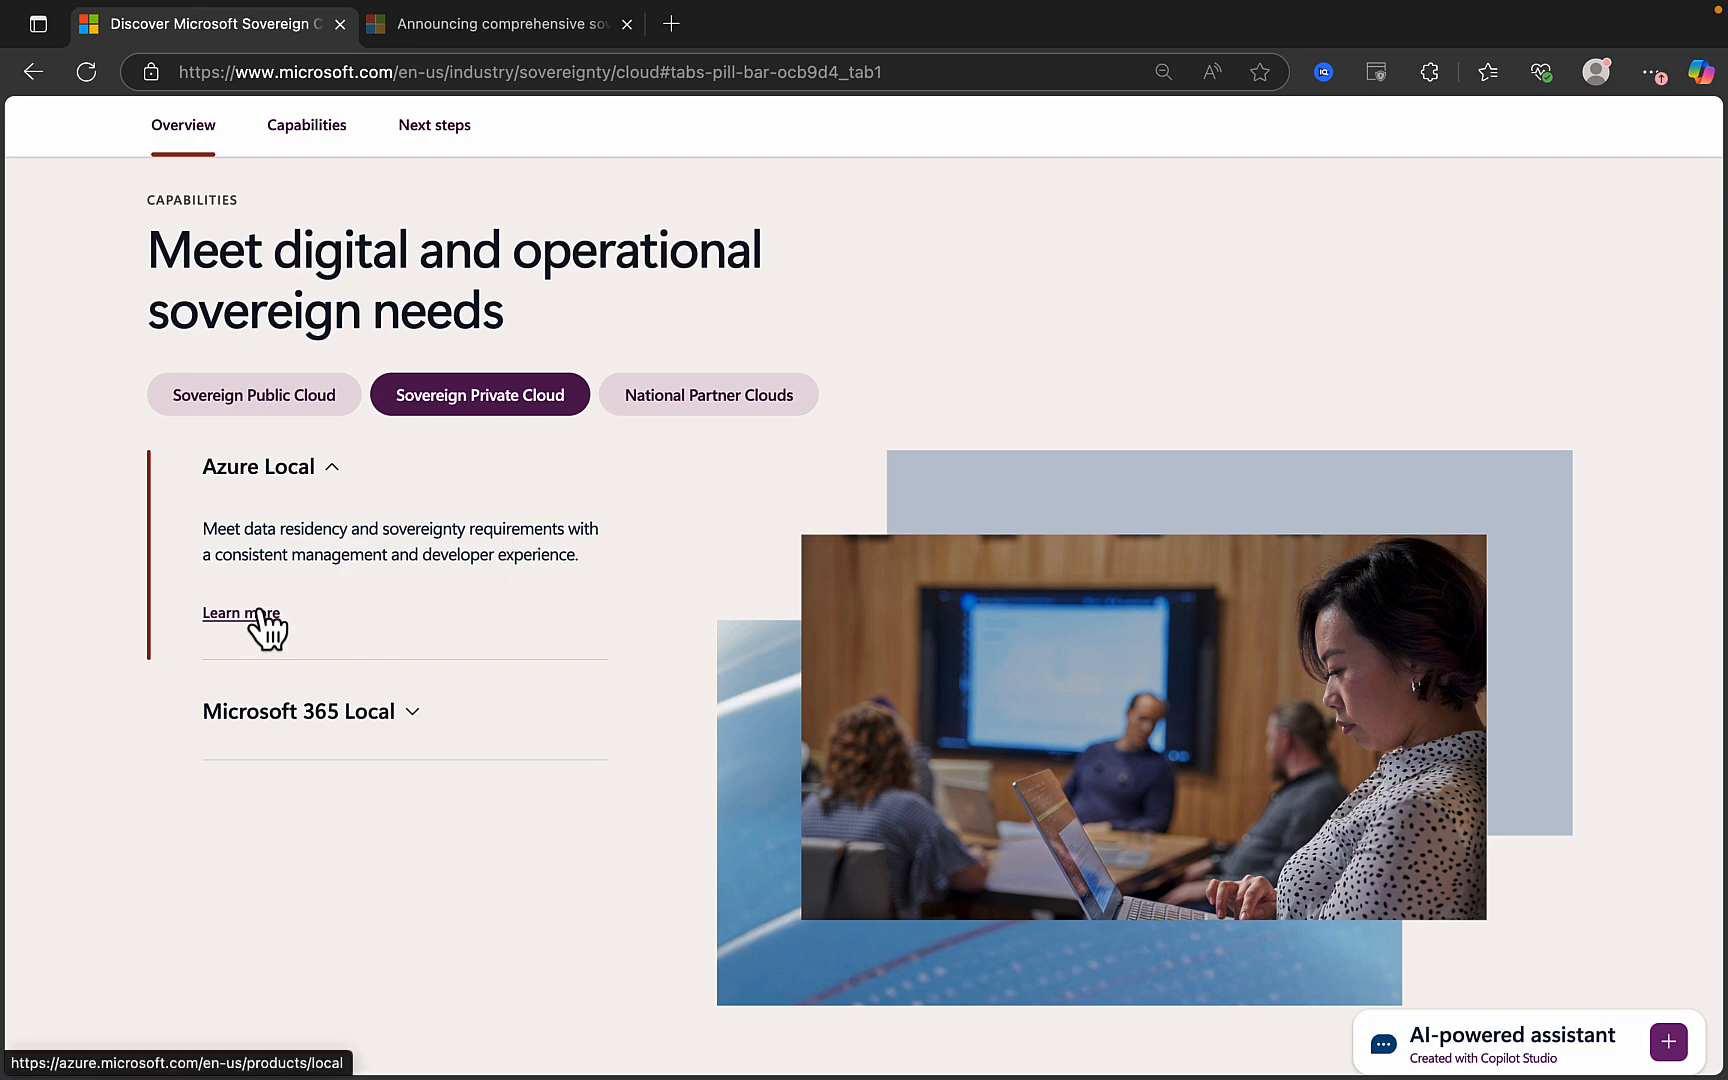
left_click(244, 613)
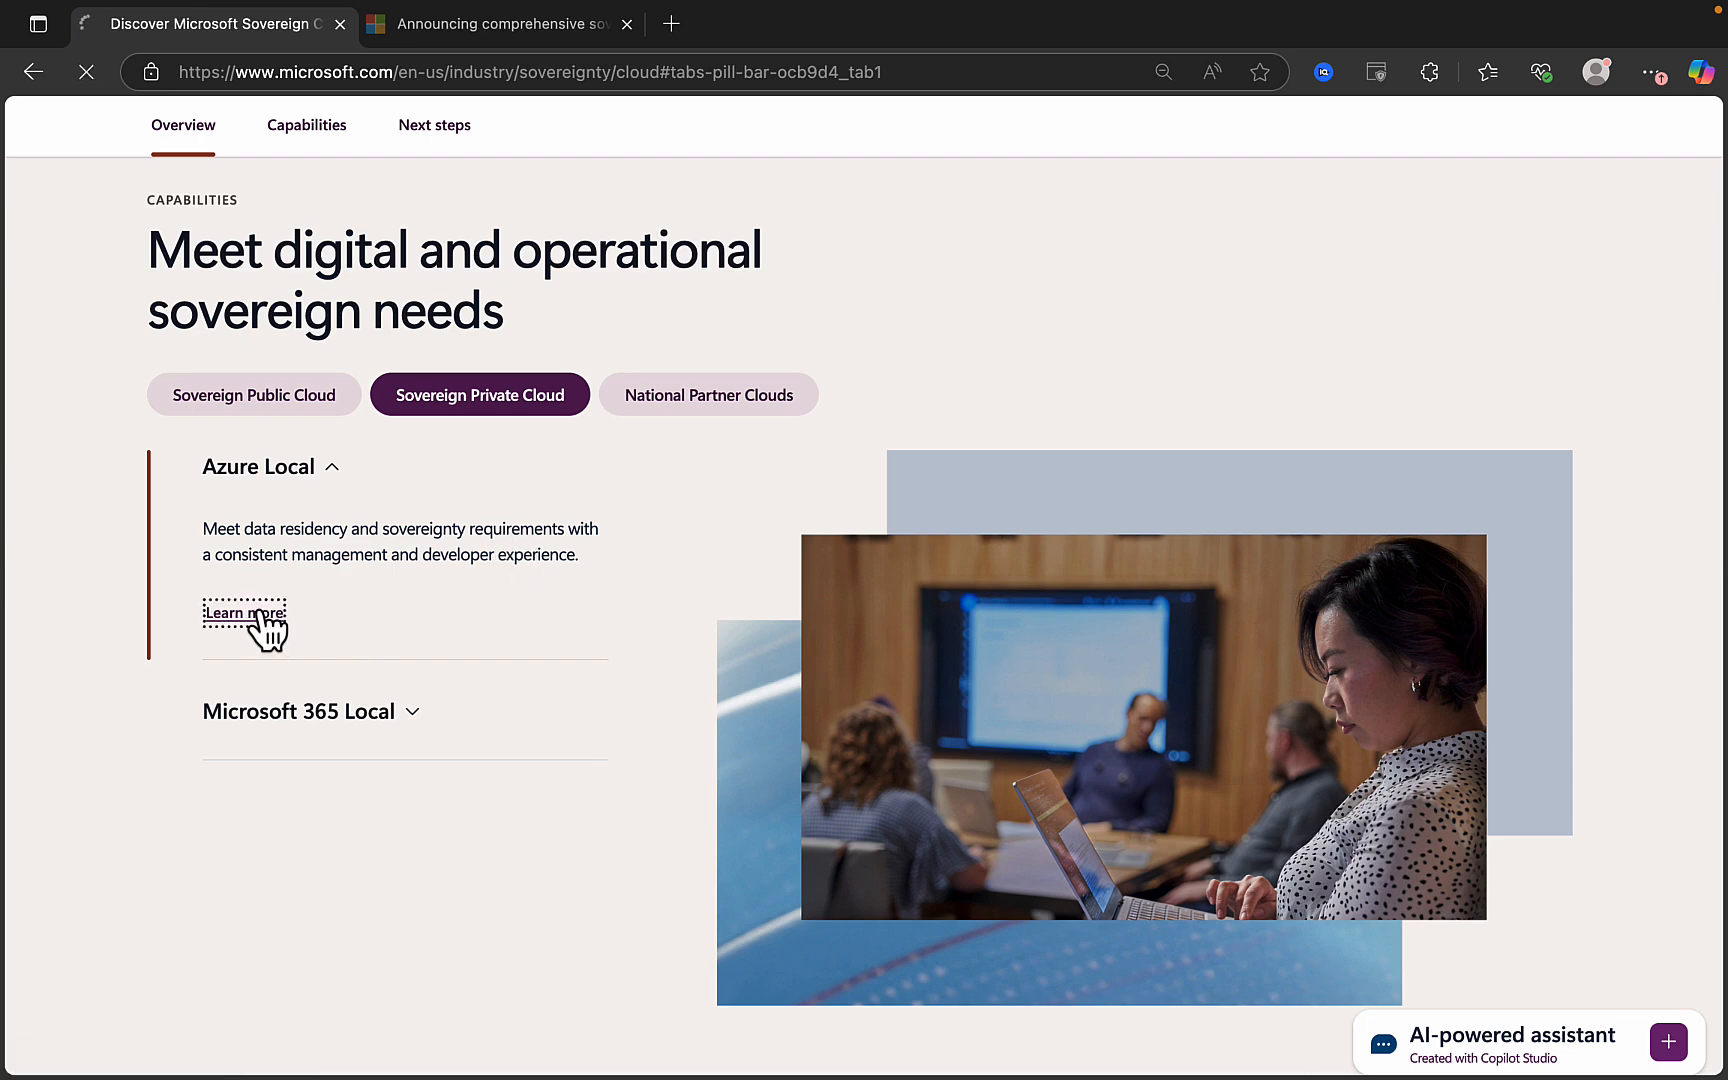
Open the Azure Local product page on Microsoft Azure.
left_click(244, 612)
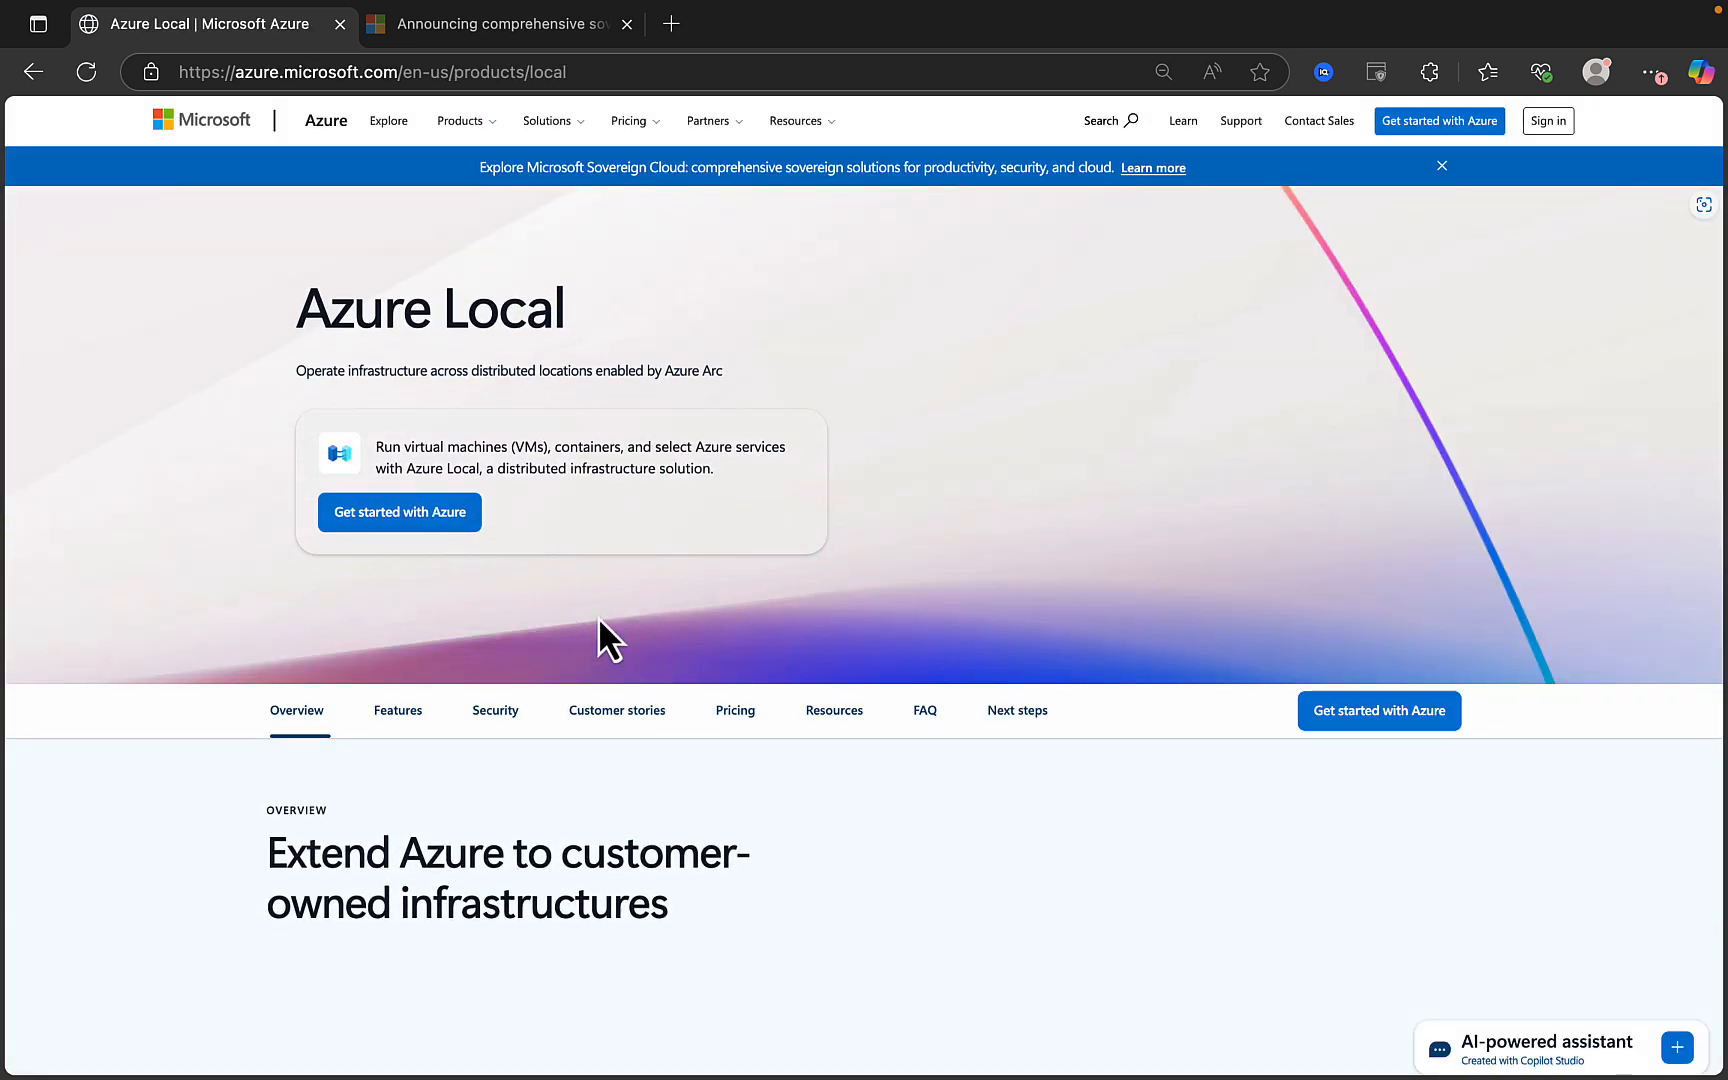
mouse_move(716, 666)
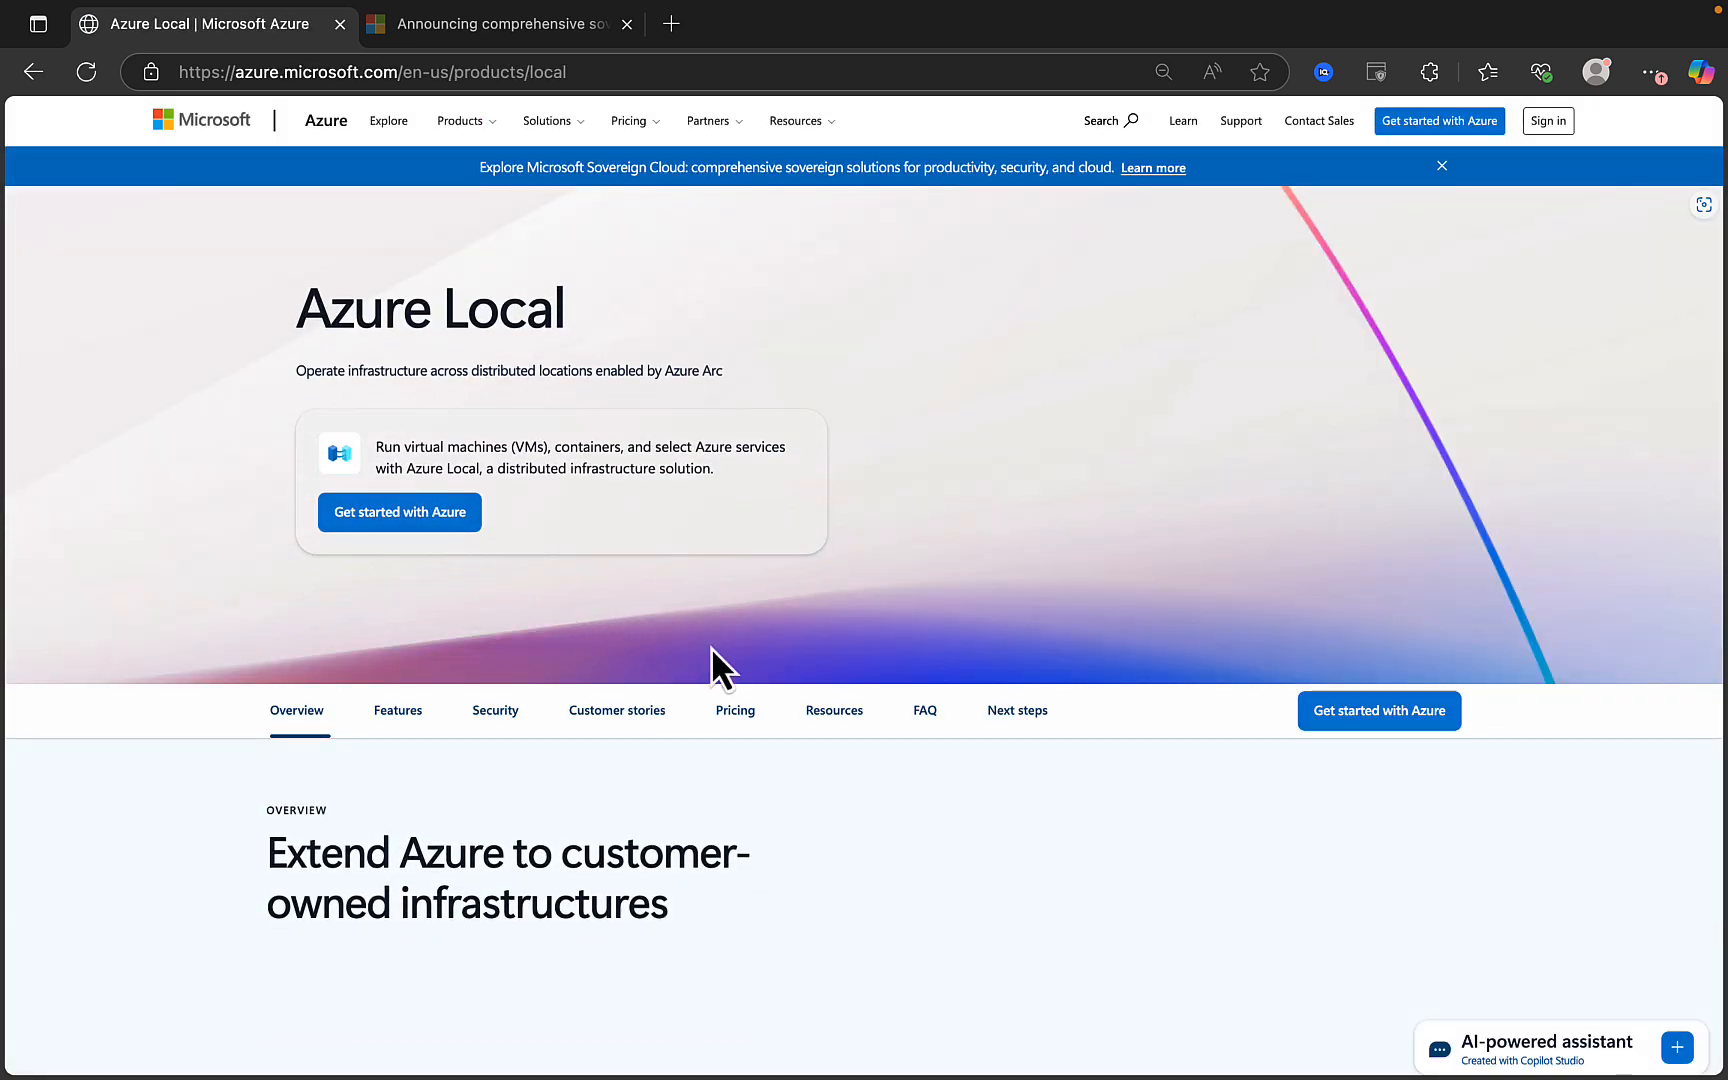
mouse_move(722, 628)
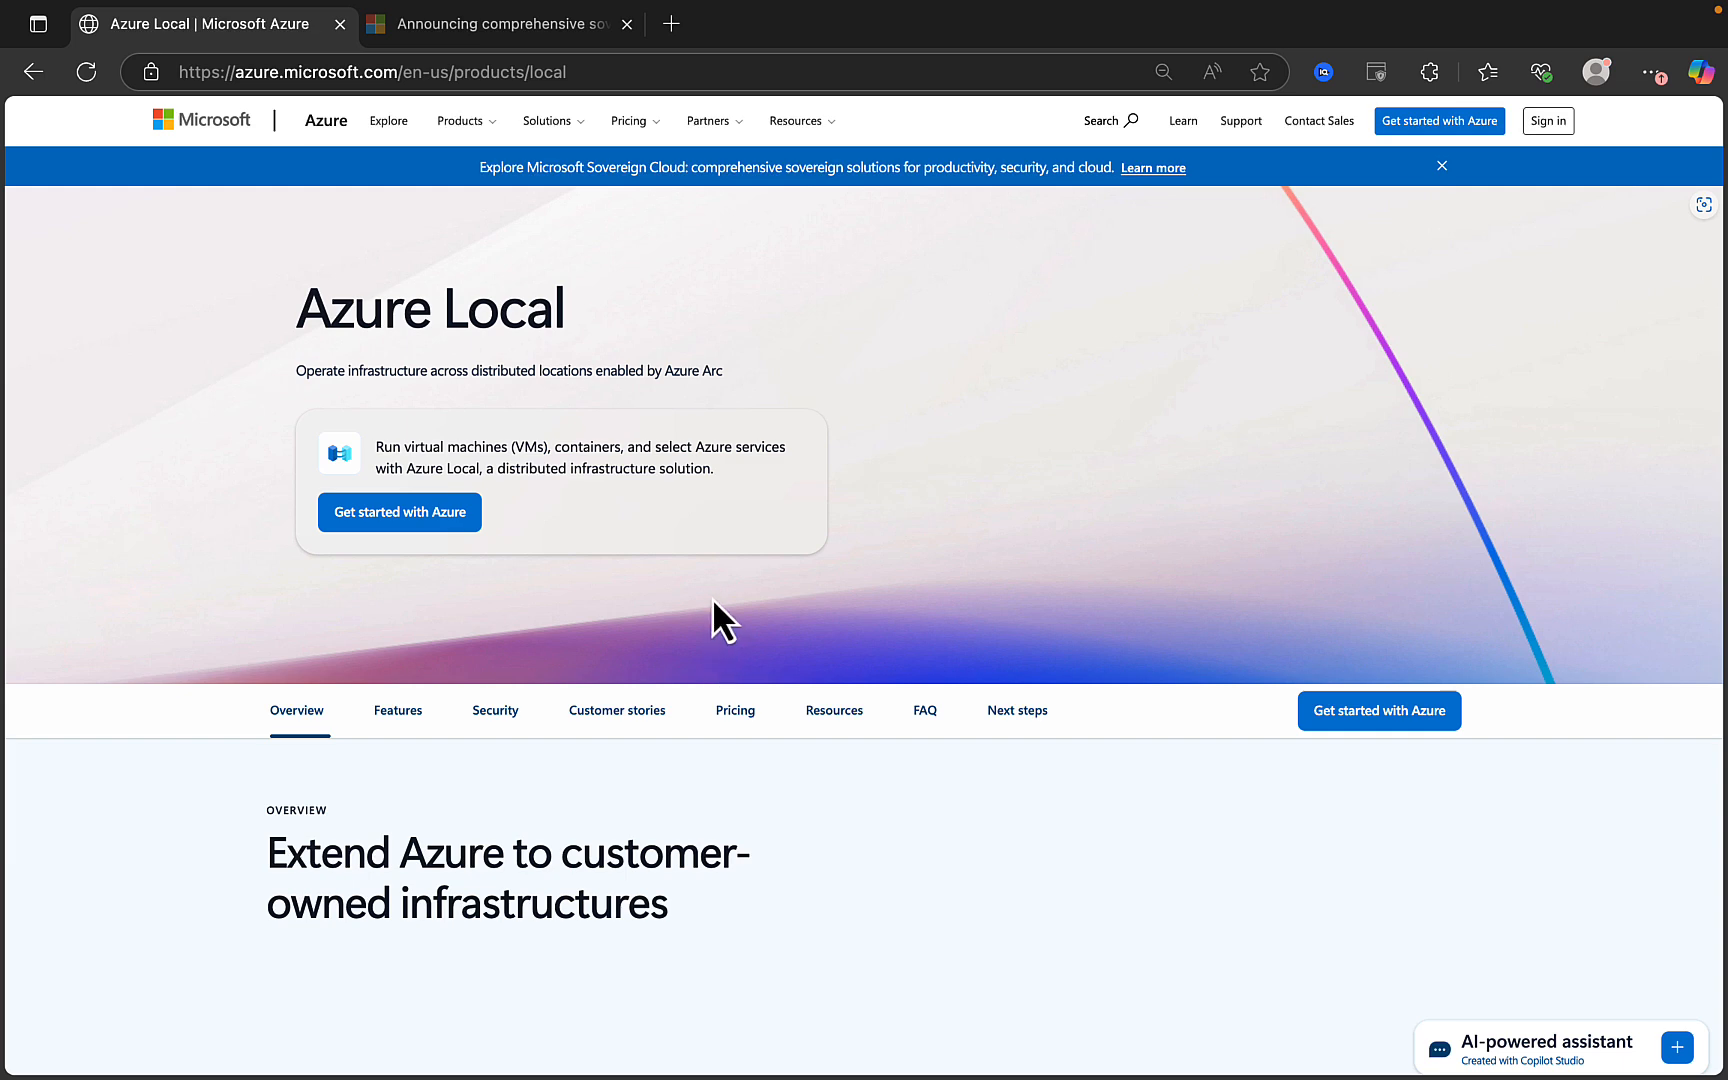
mouse_move(563, 525)
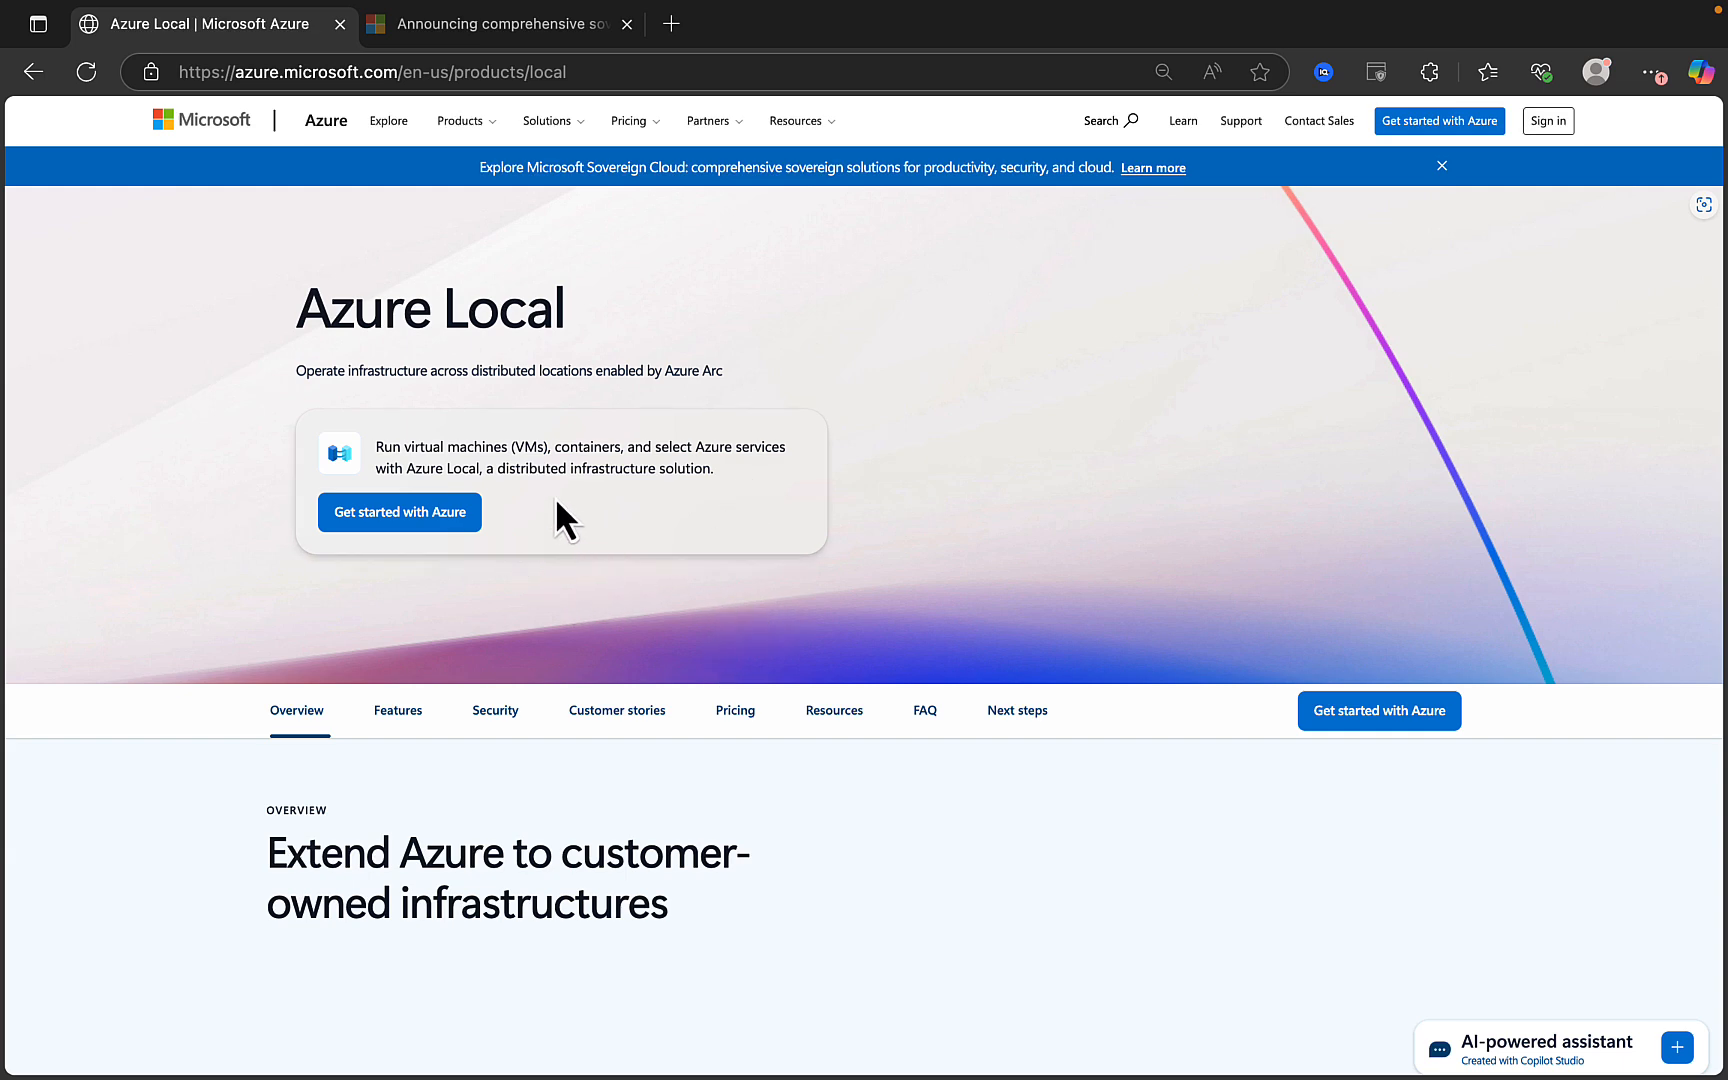
mouse_move(658, 527)
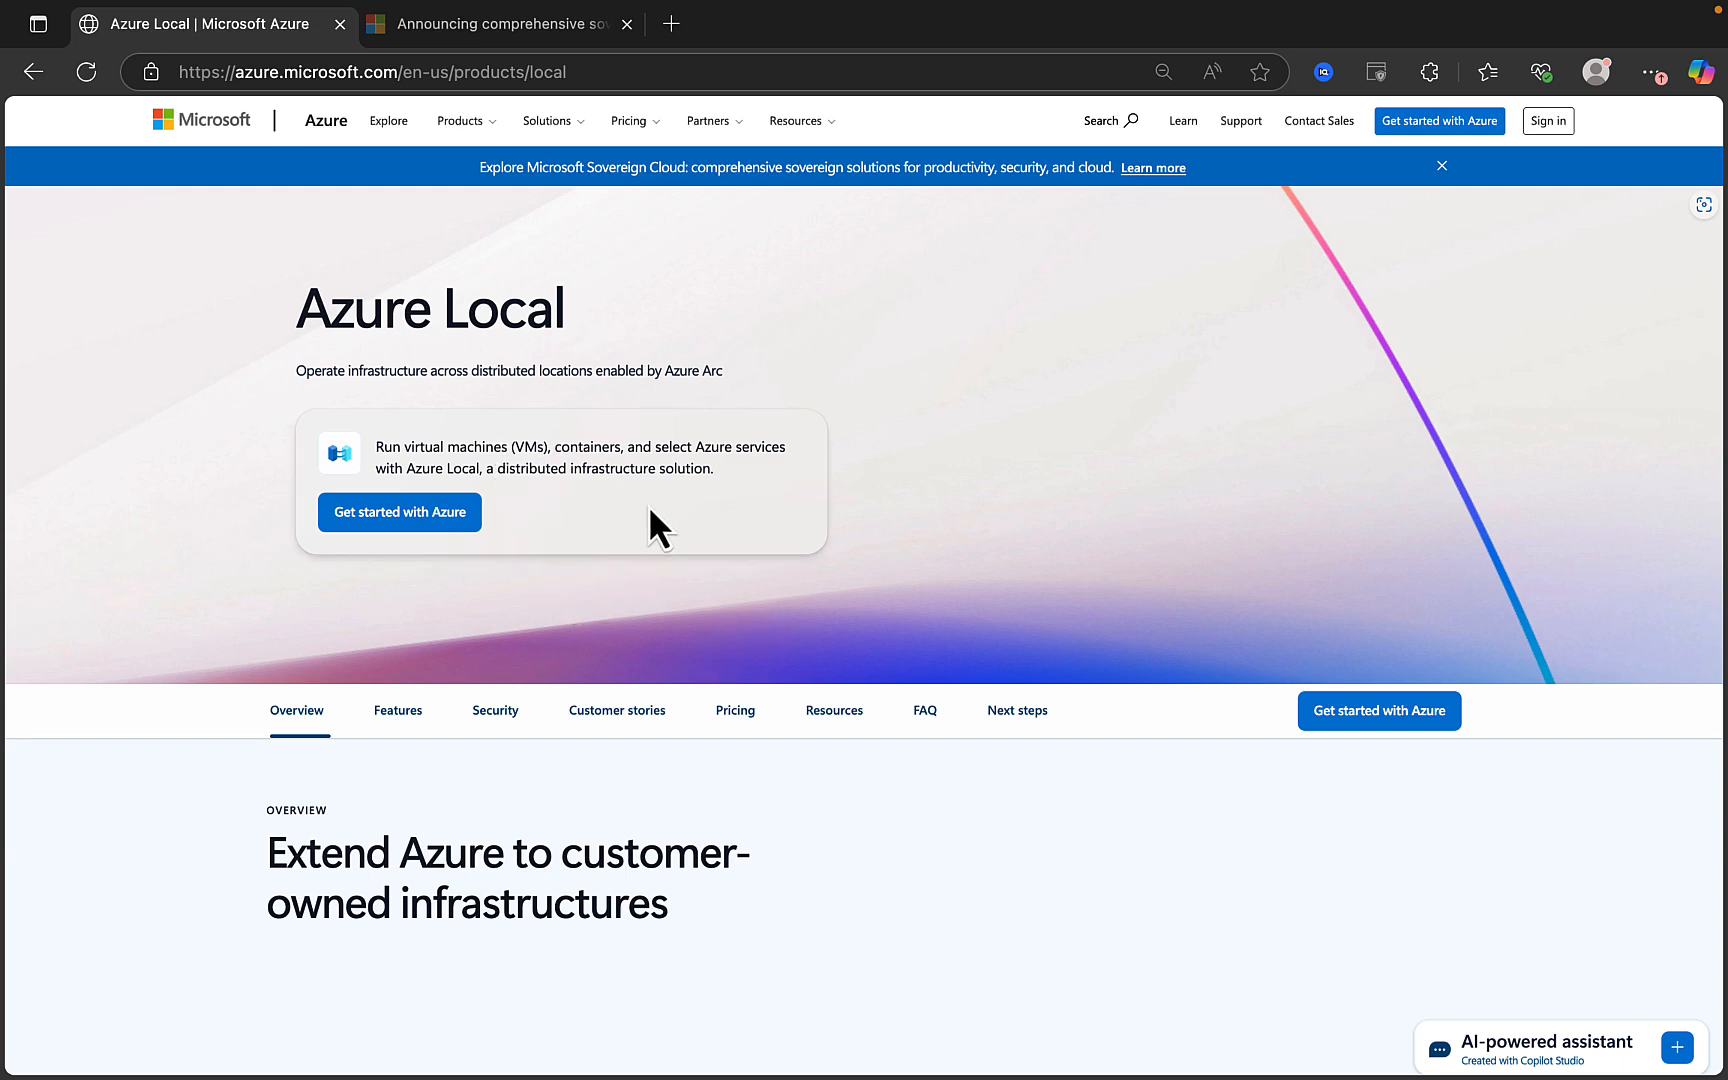
mouse_move(720, 527)
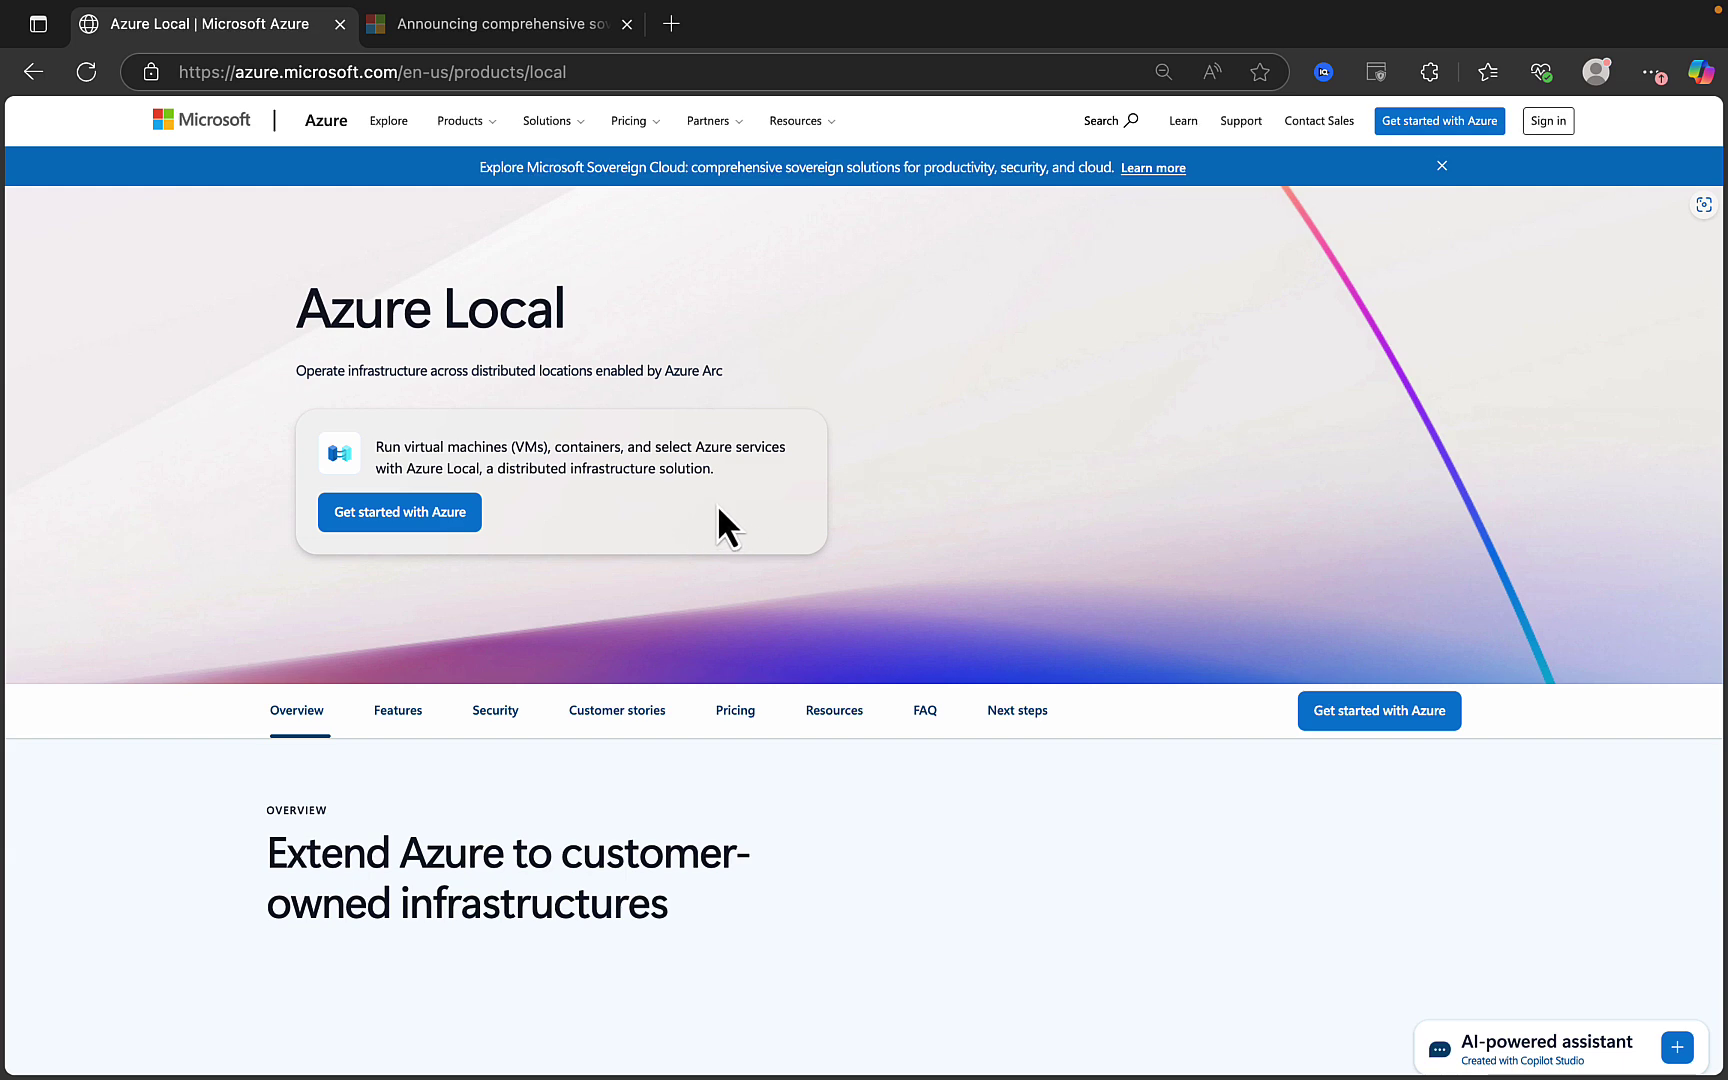
mouse_move(652, 556)
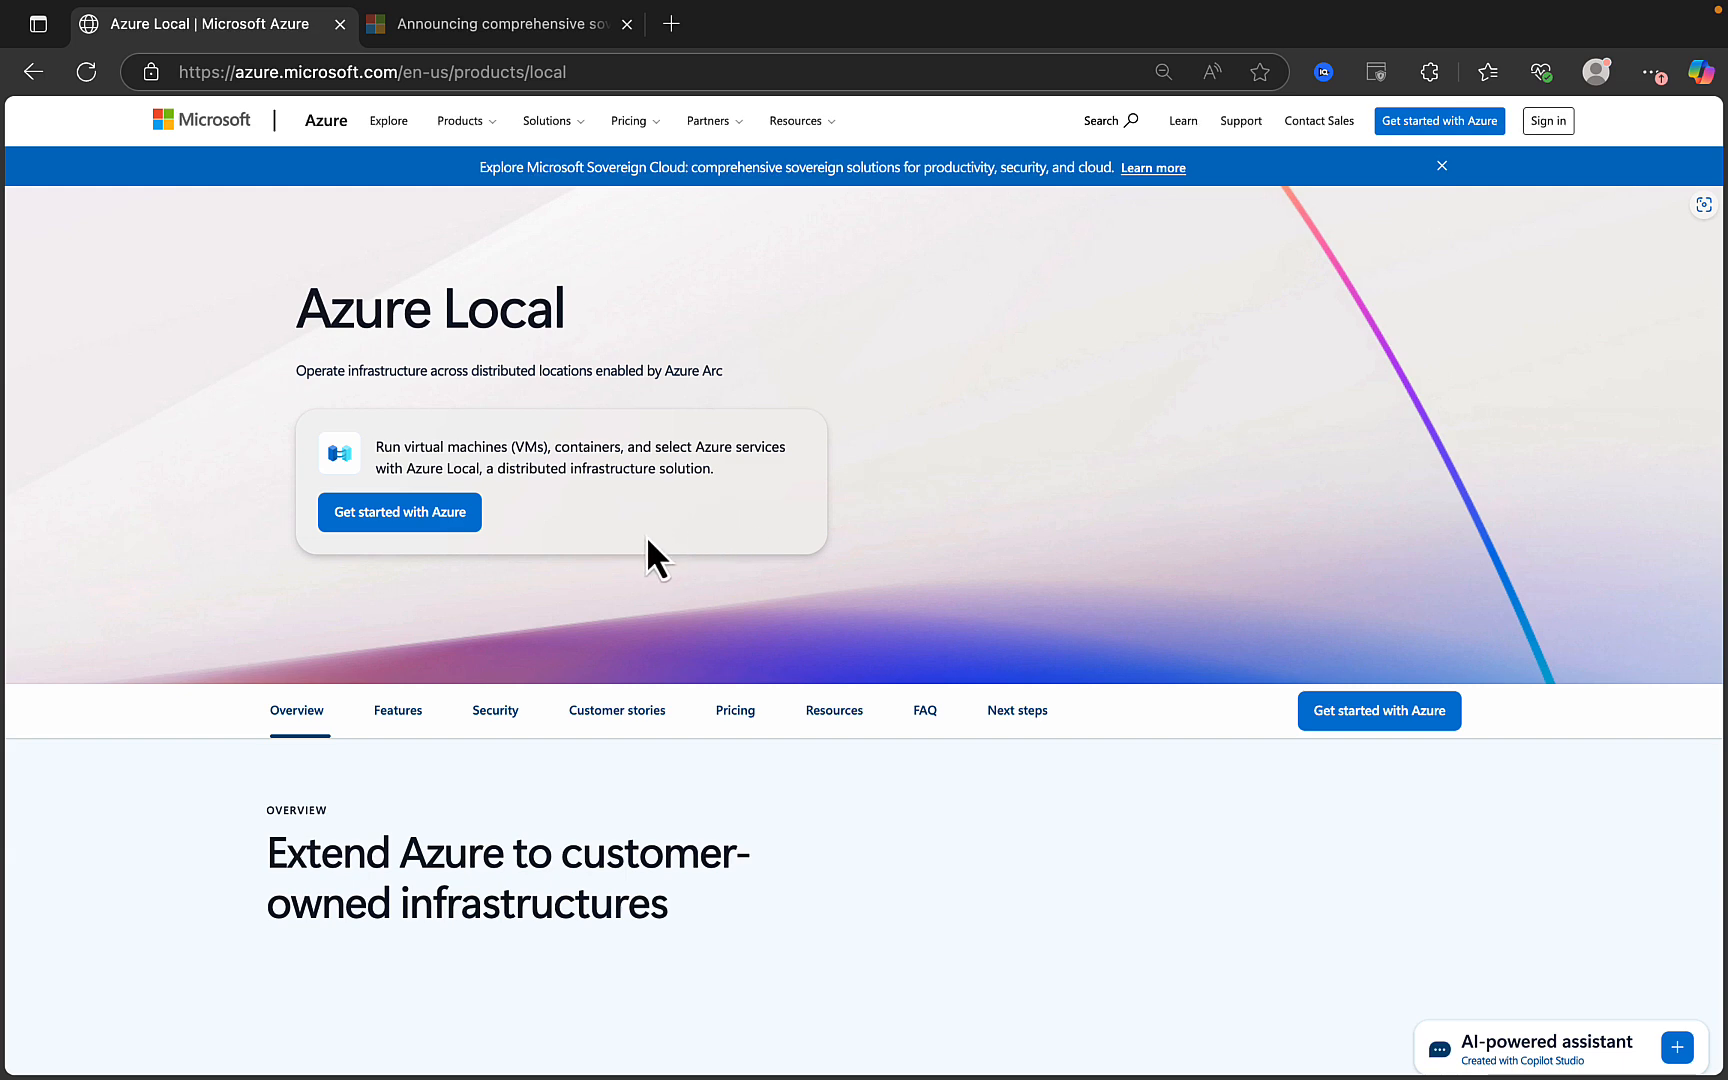
mouse_move(767, 617)
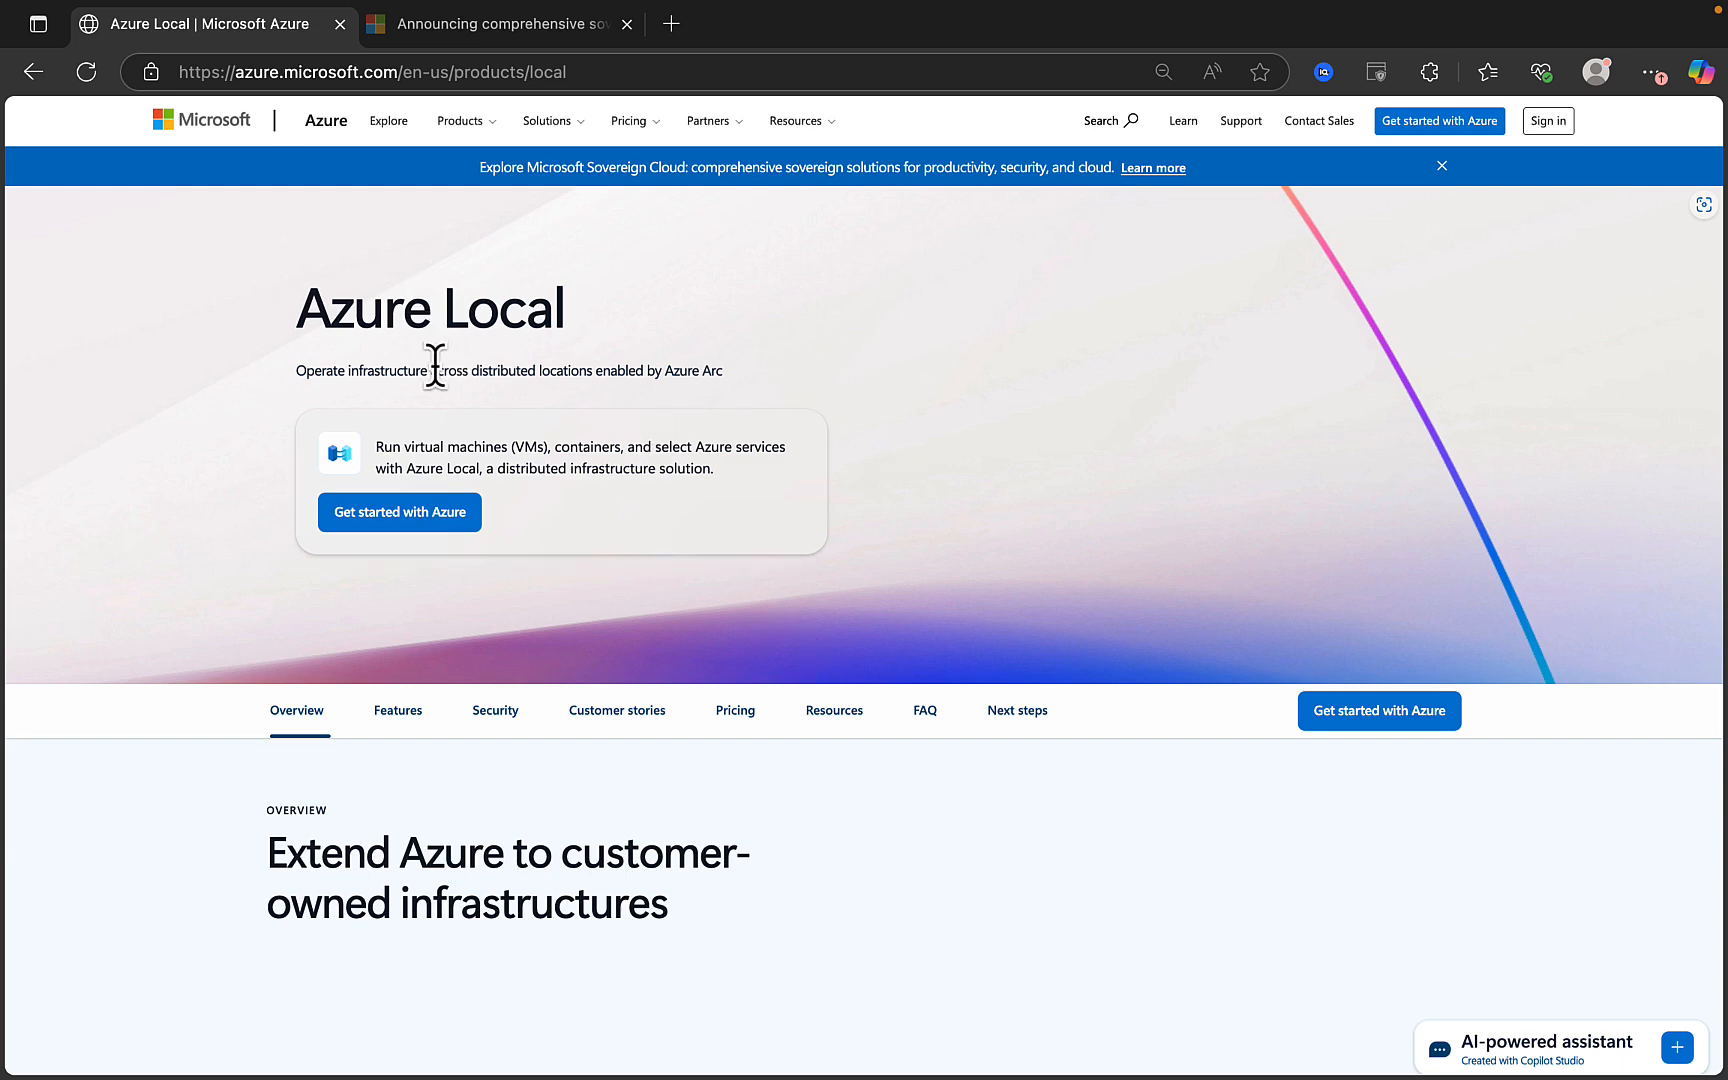
mouse_move(151, 217)
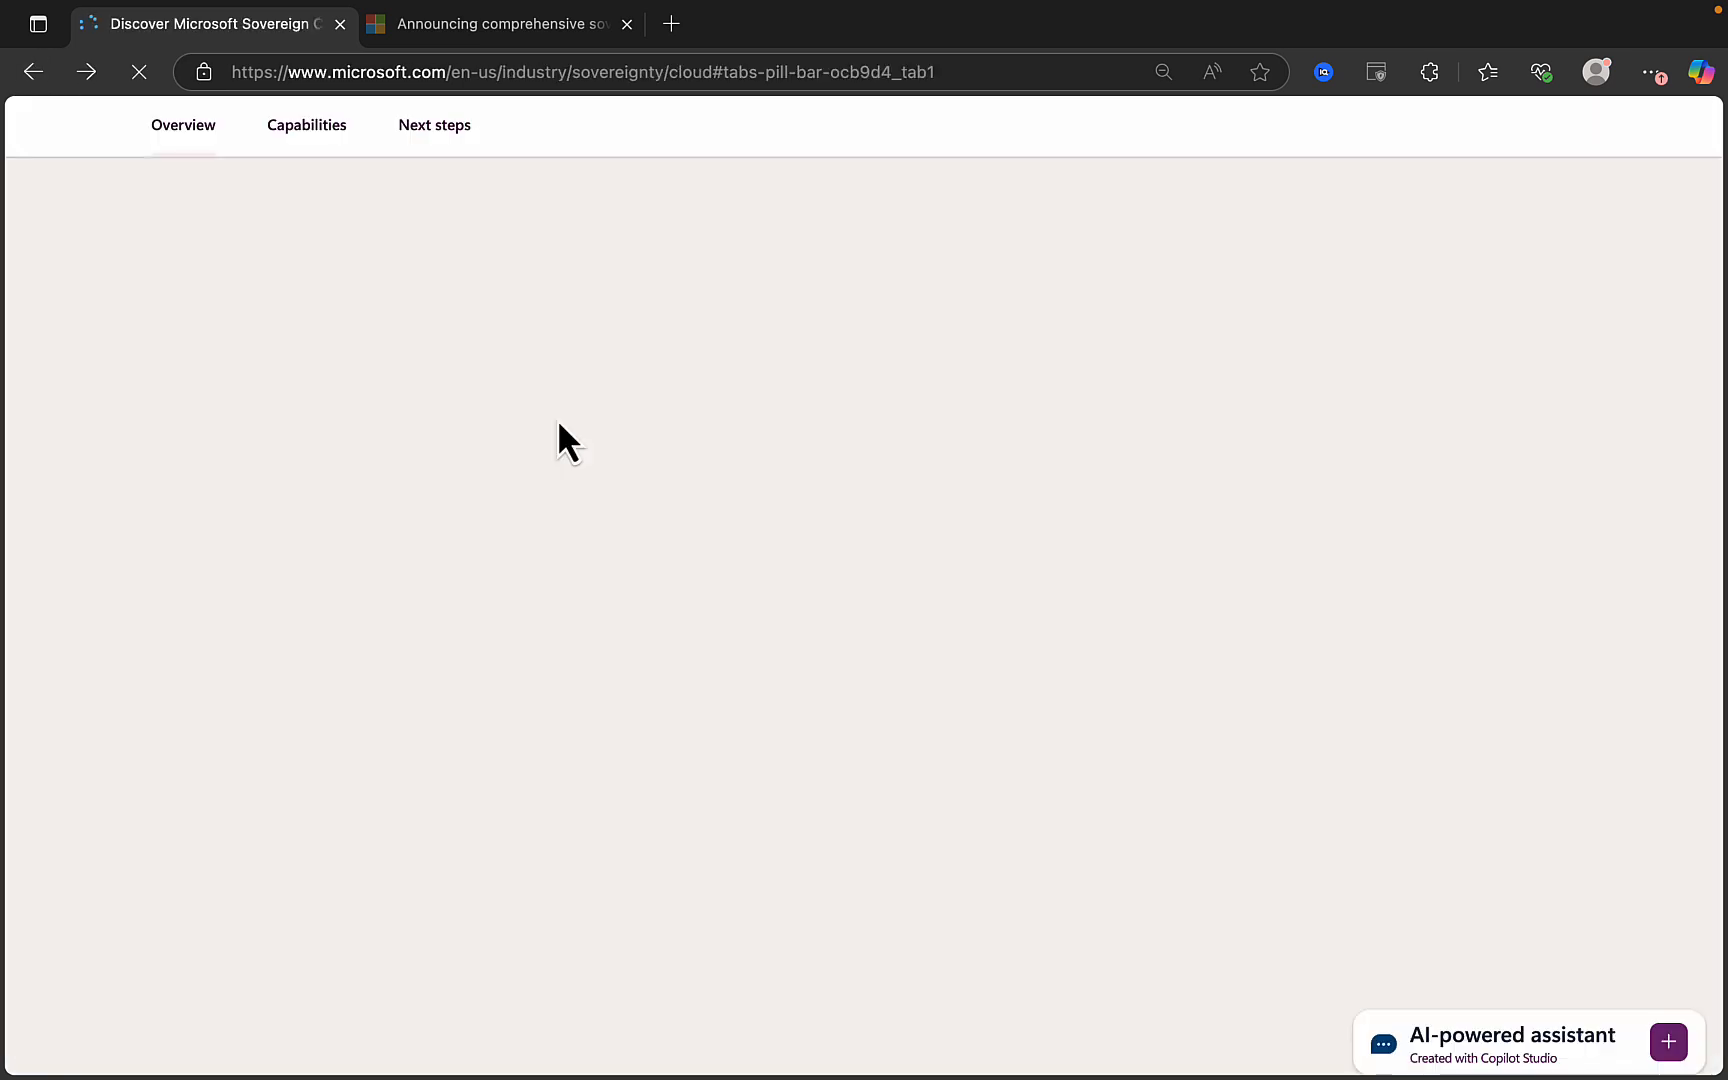
Expand the Microsoft 365 Local accordion and scroll up slightly.
left_click(307, 125)
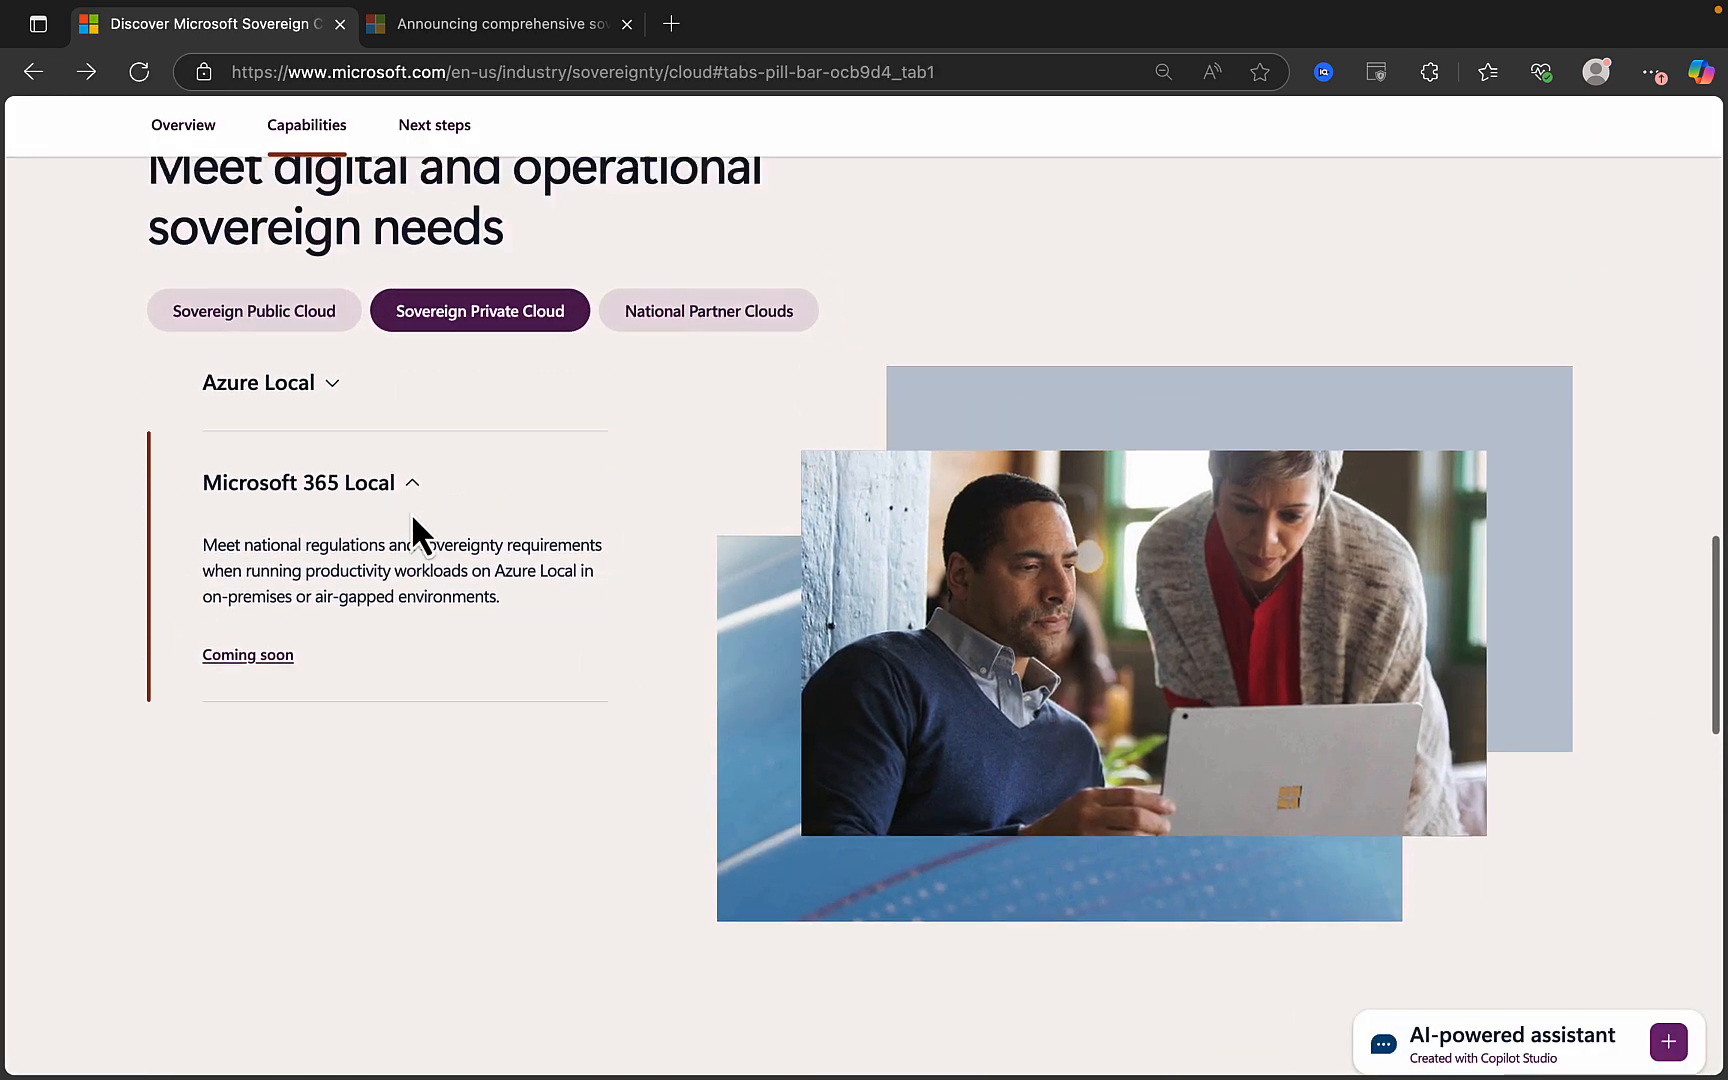
scroll("up", 3)
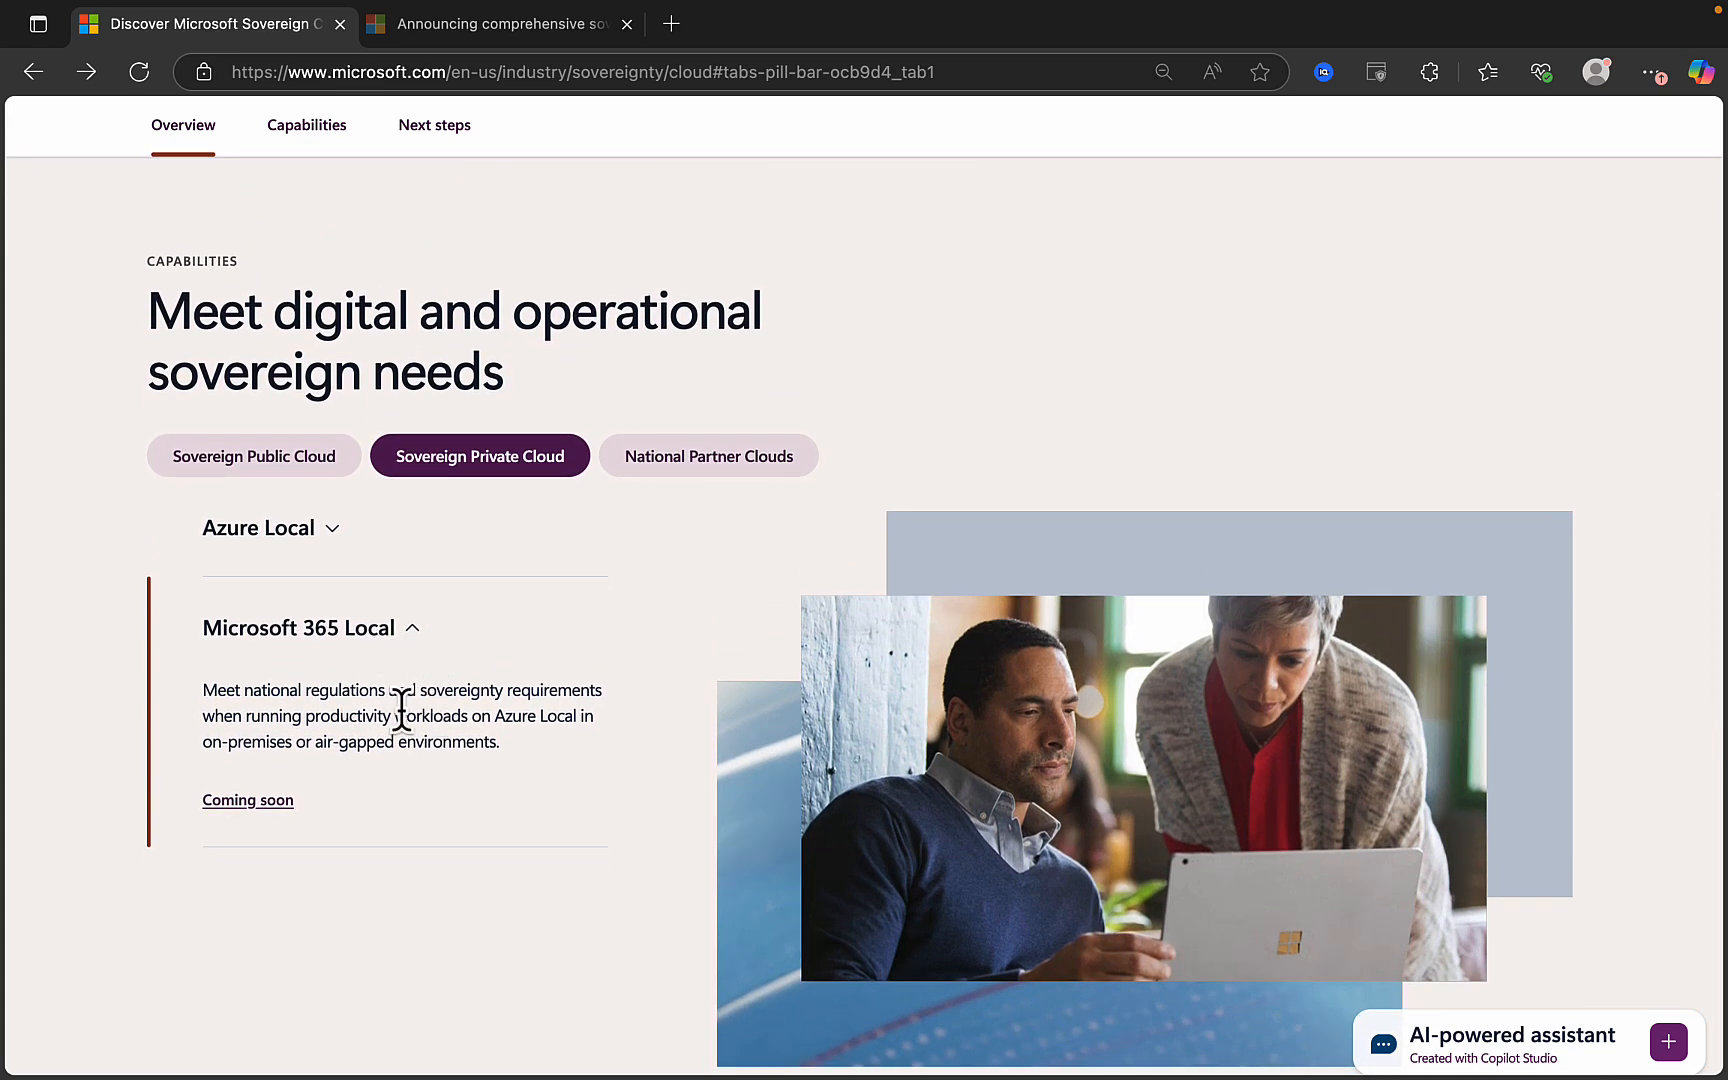
mouse_move(437, 754)
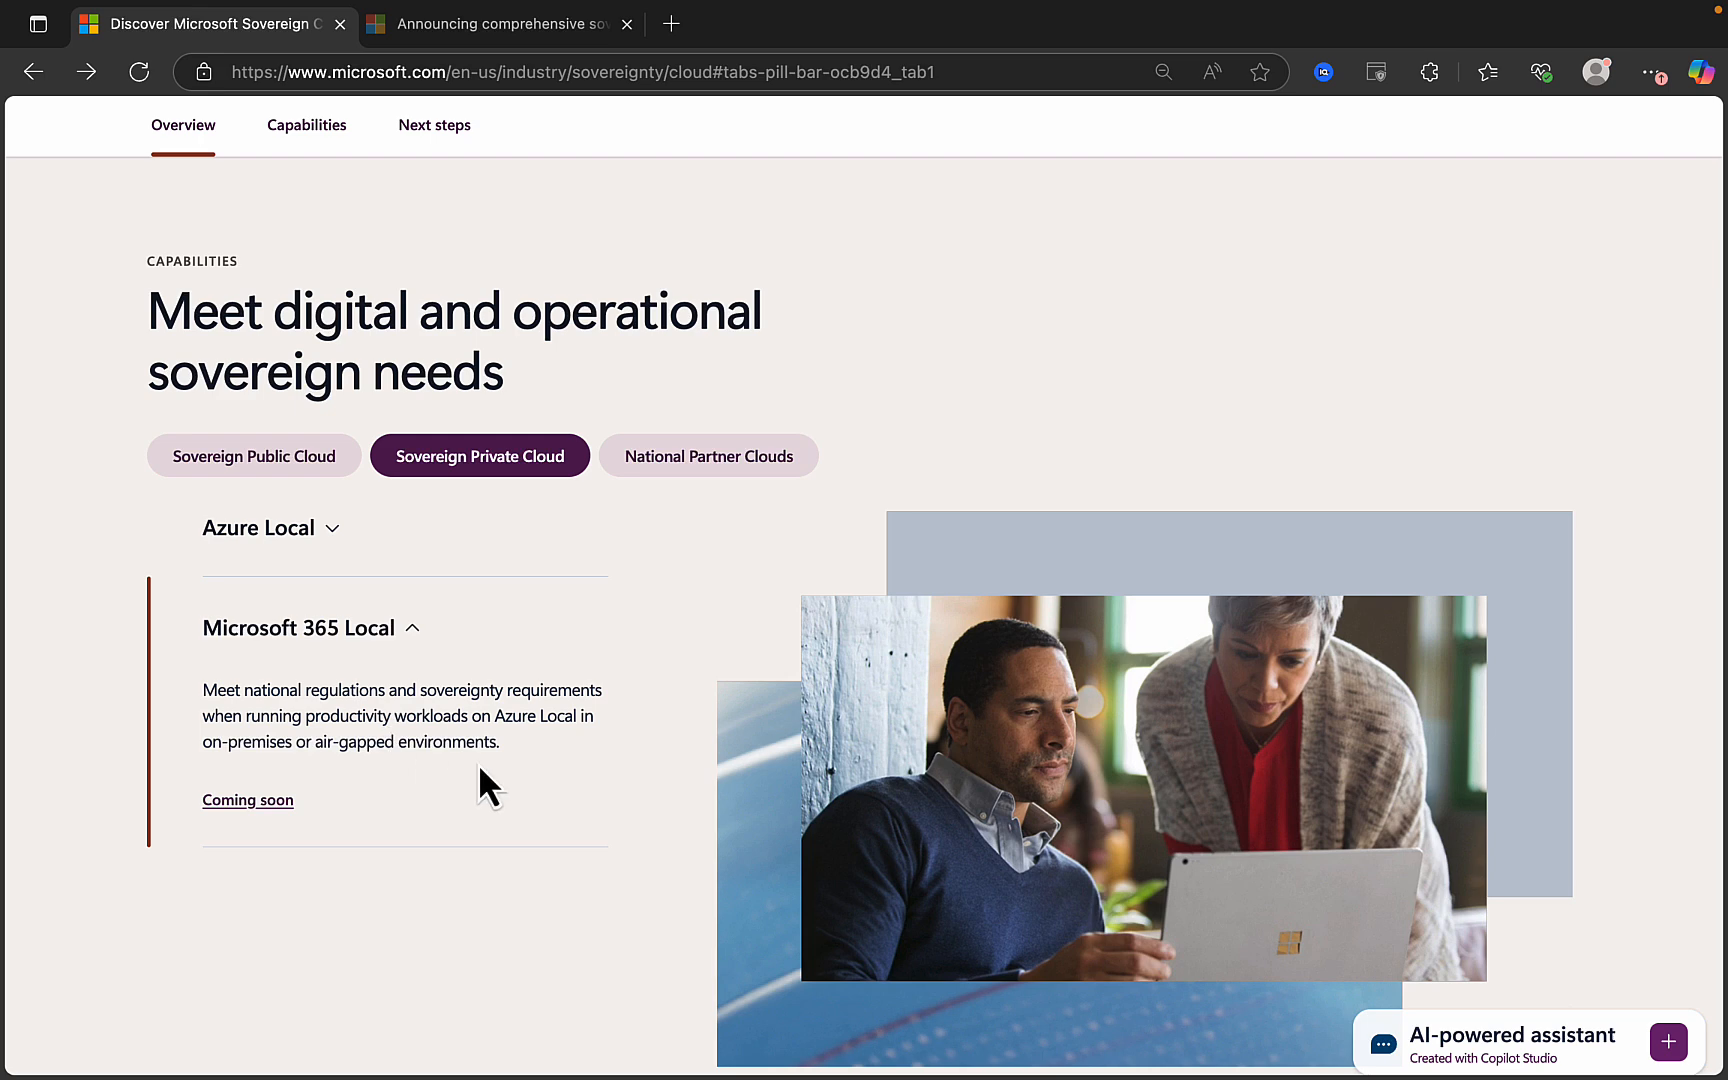
mouse_move(503, 802)
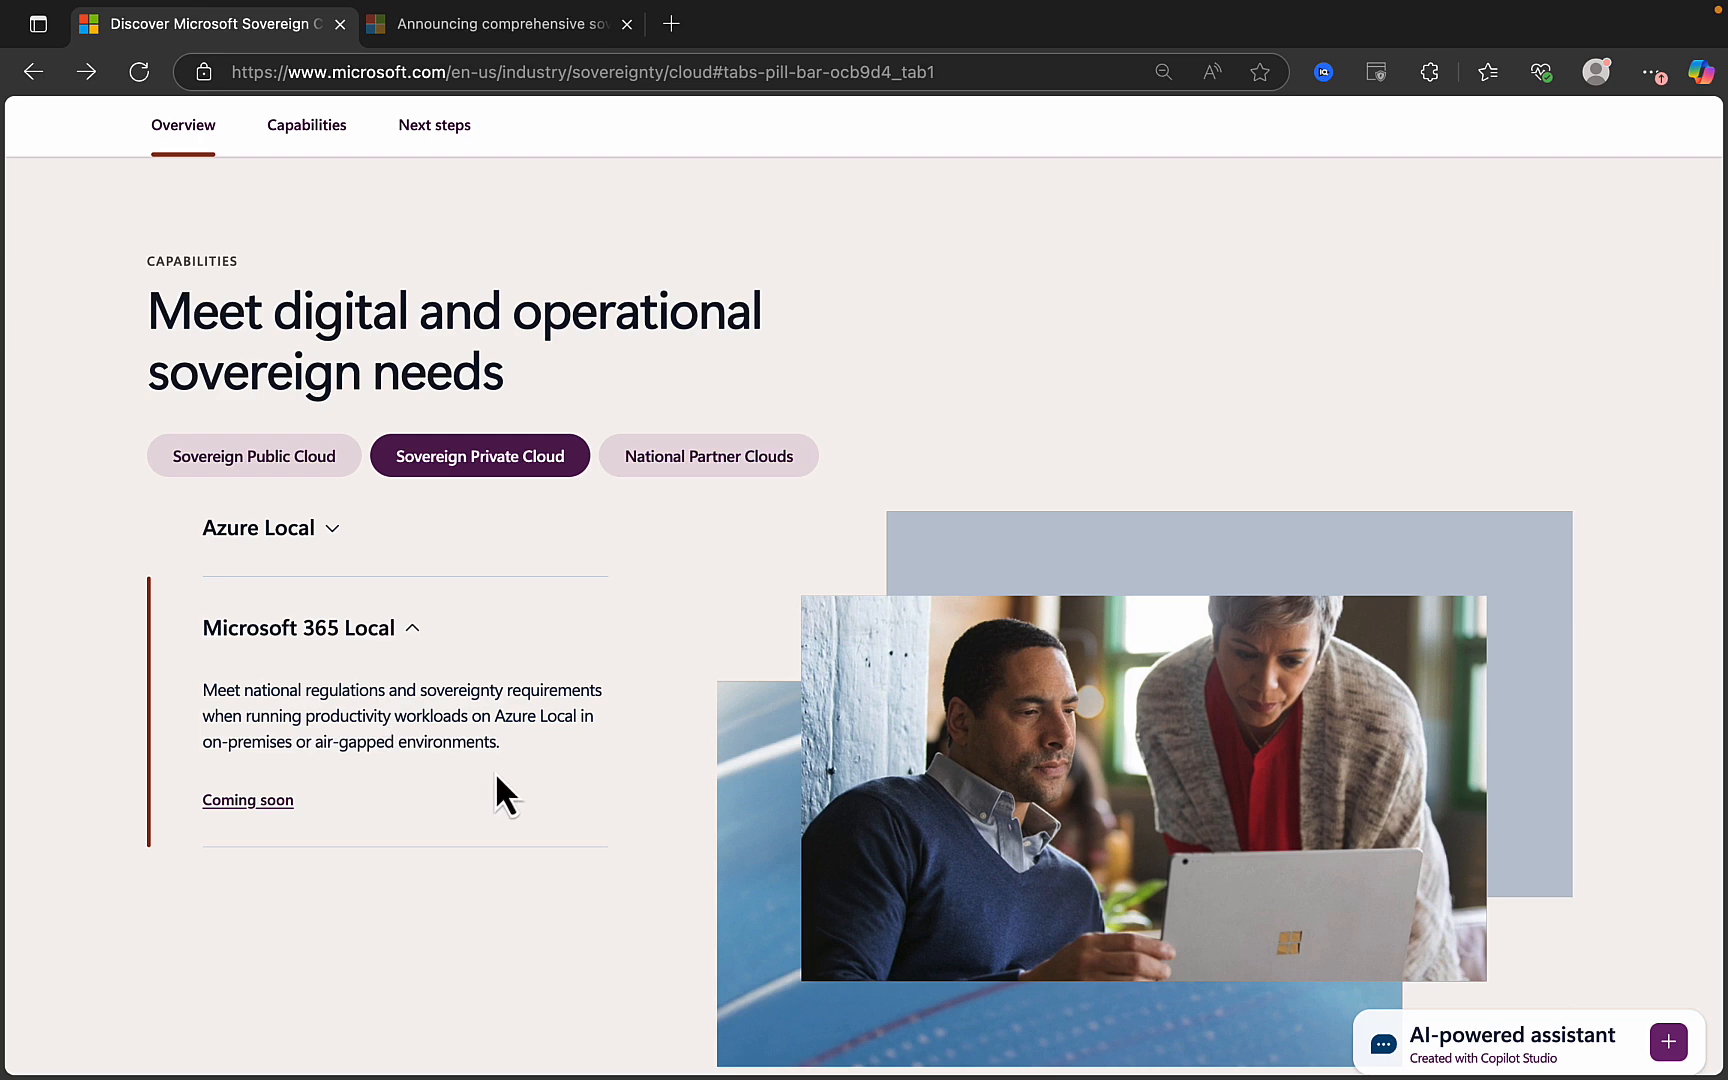
mouse_move(557, 755)
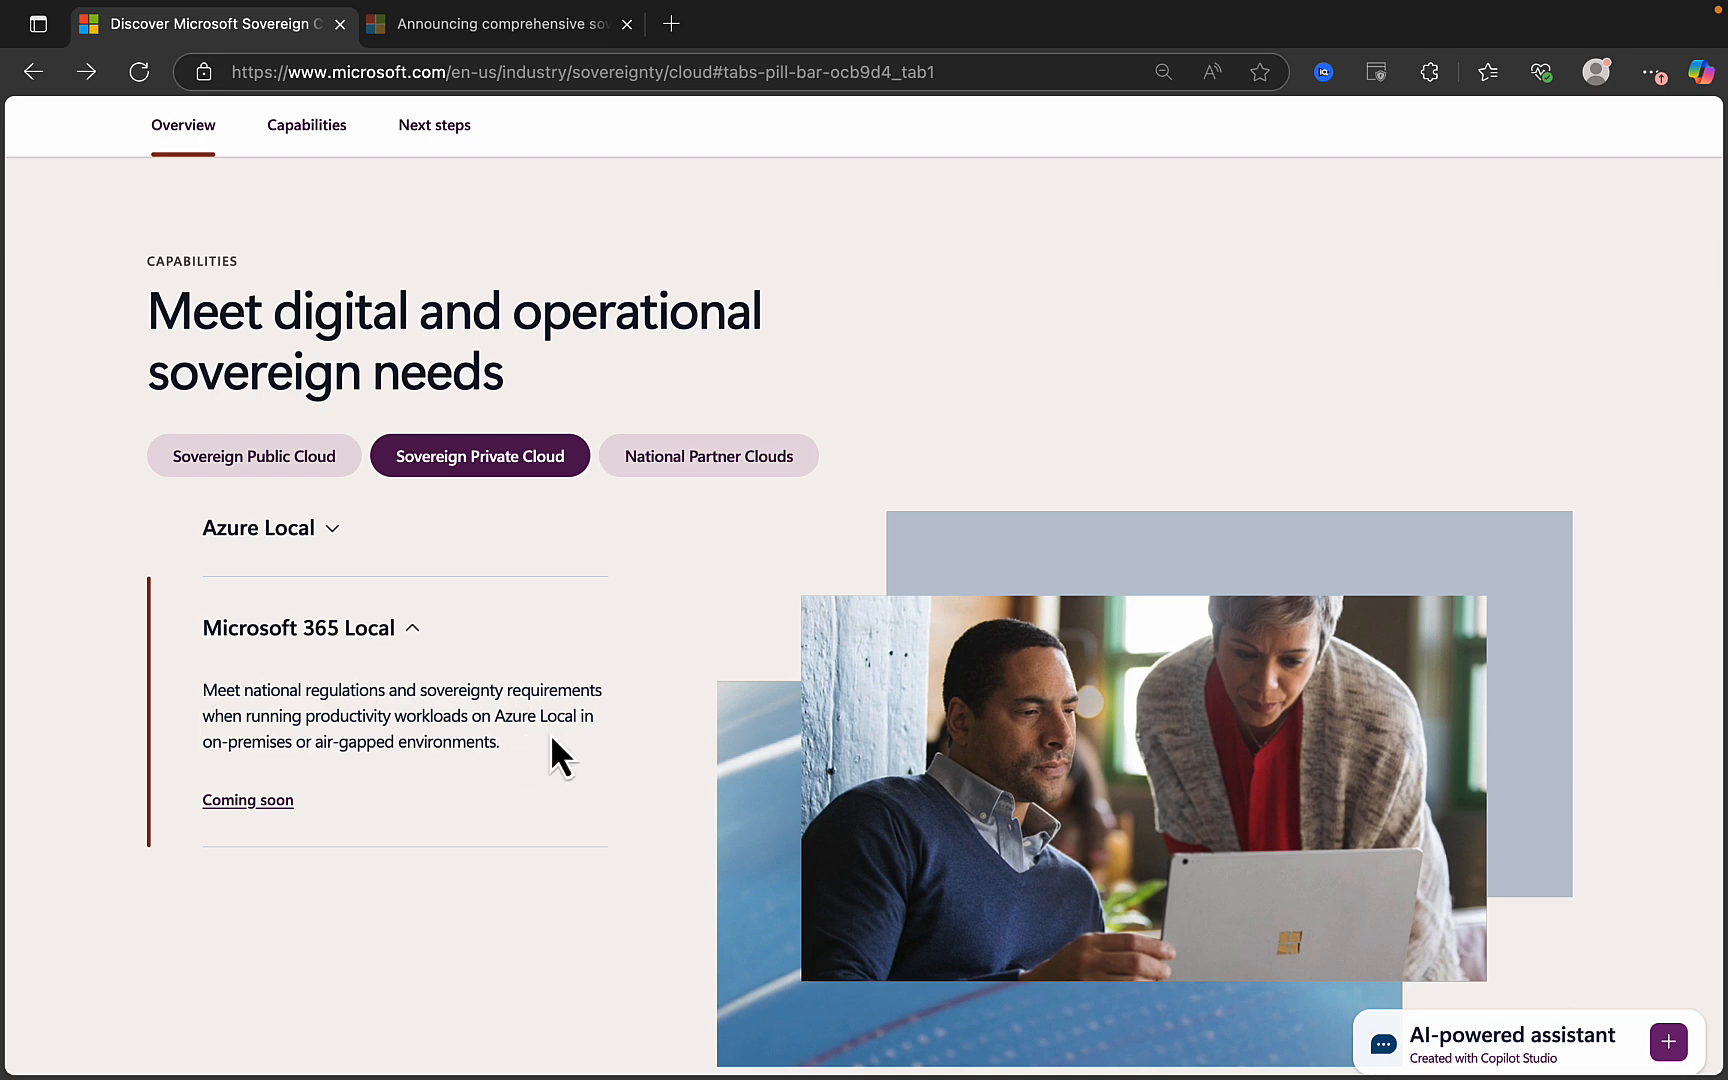
mouse_move(344, 746)
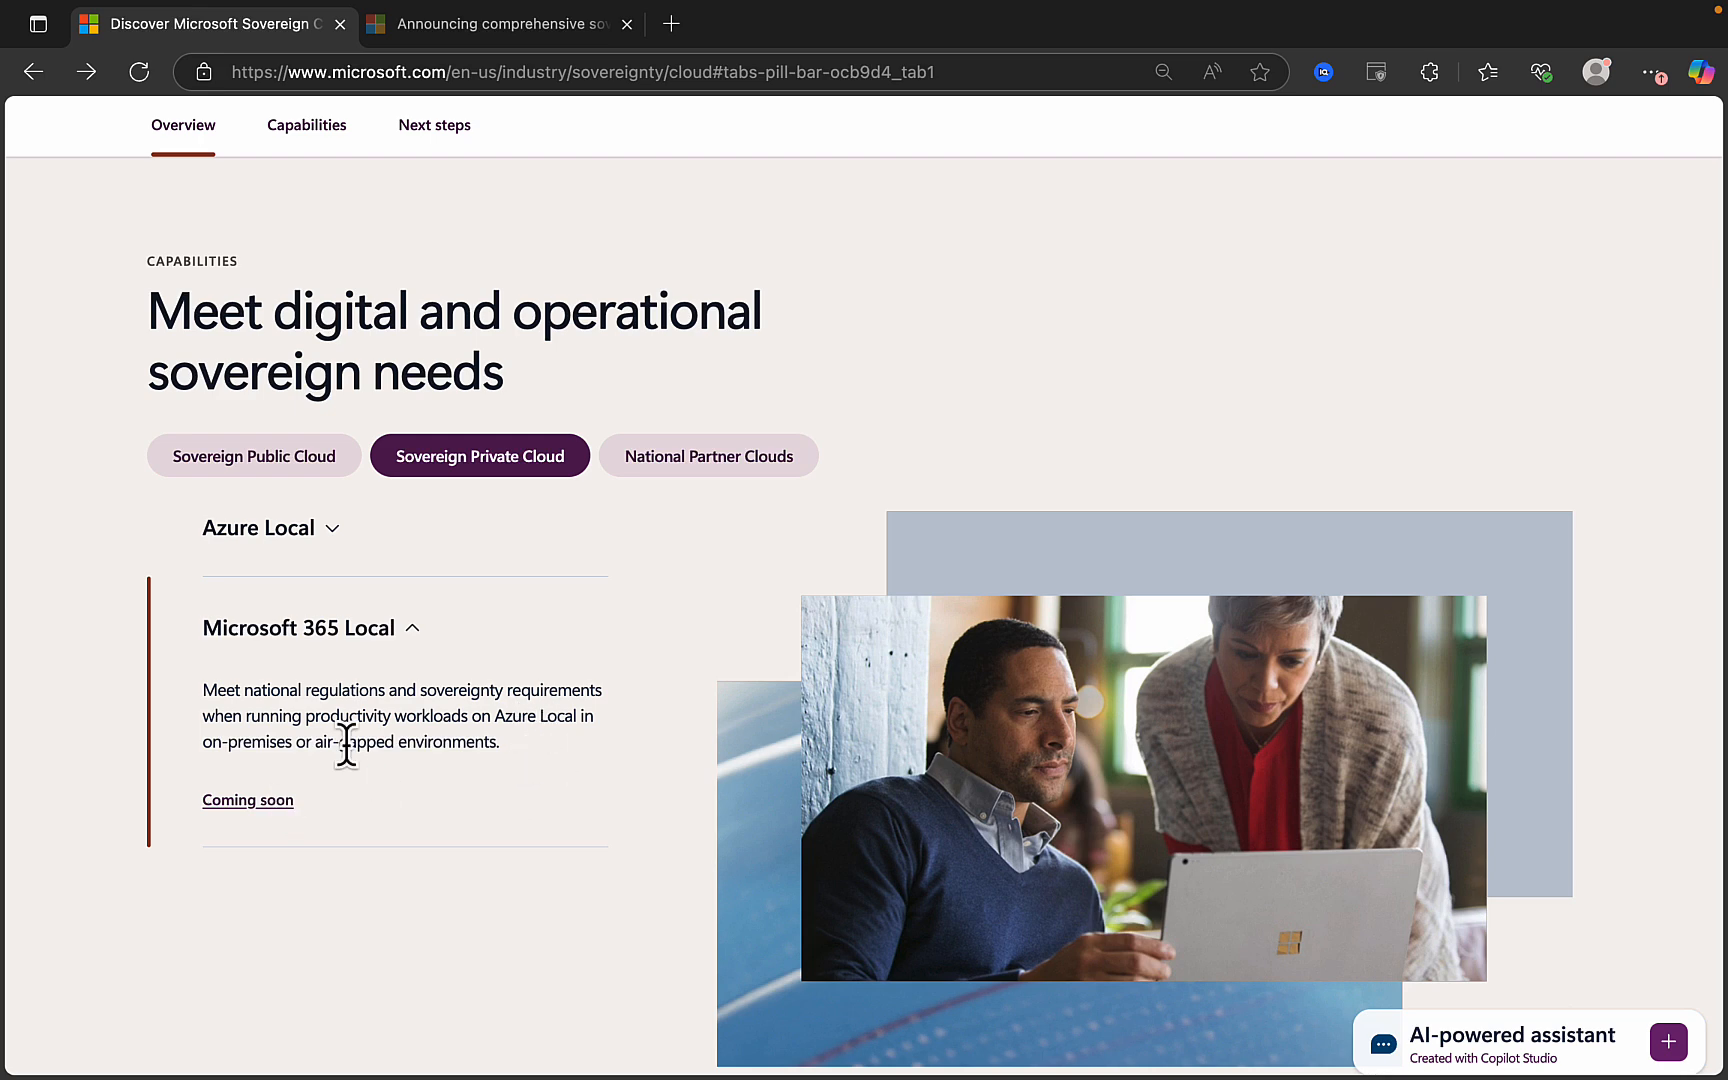
mouse_move(412, 867)
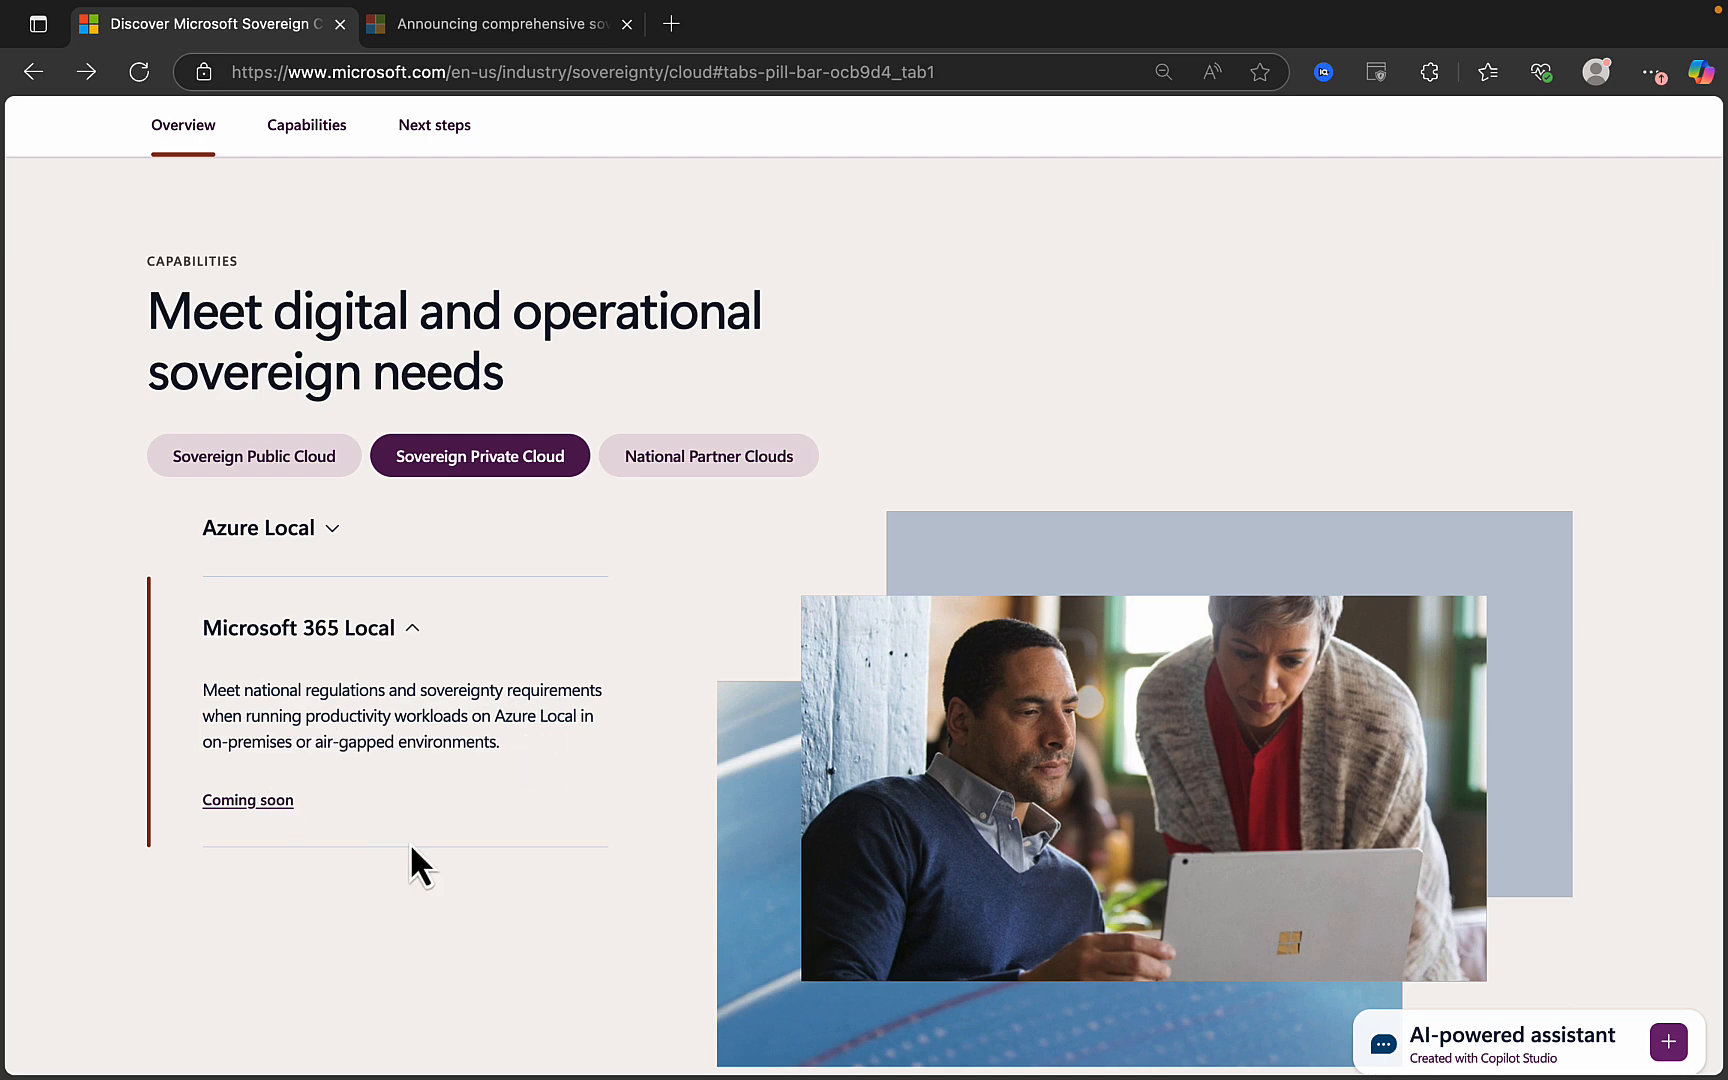
mouse_move(270, 818)
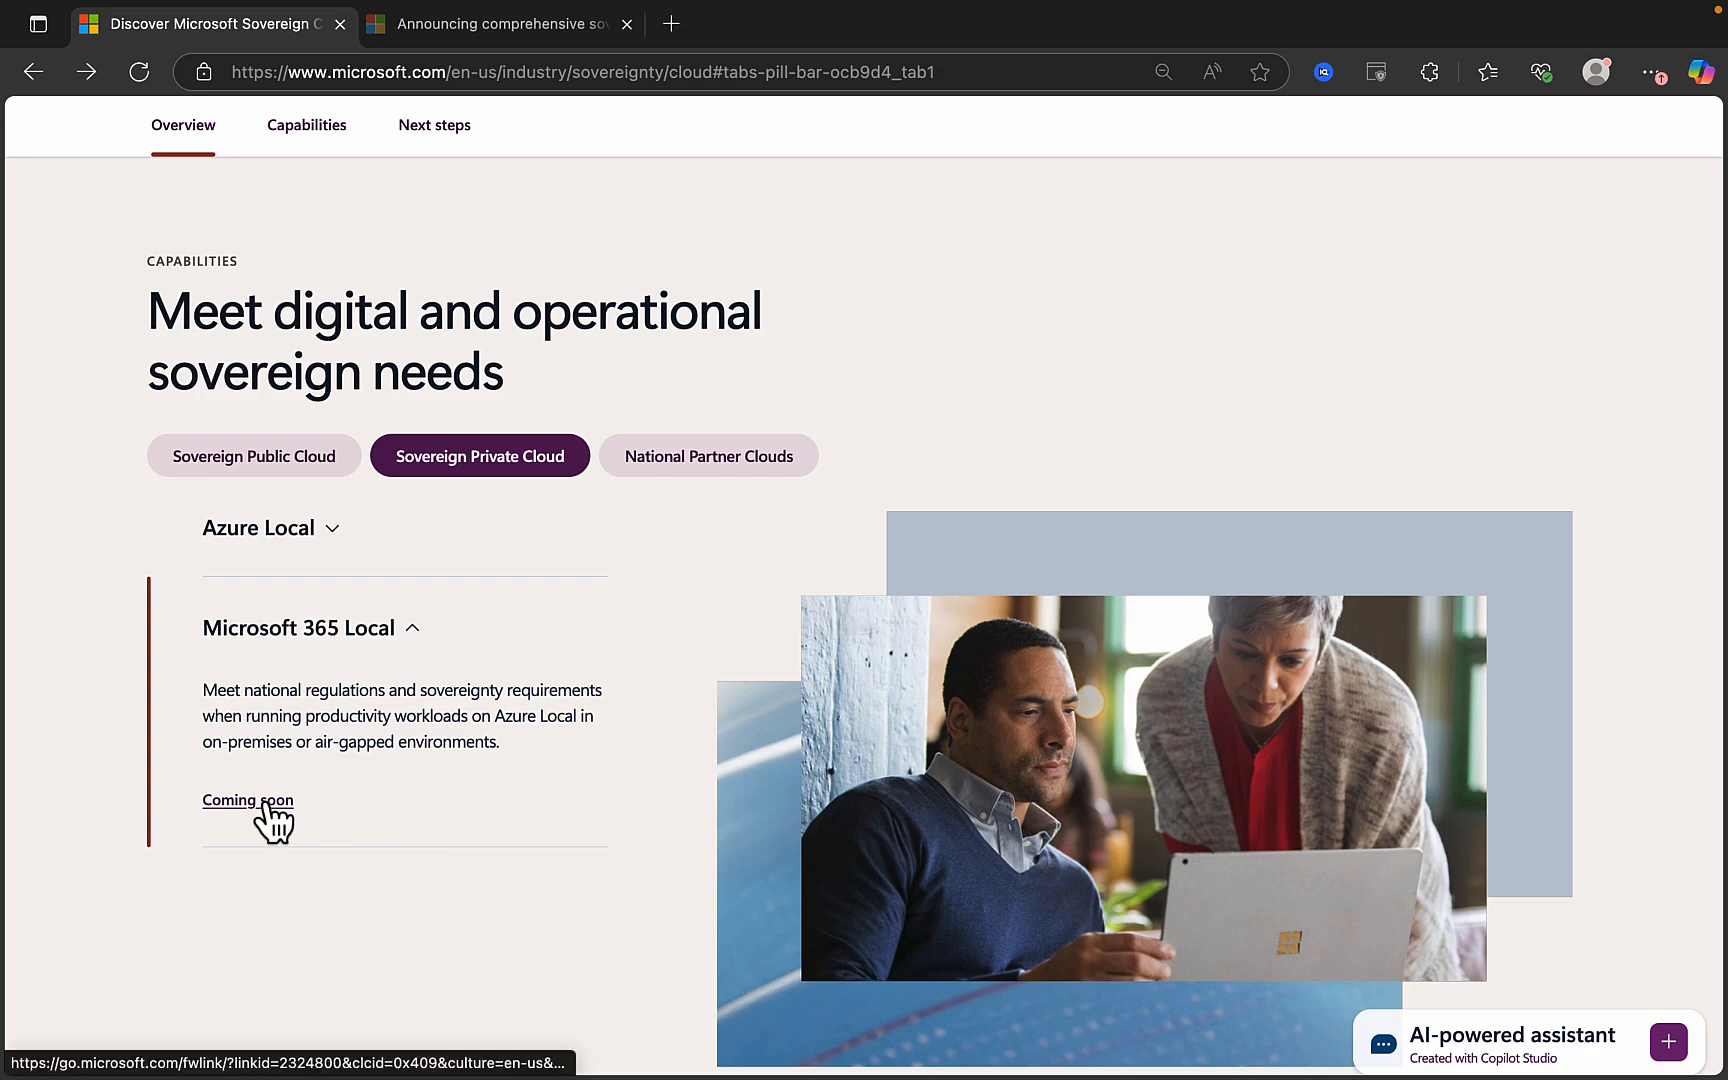
Open the European sovereign solutions announcement in a new tab, then return to the Sovereign Cloud tab.
left_click(248, 800)
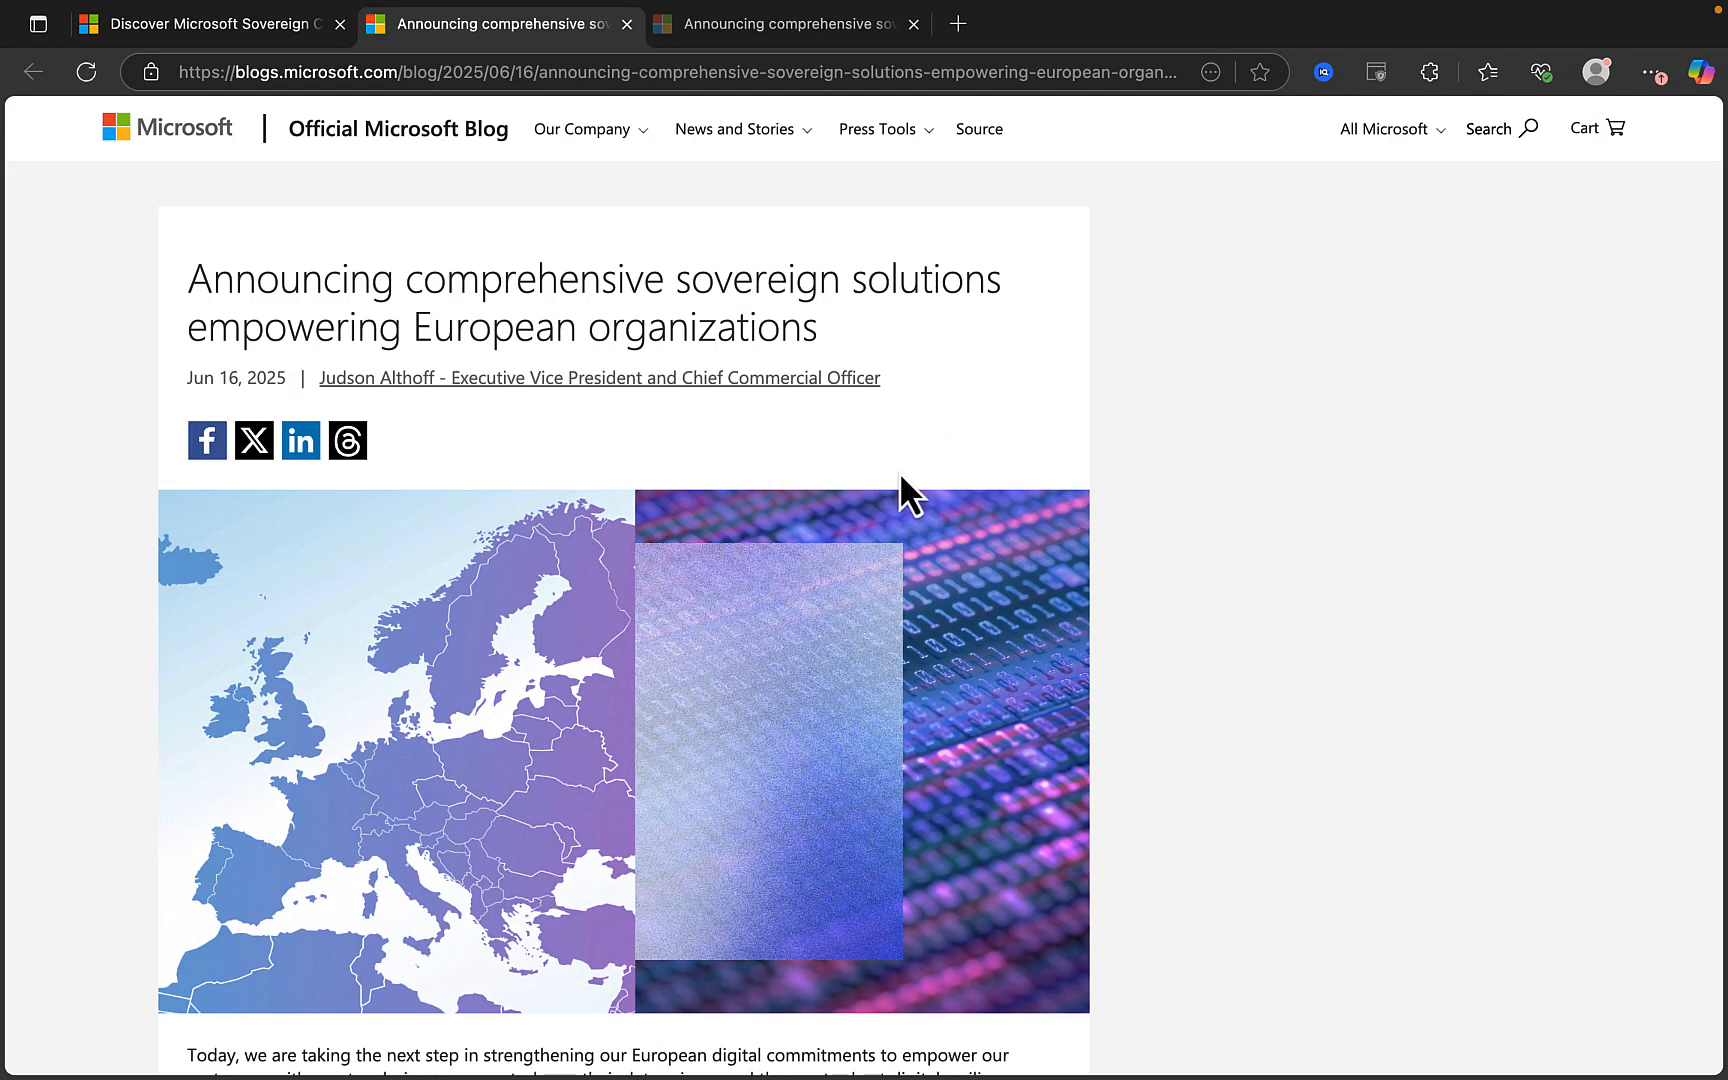
scroll("down", 3)
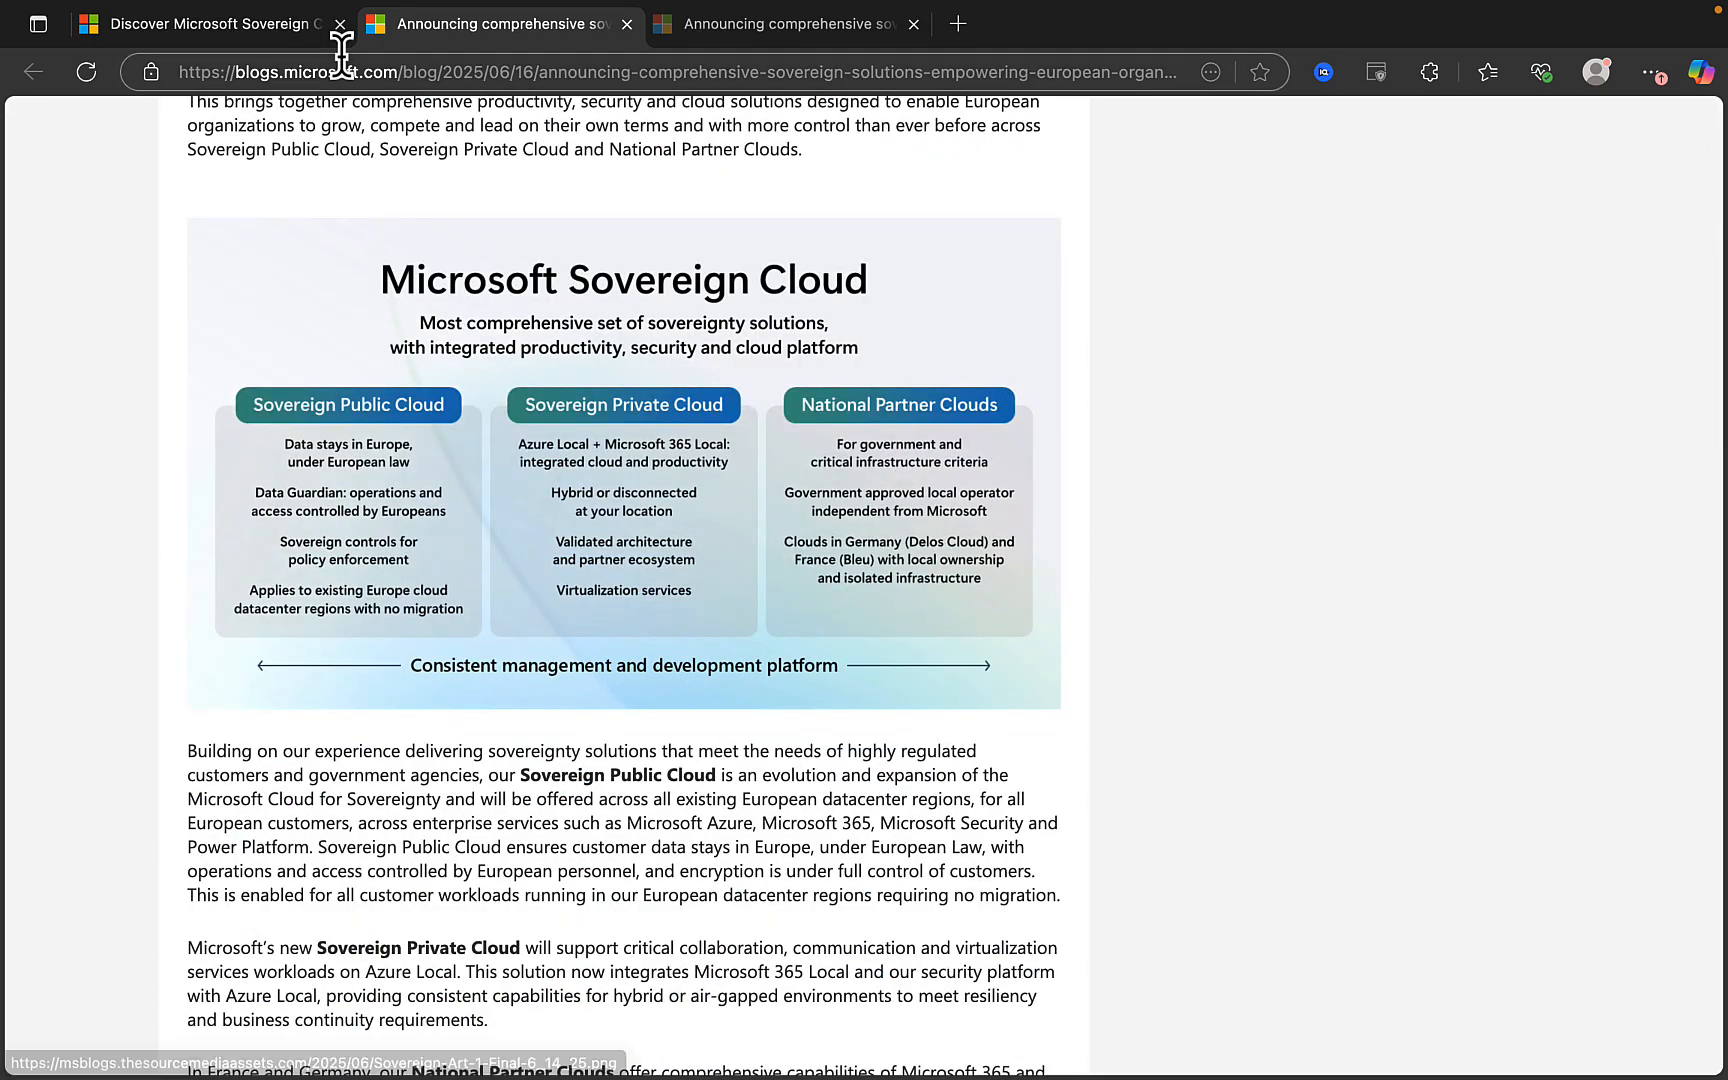
left_click(200, 24)
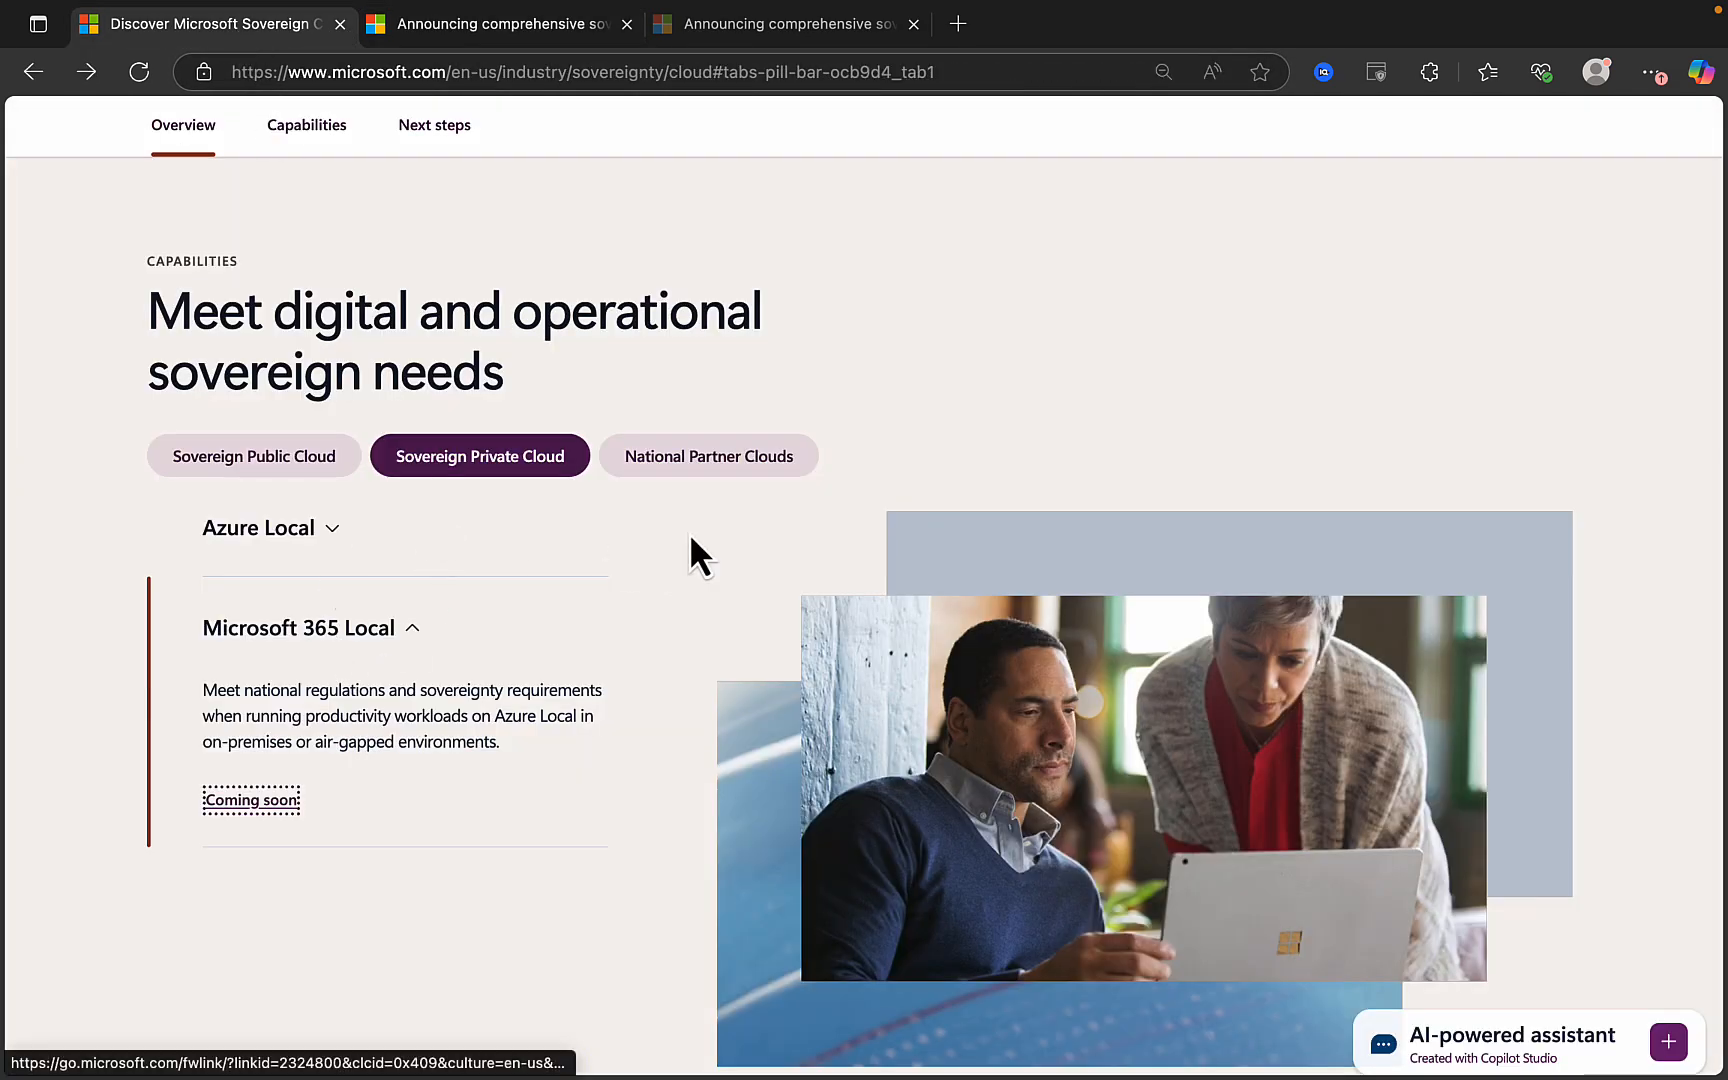
Select the National Partner Clouds tab to show the France locally owned cloud description.
left_click(708, 456)
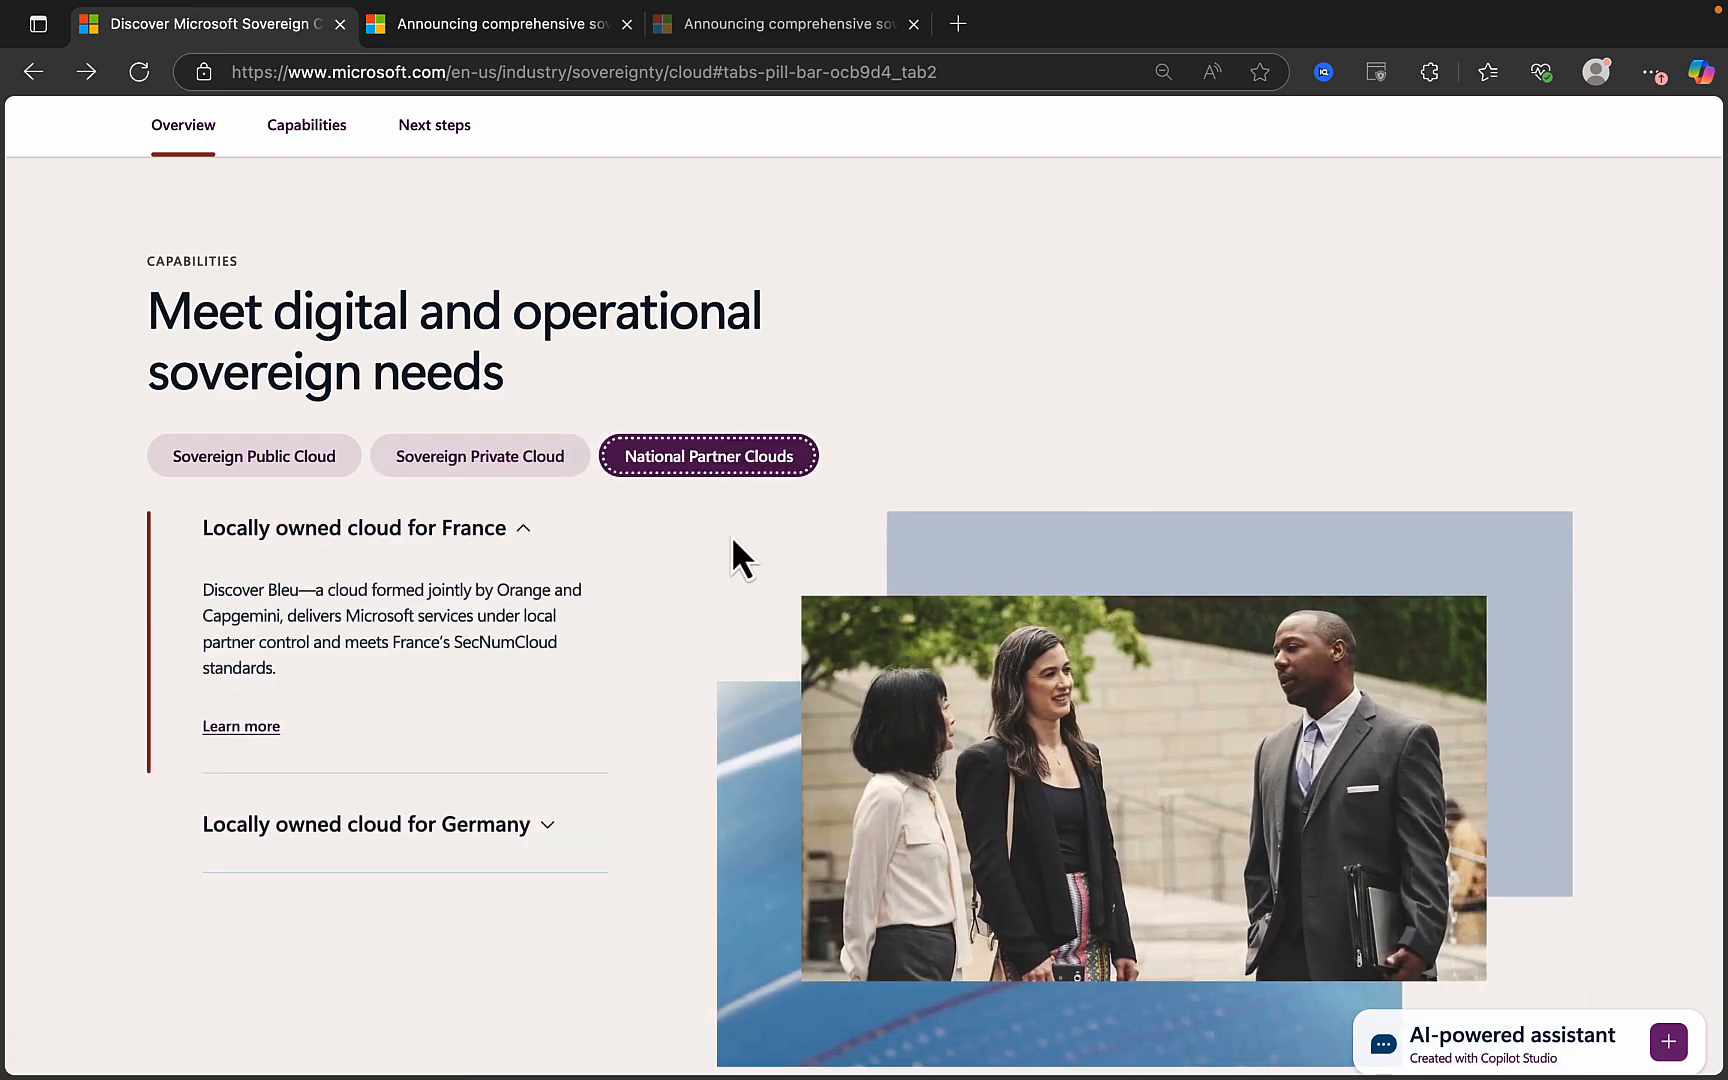
mouse_move(470, 689)
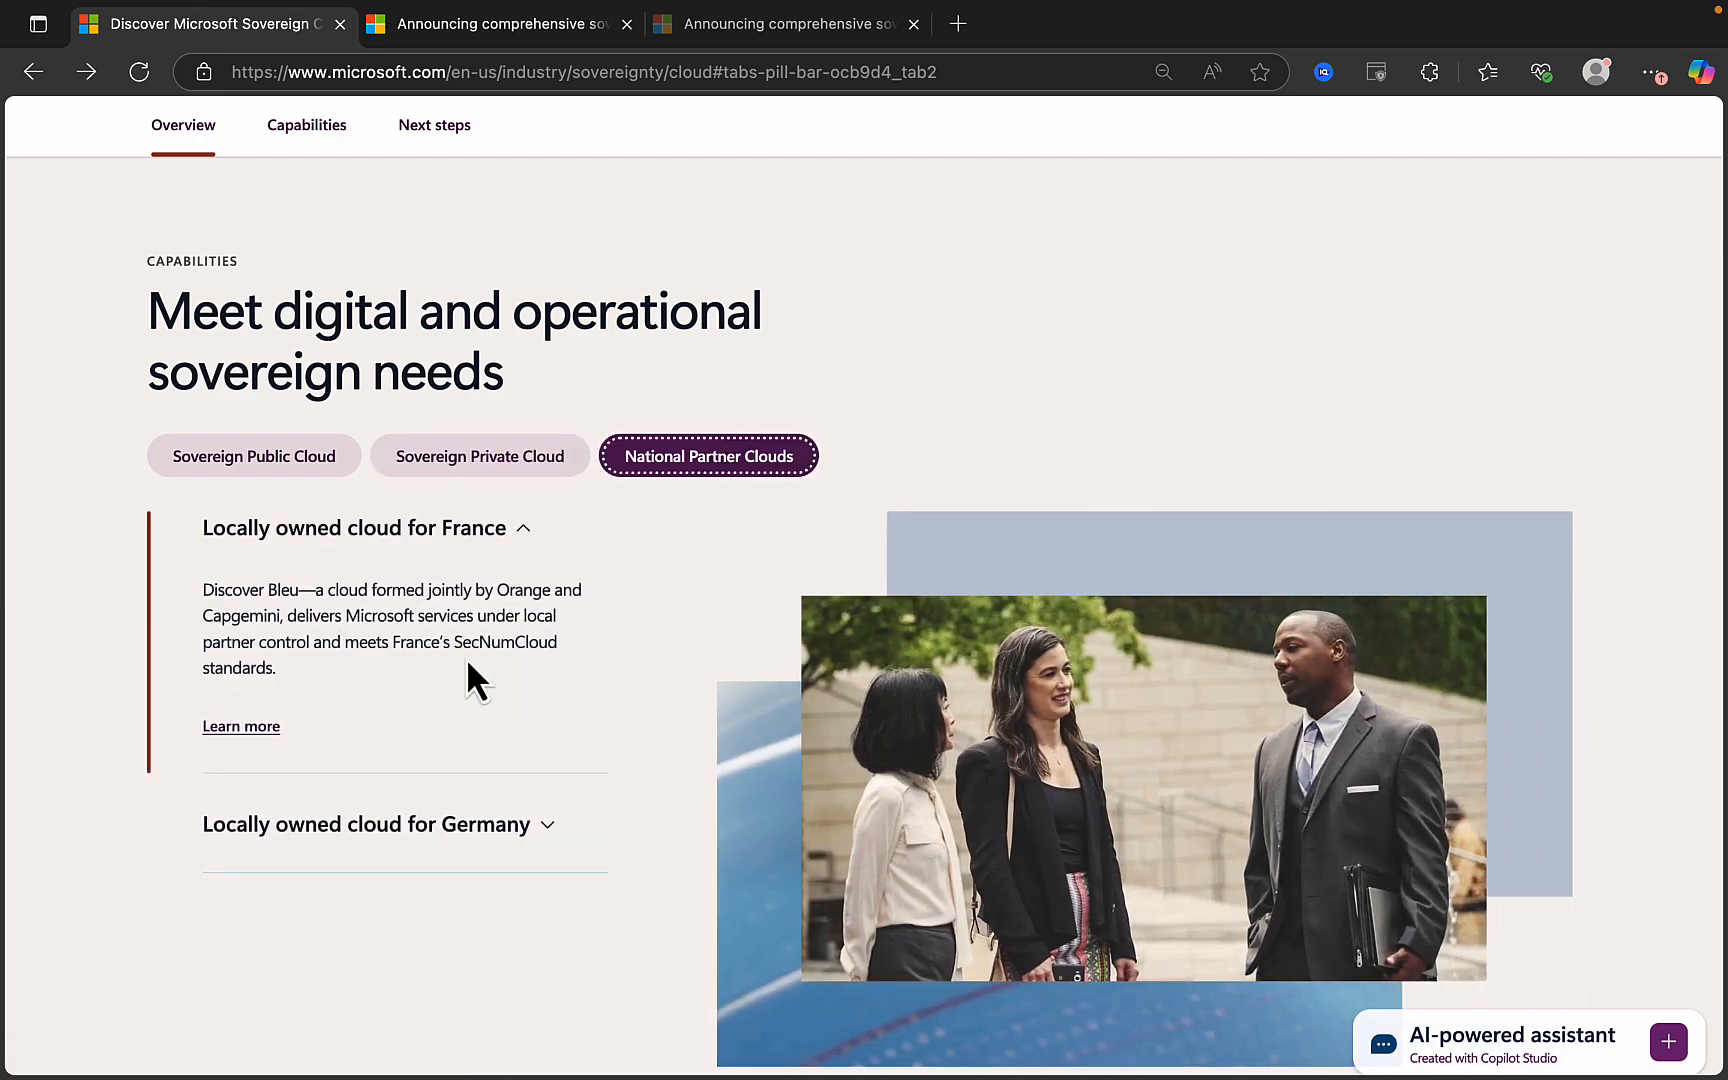
mouse_move(377, 700)
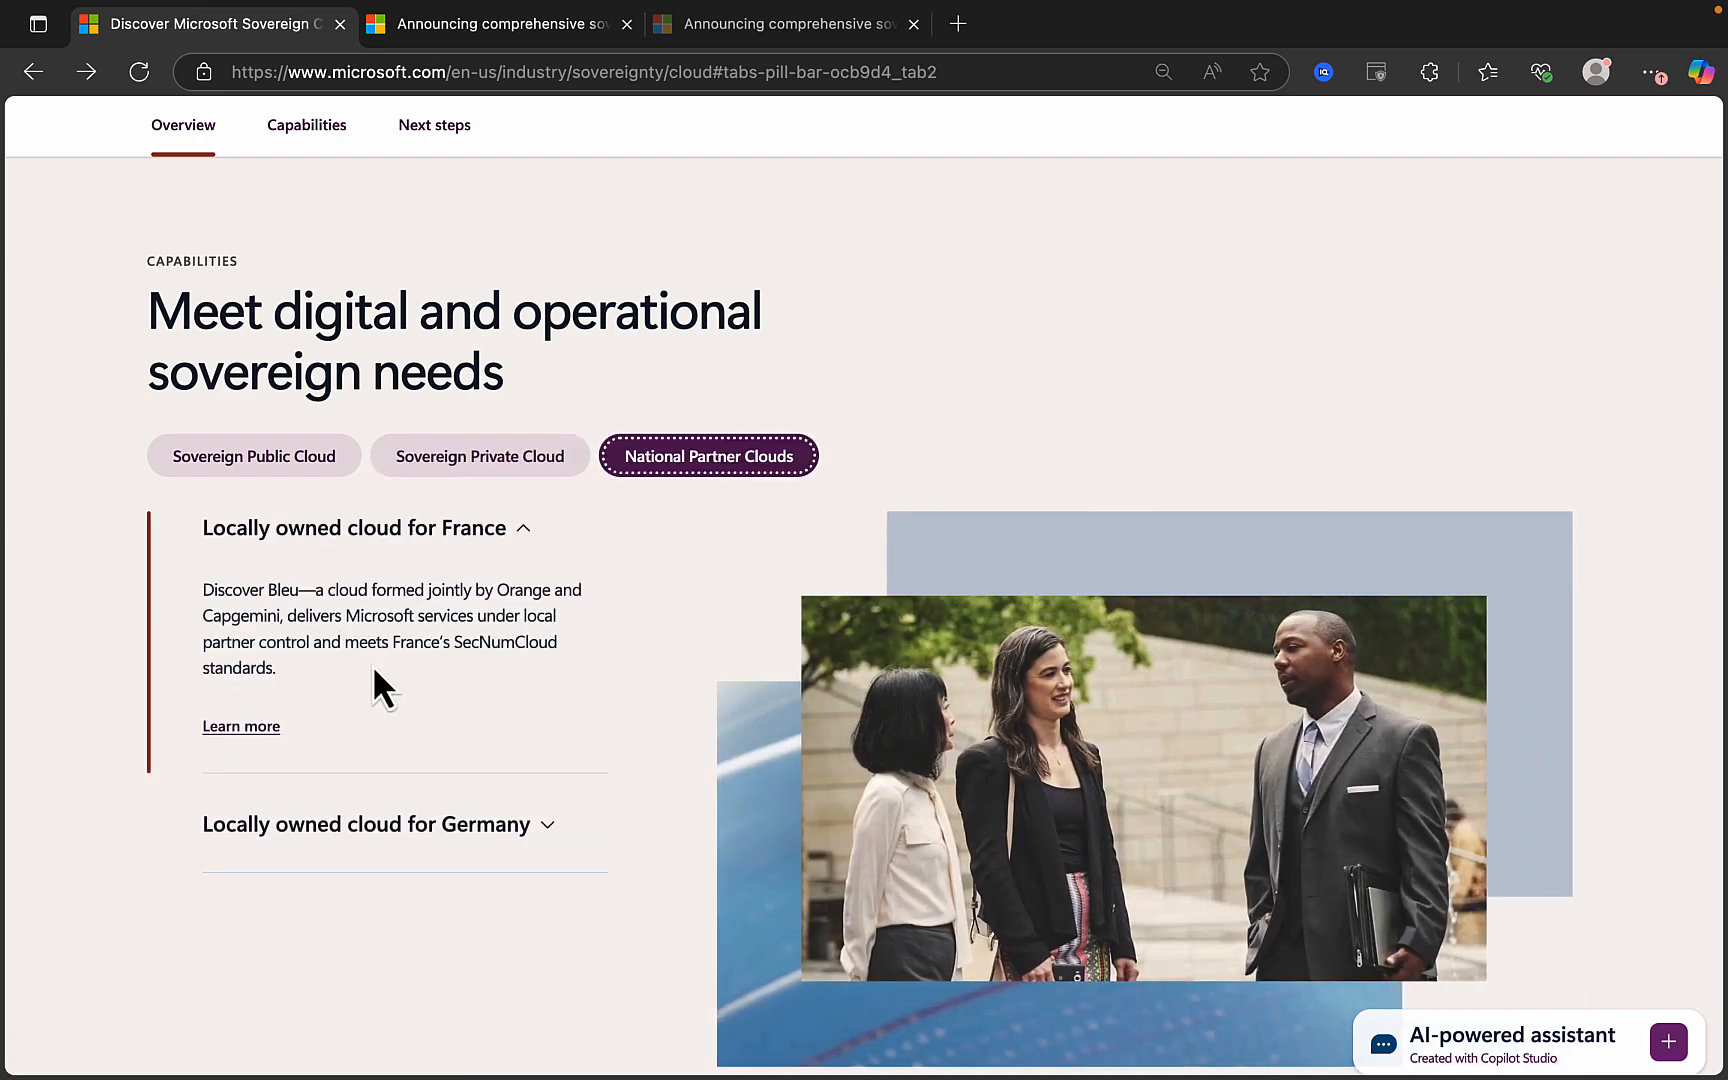
mouse_move(377, 621)
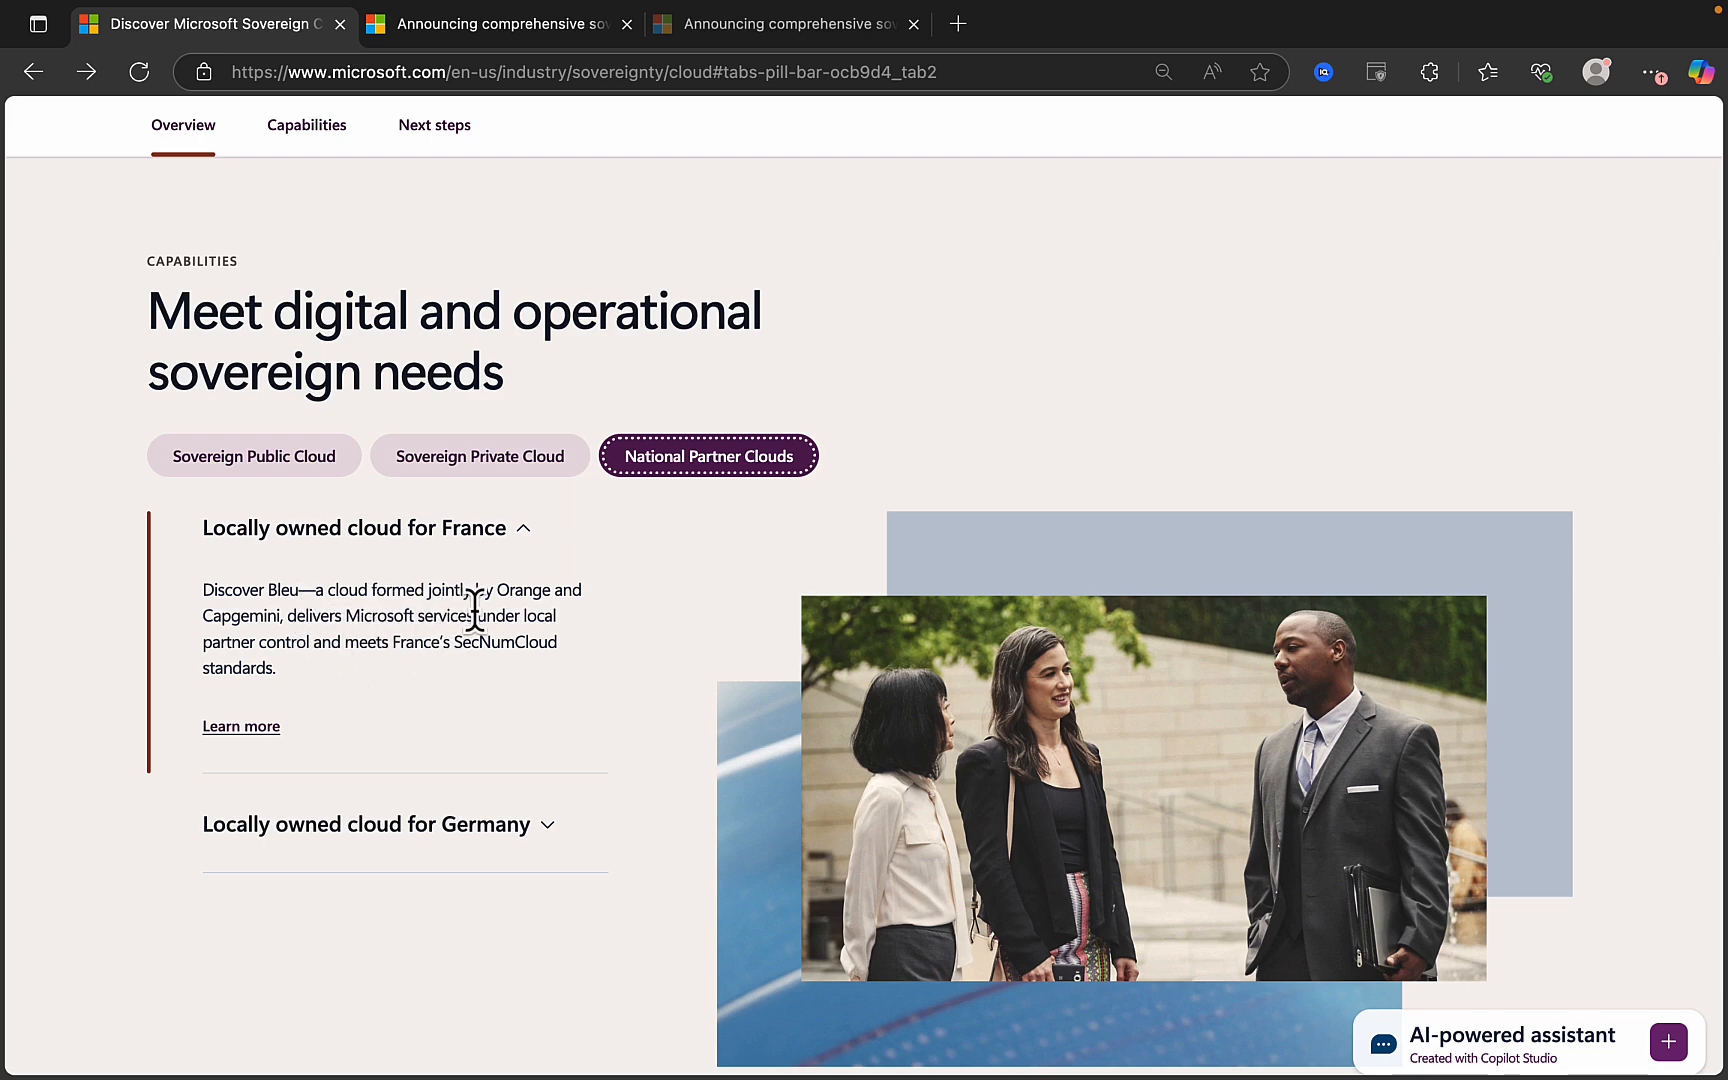
mouse_move(322, 642)
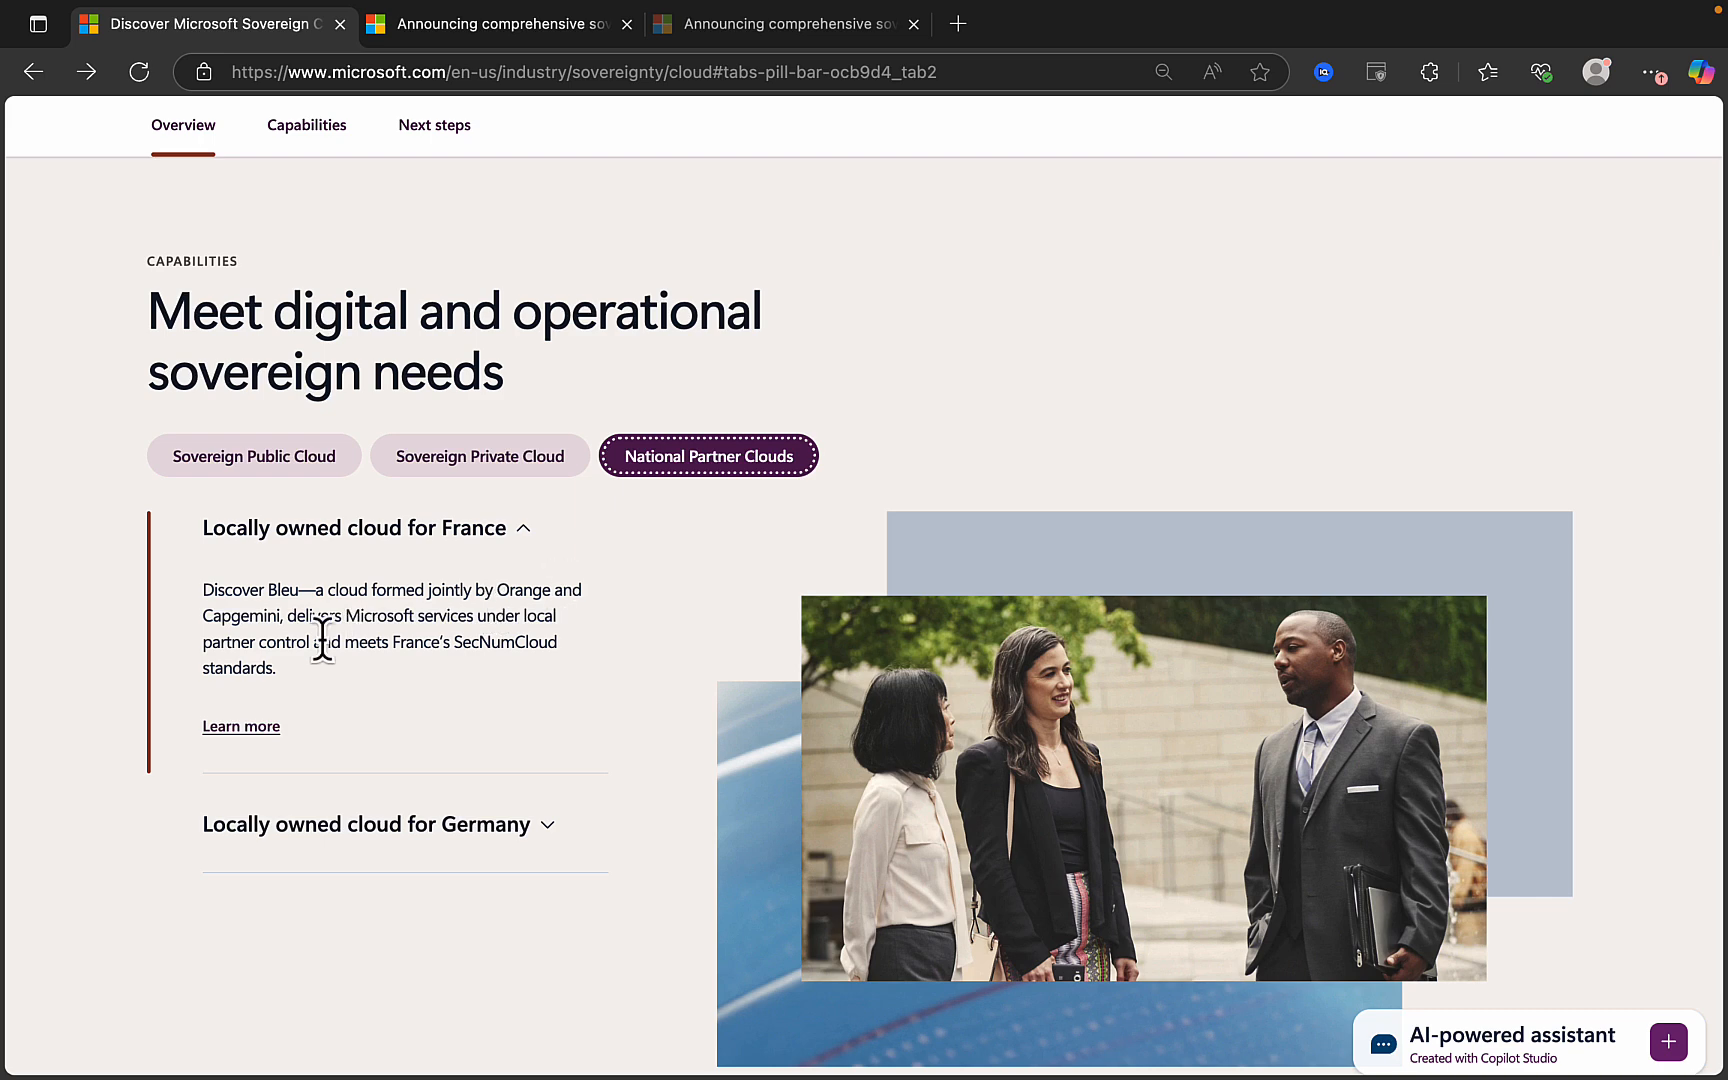
mouse_move(355, 634)
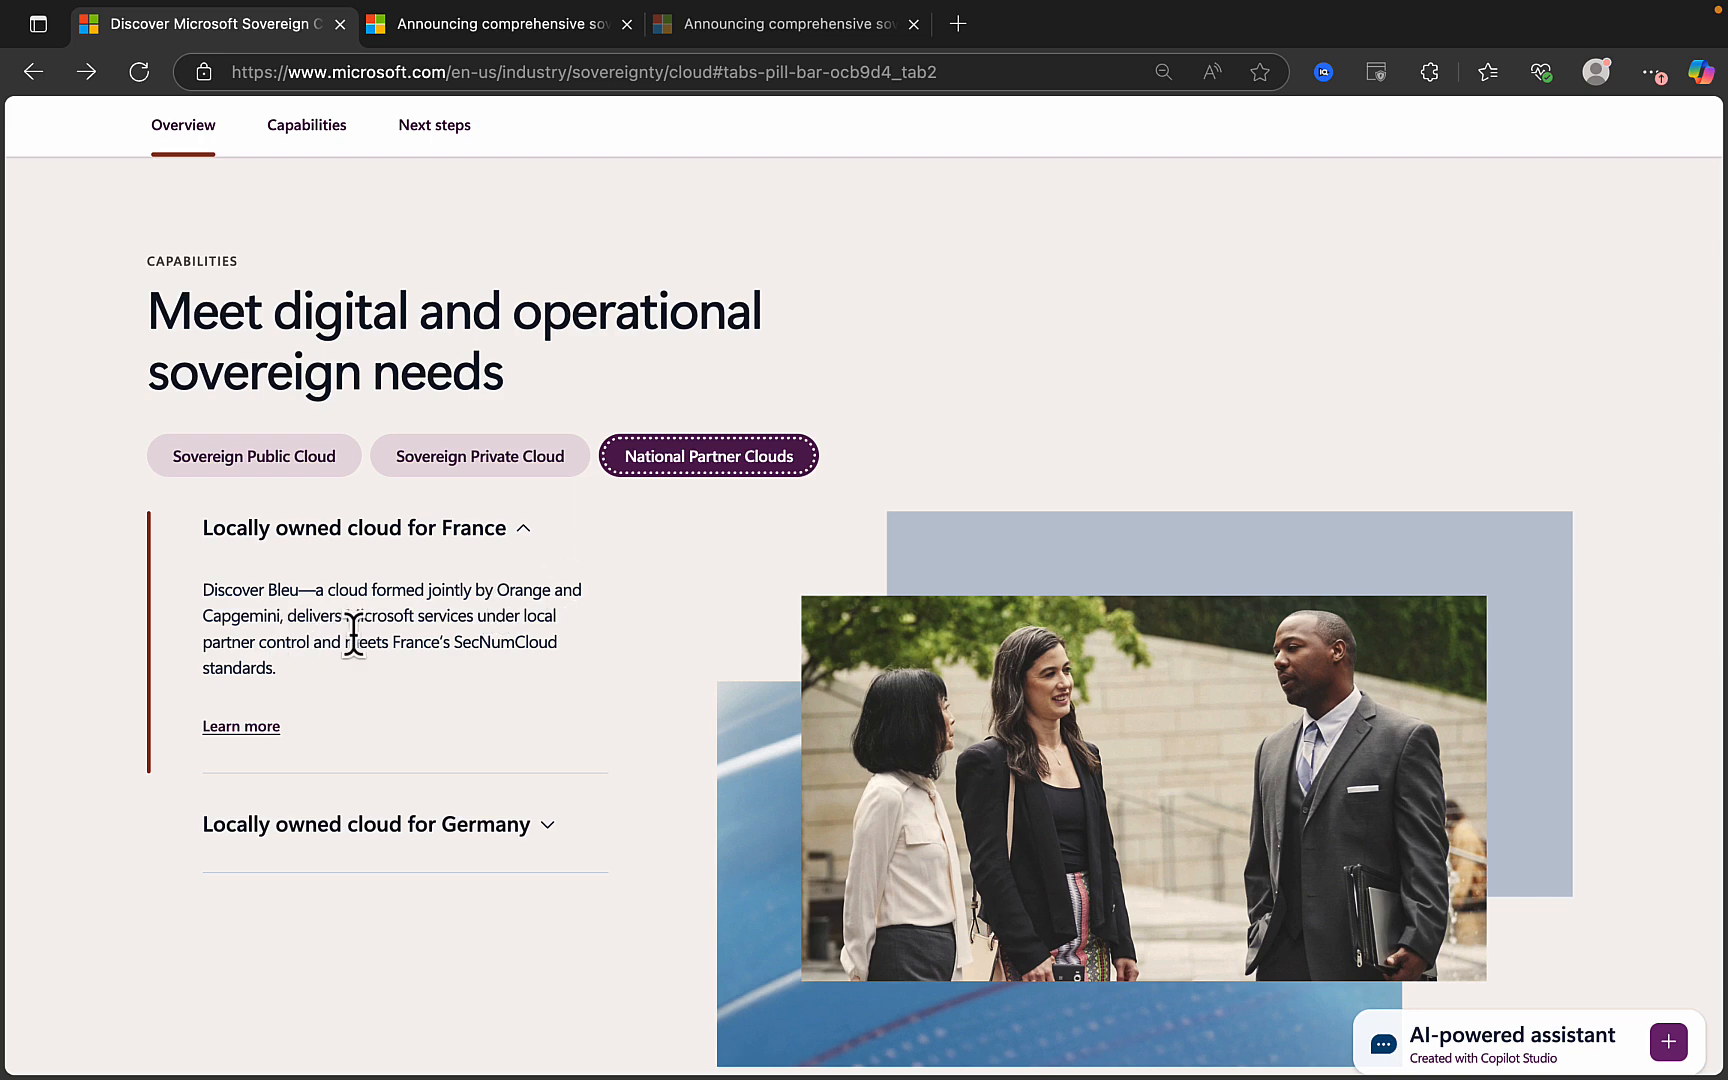
mouse_move(391, 682)
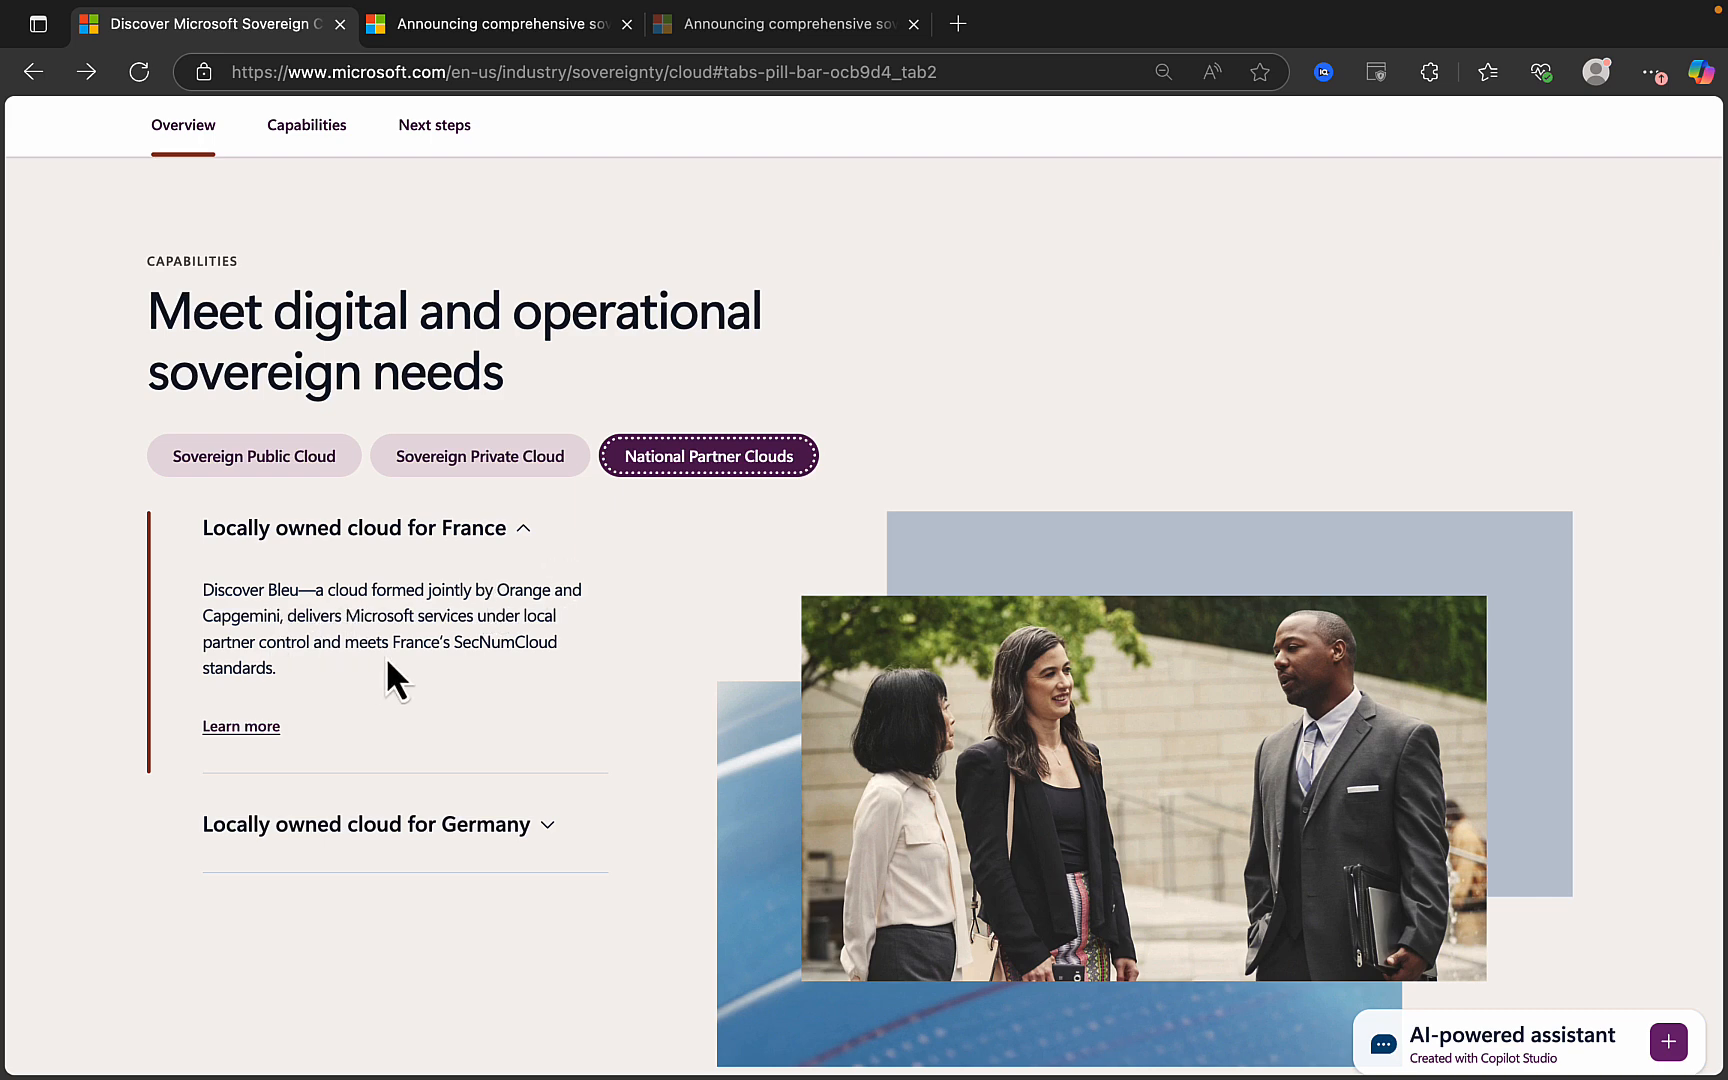
mouse_move(516, 677)
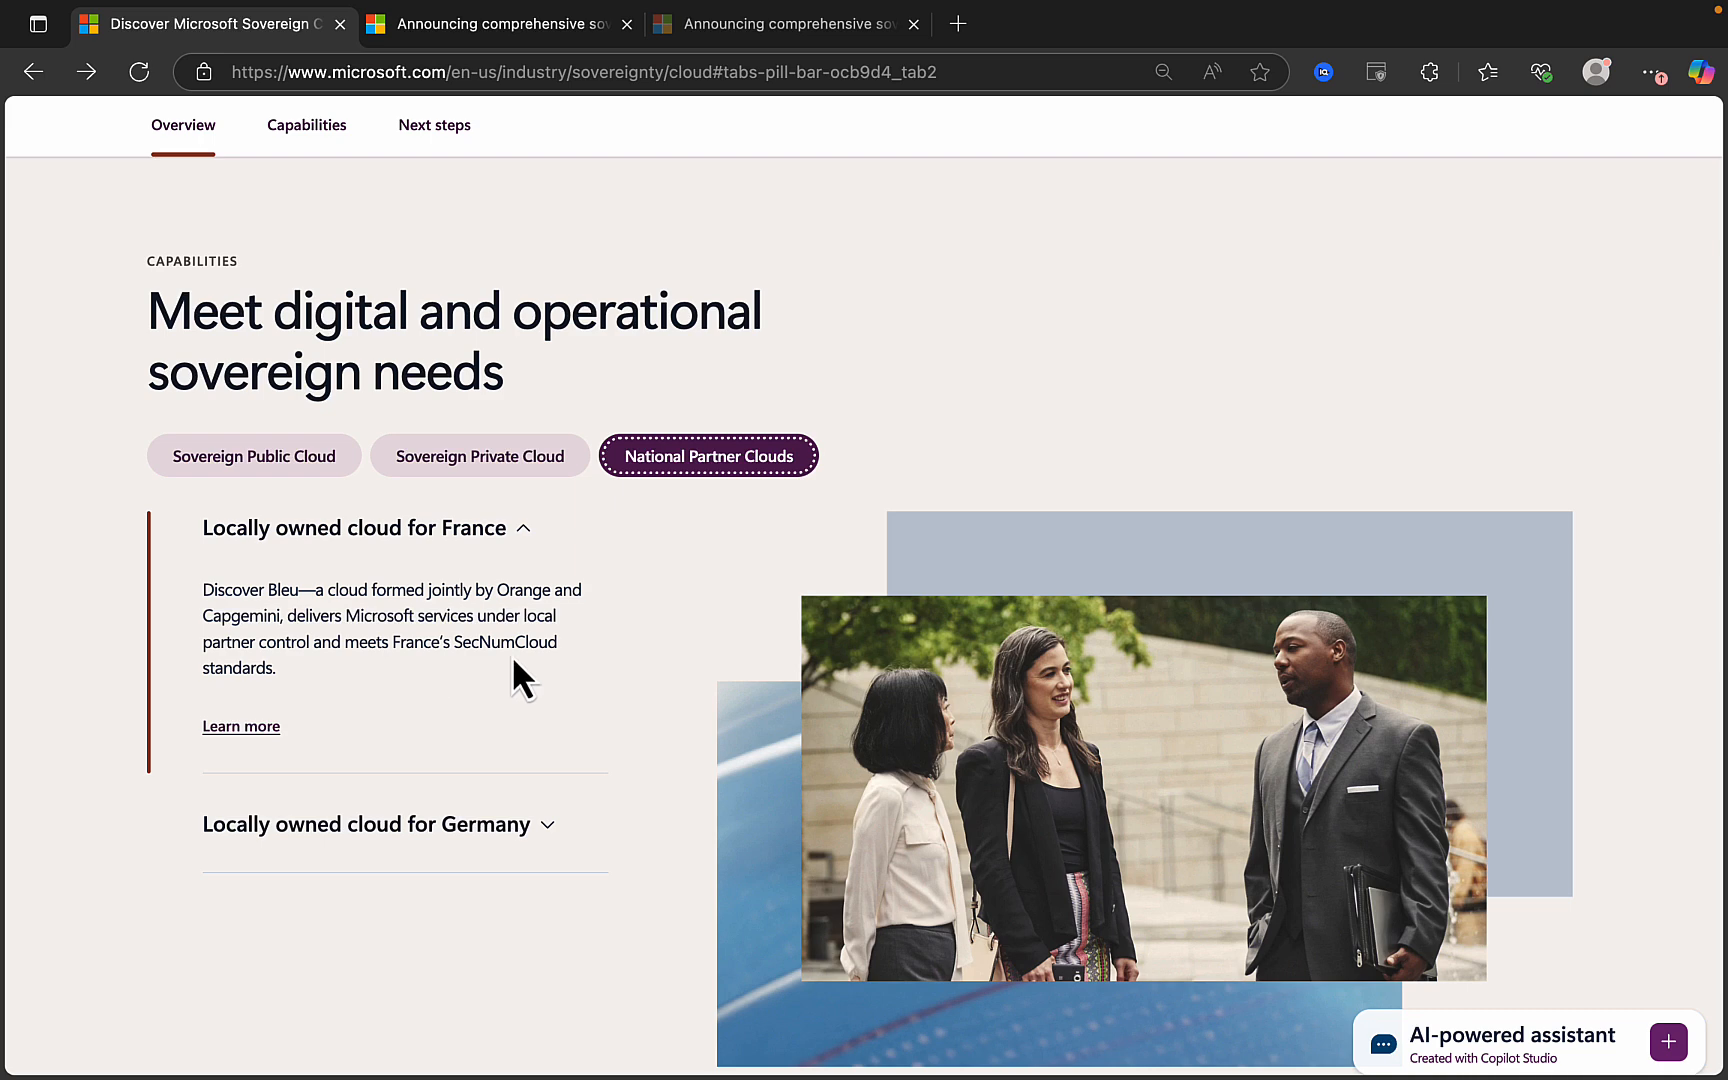
mouse_move(413, 724)
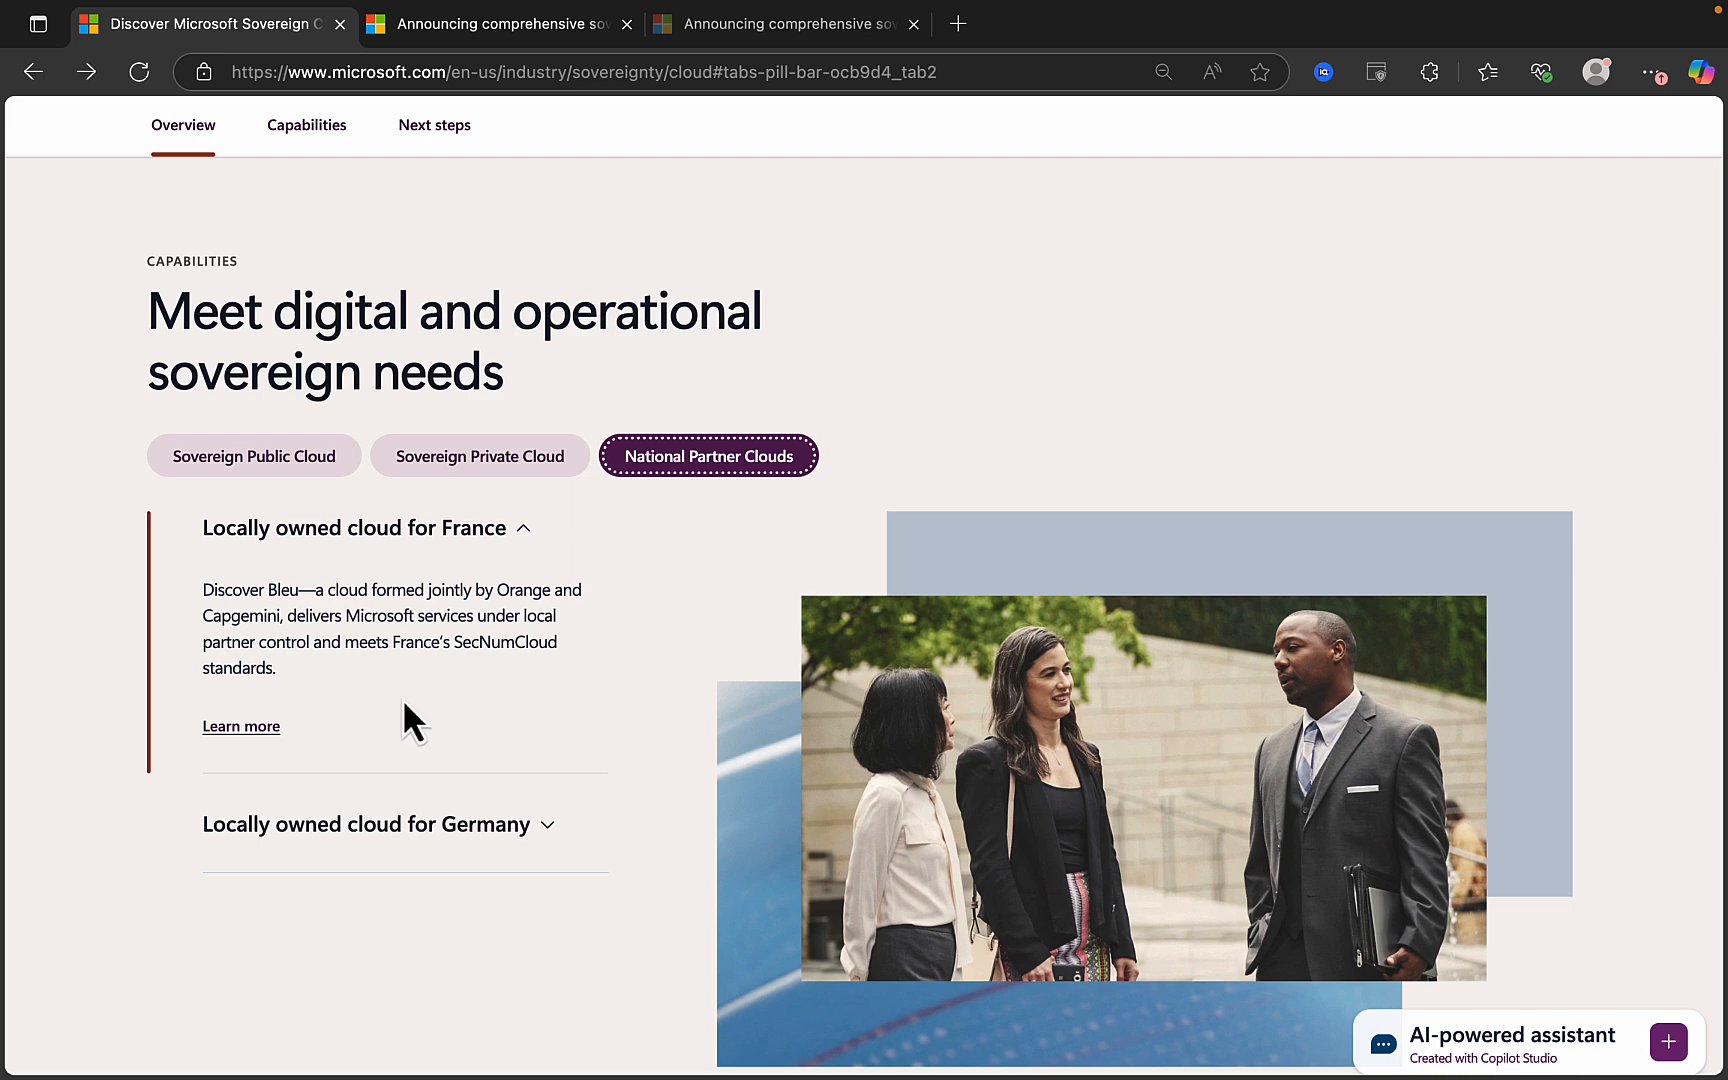
Open the France cloud's European digital commitments article and scroll through it.
left_click(502, 24)
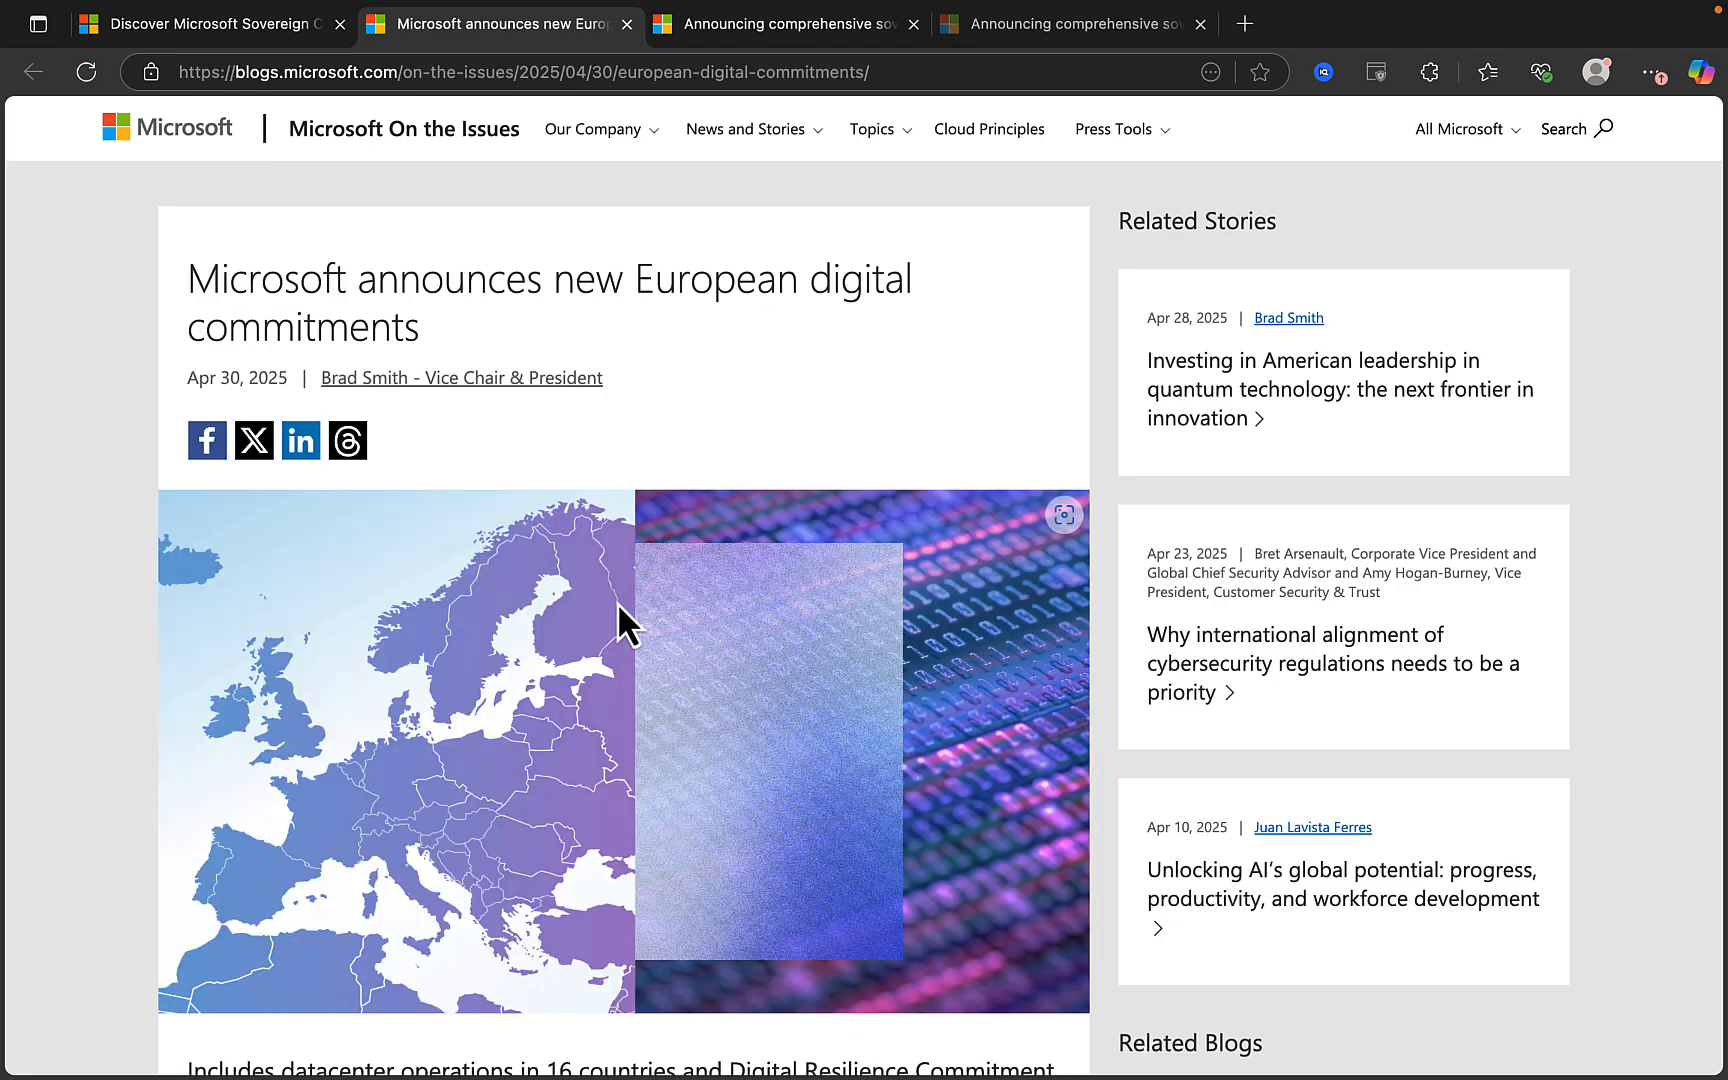
scroll("down", 3)
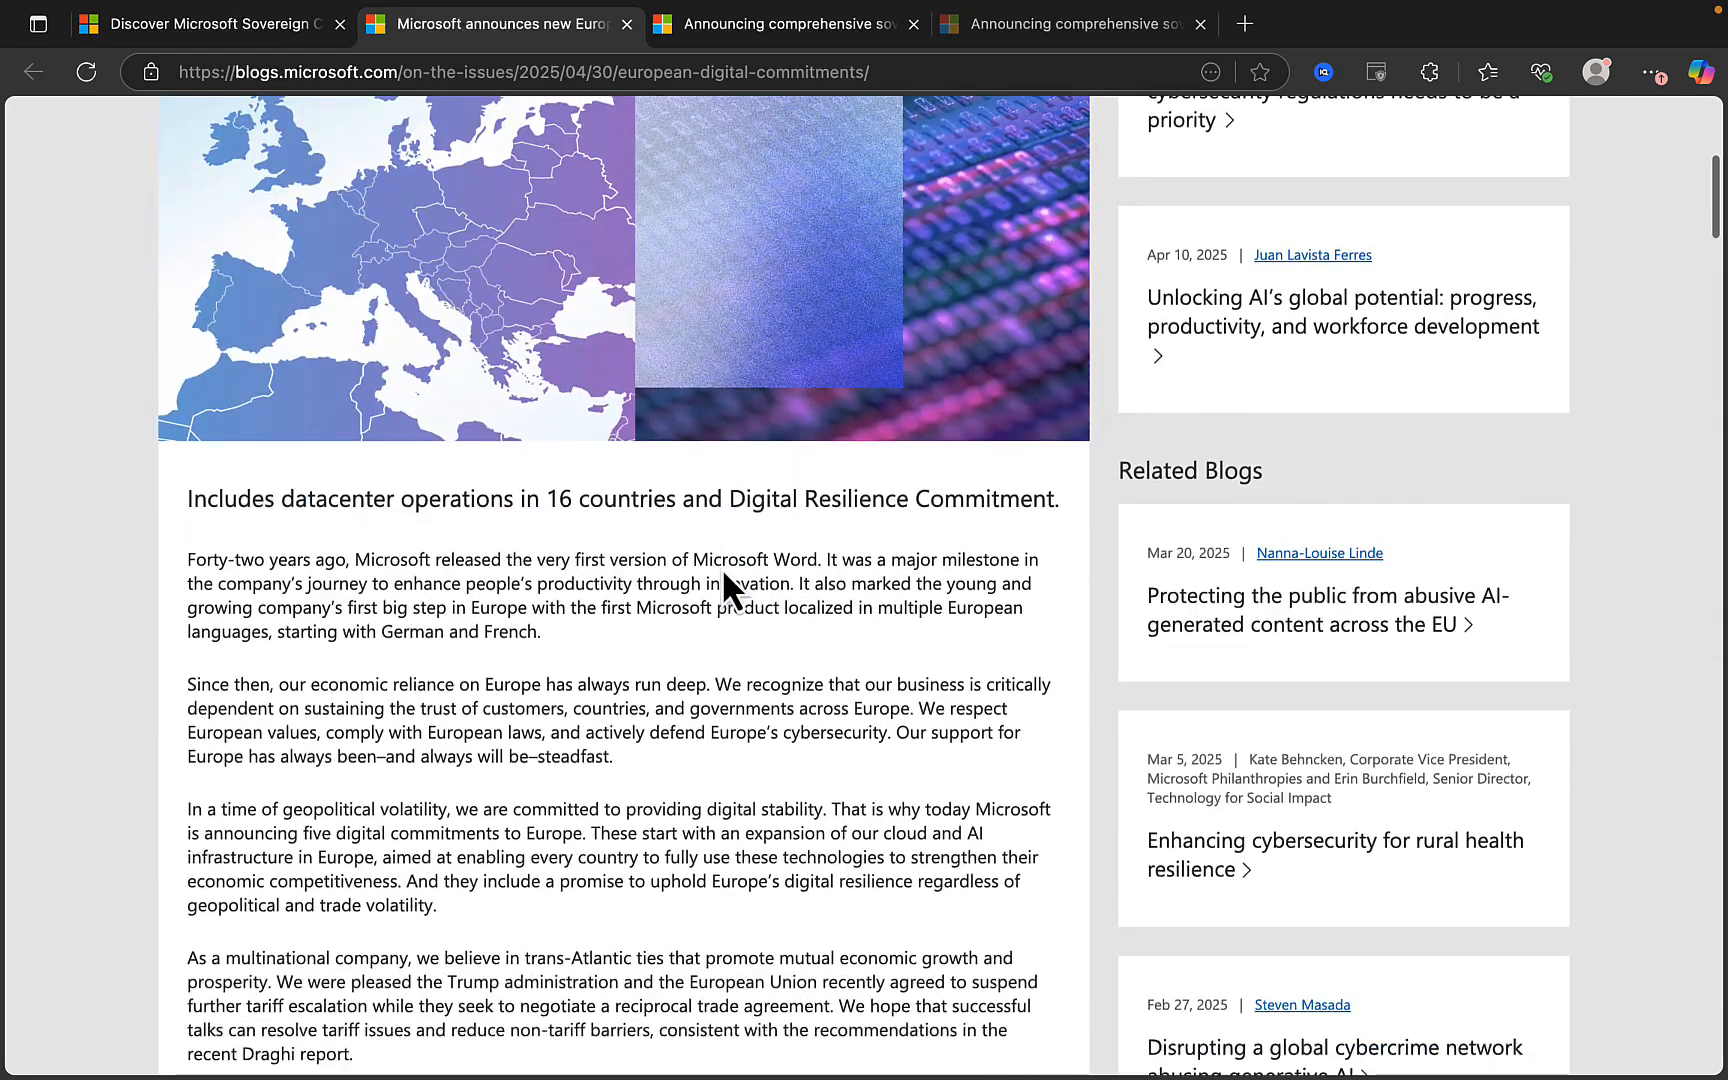
scroll("down", 3)
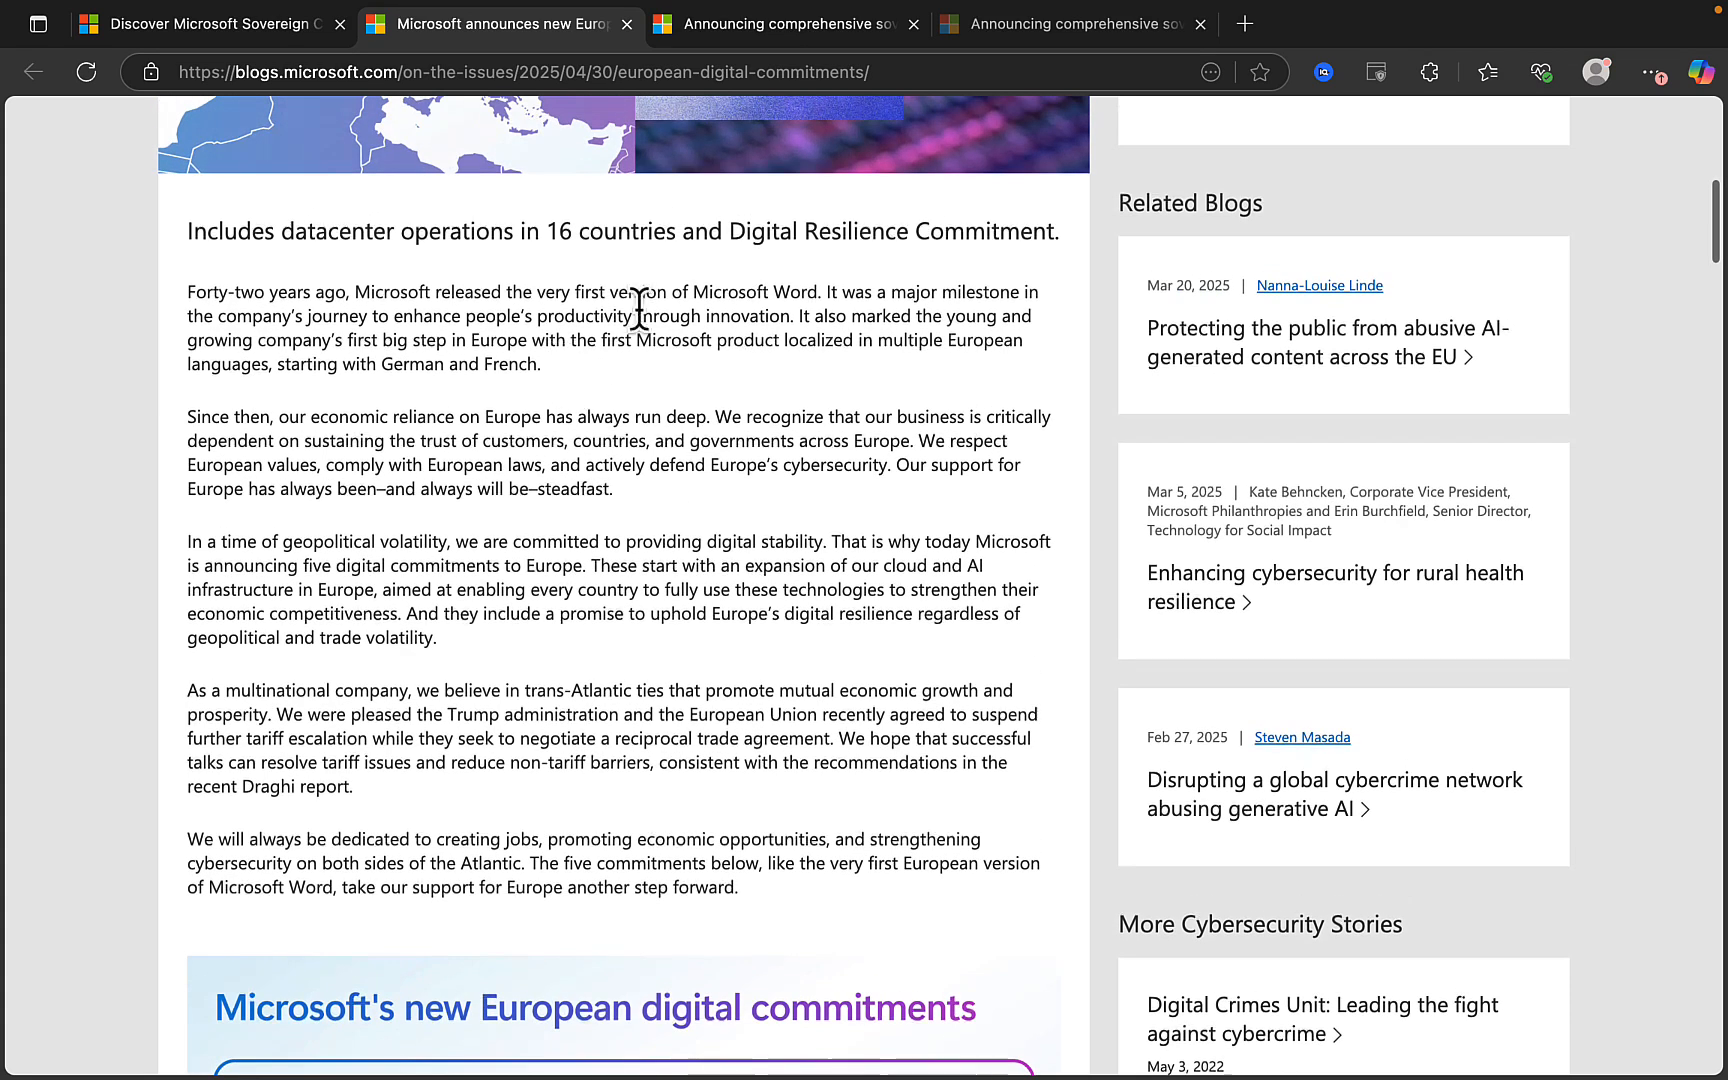
scroll("down", 3)
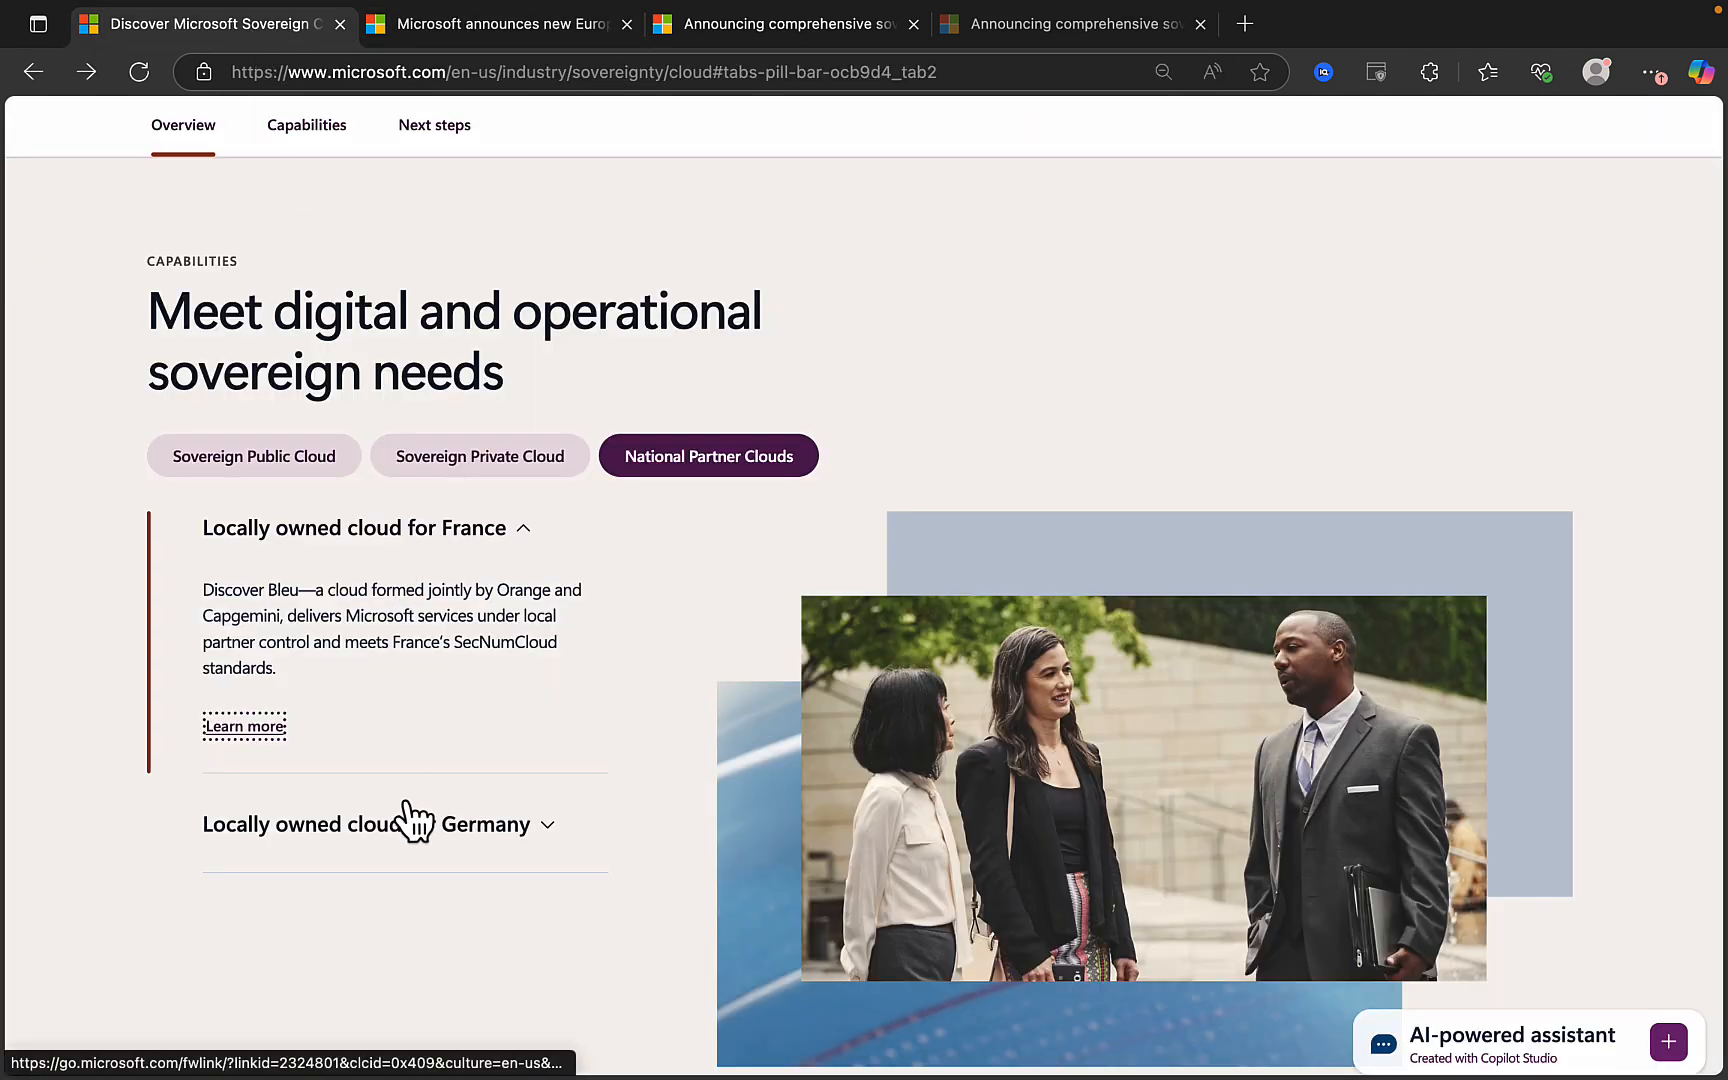
Expand the 'Locally owned cloud for Germany' entry to show the Delos Cloud description.
left_click(407, 824)
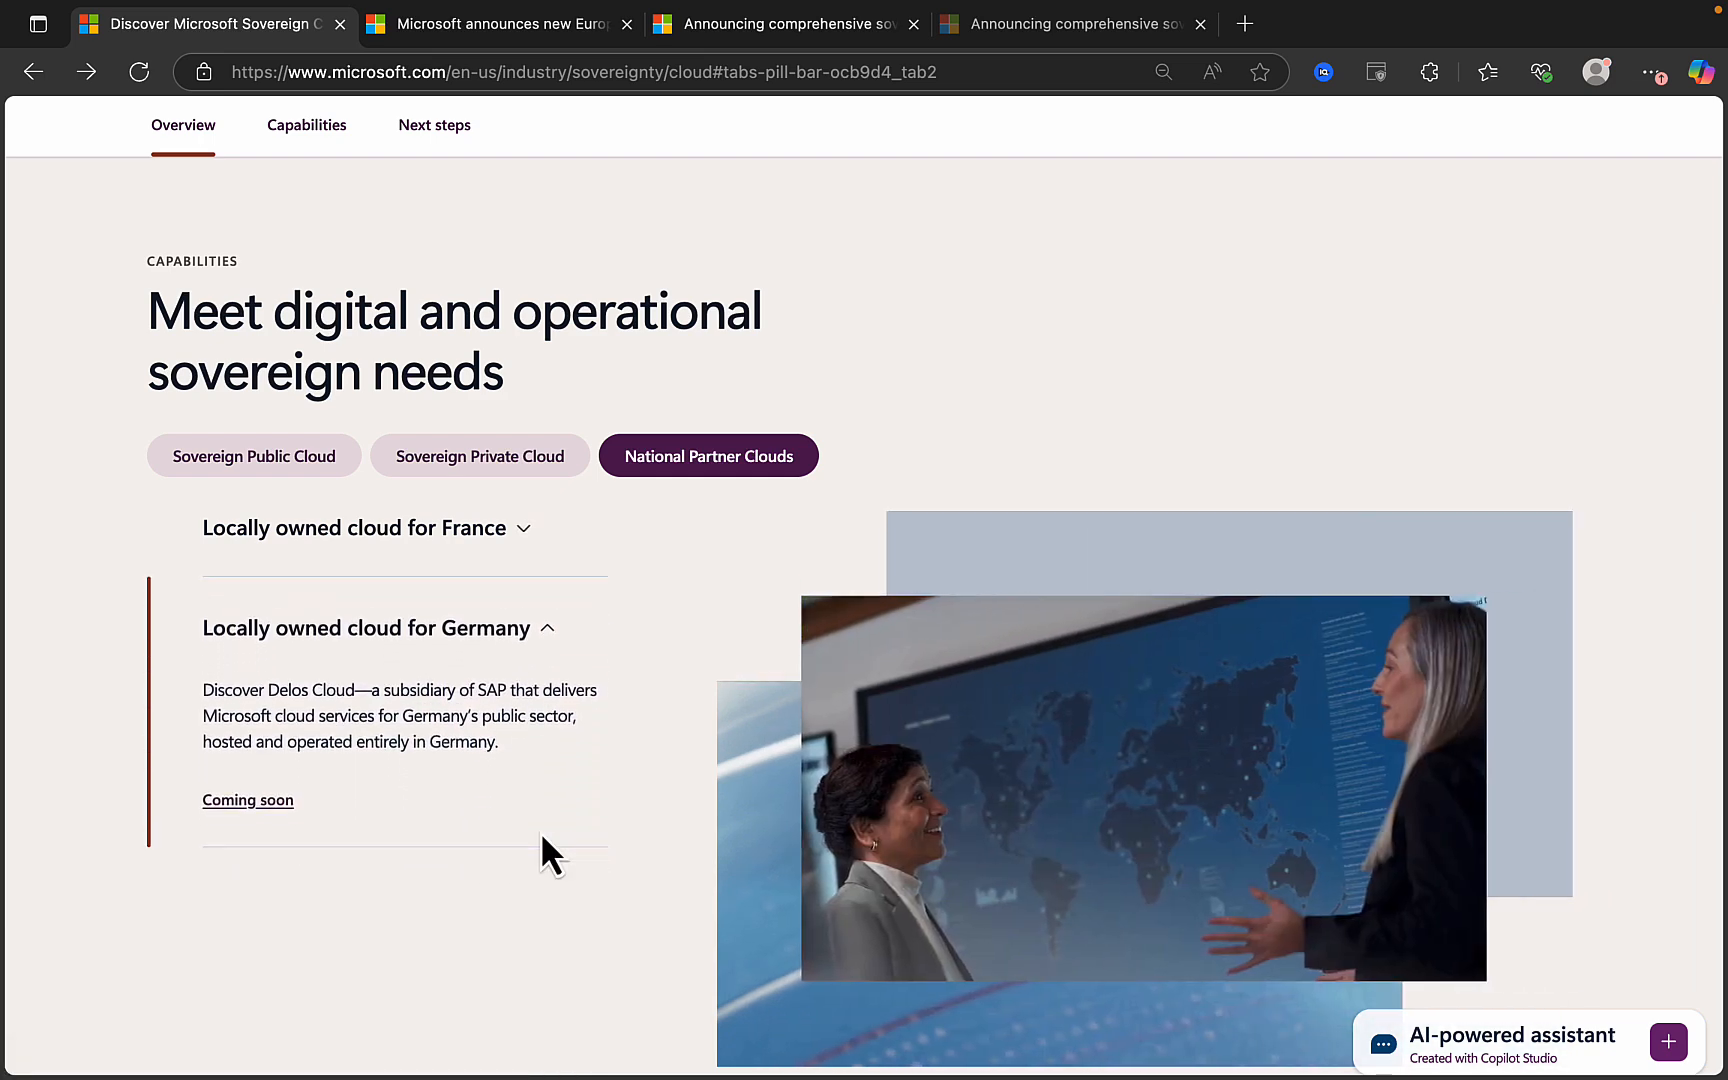
mouse_move(475, 843)
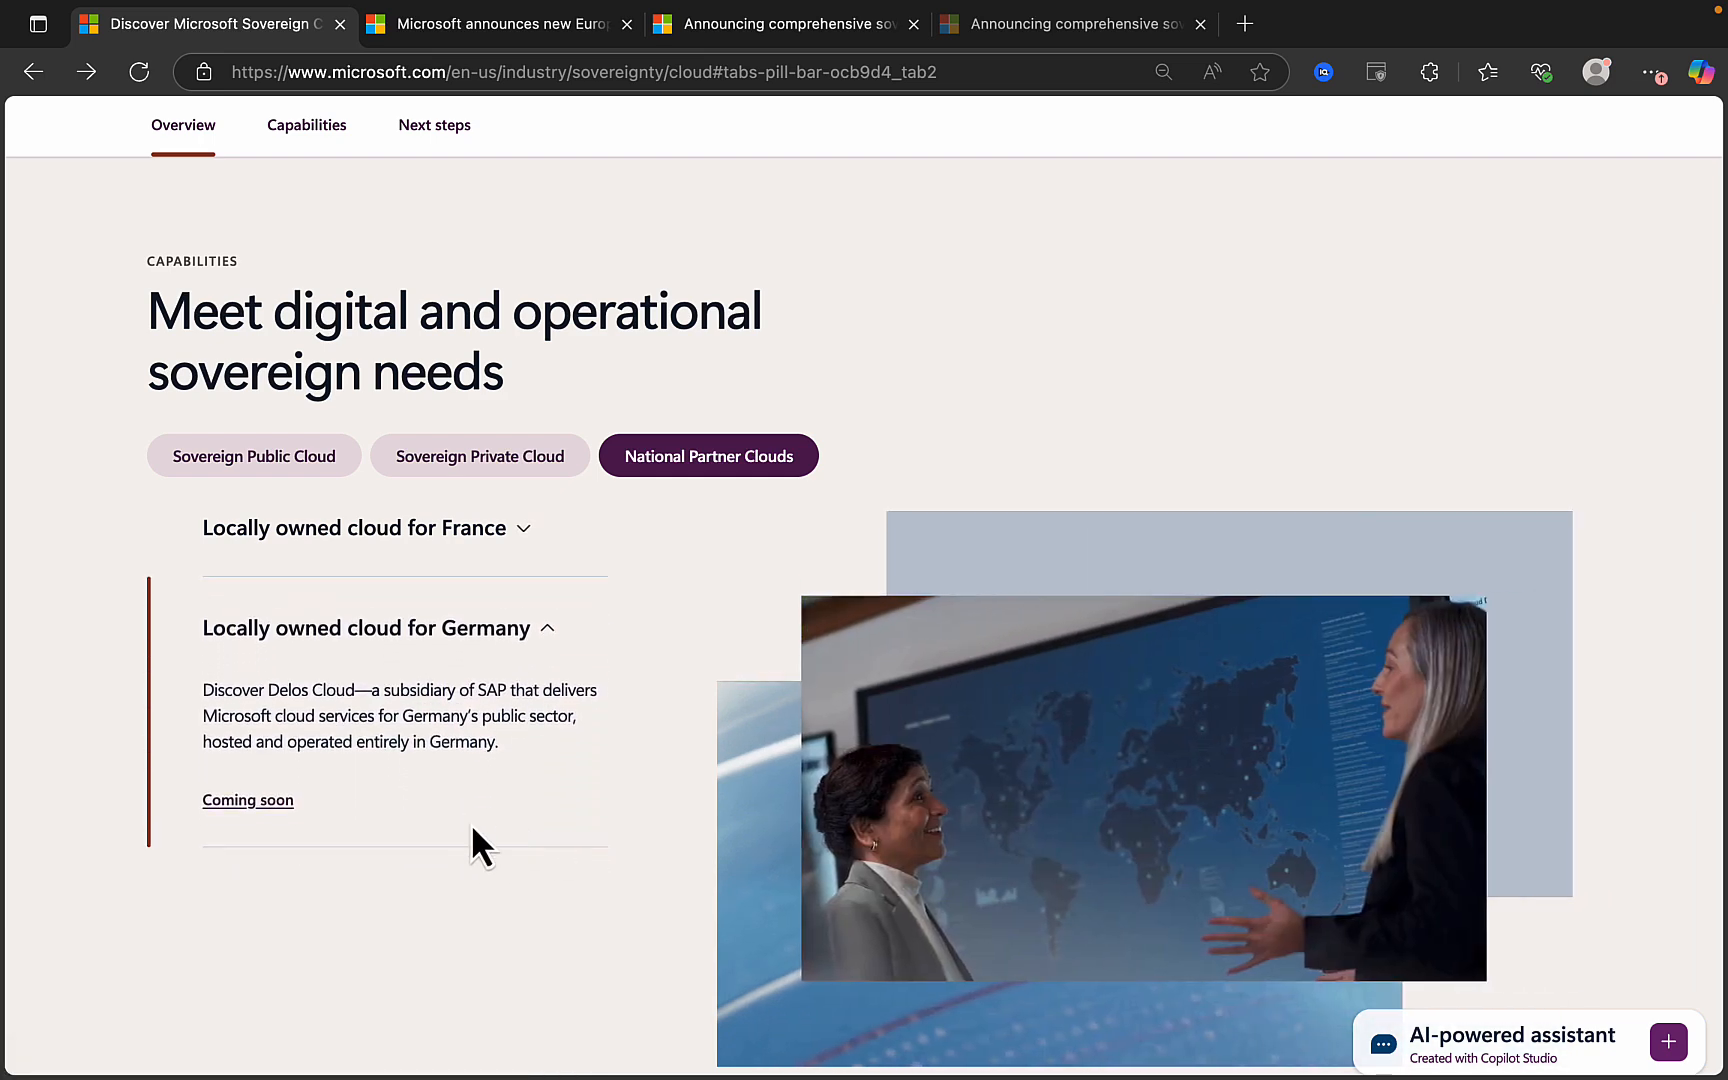
mouse_move(427, 715)
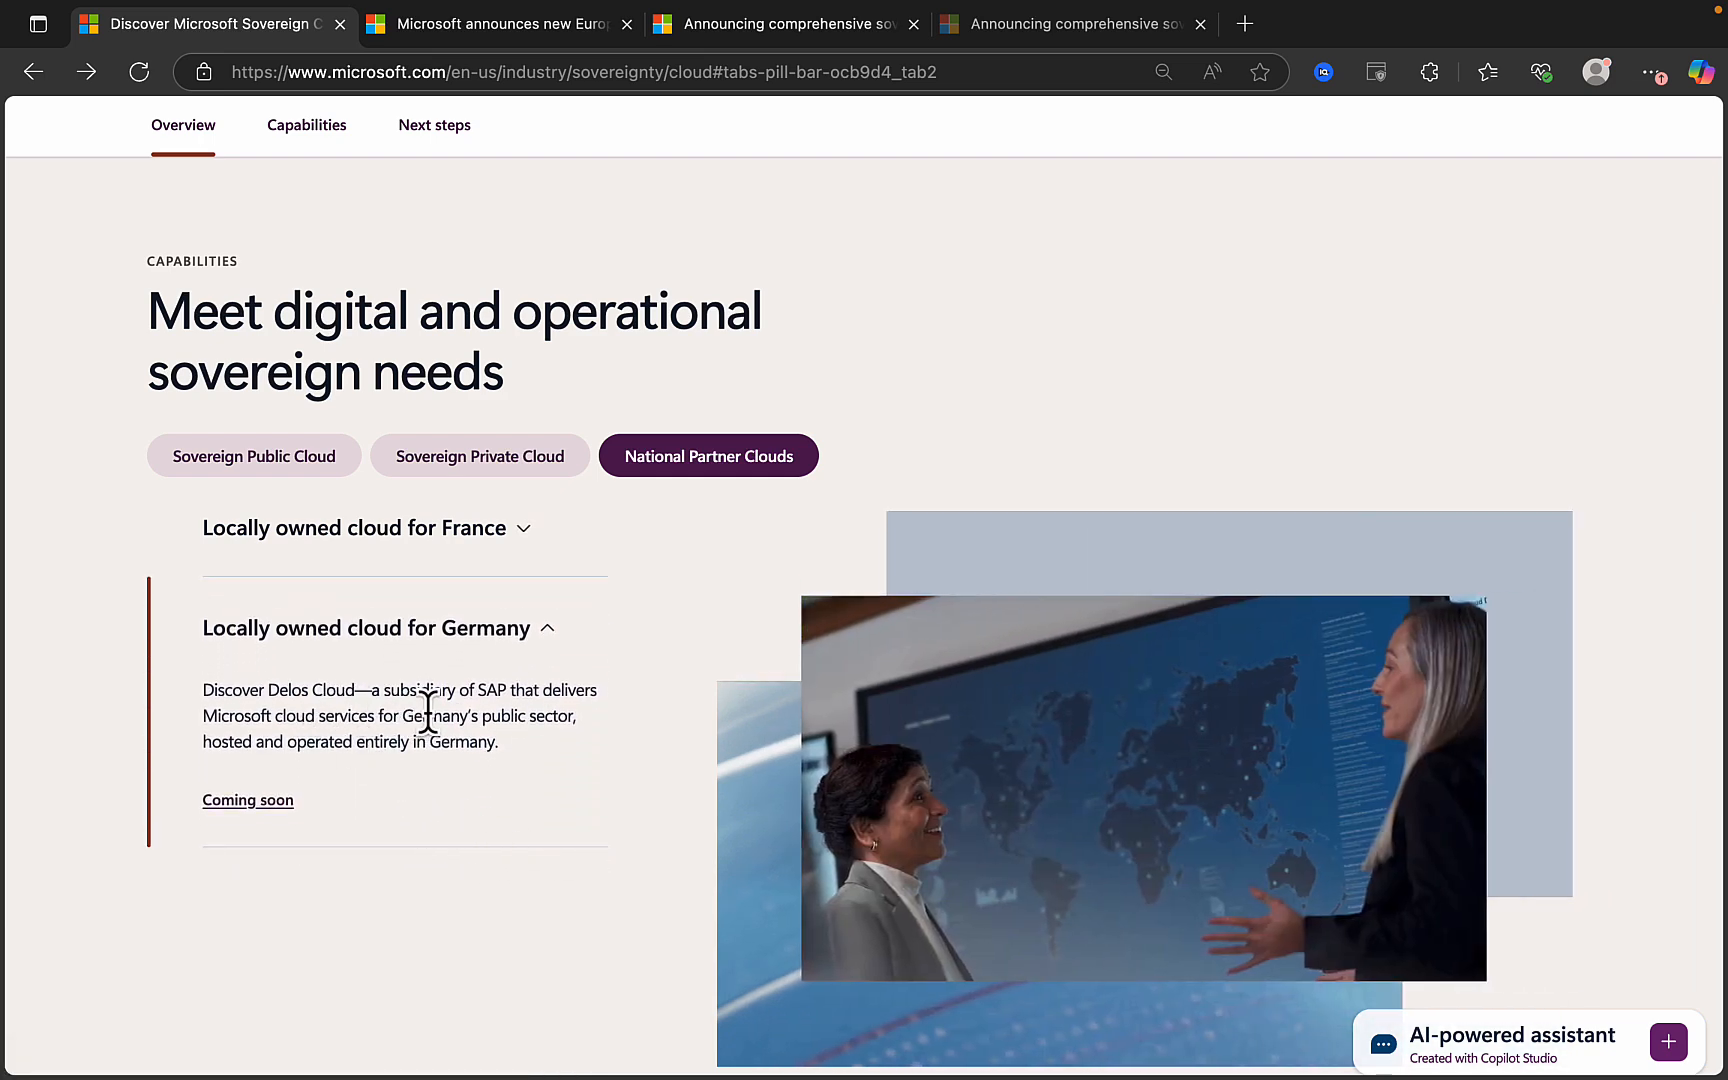
mouse_move(580, 819)
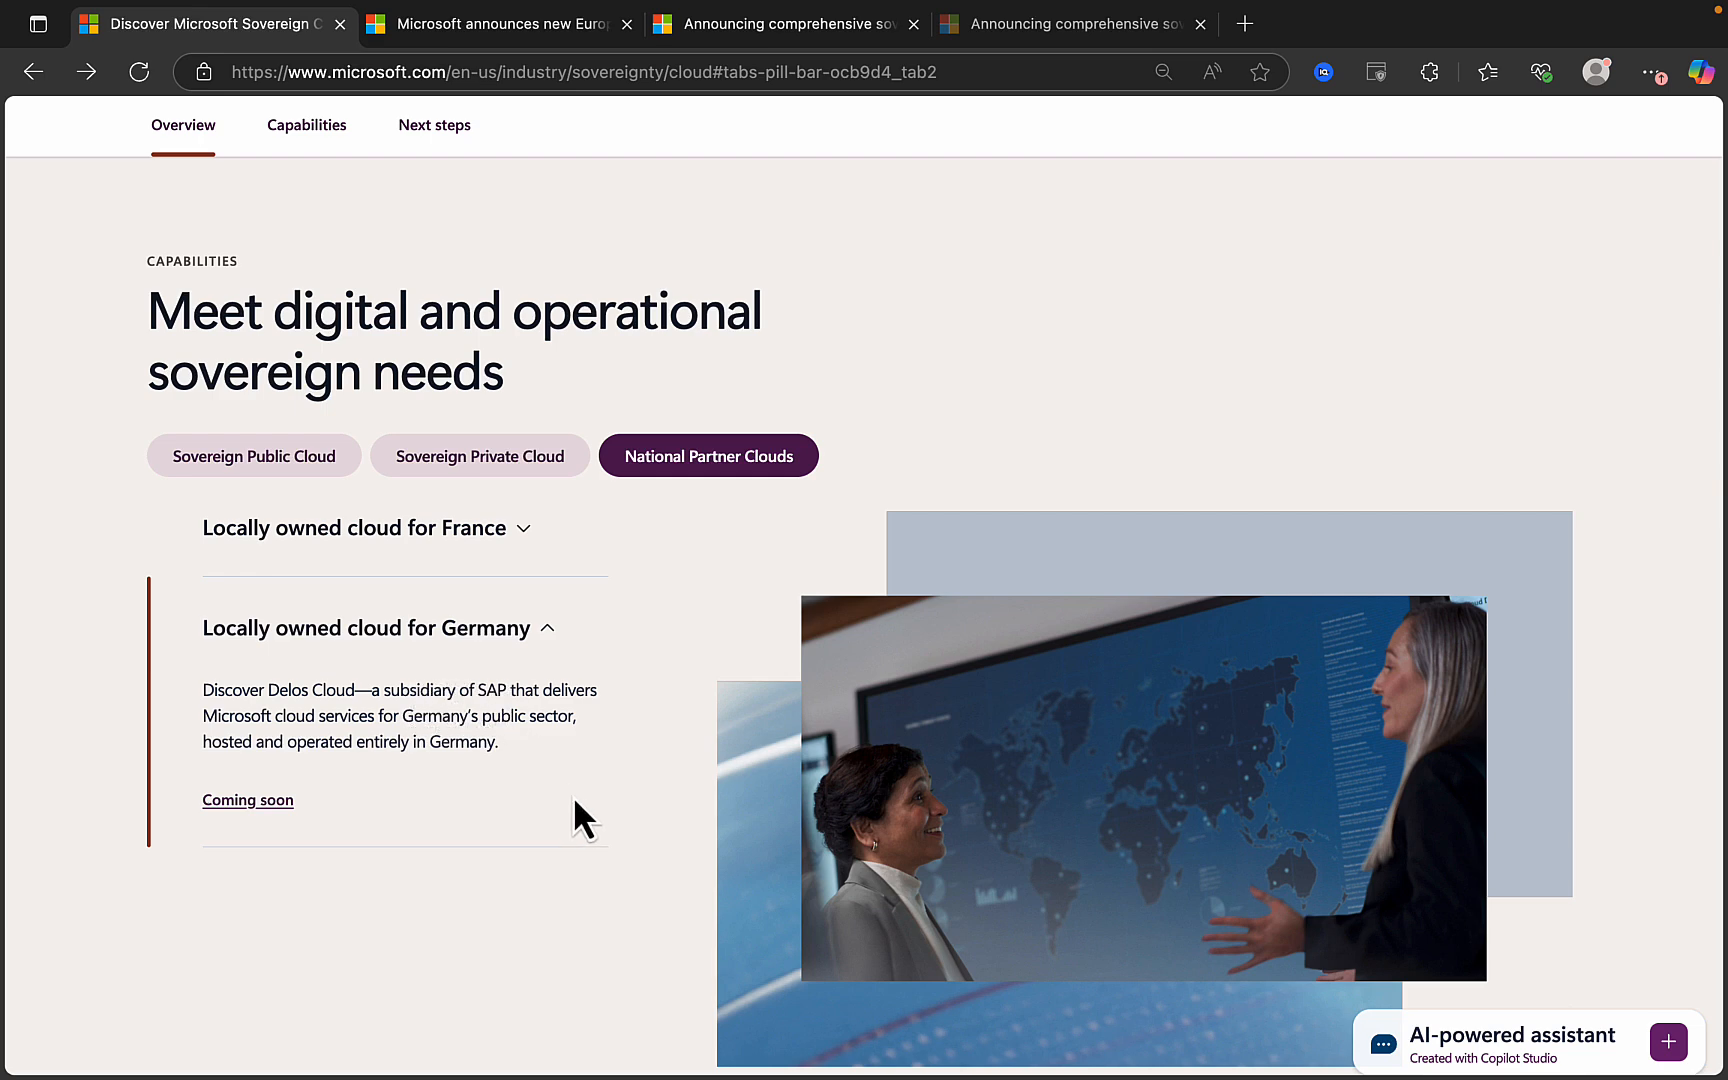
mouse_move(410, 803)
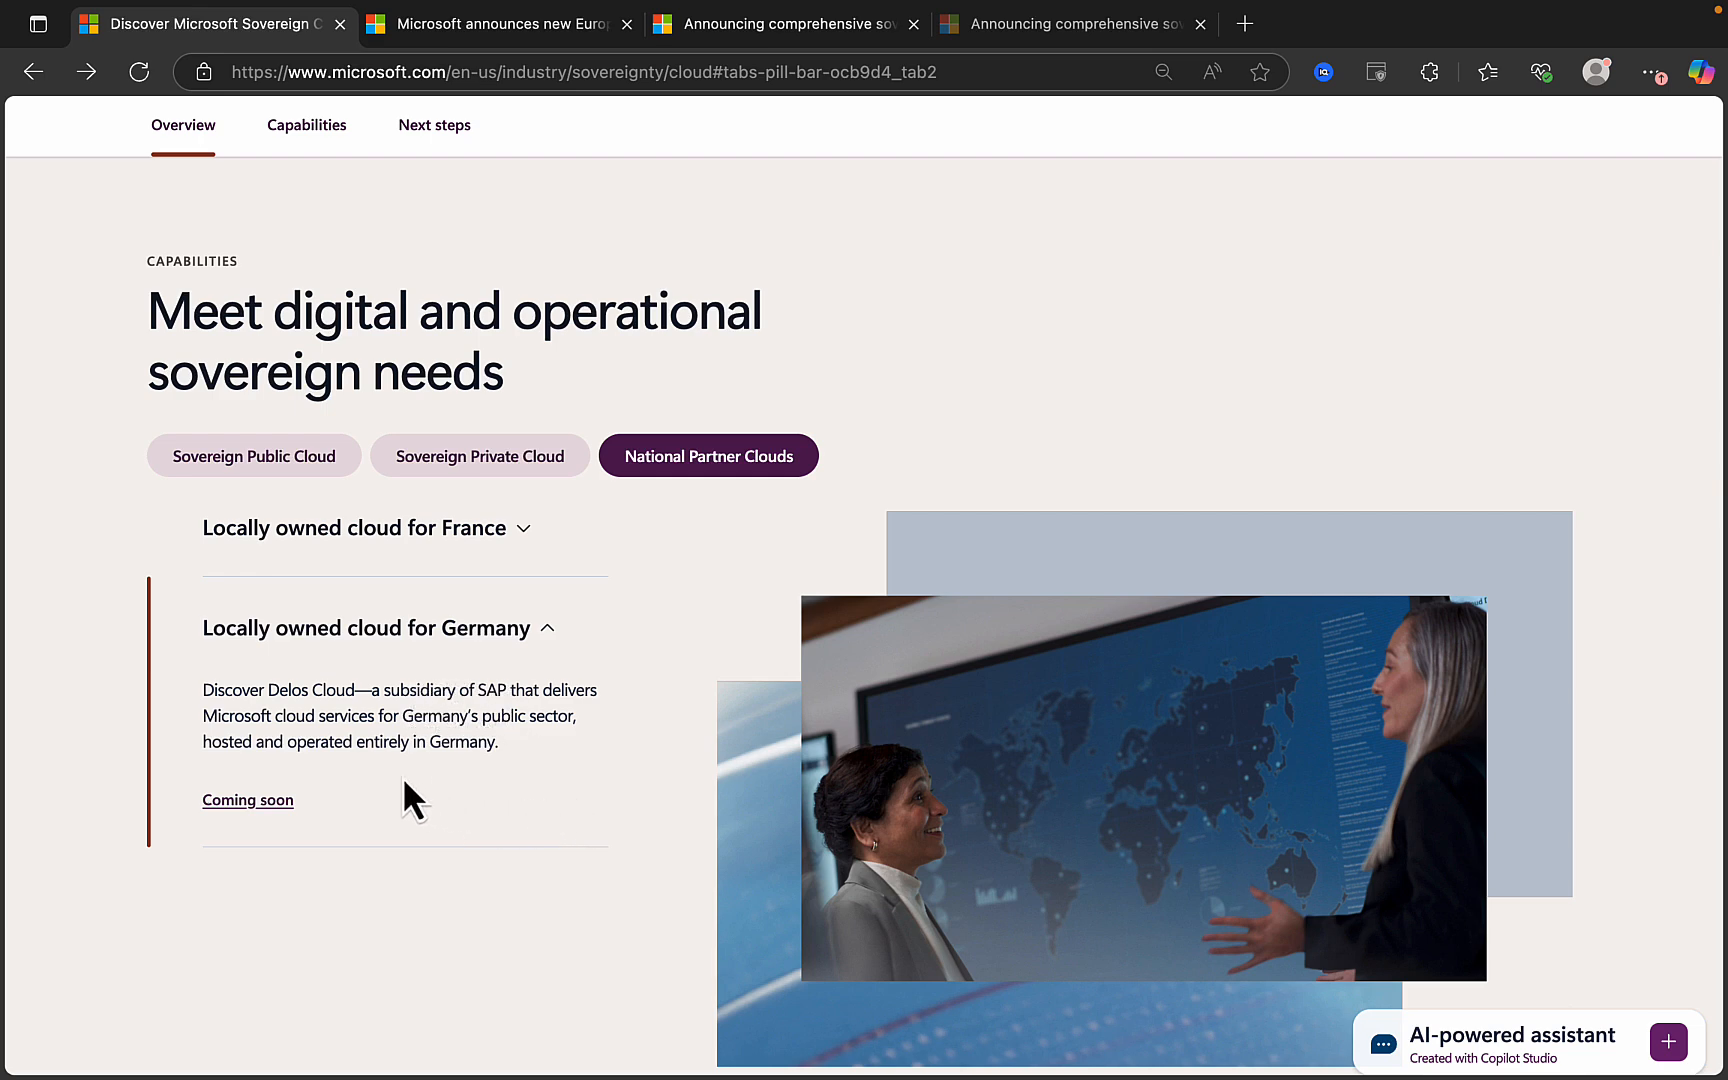
mouse_move(359, 801)
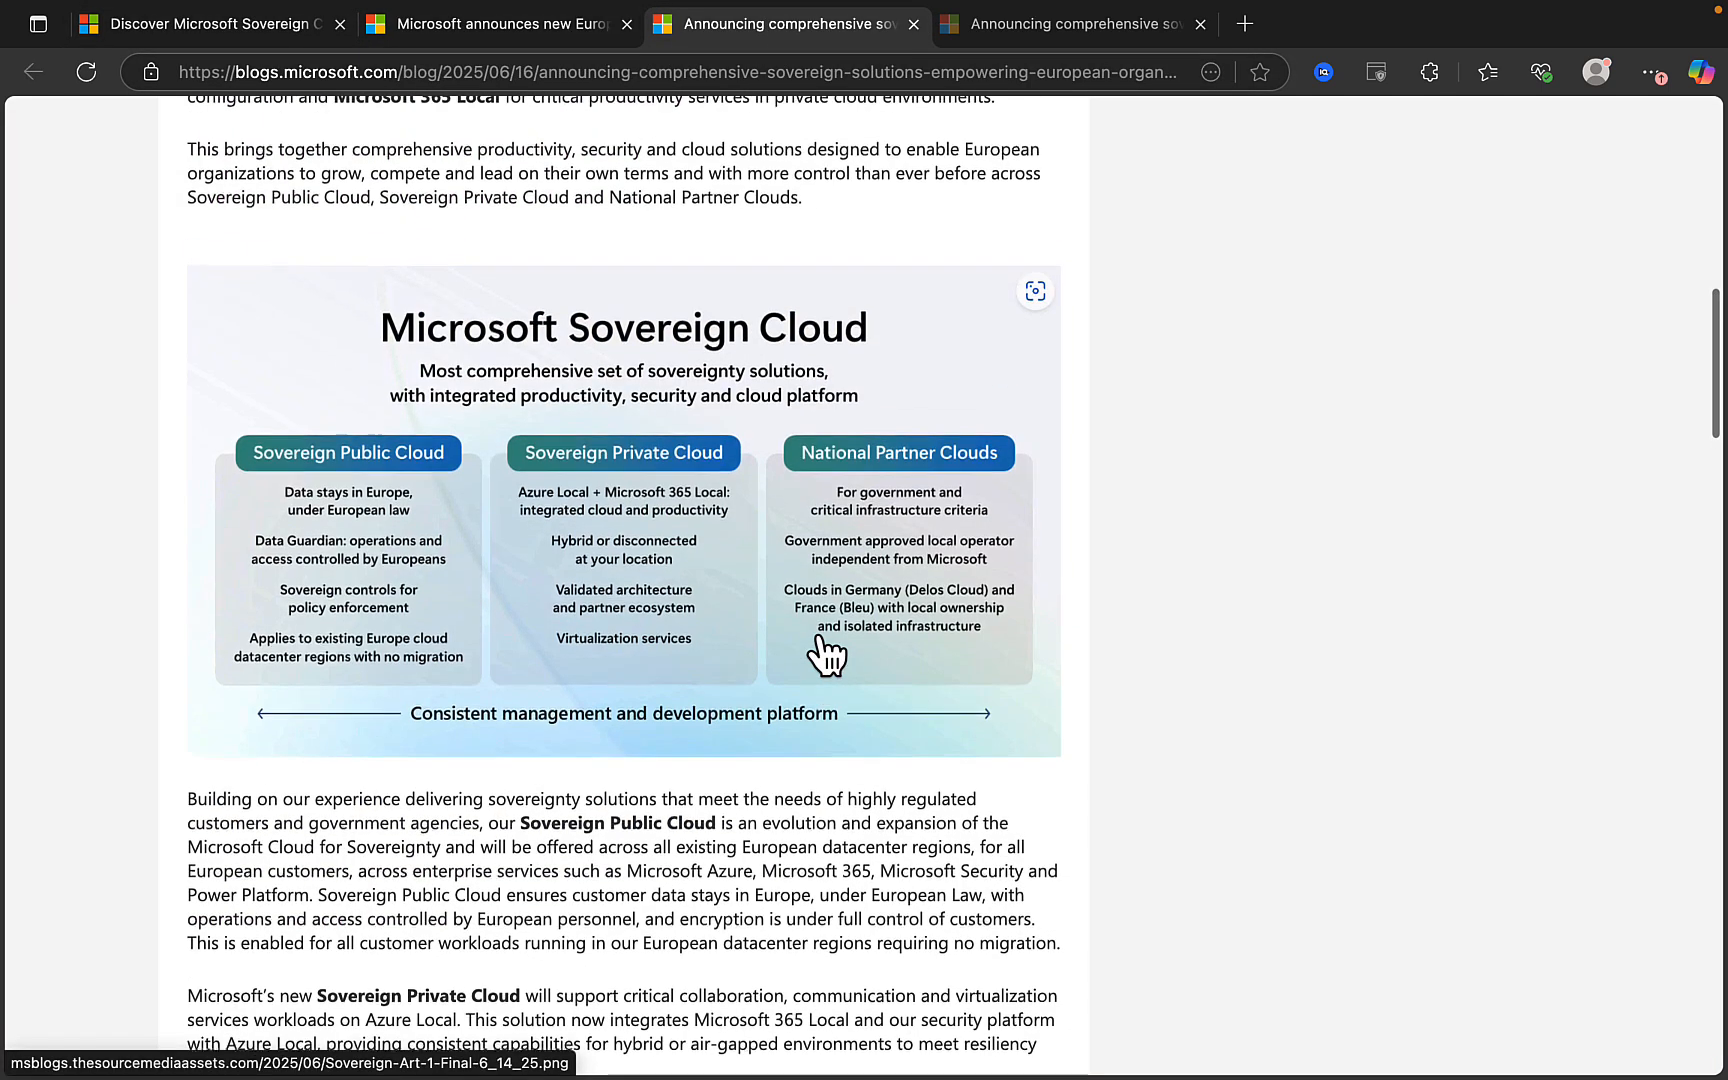
scroll("down", 3)
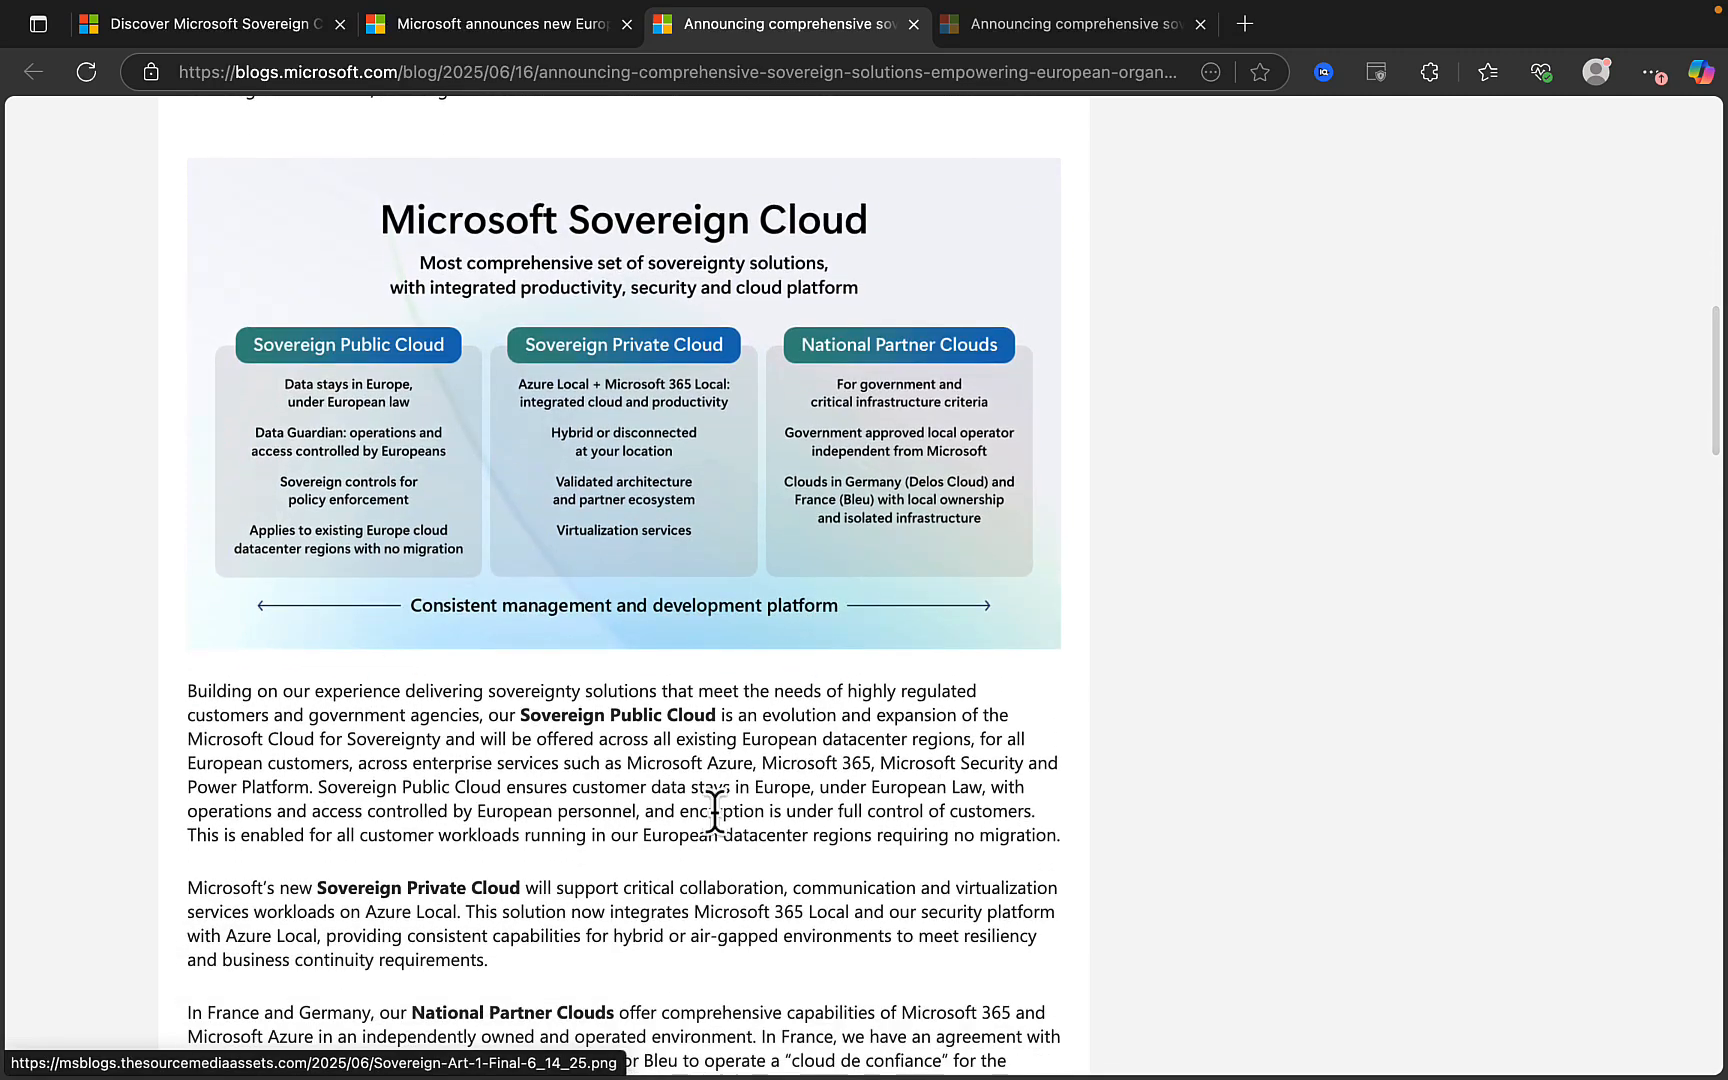
scroll("down", 3)
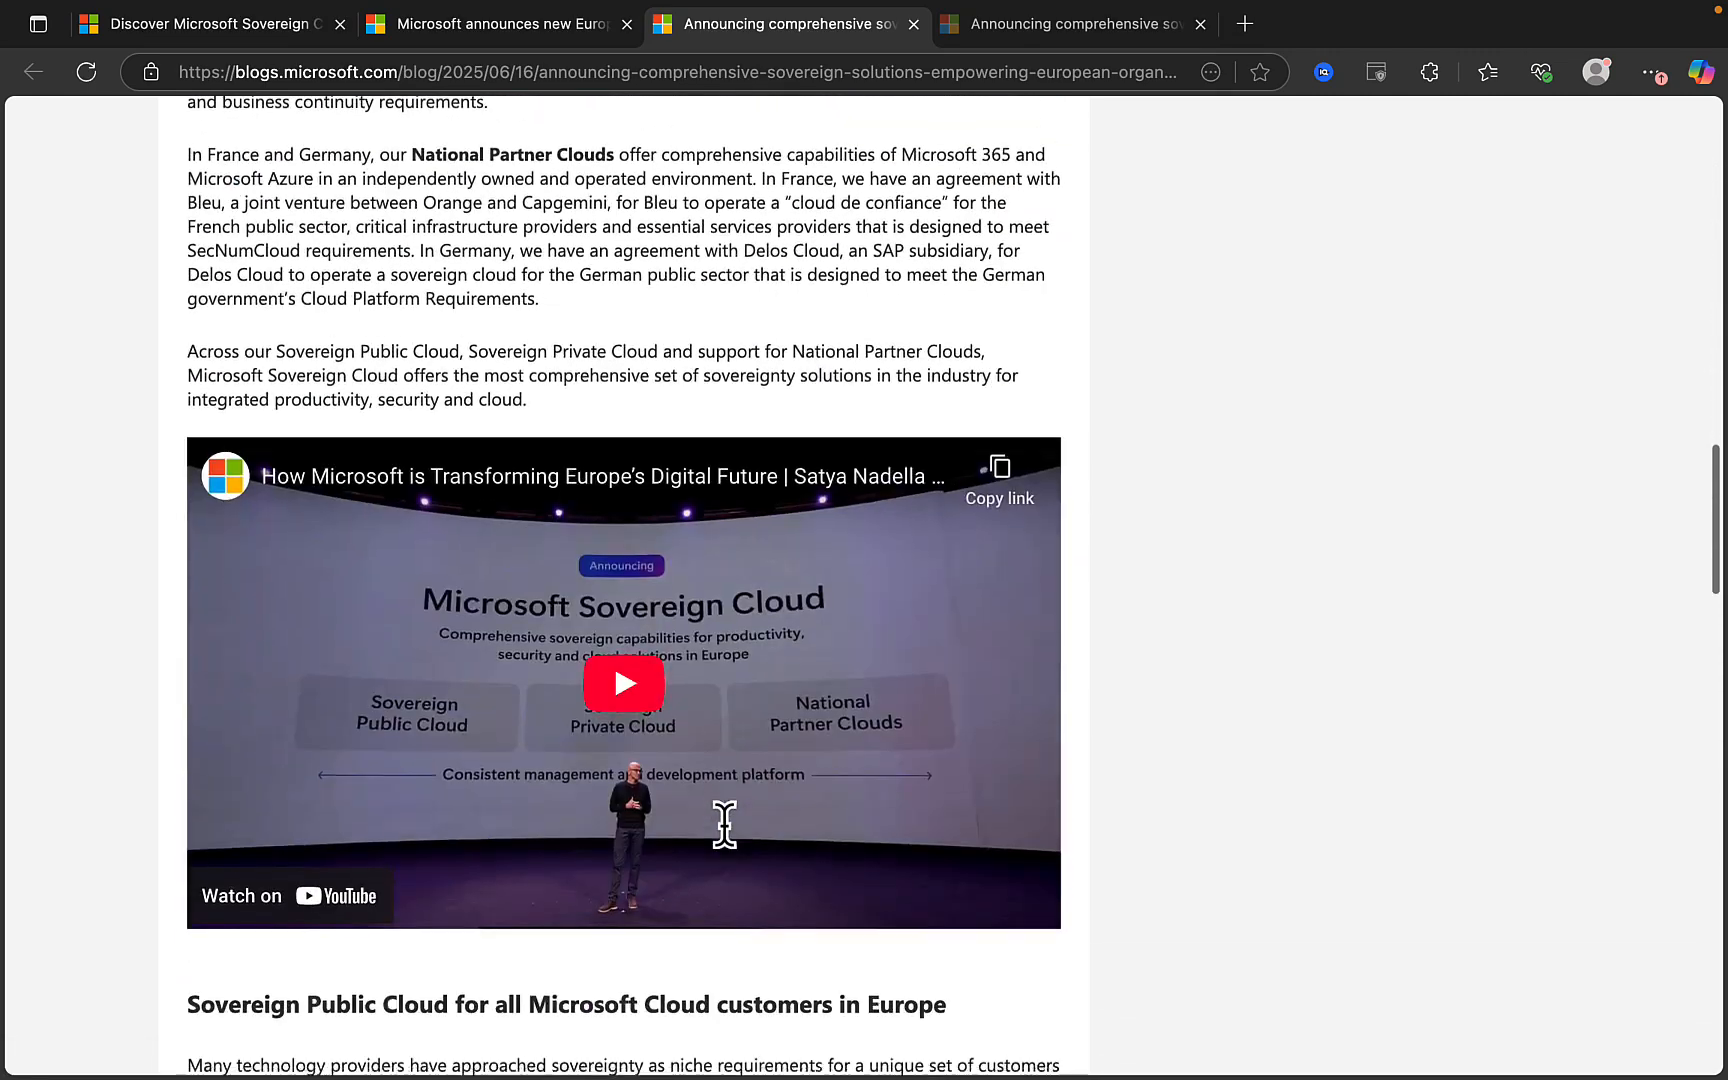
scroll("down", 3)
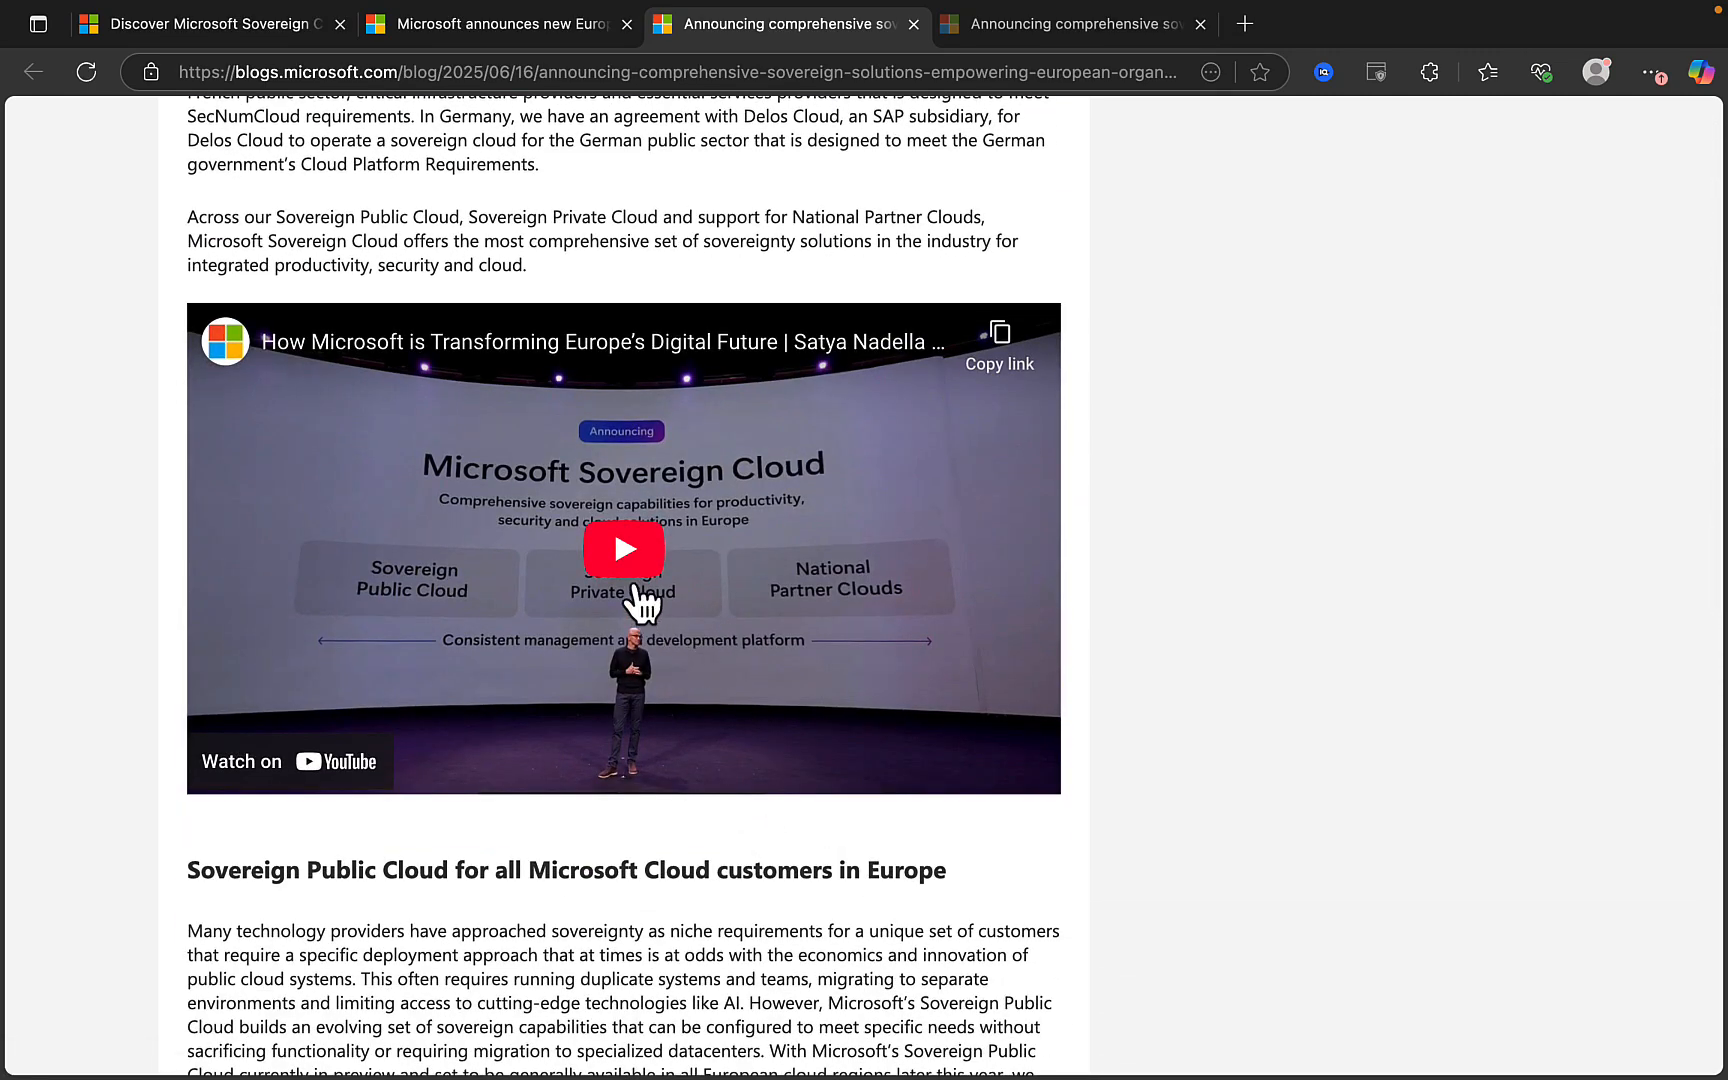
scroll("down", 3)
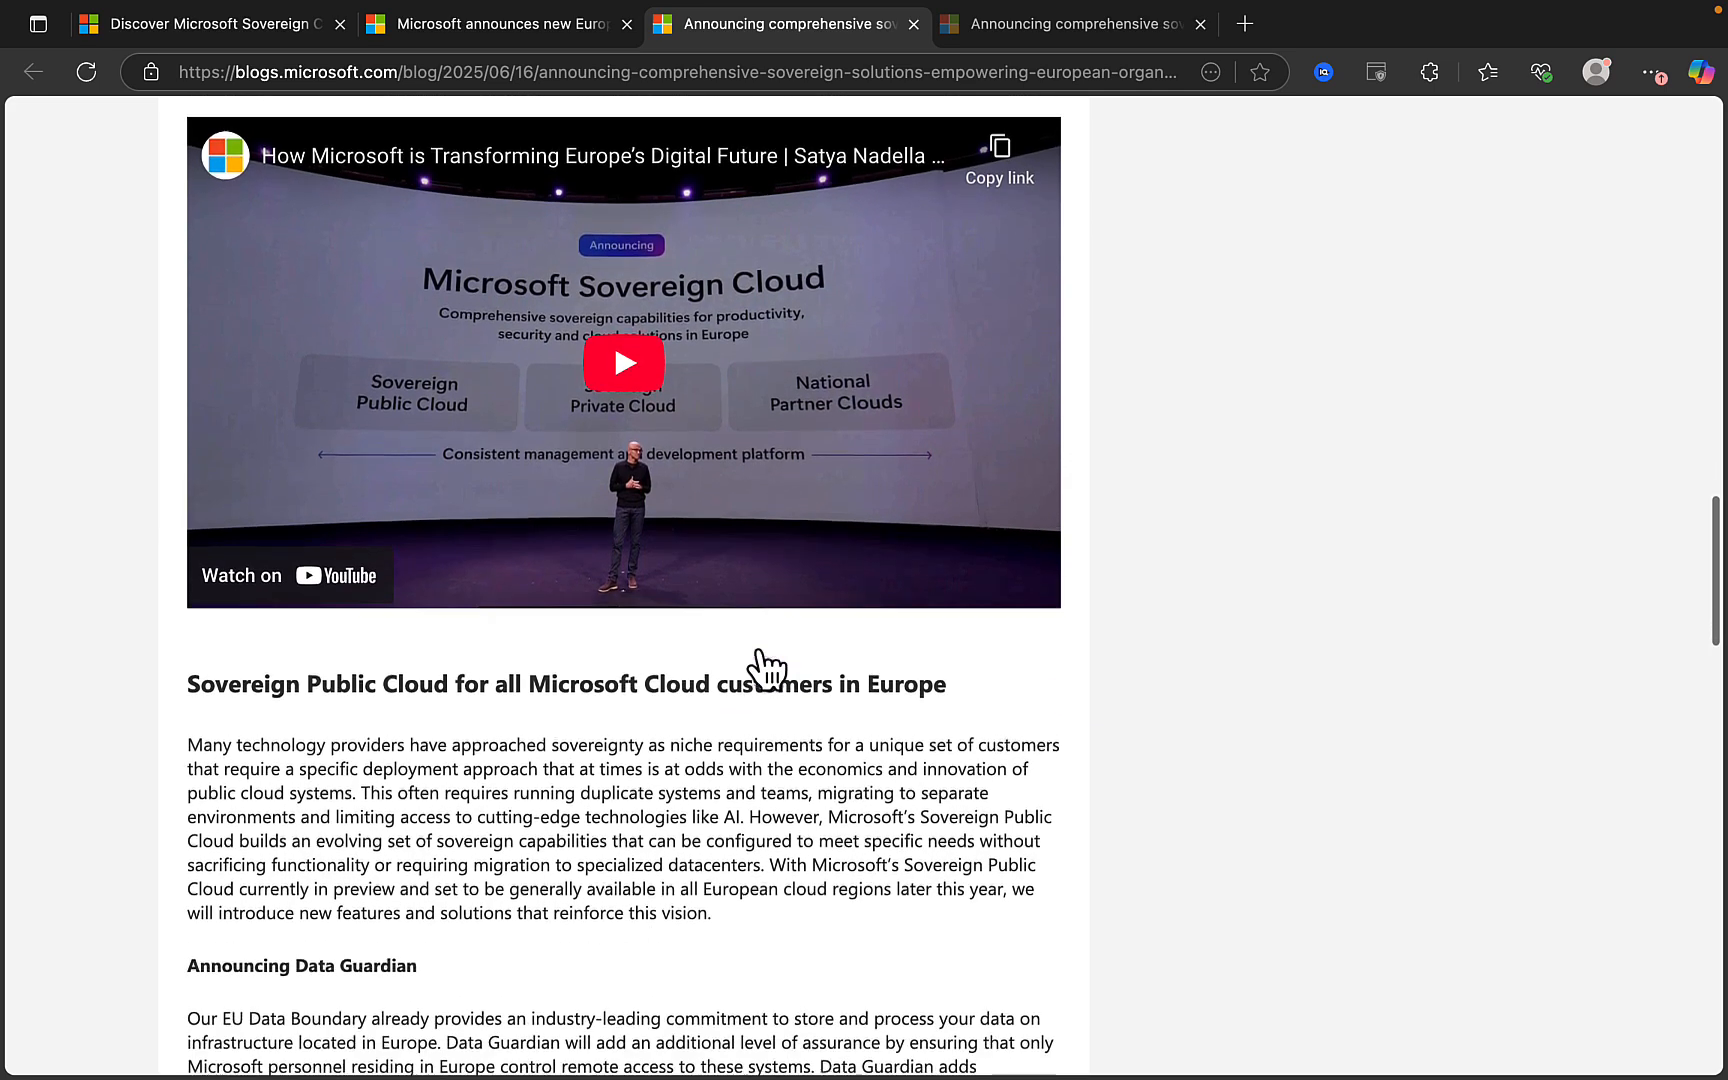
scroll("down", 3)
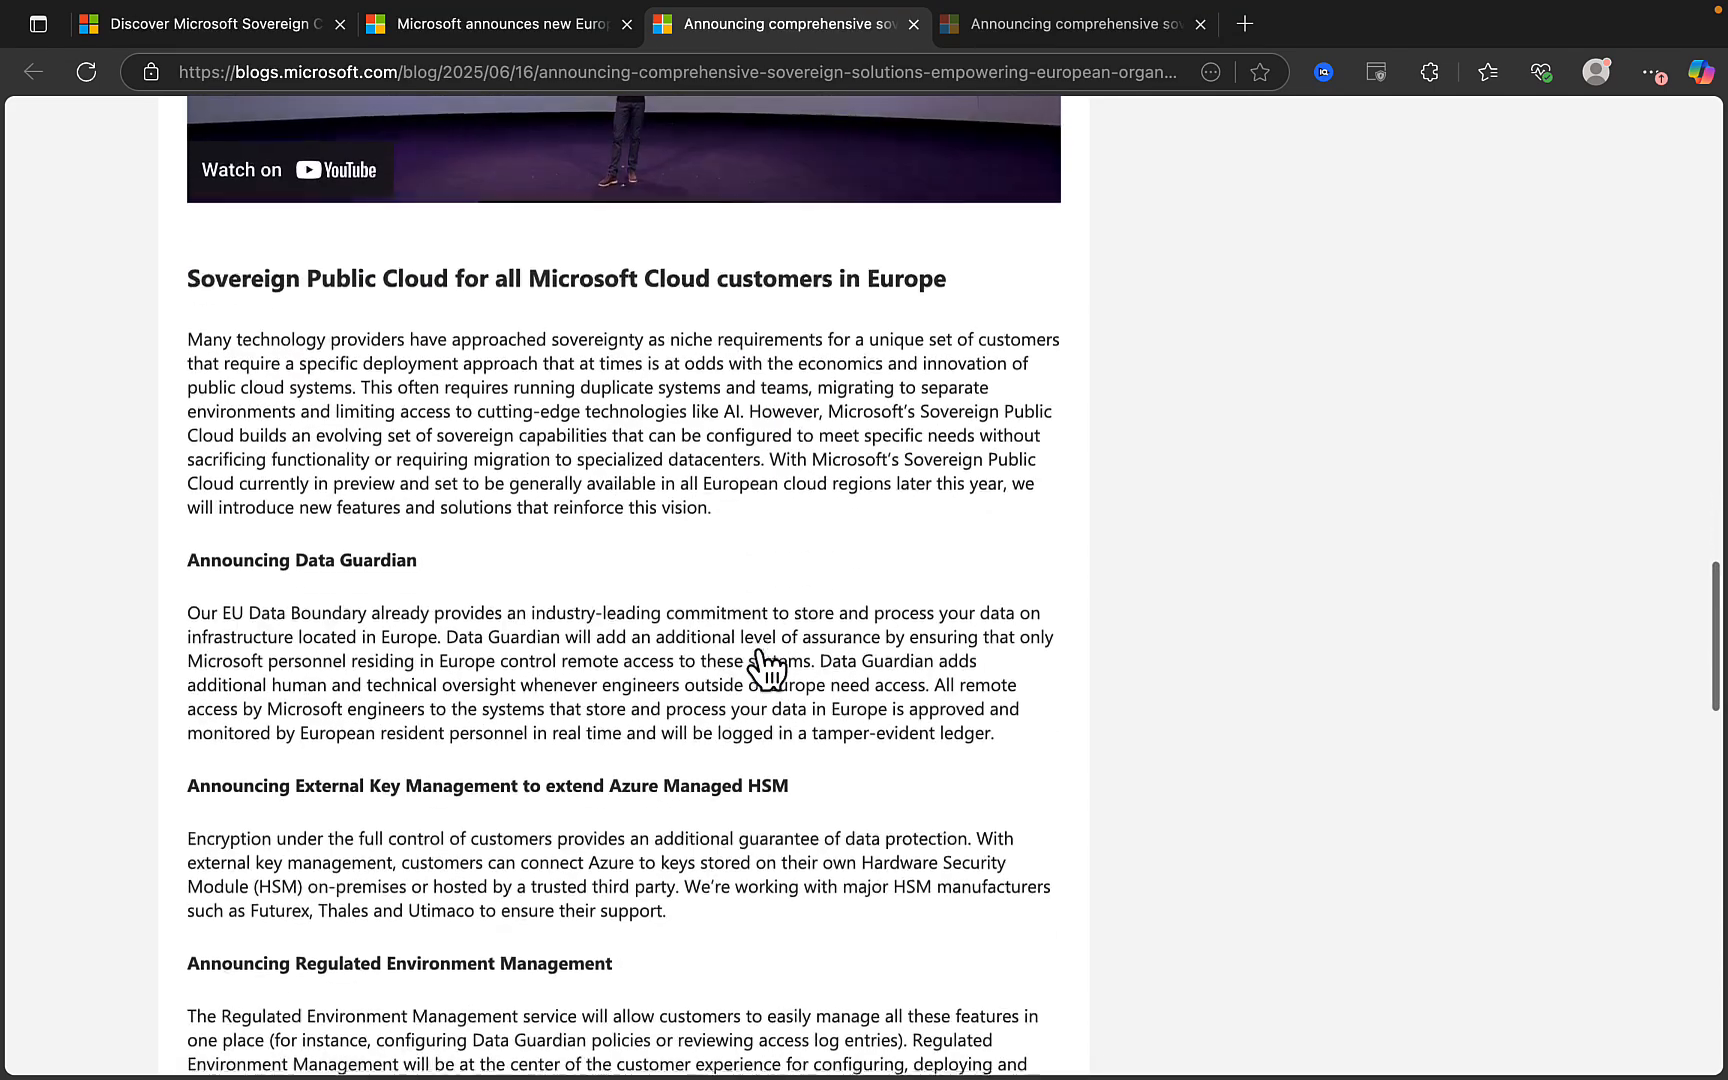
scroll("down", 3)
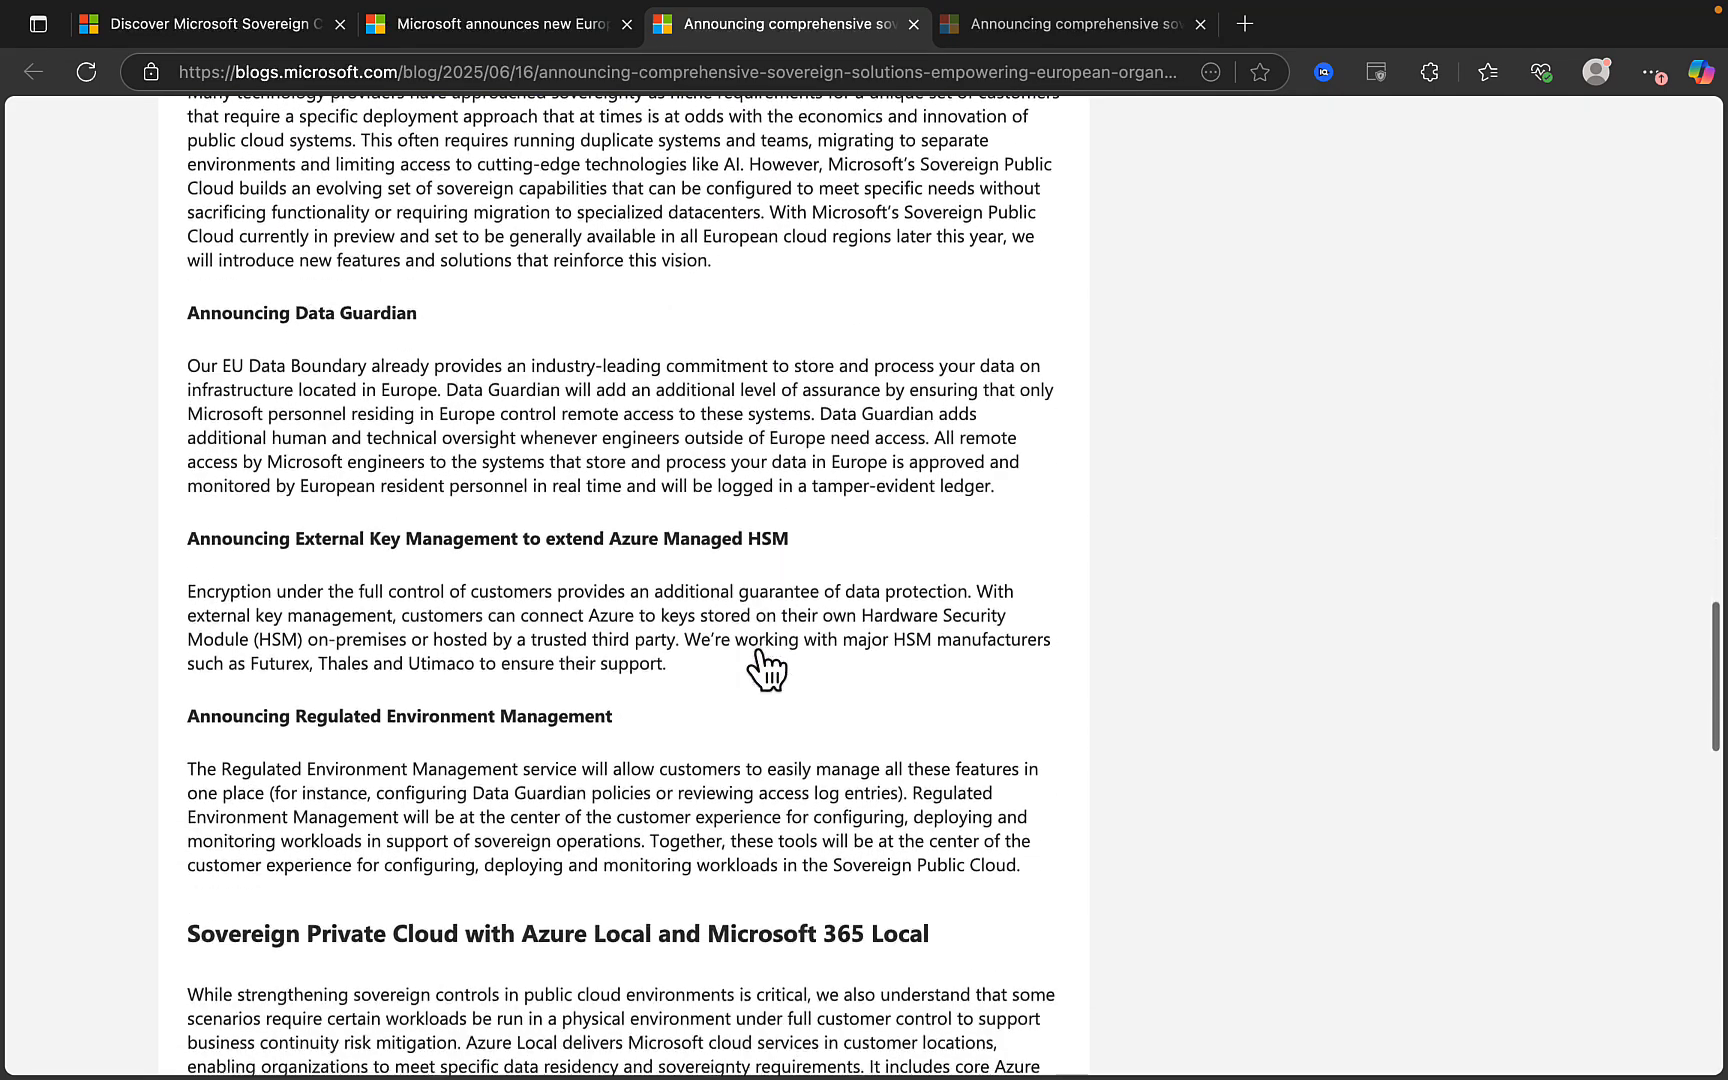
mouse_move(705, 773)
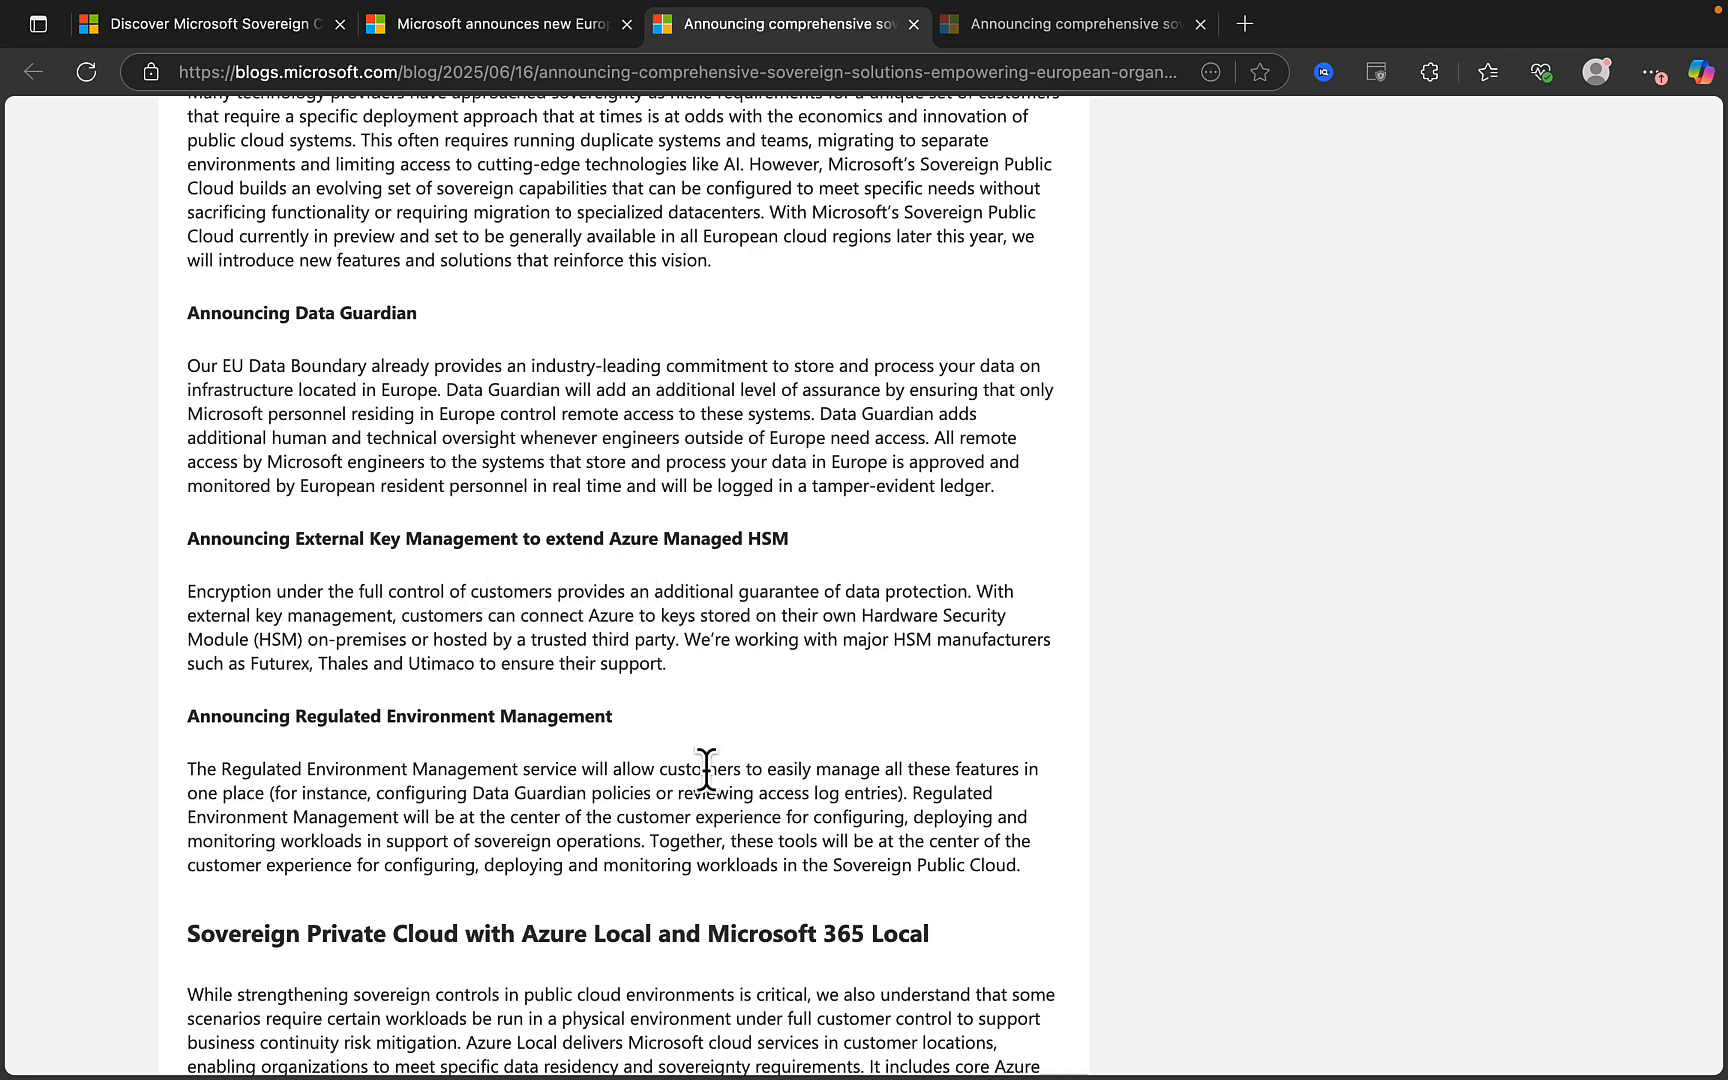
scroll("down", 3)
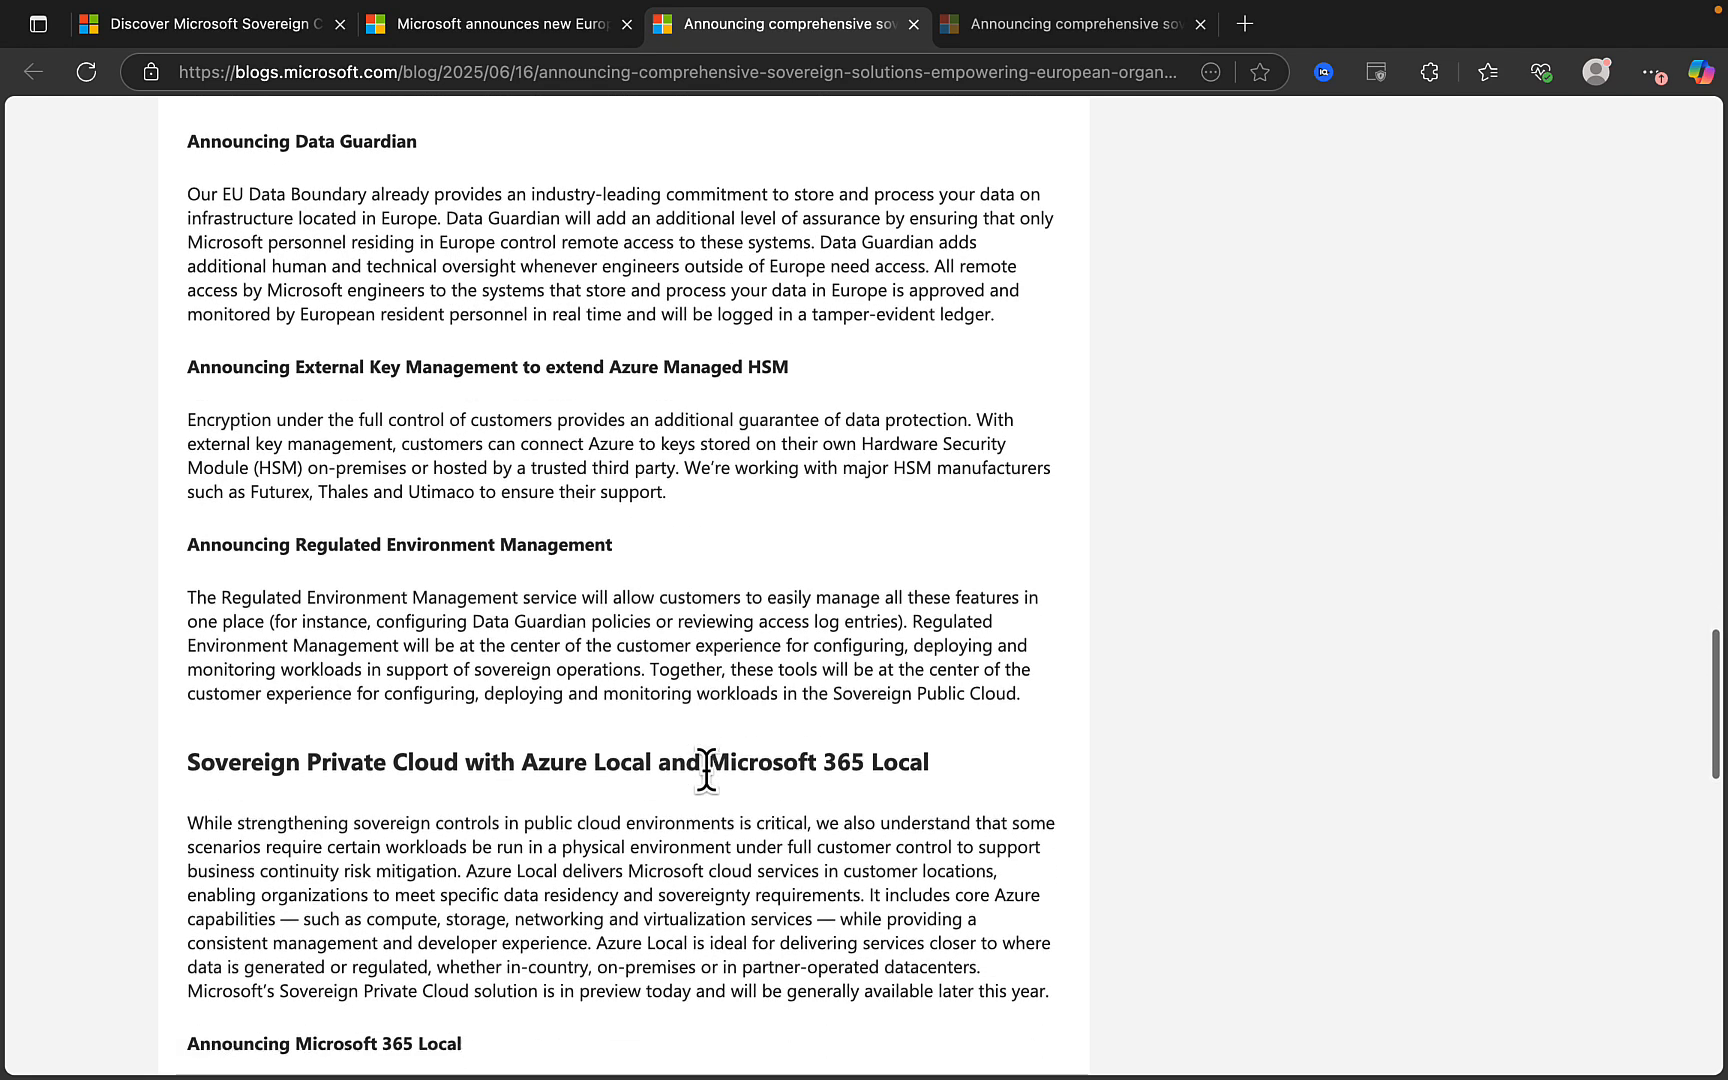
scroll("down", 3)
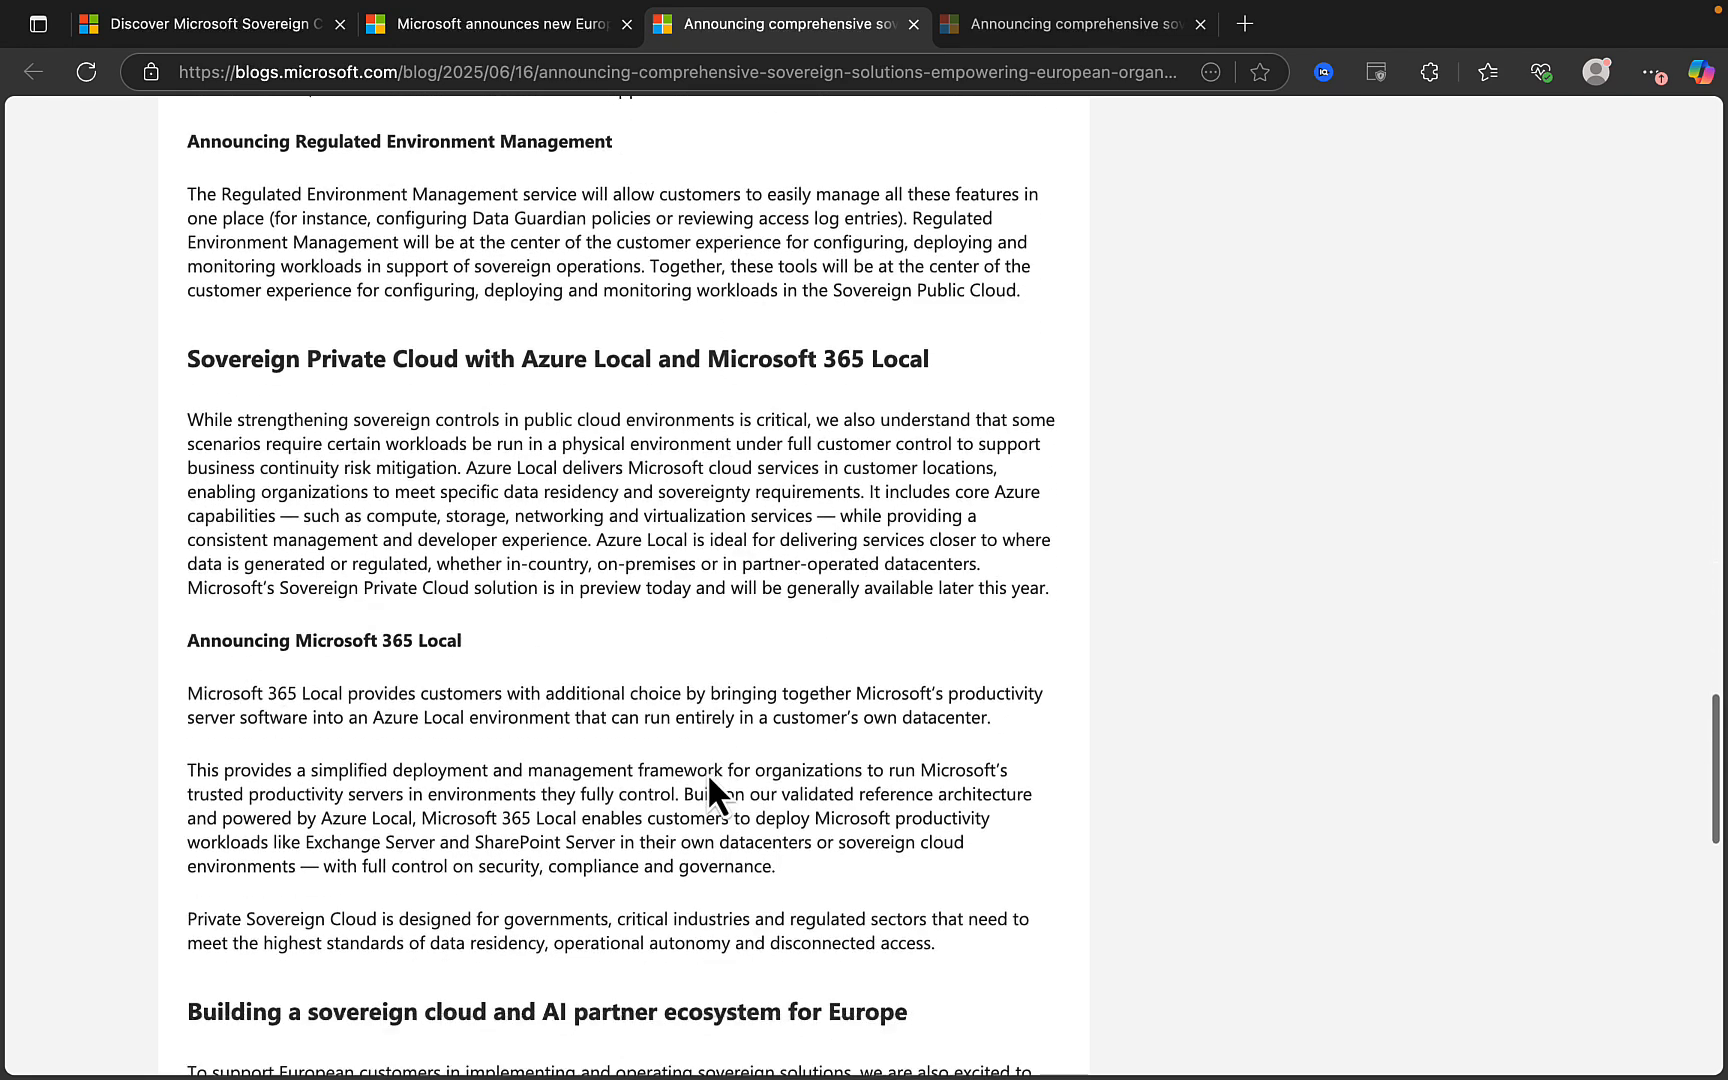
left_click(200, 24)
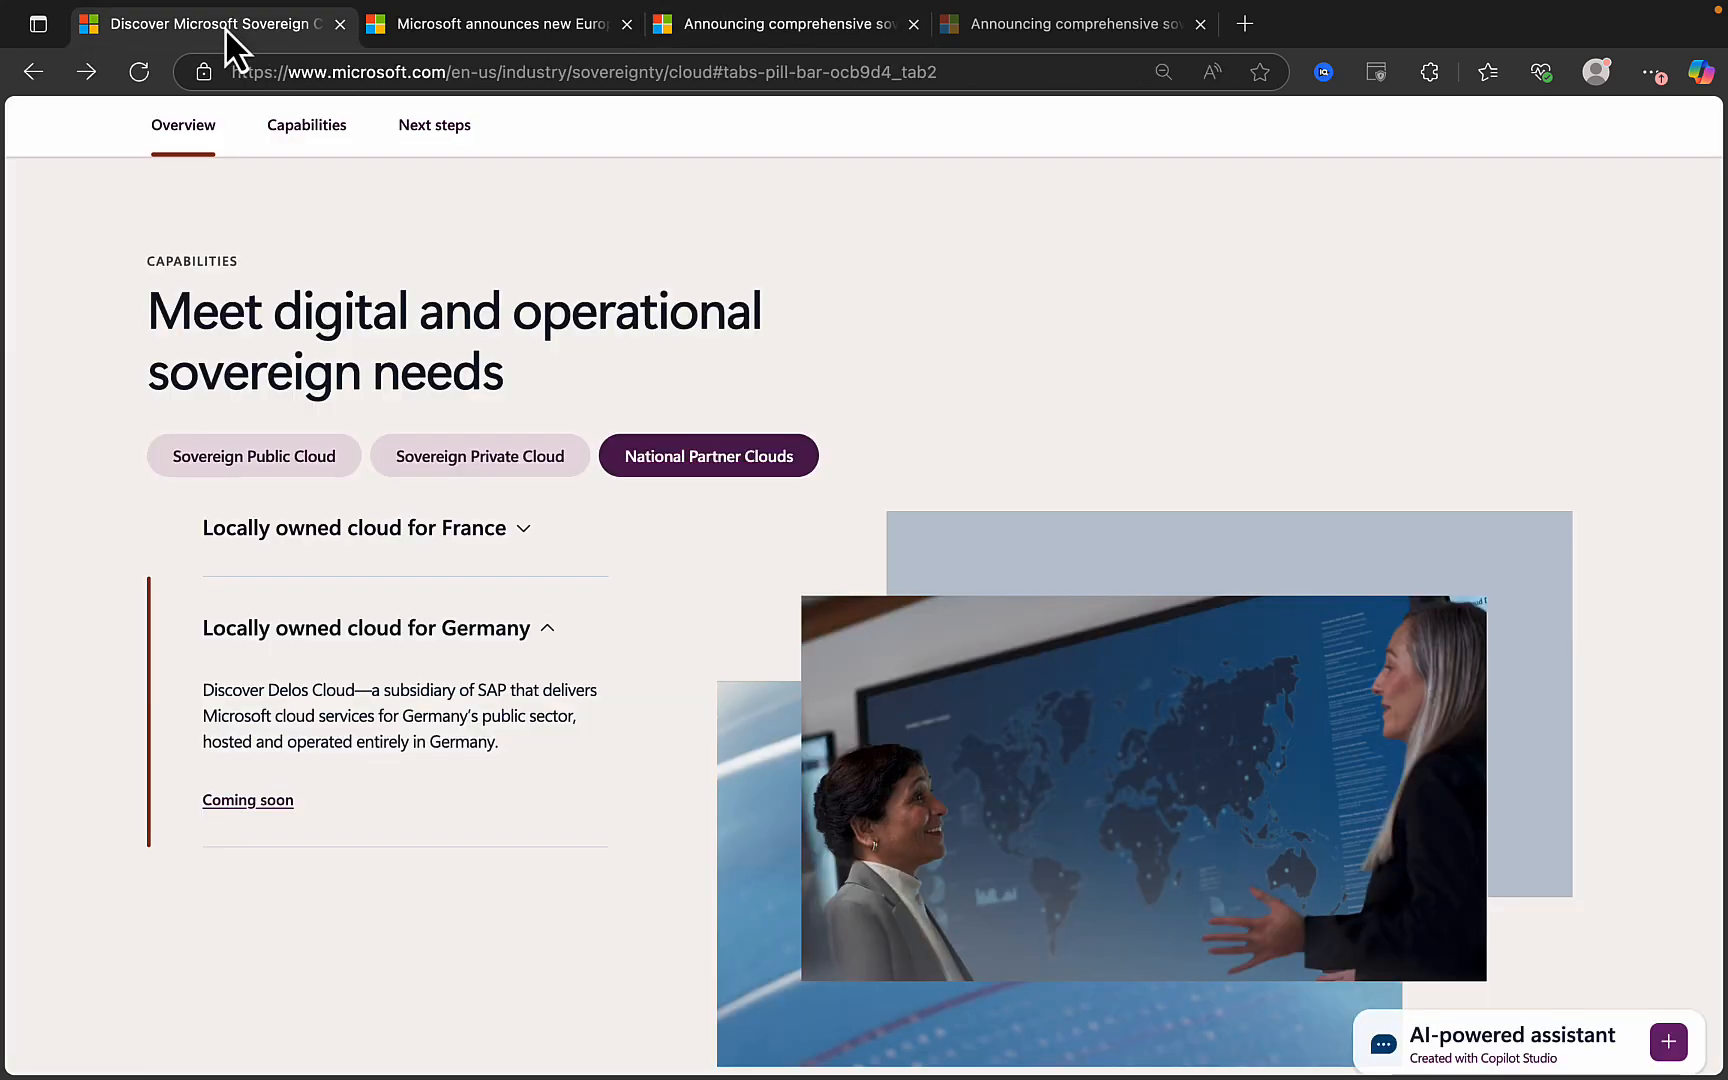
mouse_move(1075, 323)
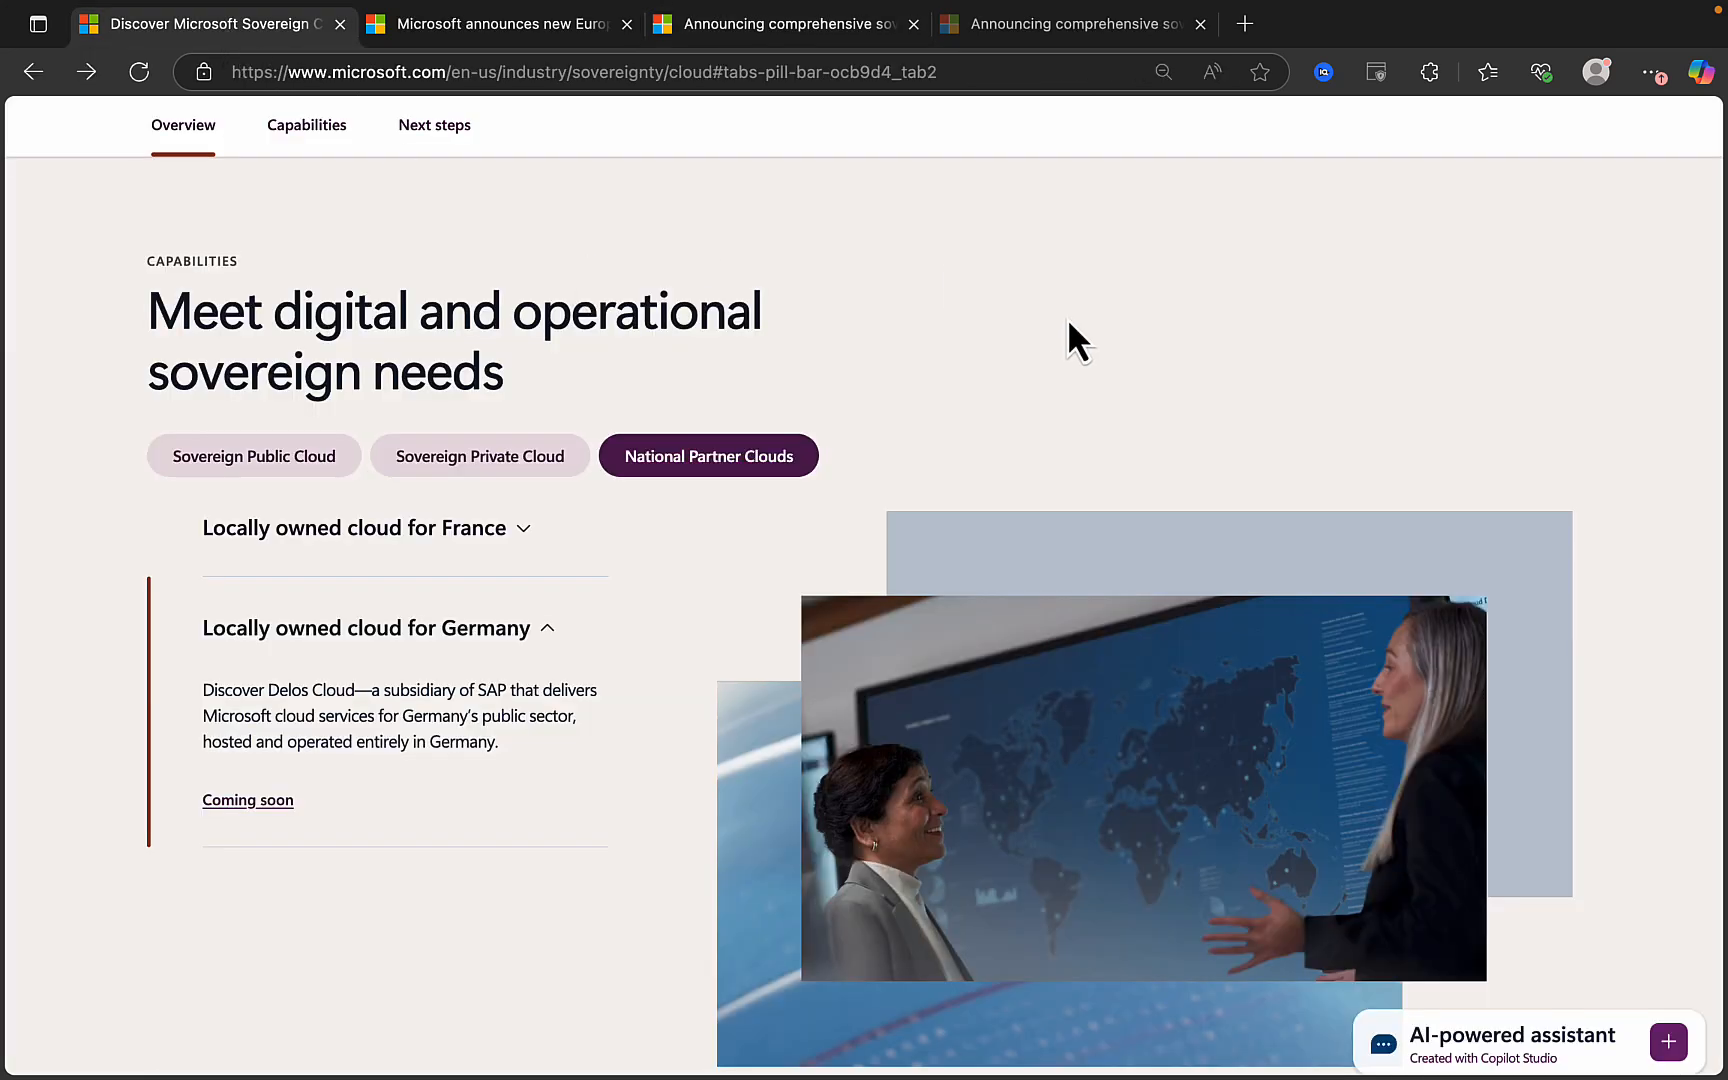